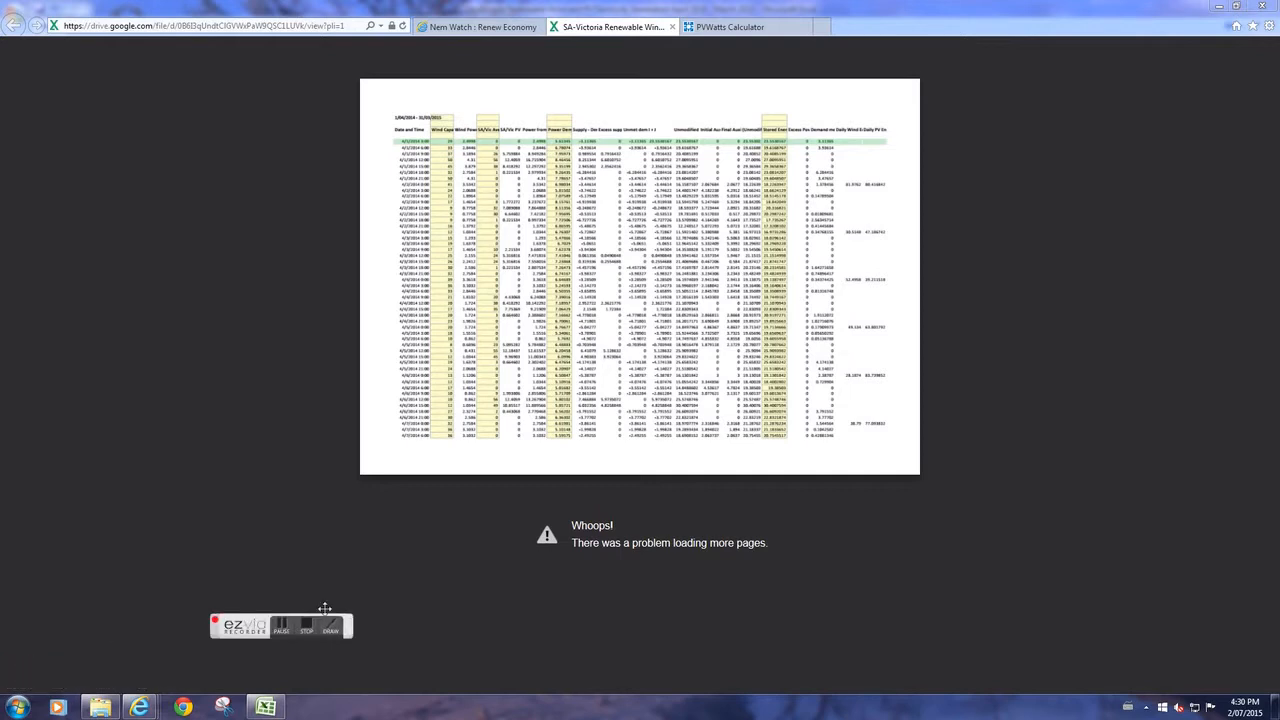
# - Bring up the Residential PV + Storage + EV sheet in the energy-modelling workbook
pyautogui.moveTo(280, 624); pyautogui.dragTo(1200, 52)
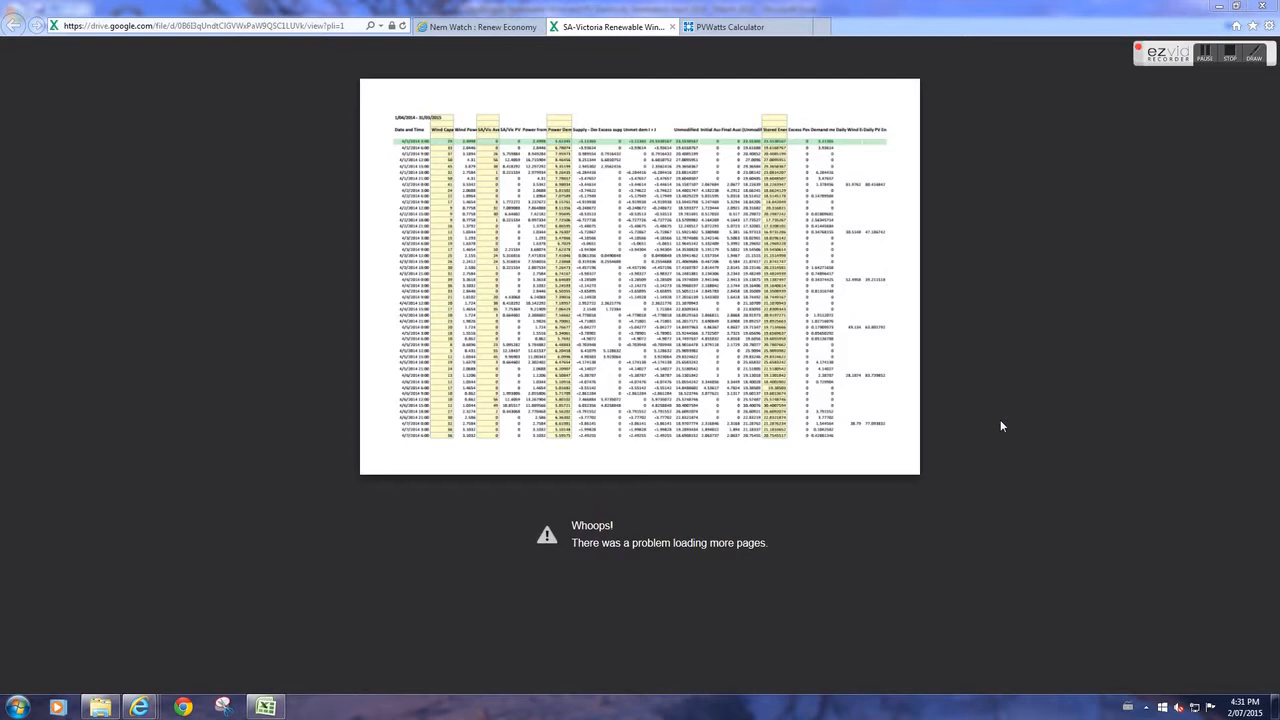
pyautogui.moveTo(1084, 360)
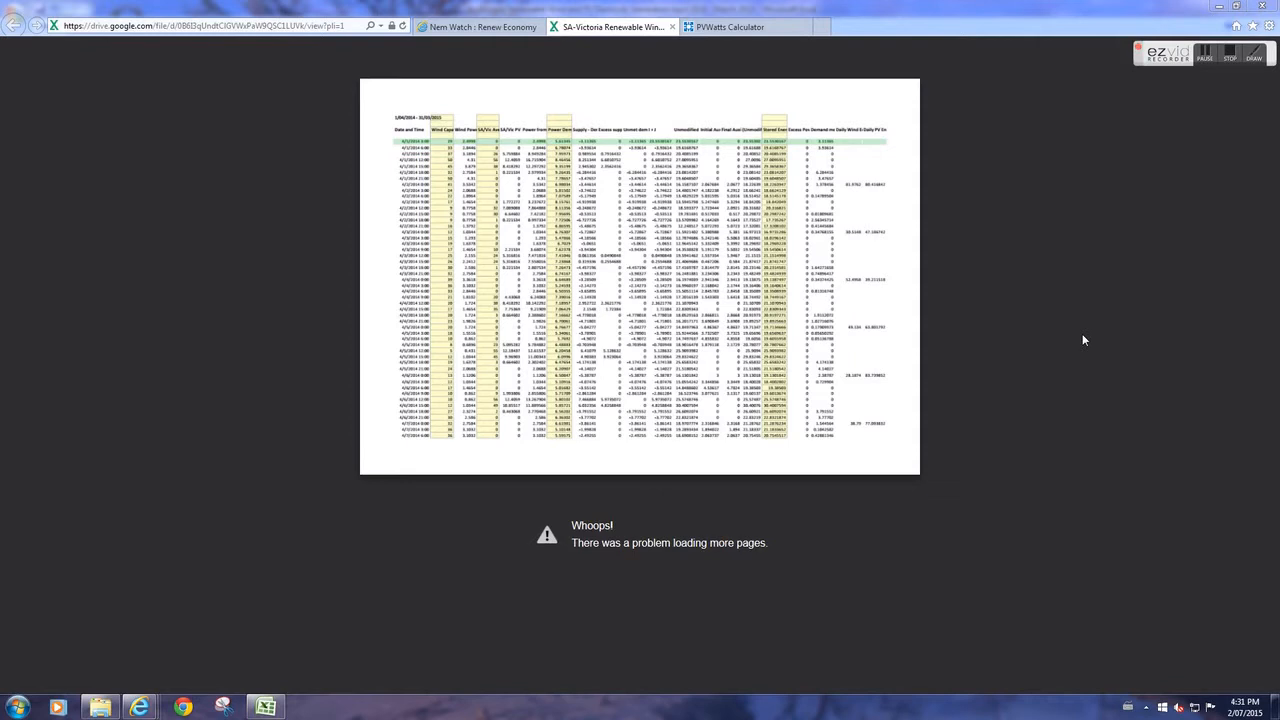
pyautogui.moveTo(1104, 348)
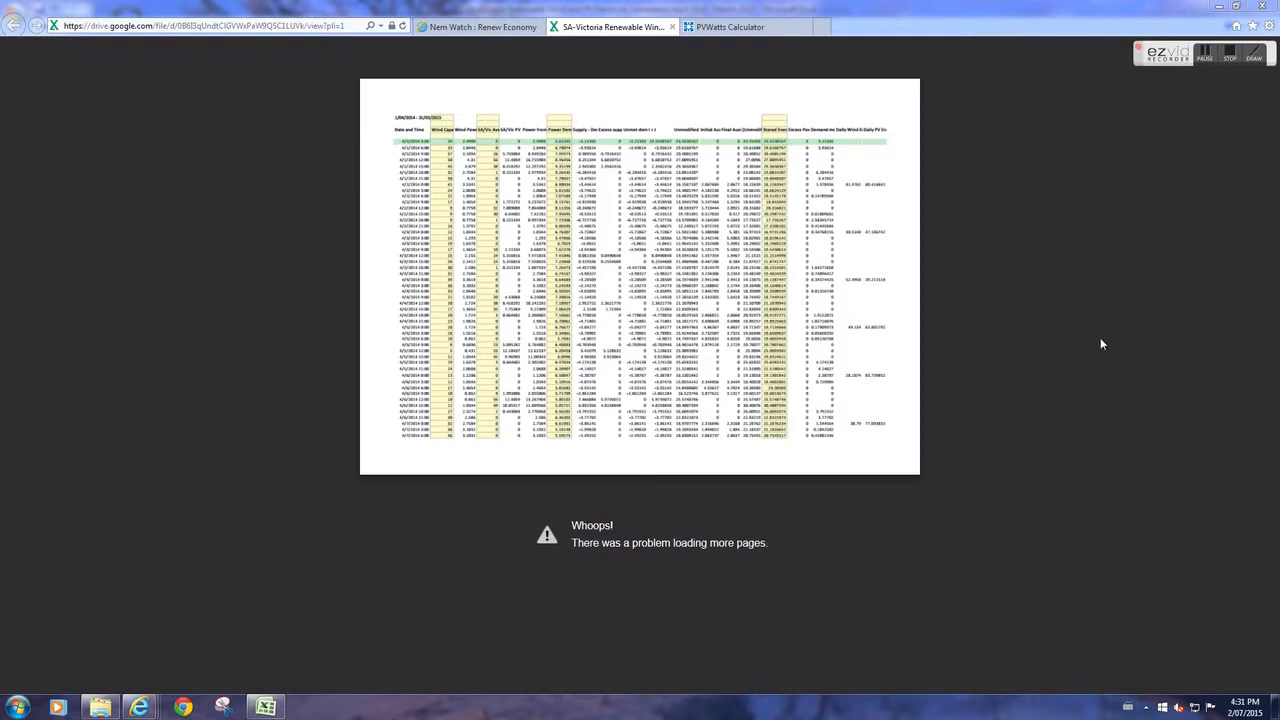
pyautogui.moveTo(970, 248)
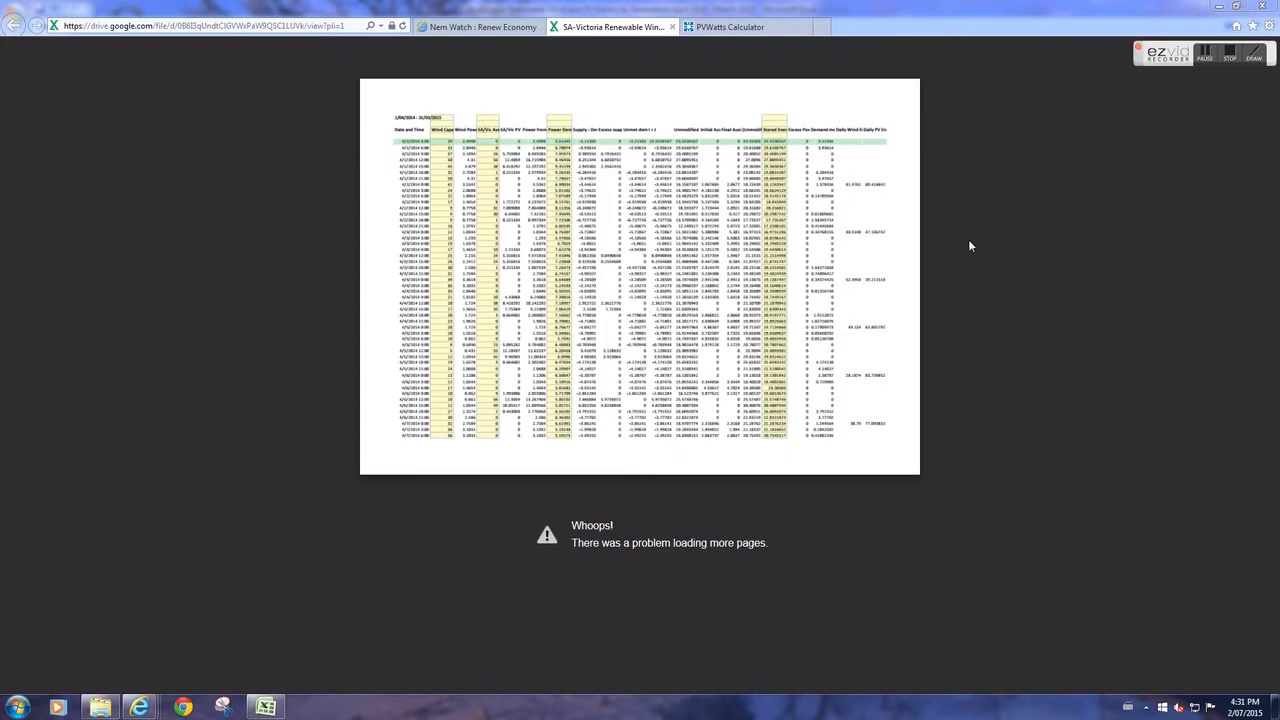
pyautogui.moveTo(992, 280)
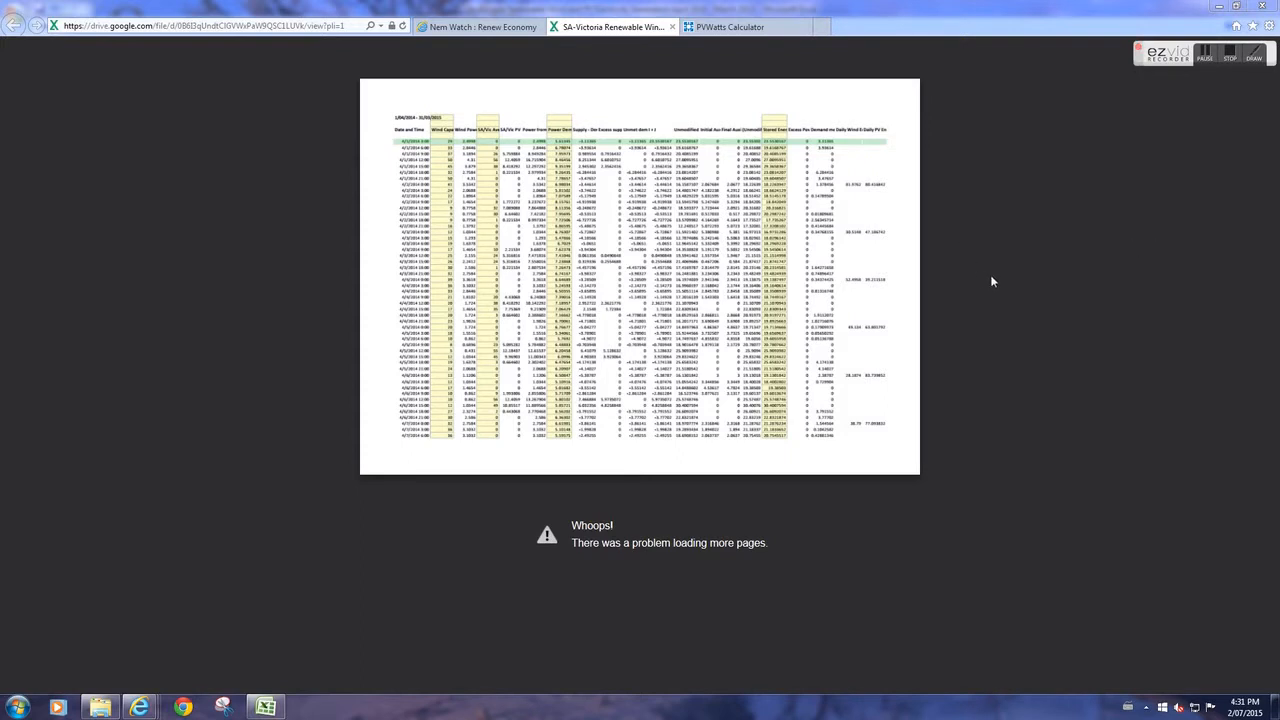
pyautogui.moveTo(1004, 280)
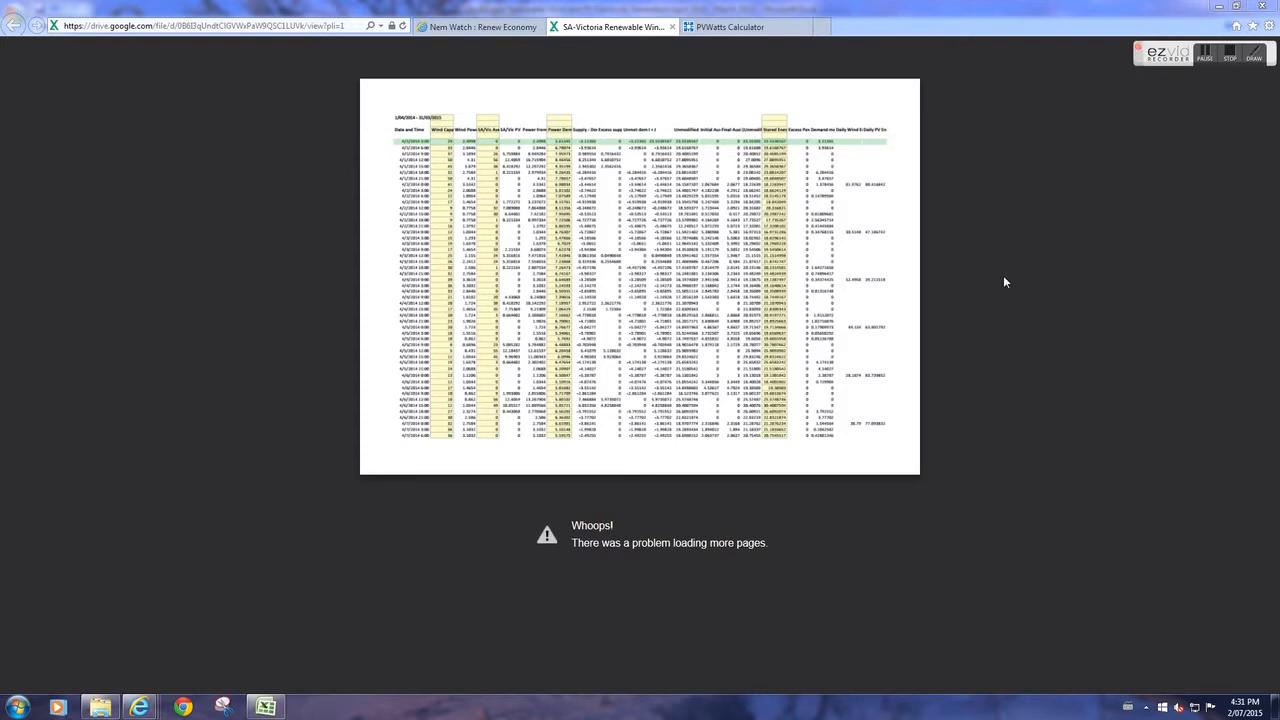
pyautogui.moveTo(1068, 200)
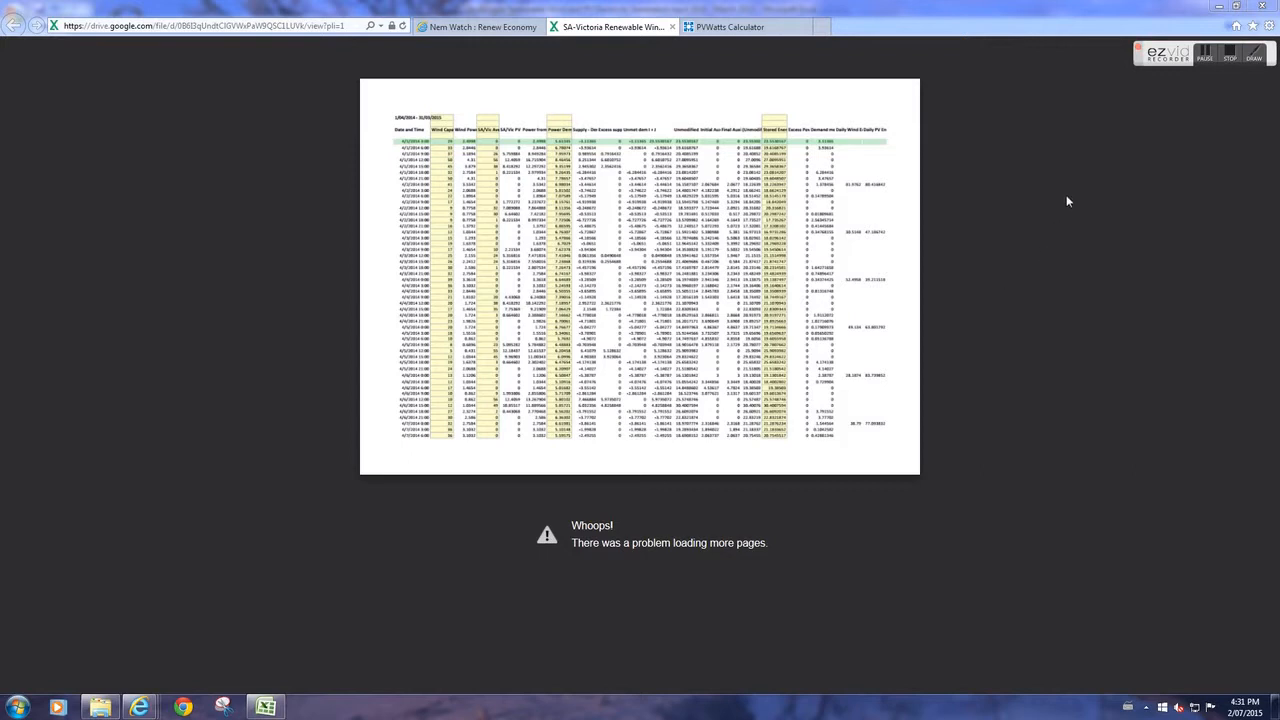
pyautogui.moveTo(1076, 148)
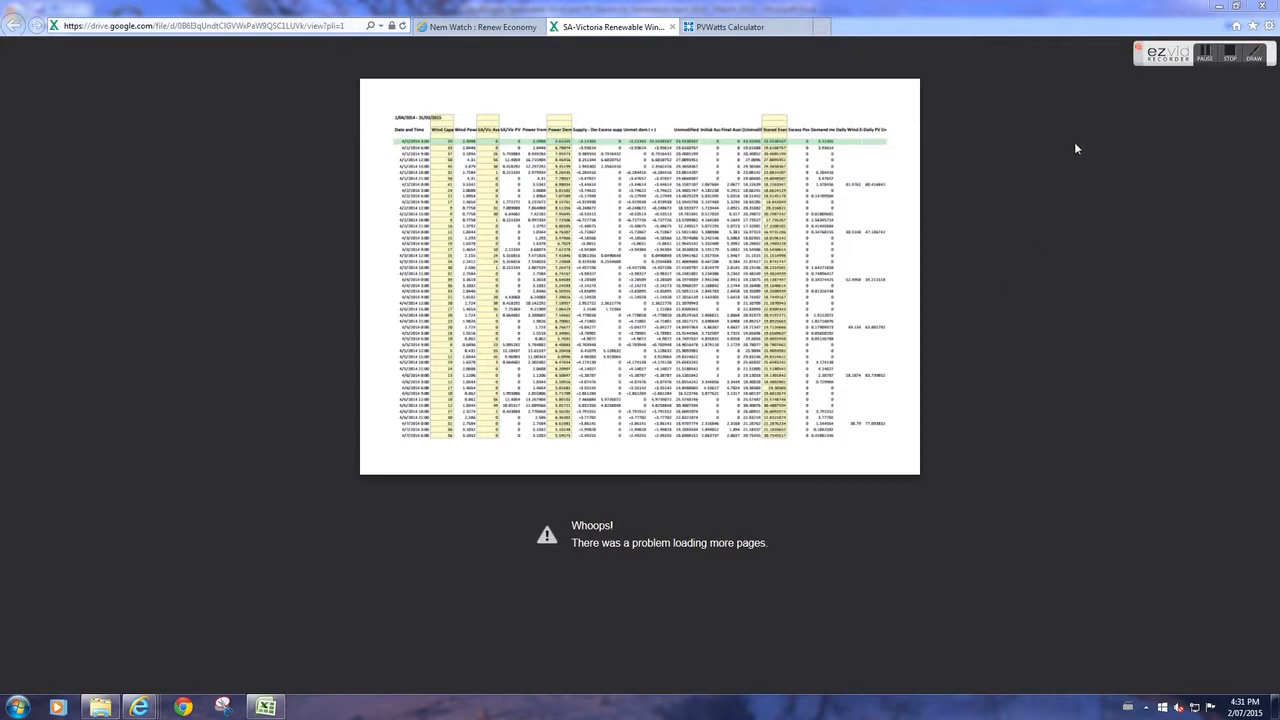
pyautogui.moveTo(1096, 152)
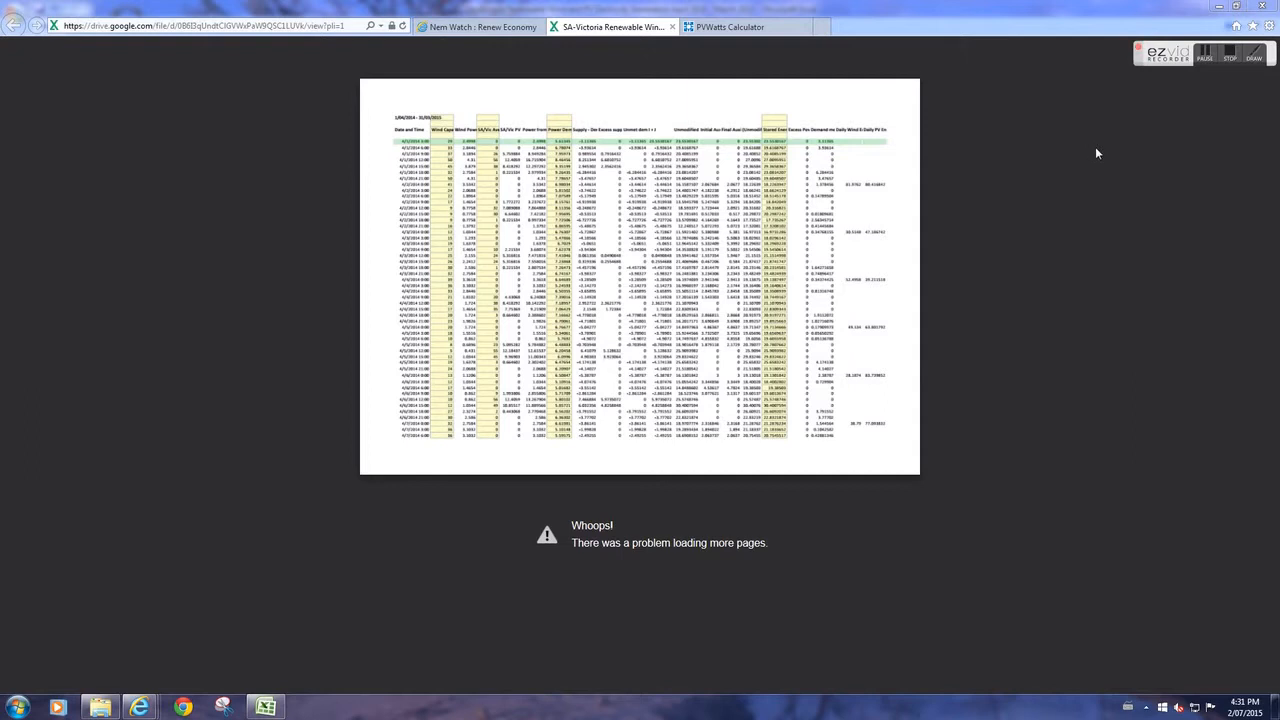
pyautogui.moveTo(652, 92)
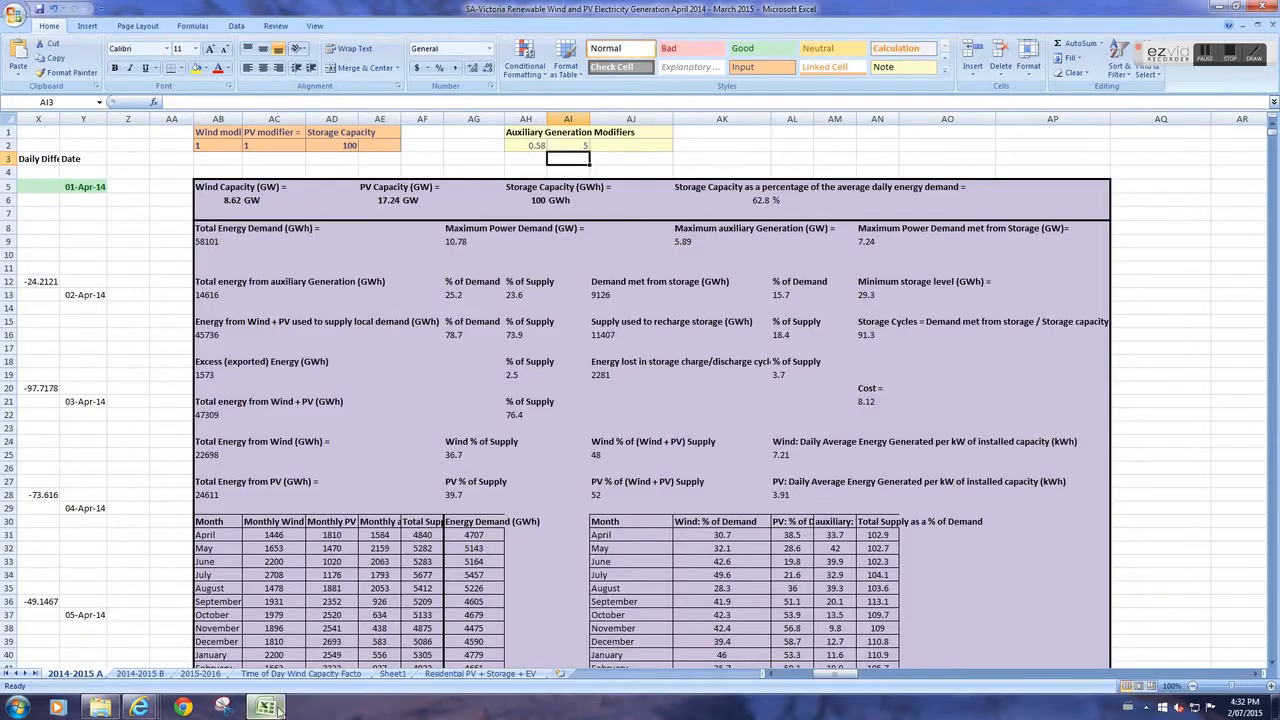
pyautogui.moveTo(750, 358)
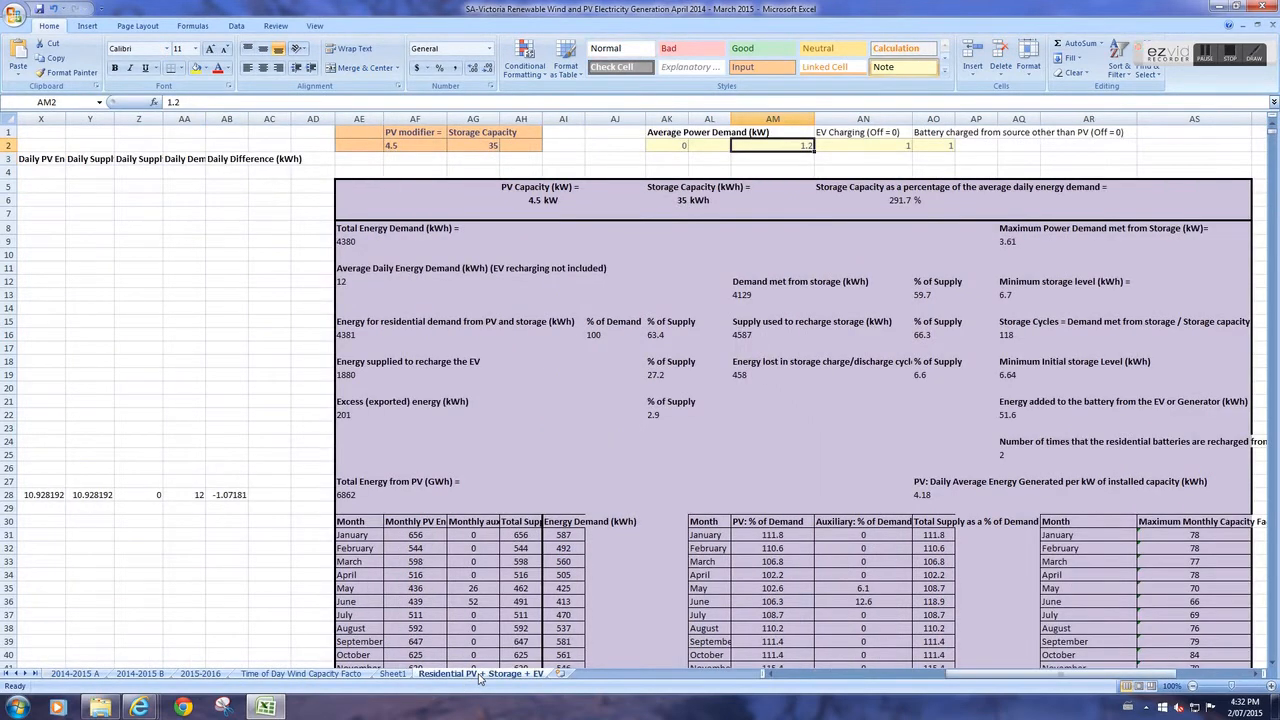
pyautogui.moveTo(774, 464)
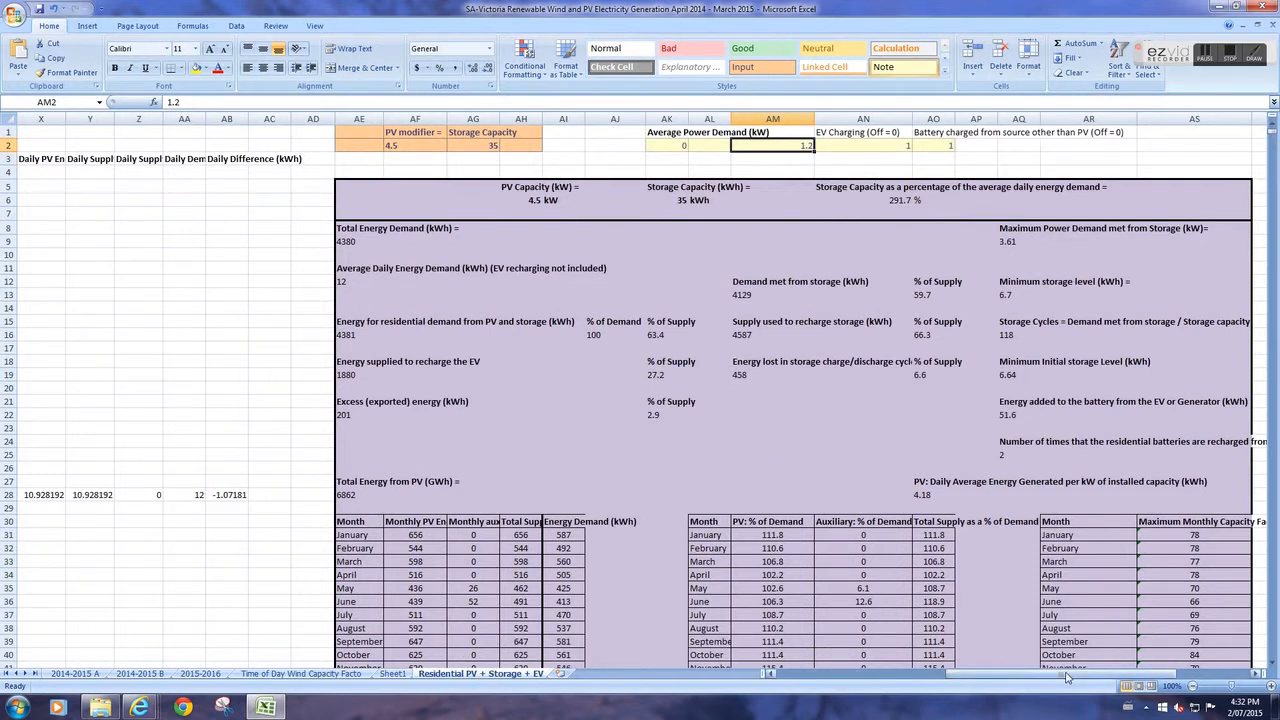
pyautogui.hscroll(-3)
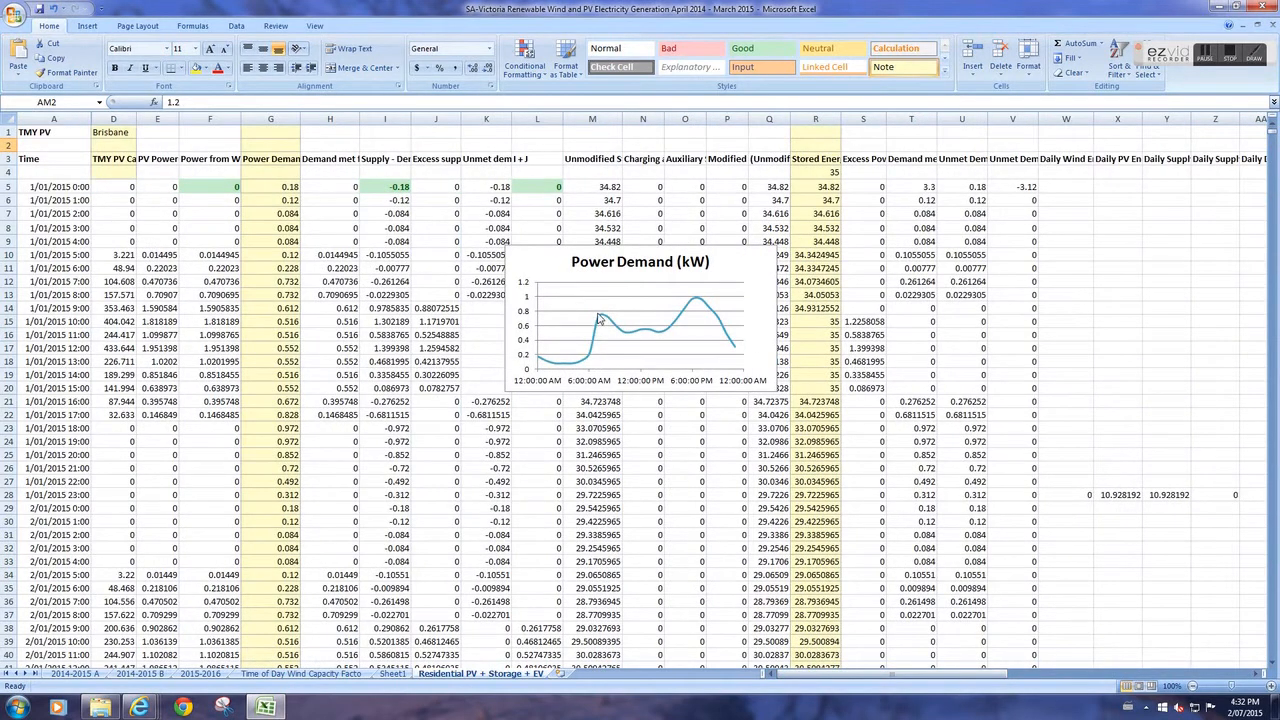
pyautogui.moveTo(504, 356)
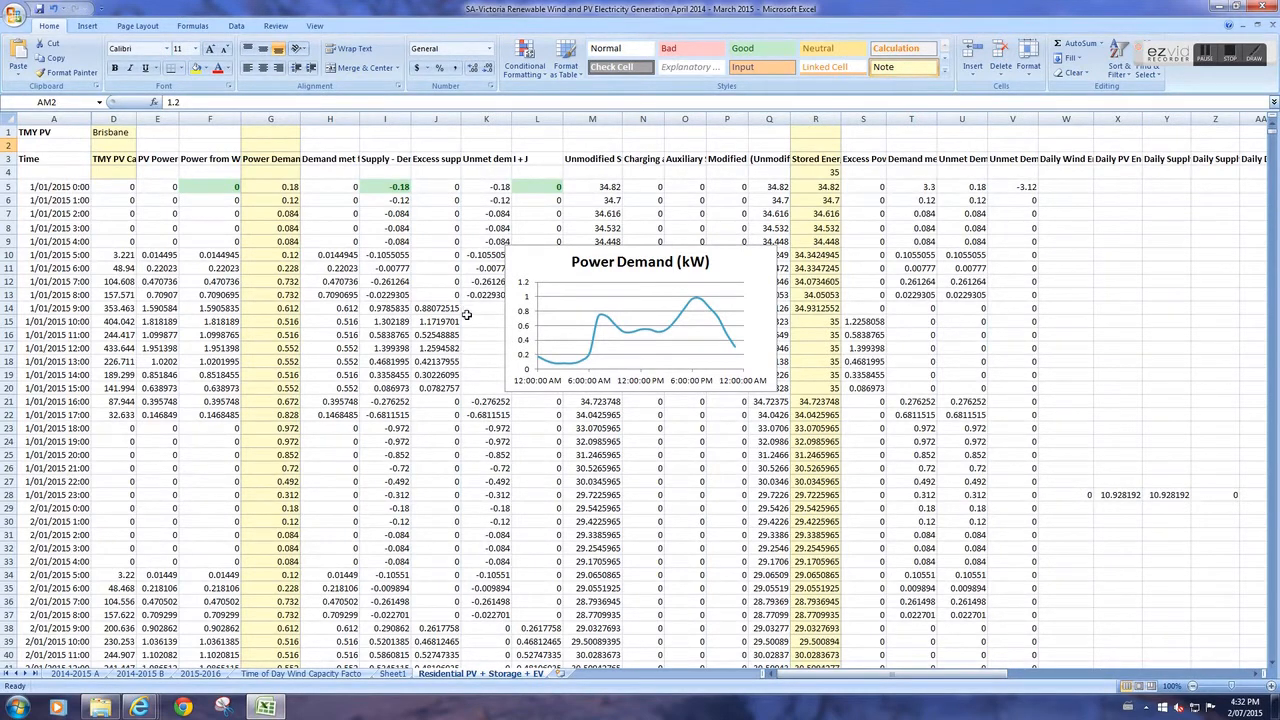
pyautogui.moveTo(490, 318)
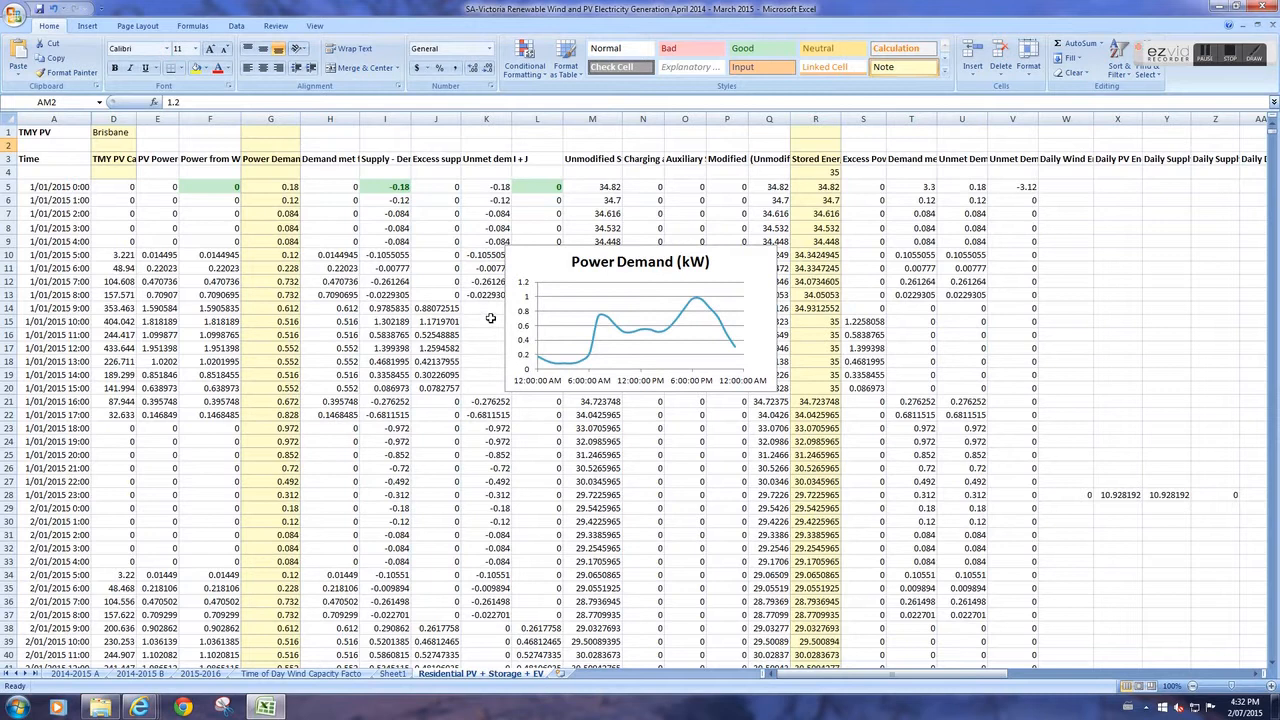
pyautogui.moveTo(396, 252)
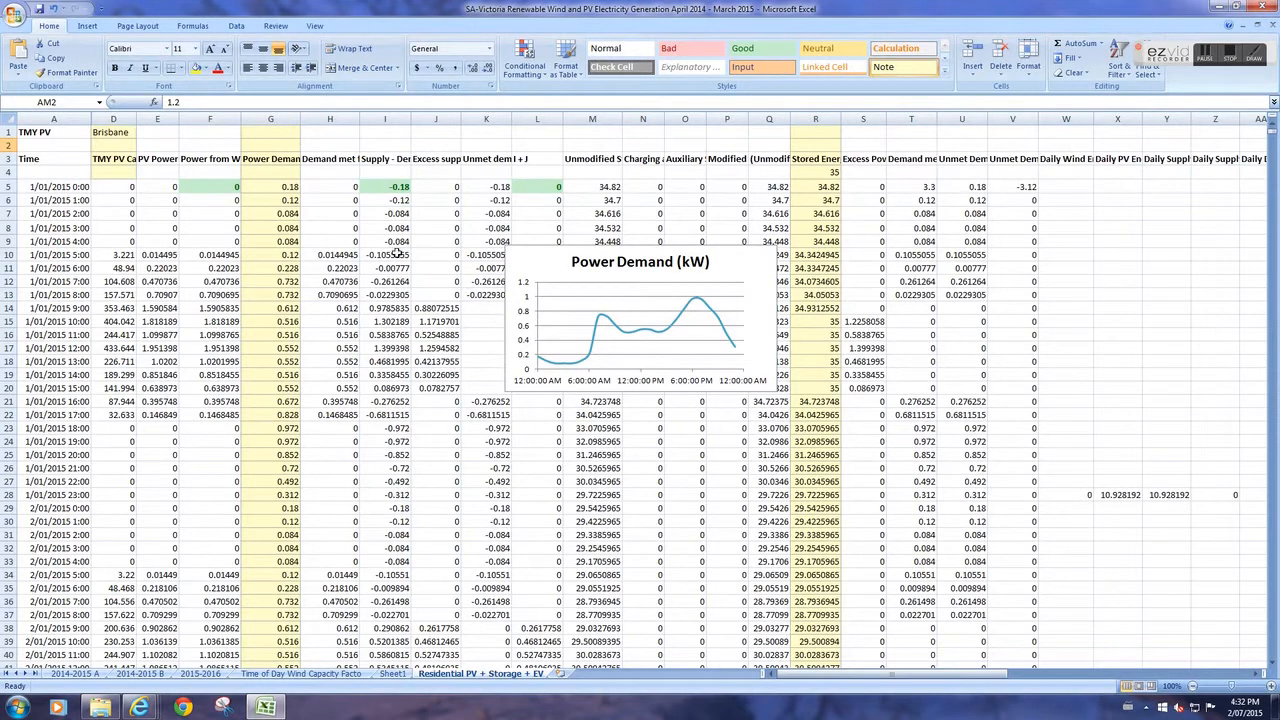
pyautogui.moveTo(1078, 420)
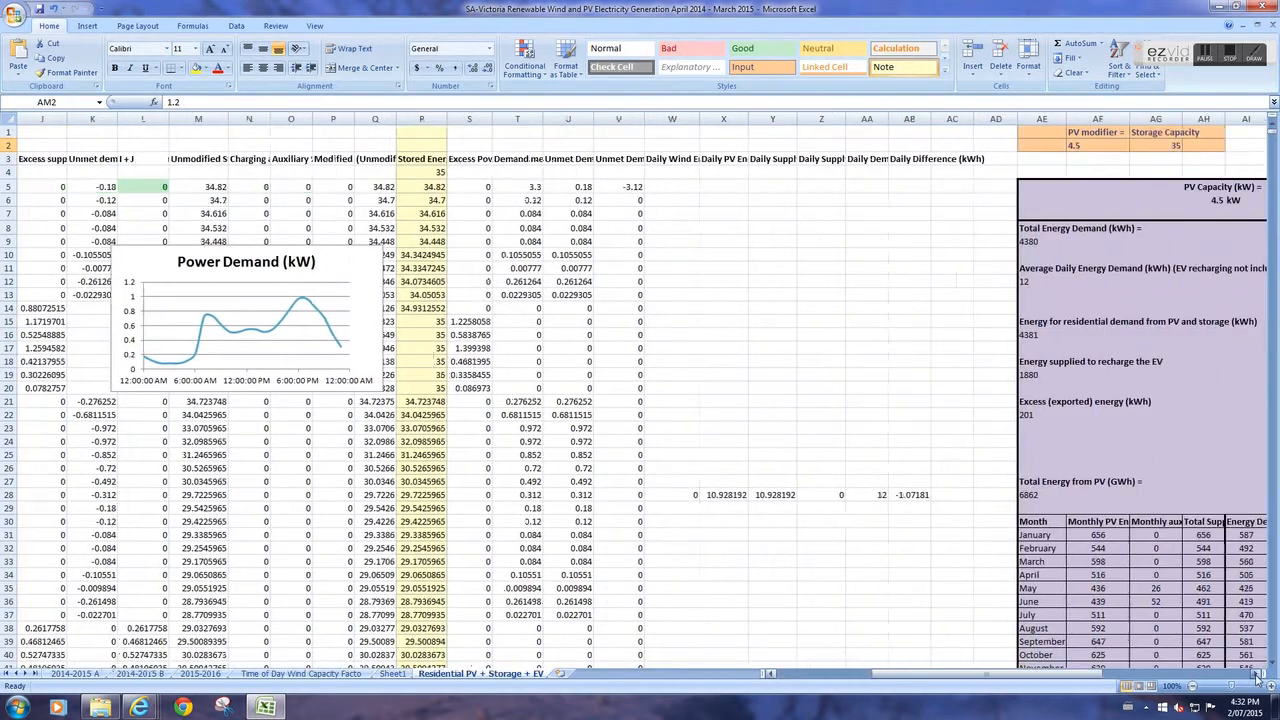
# - Set average power demand to 1 kW and check the recalculated daily energy demand
pyautogui.hscroll(3)
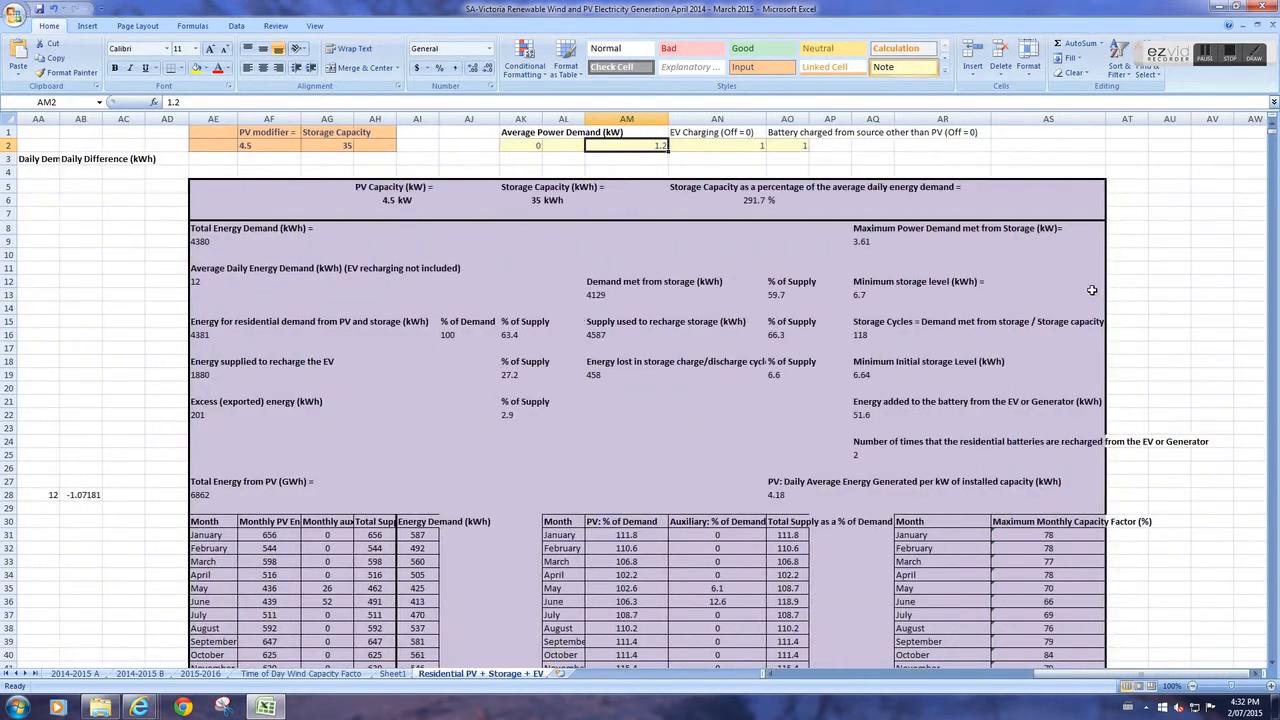
pyautogui.moveTo(390, 304)
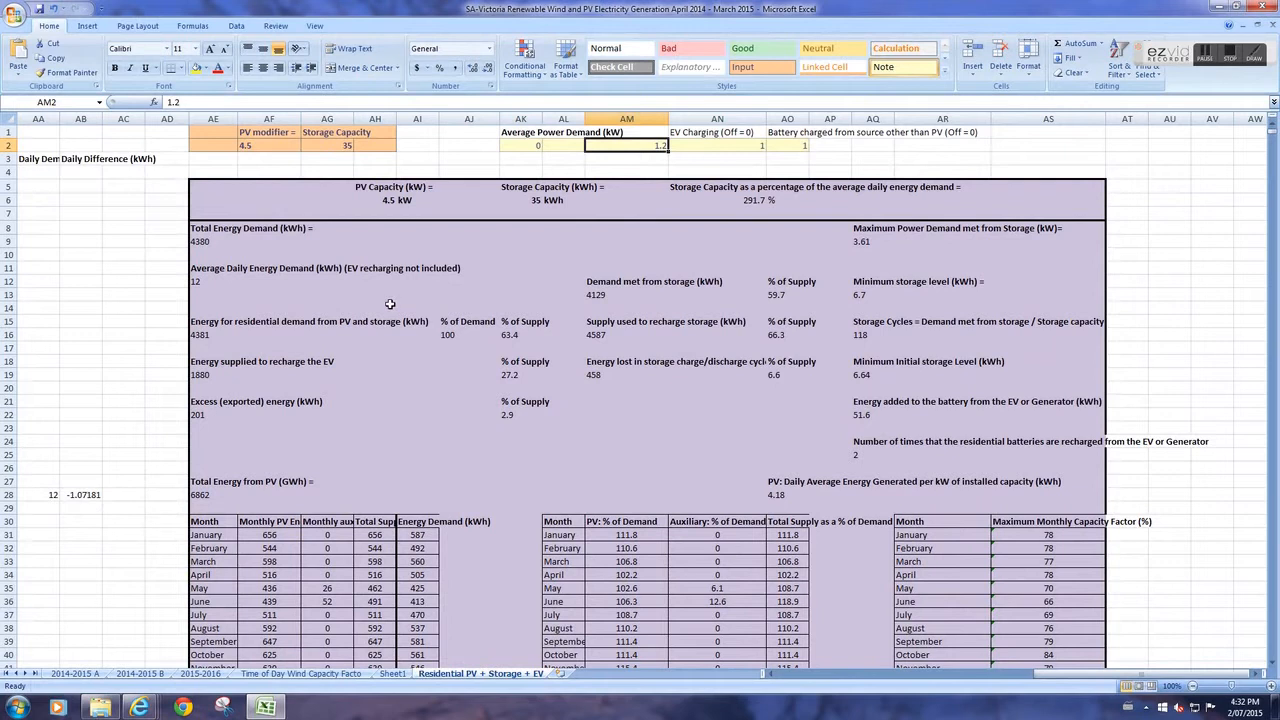
pyautogui.moveTo(398, 290)
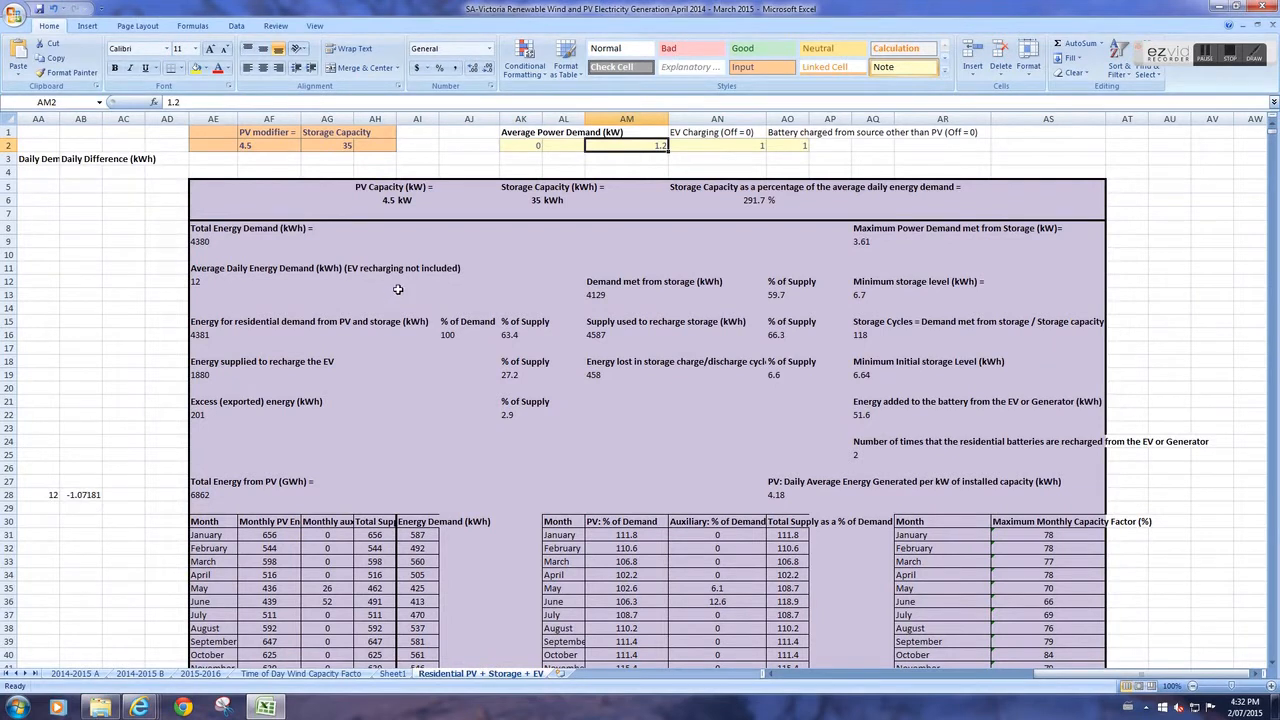
pyautogui.moveTo(368, 290)
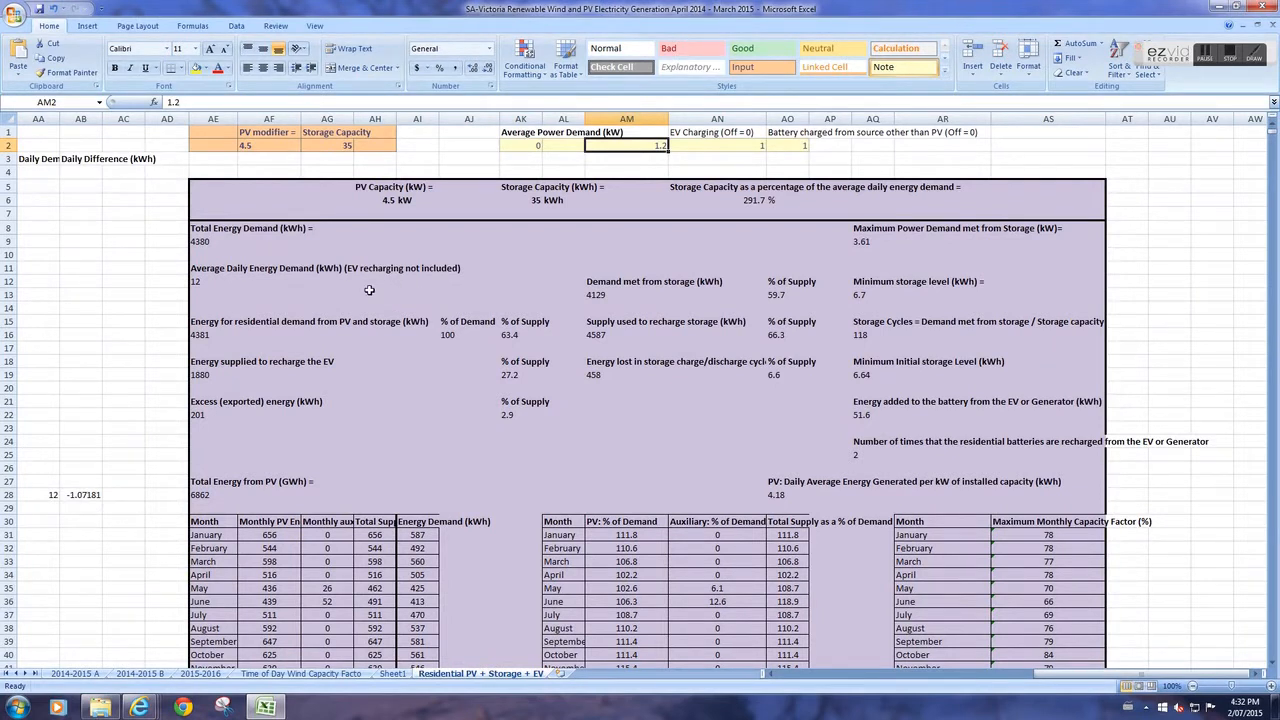
pyautogui.click(212, 280)
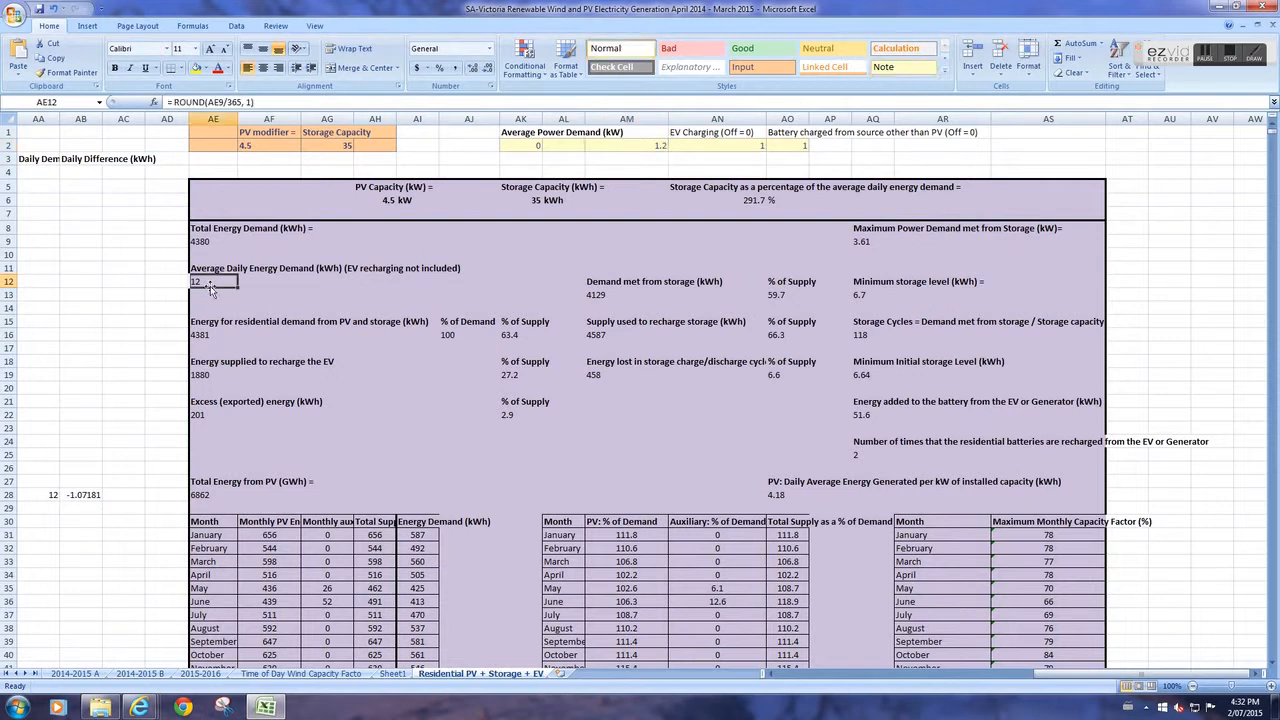
pyautogui.moveTo(588, 258)
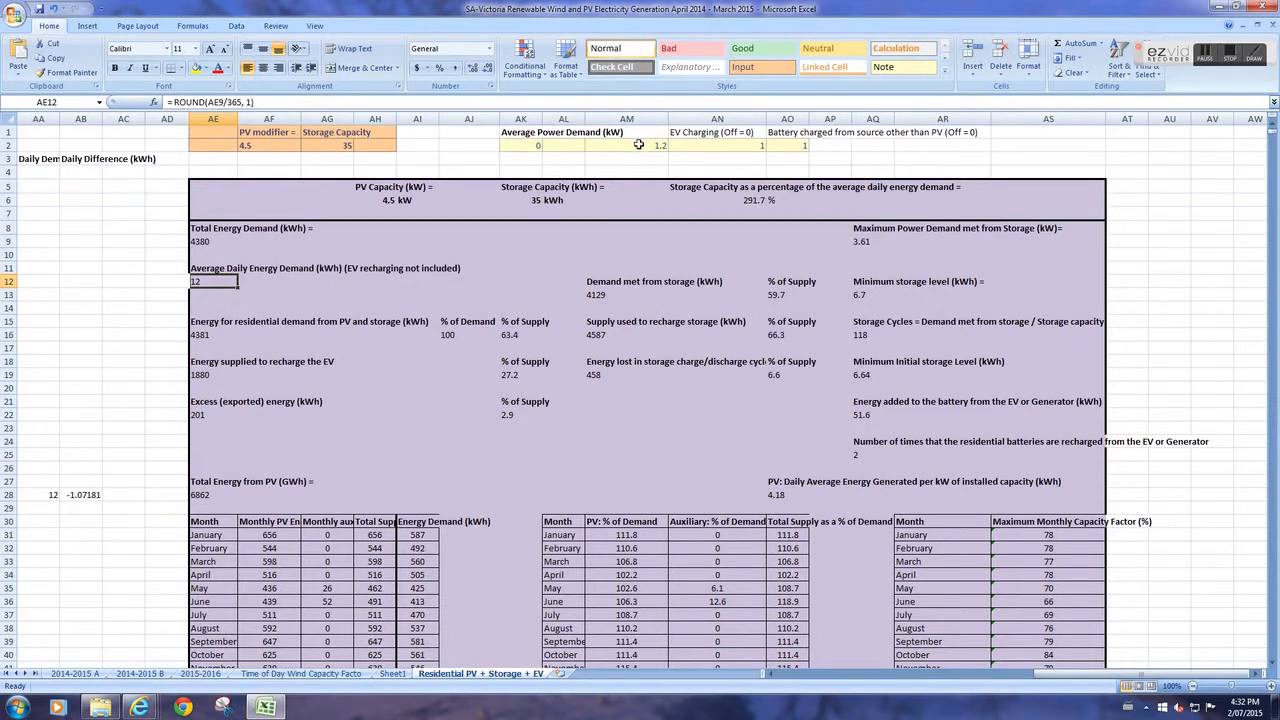
pyautogui.click(628, 144)
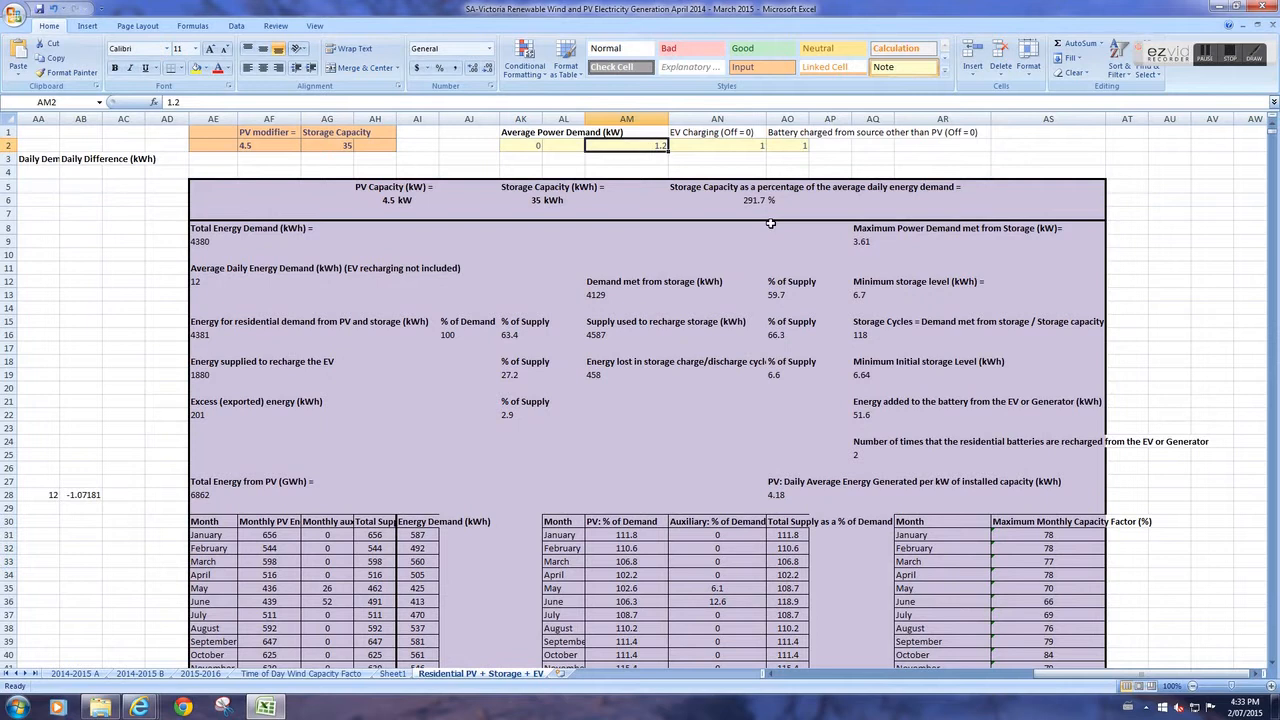
pyautogui.write('1')
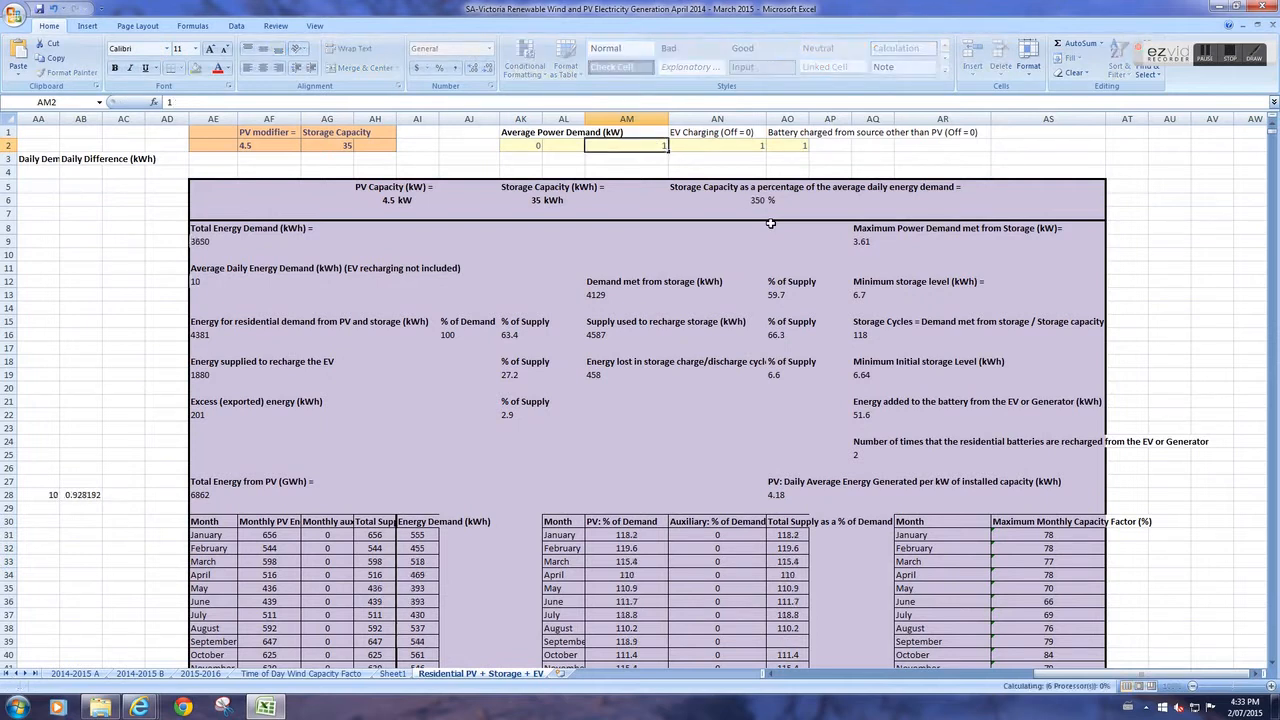
pyautogui.click(212, 280)
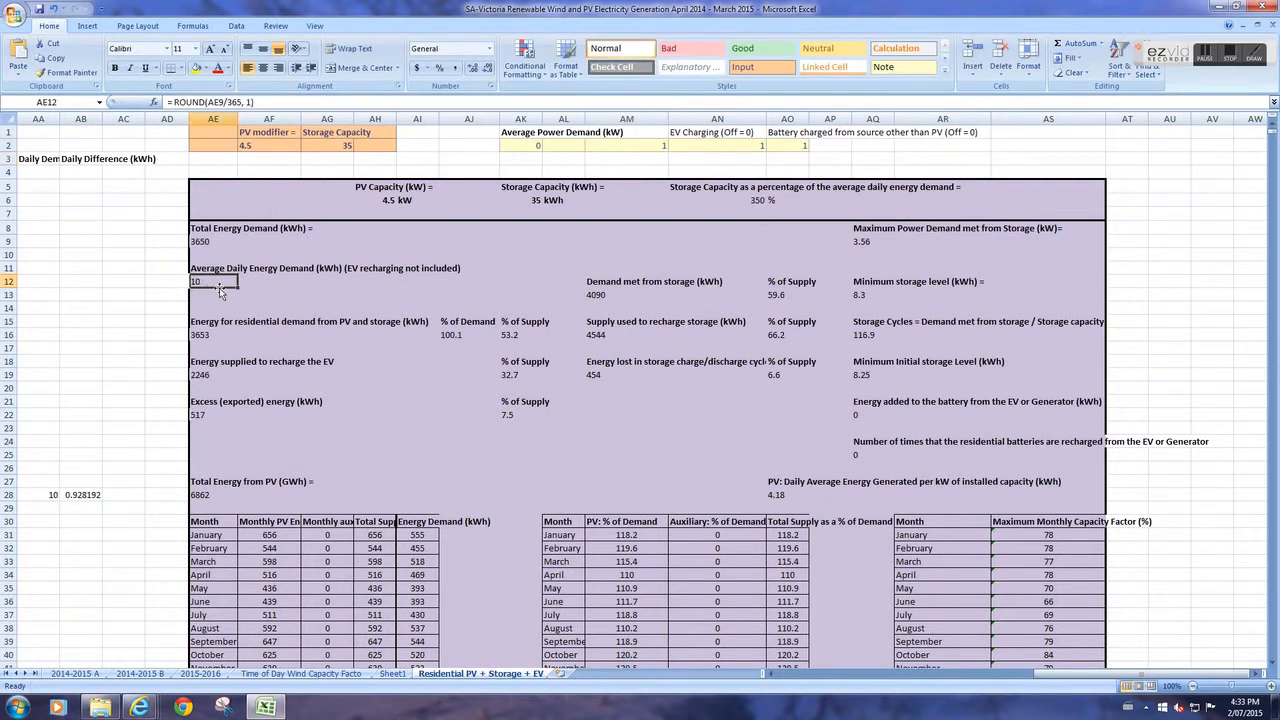
pyautogui.moveTo(512, 210)
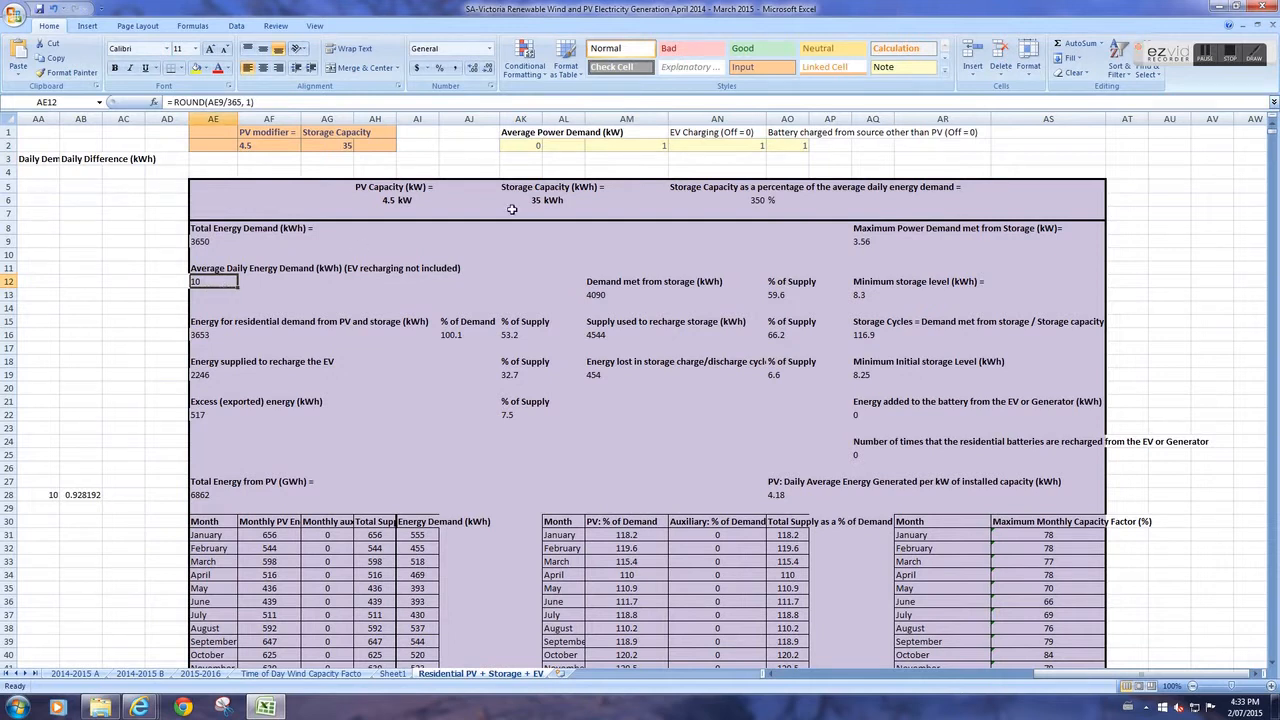
# - Raise average power demand to 1.5 kW, giving 15 kWh daily demand
pyautogui.click(626, 144)
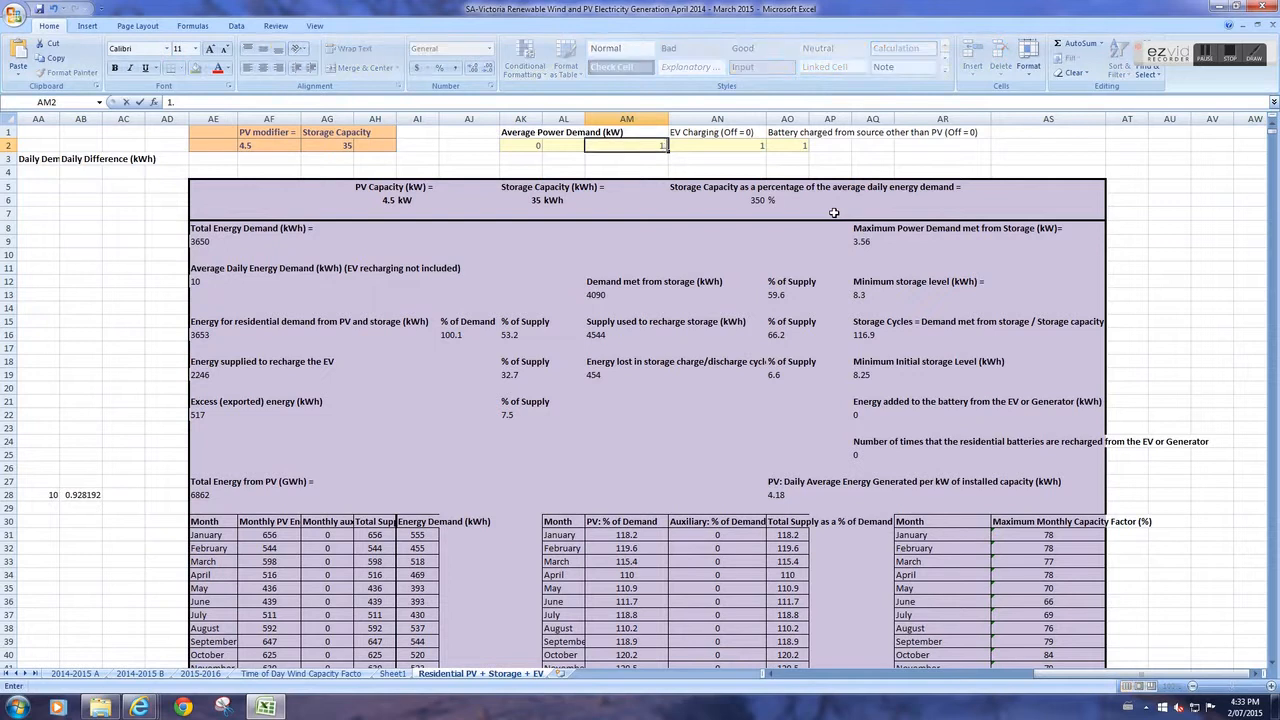
pyautogui.write('1.5')
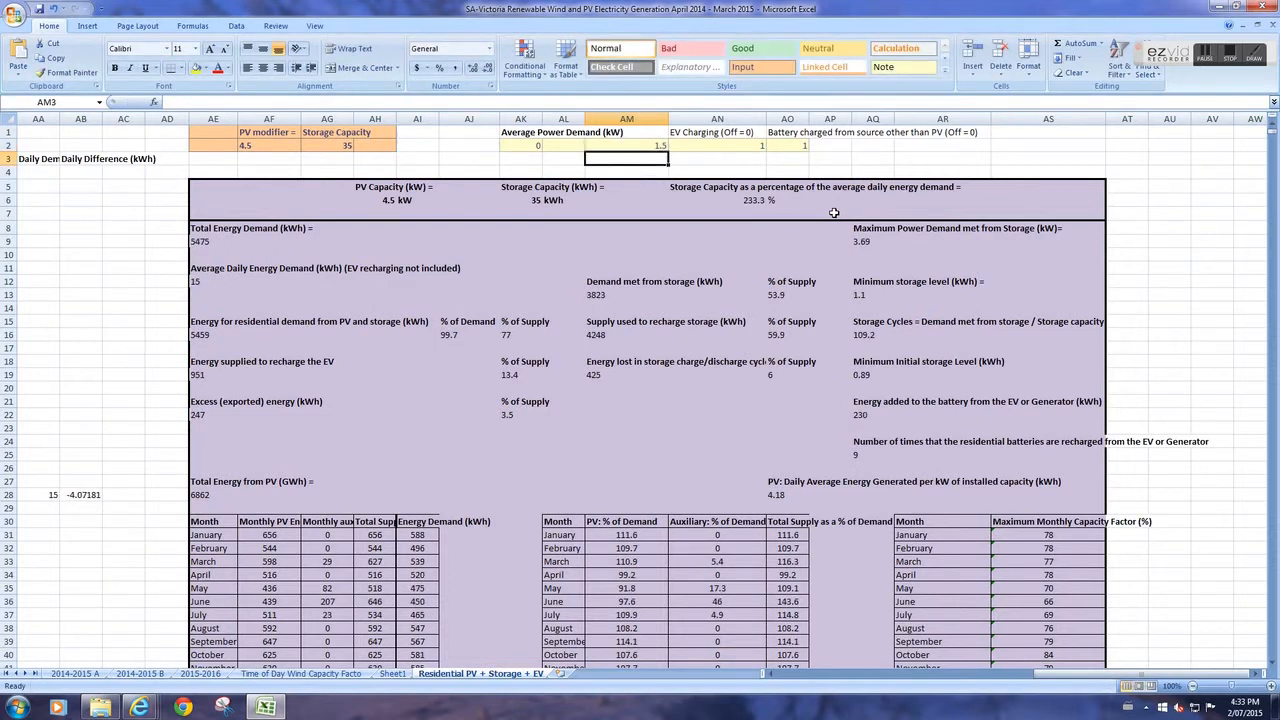
pyautogui.moveTo(208, 288)
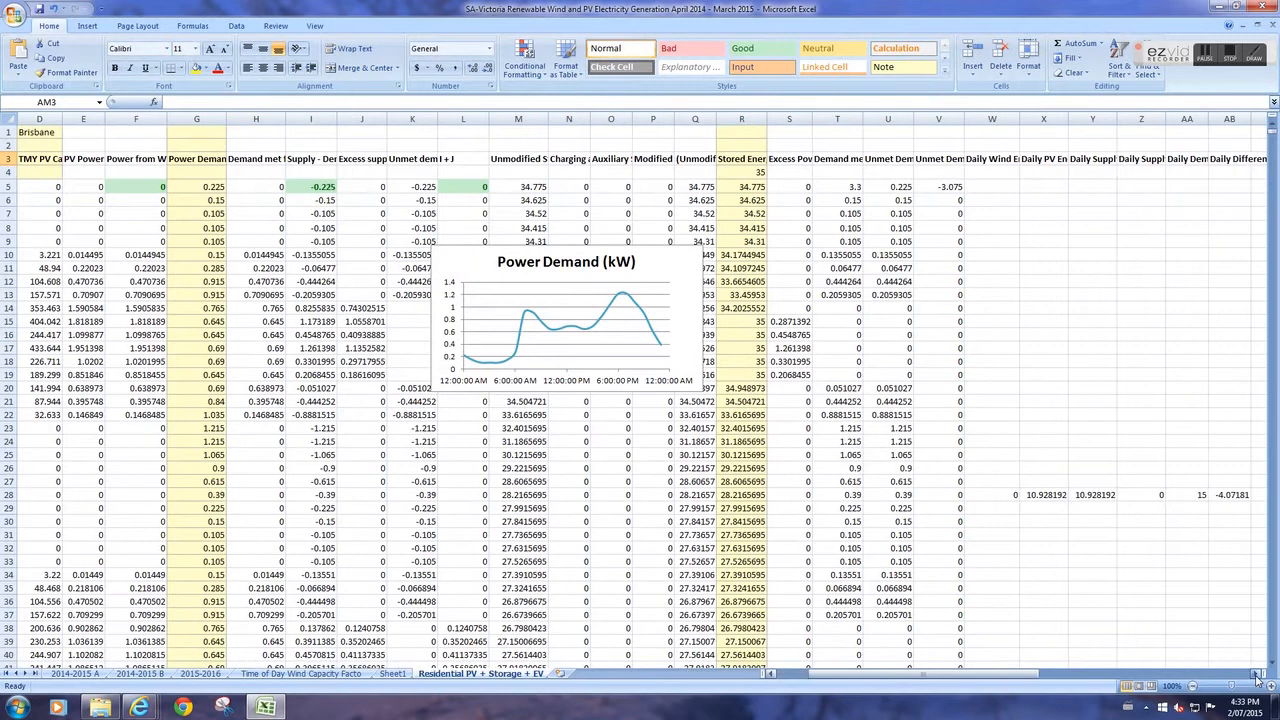
pyautogui.hscroll(3)
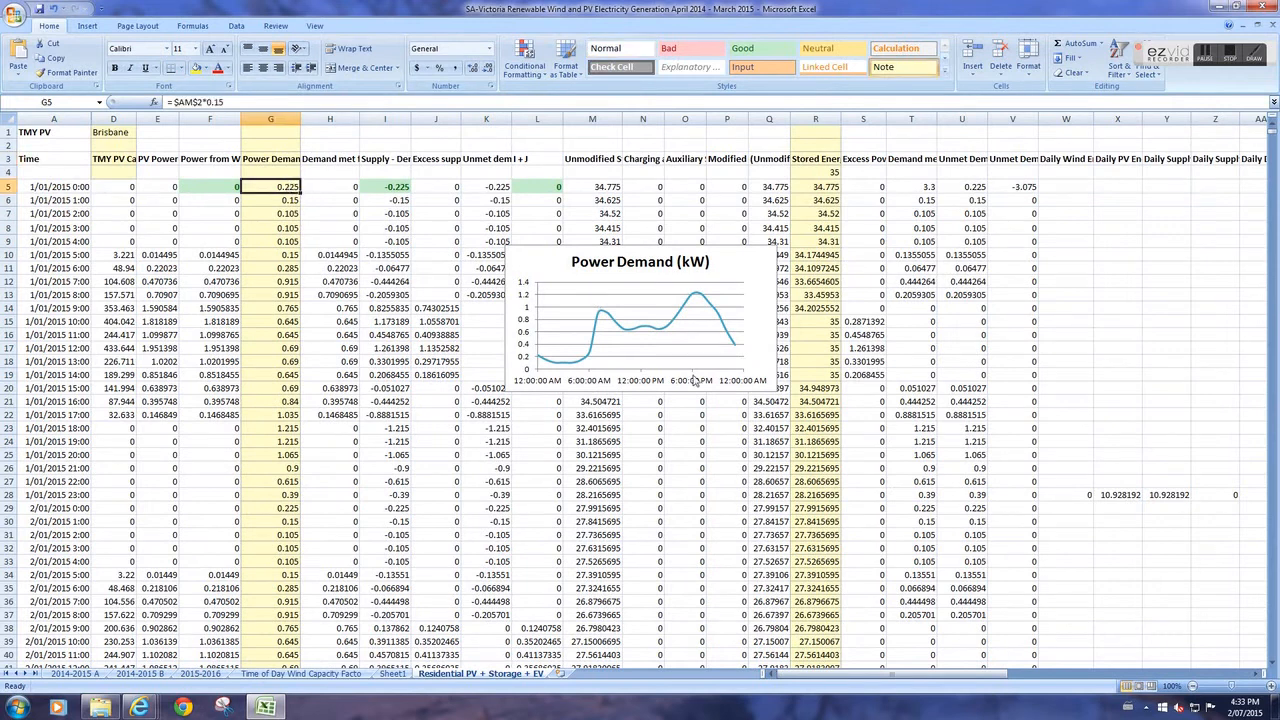
pyautogui.click(270, 254)
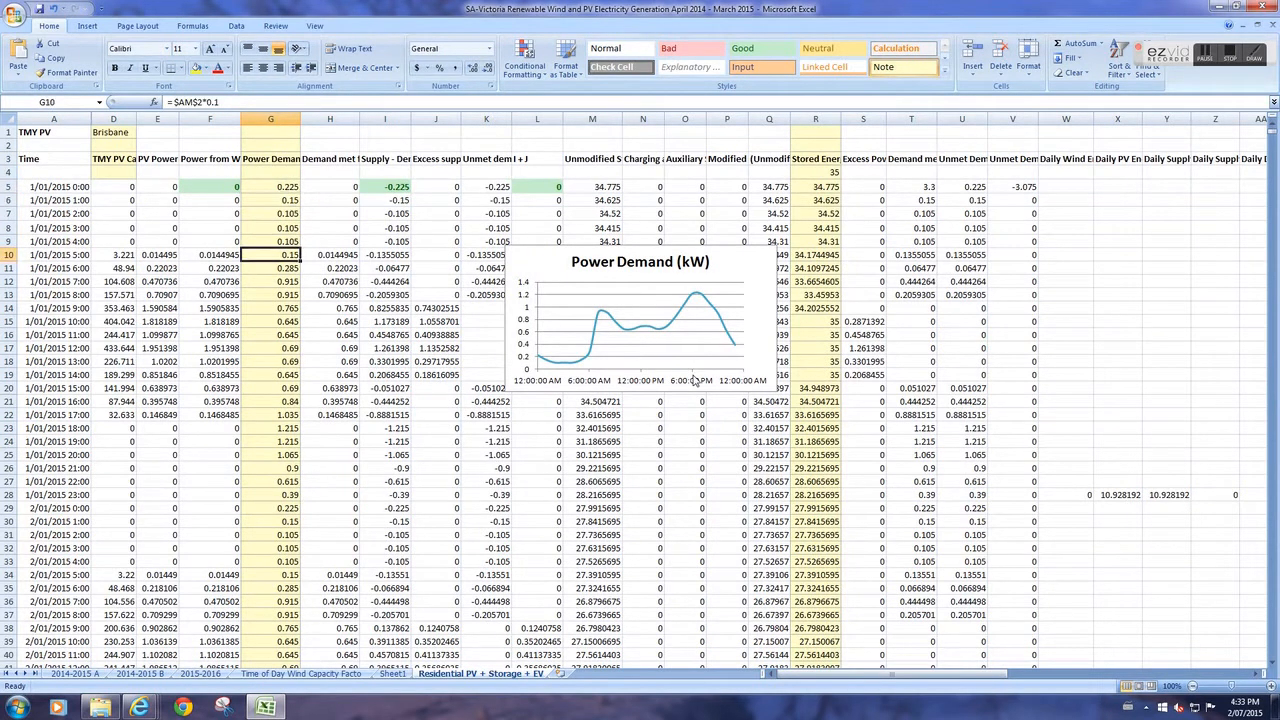
pyautogui.click(270, 334)
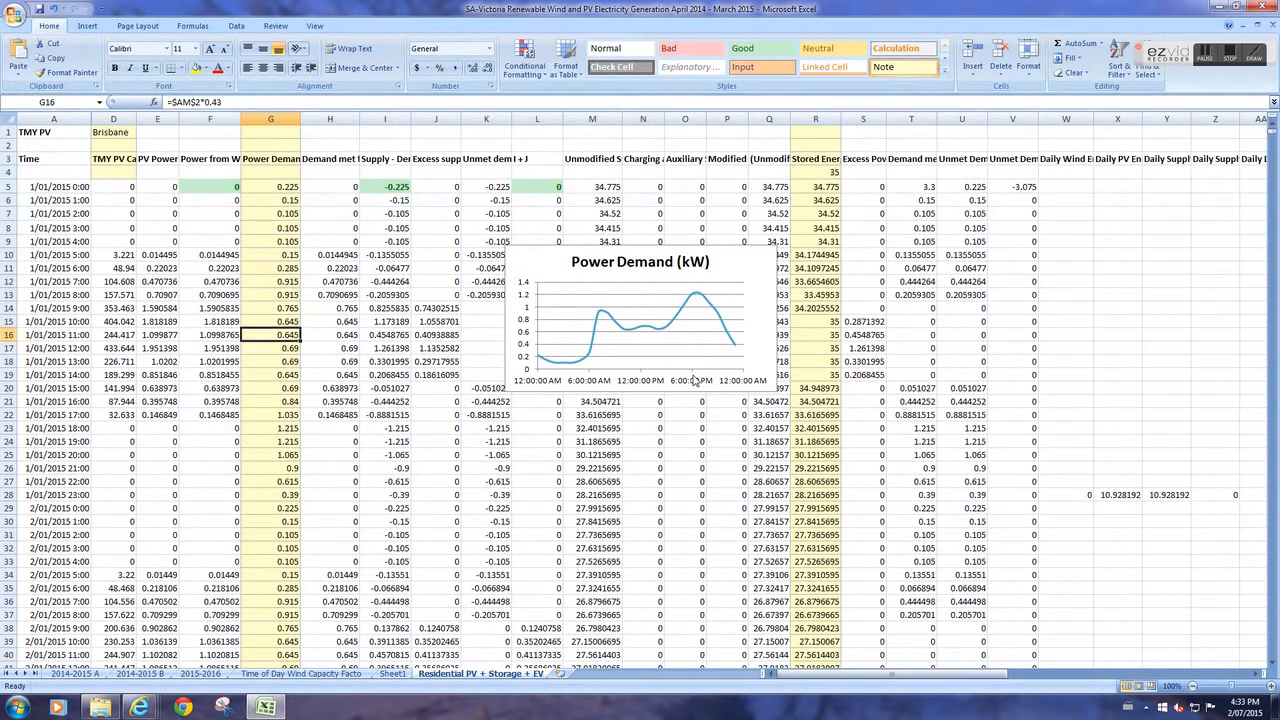
pyautogui.click(270, 374)
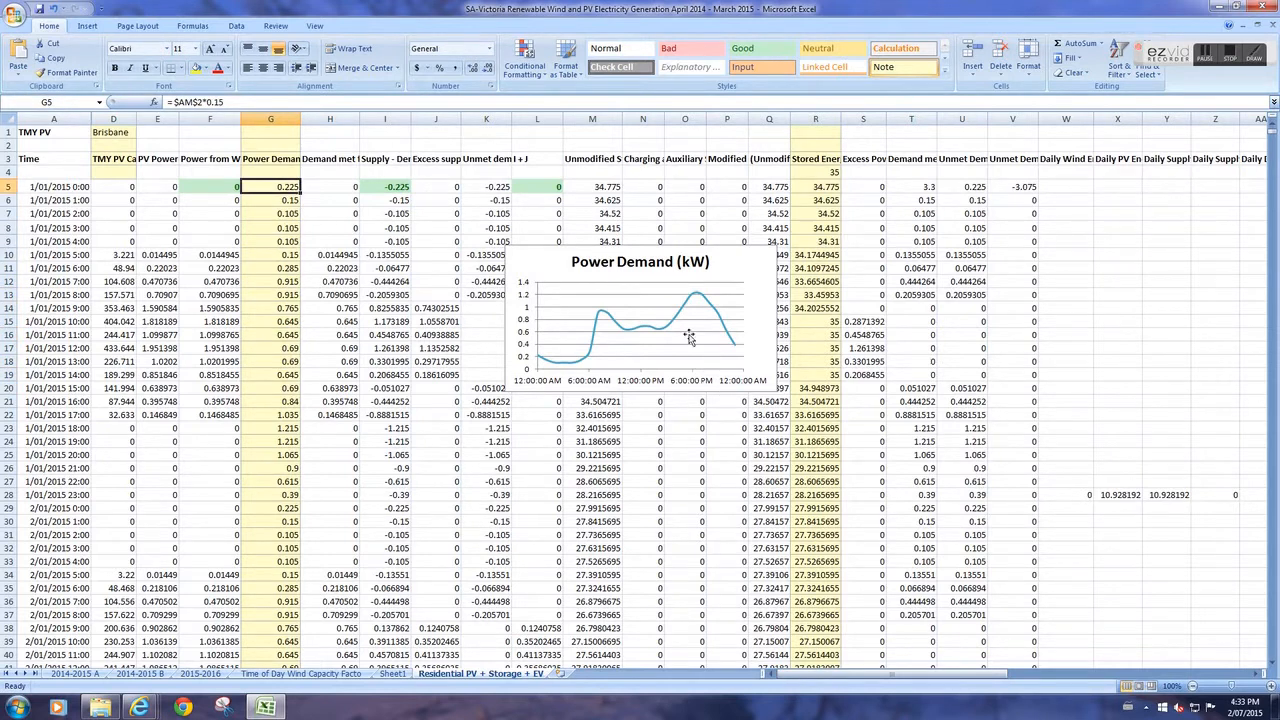
pyautogui.moveTo(548, 340)
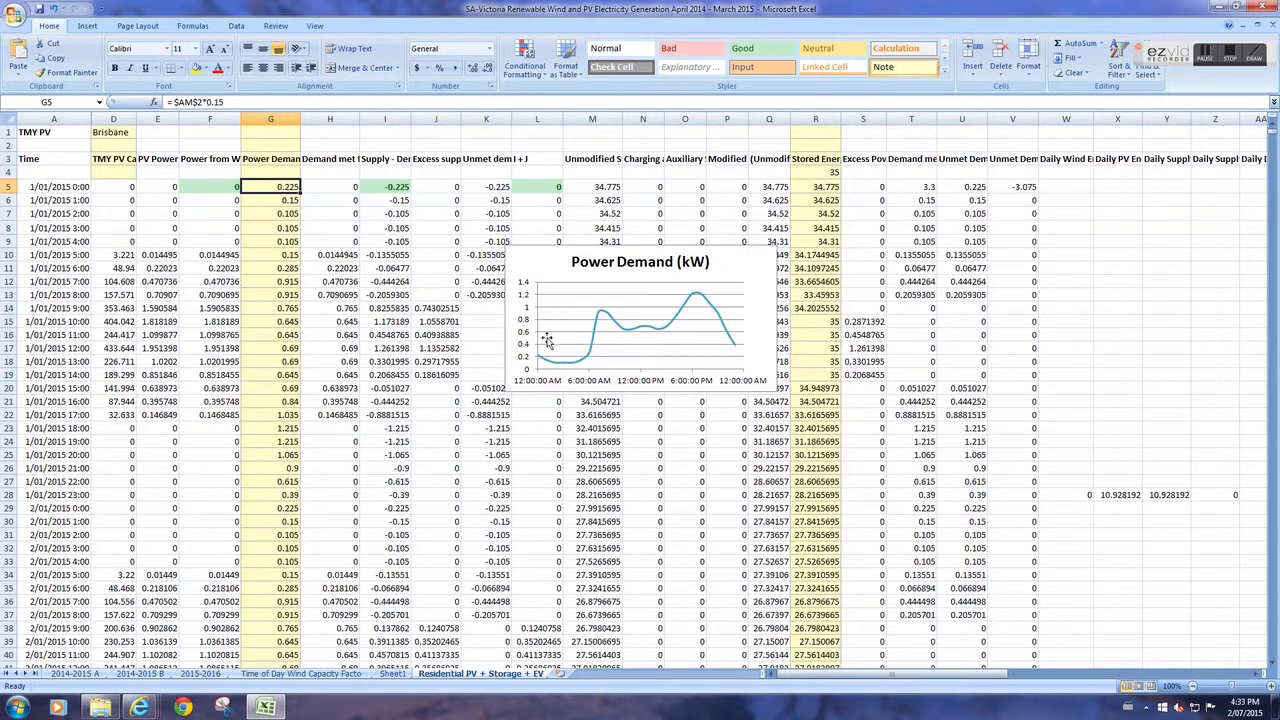
pyautogui.moveTo(544, 356)
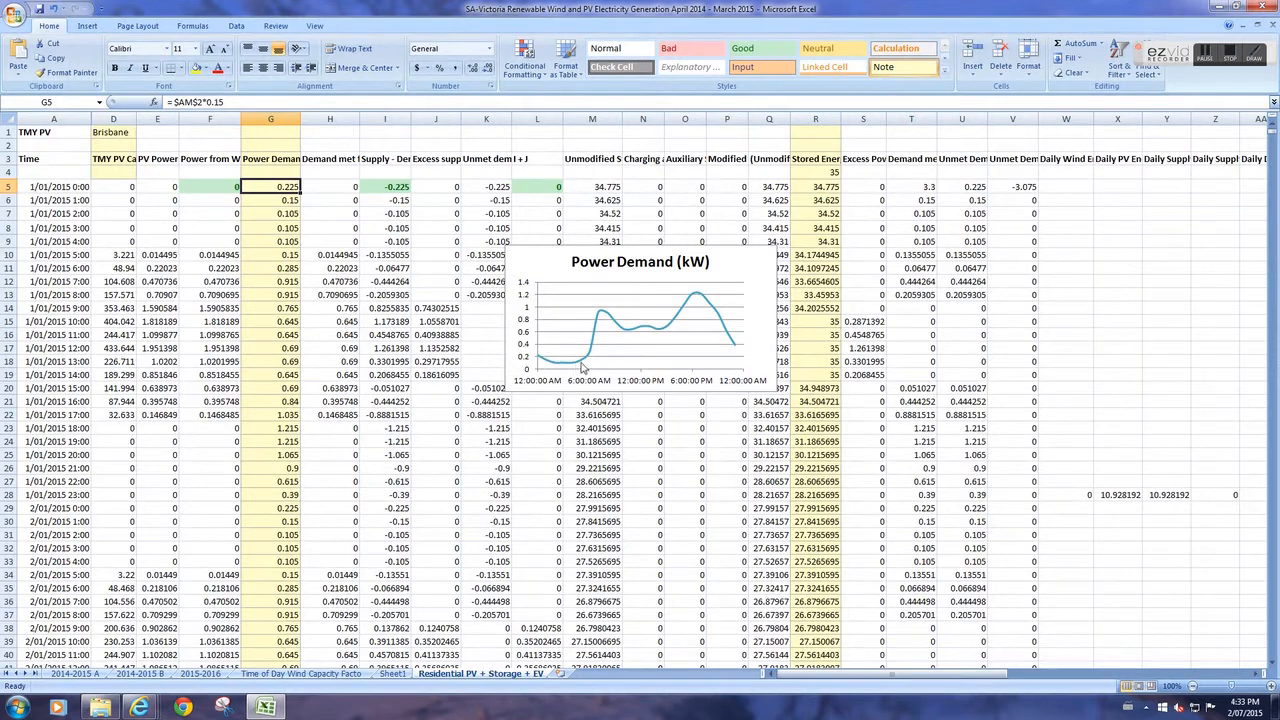
pyautogui.moveTo(584, 364)
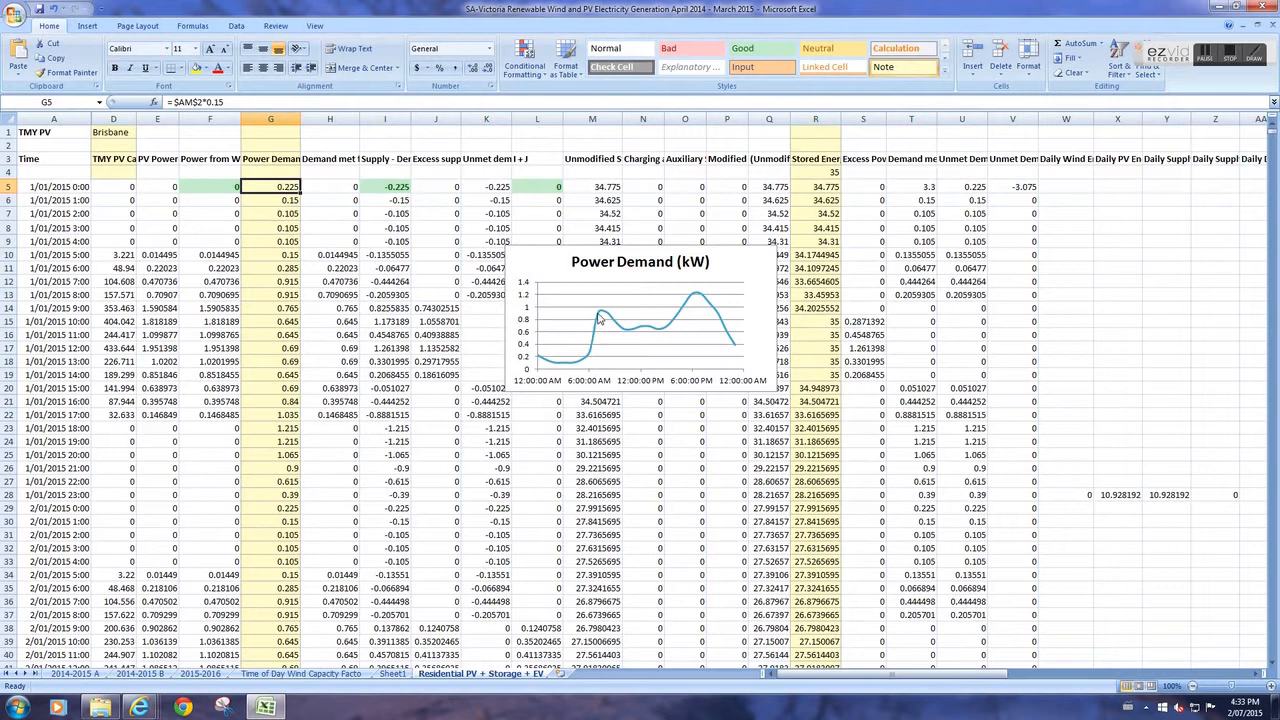
pyautogui.moveTo(626, 334)
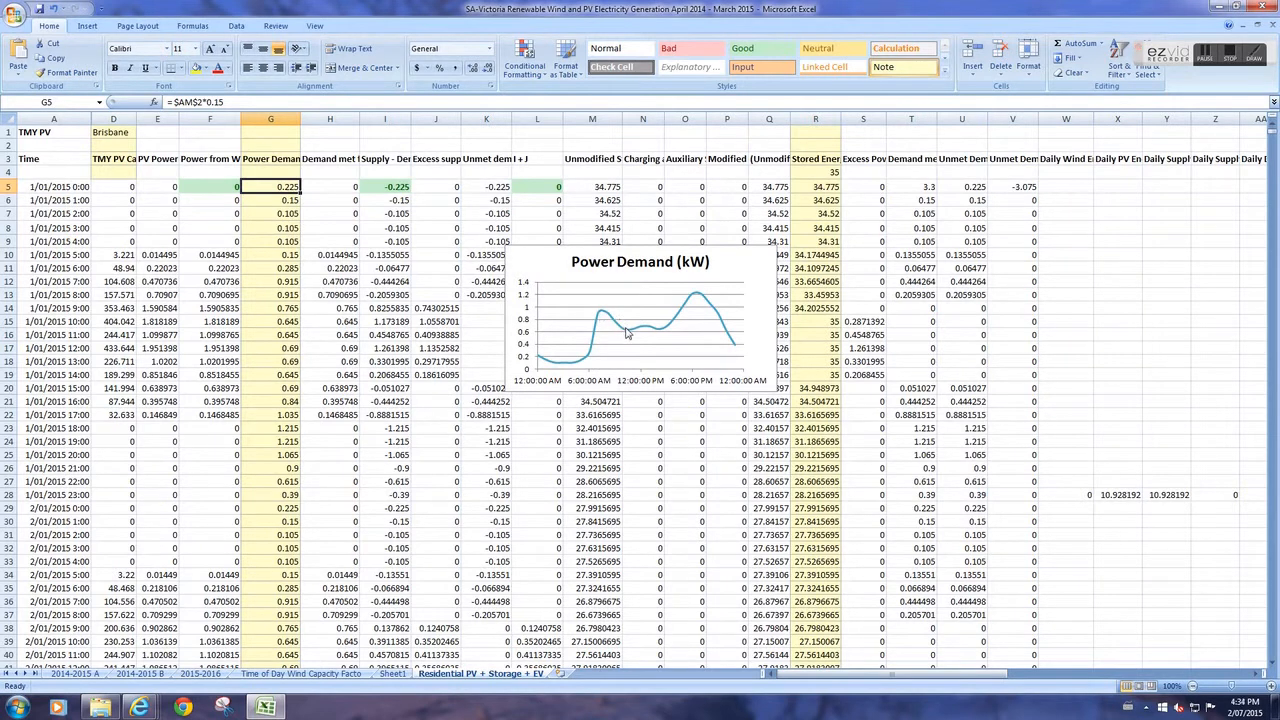
pyautogui.moveTo(650, 332)
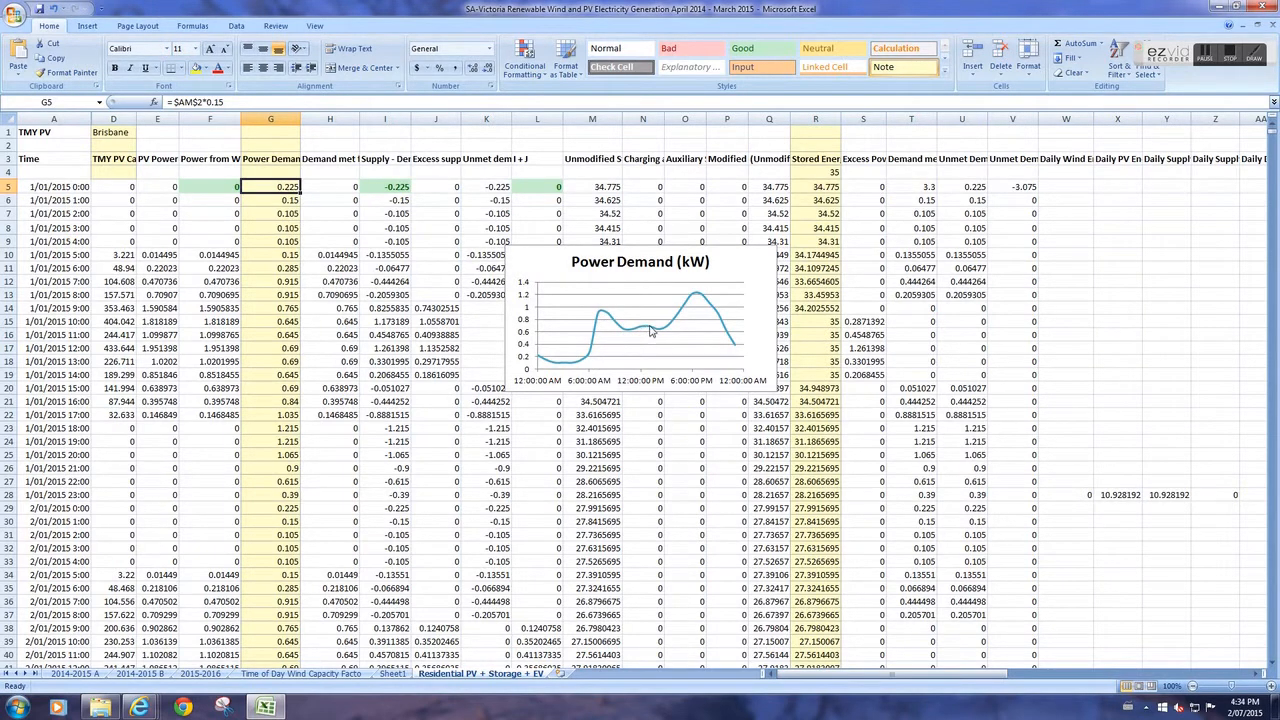
pyautogui.moveTo(650, 332)
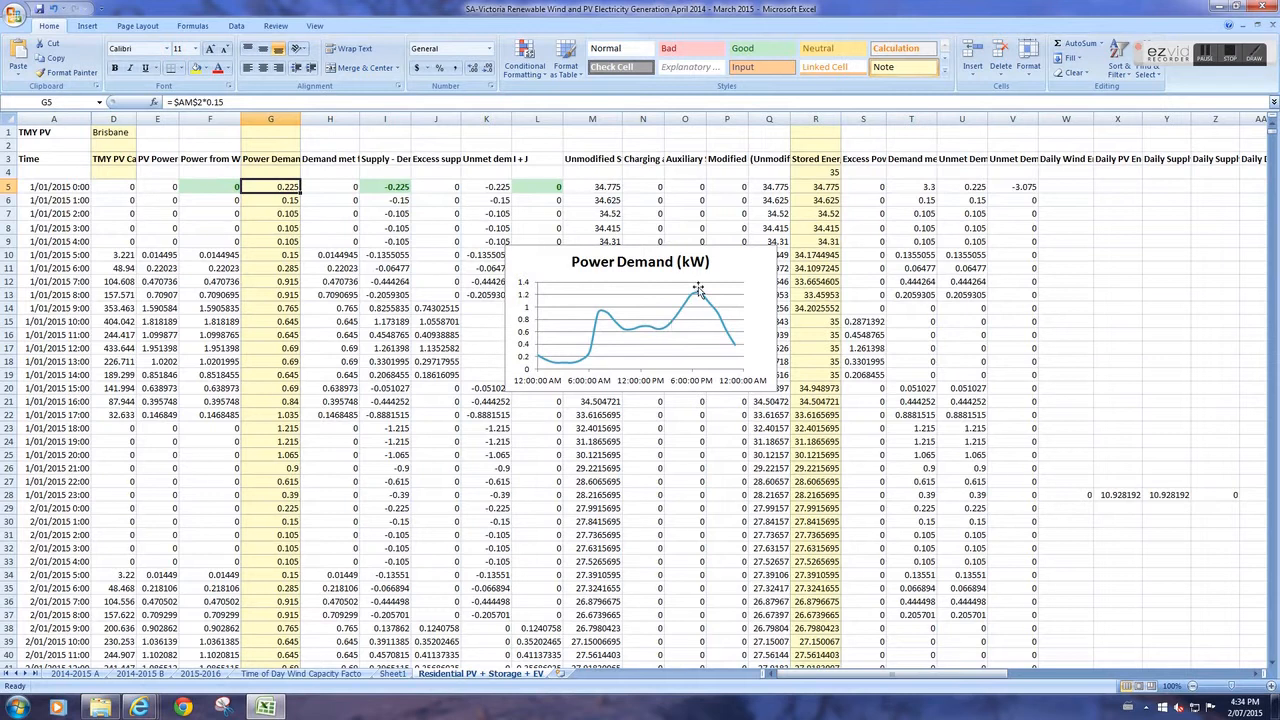
pyautogui.moveTo(704, 298)
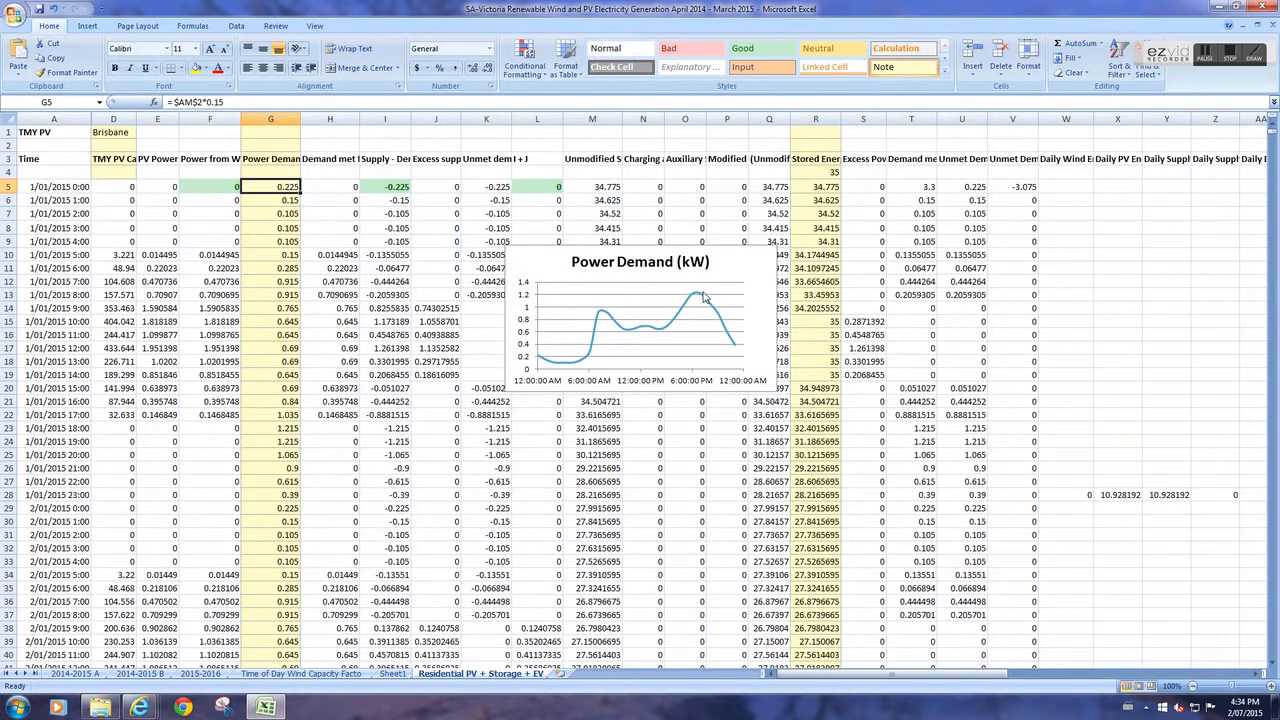
pyautogui.moveTo(676, 328)
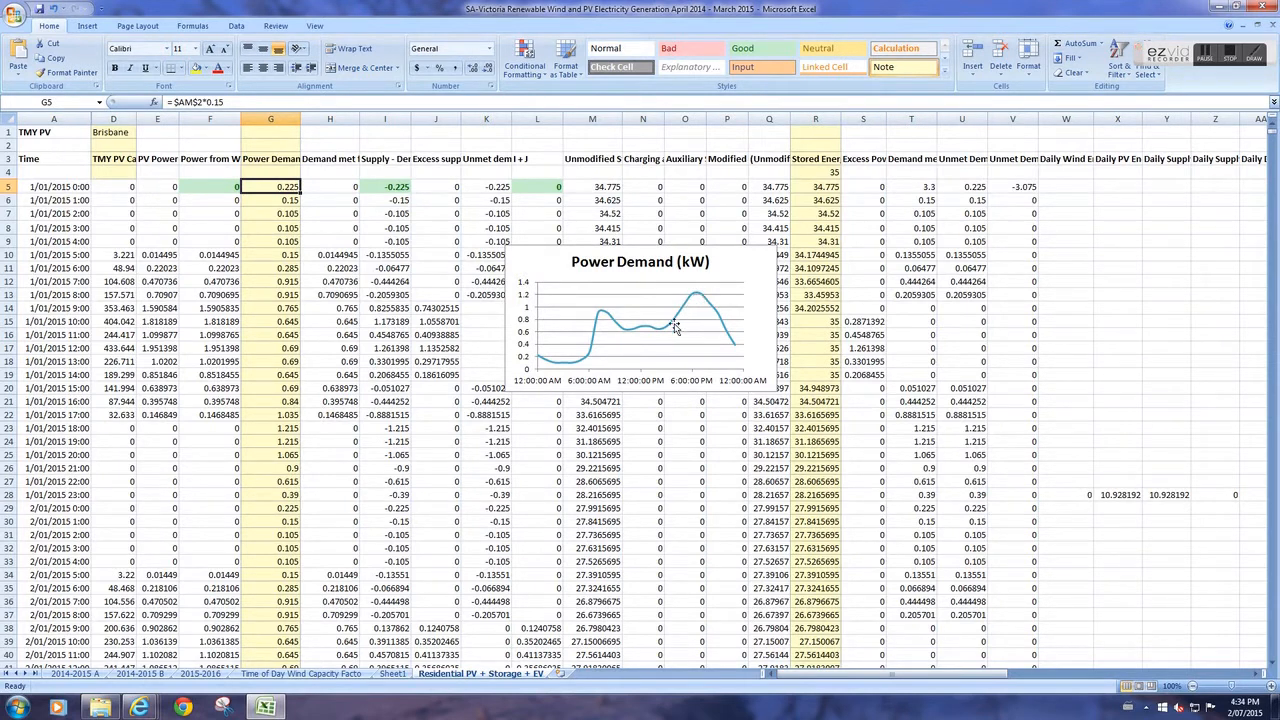
pyautogui.moveTo(684, 316)
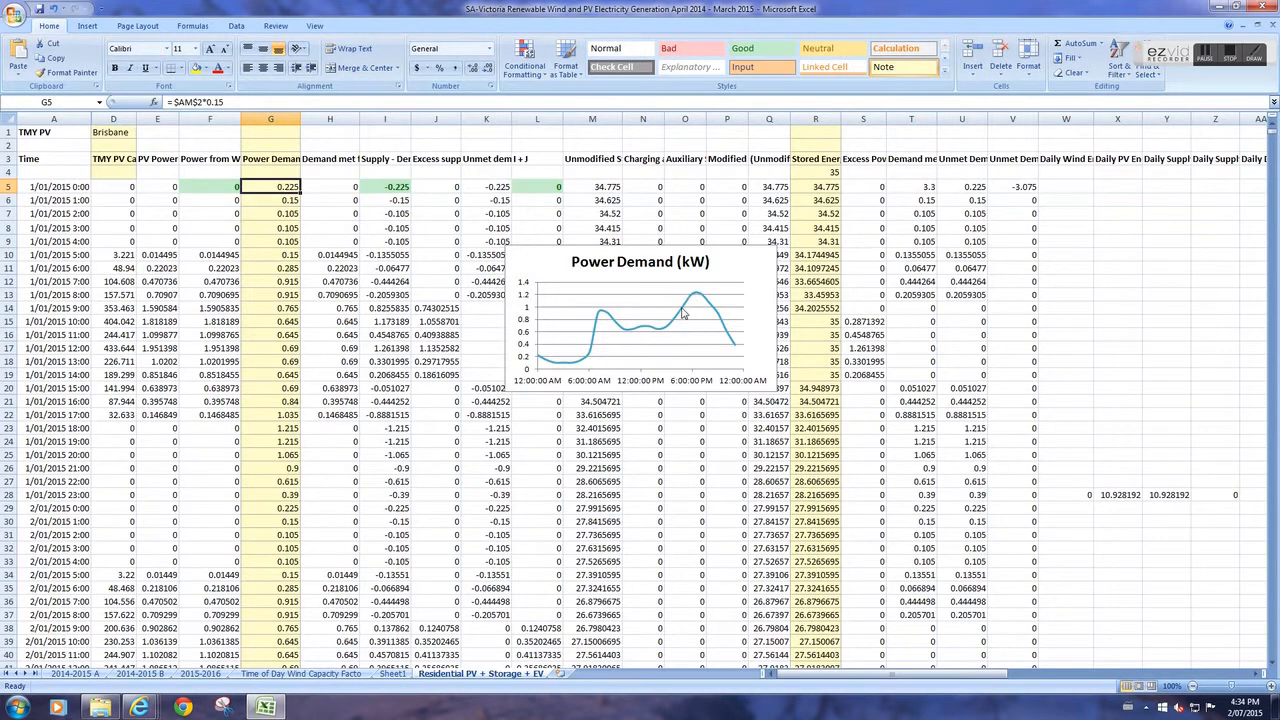
pyautogui.moveTo(714, 316)
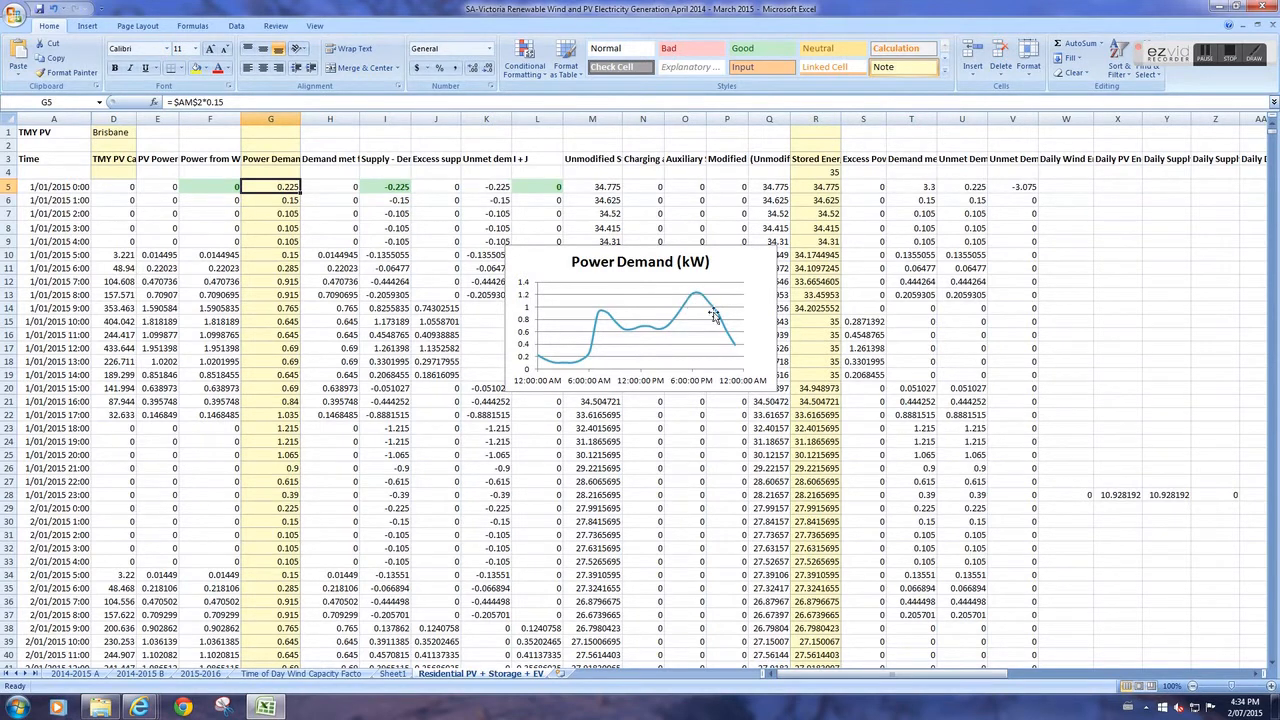
pyautogui.moveTo(740, 352)
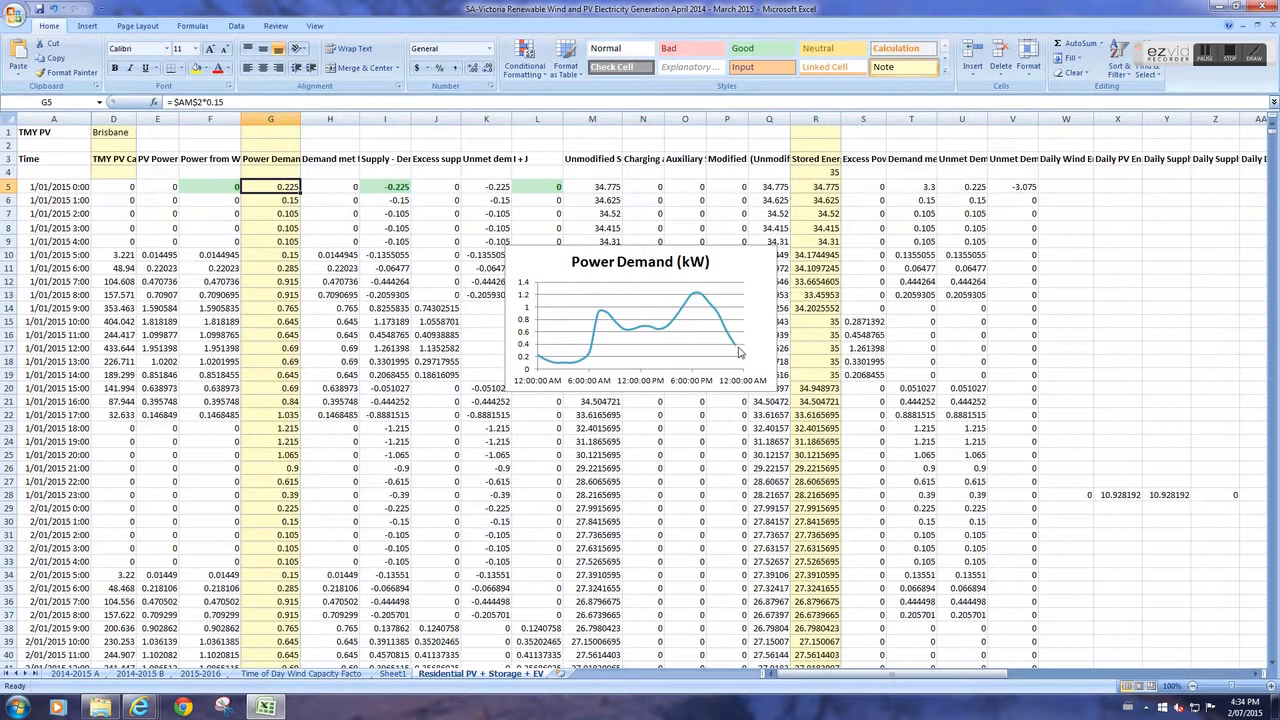
pyautogui.moveTo(652, 364)
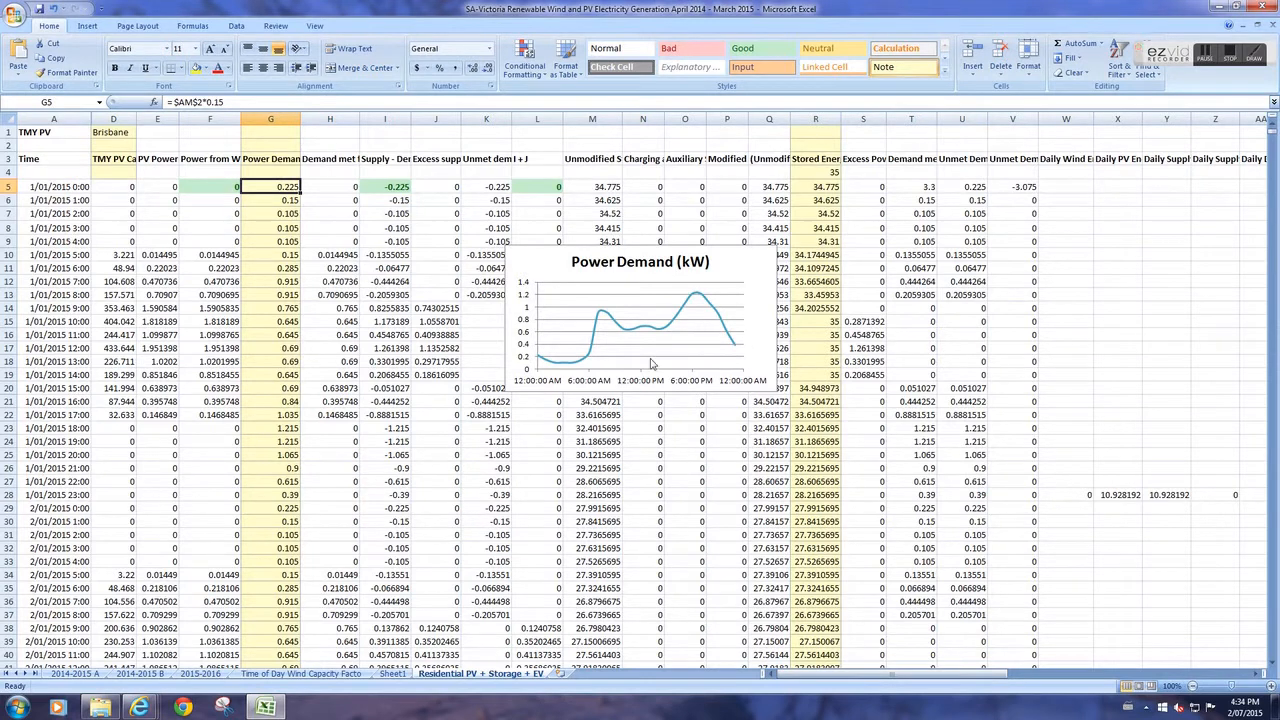
pyautogui.moveTo(548, 356)
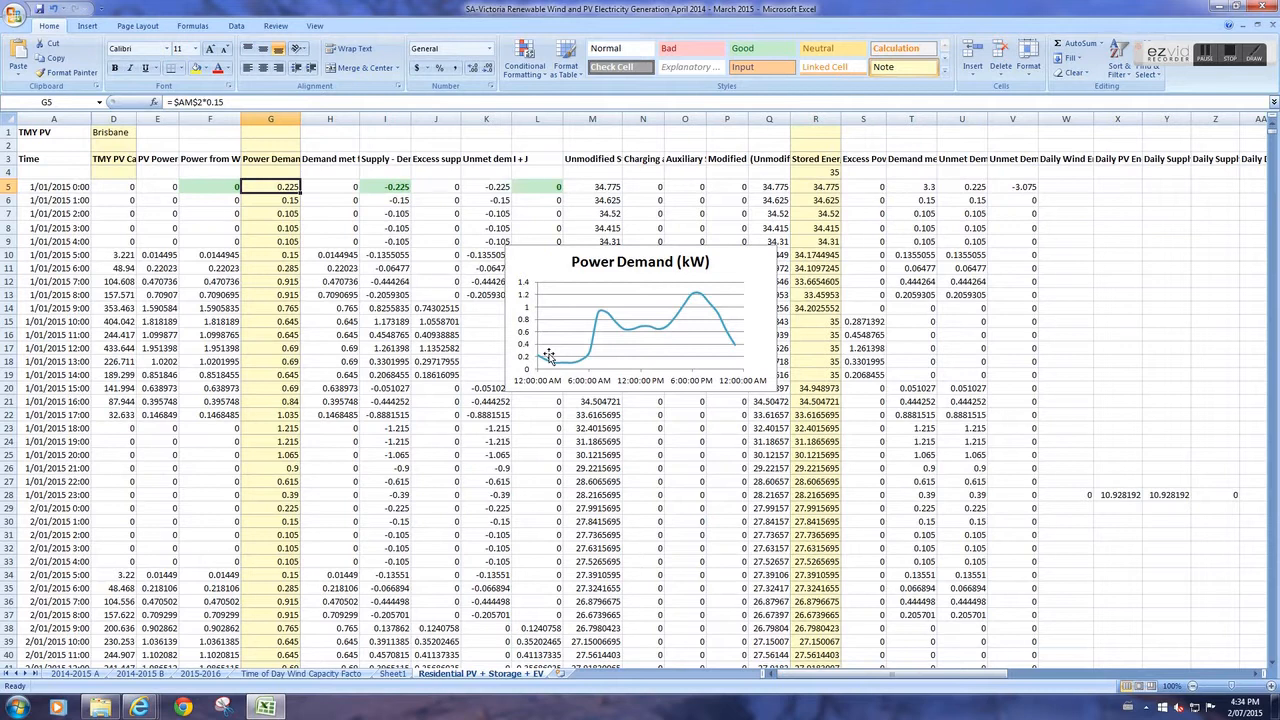
pyautogui.moveTo(398, 224)
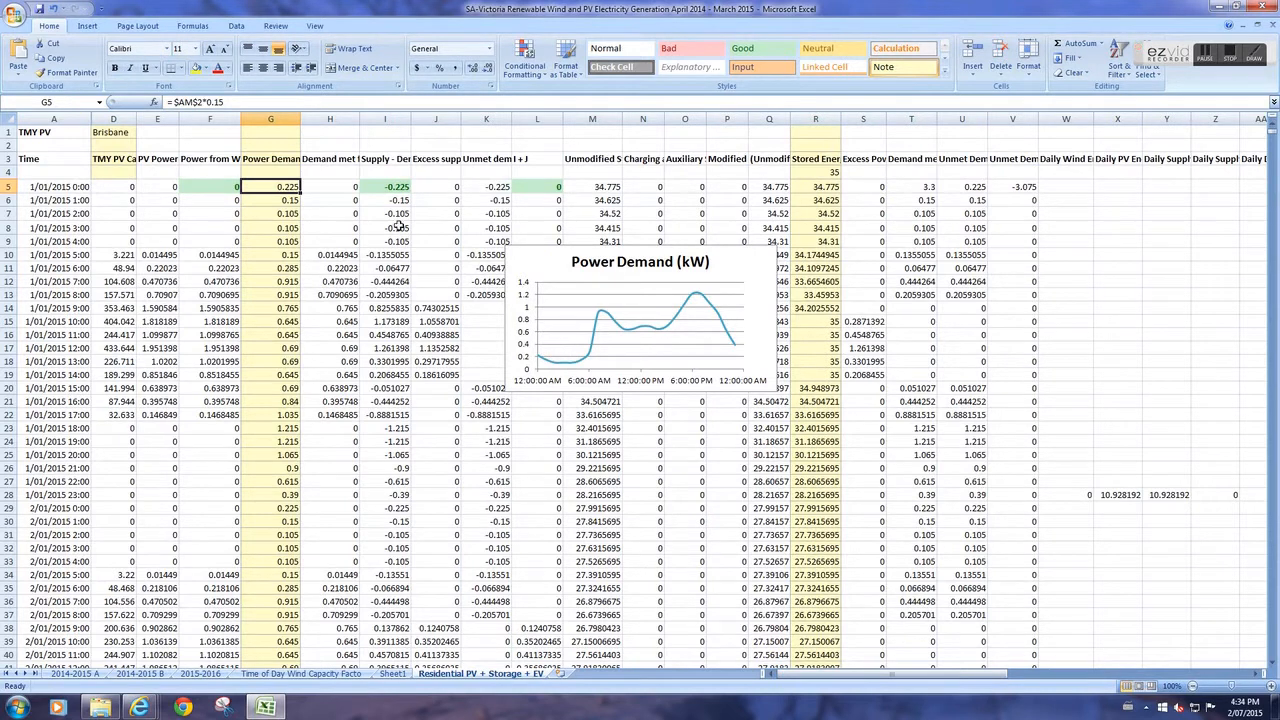
pyautogui.click(270, 212)
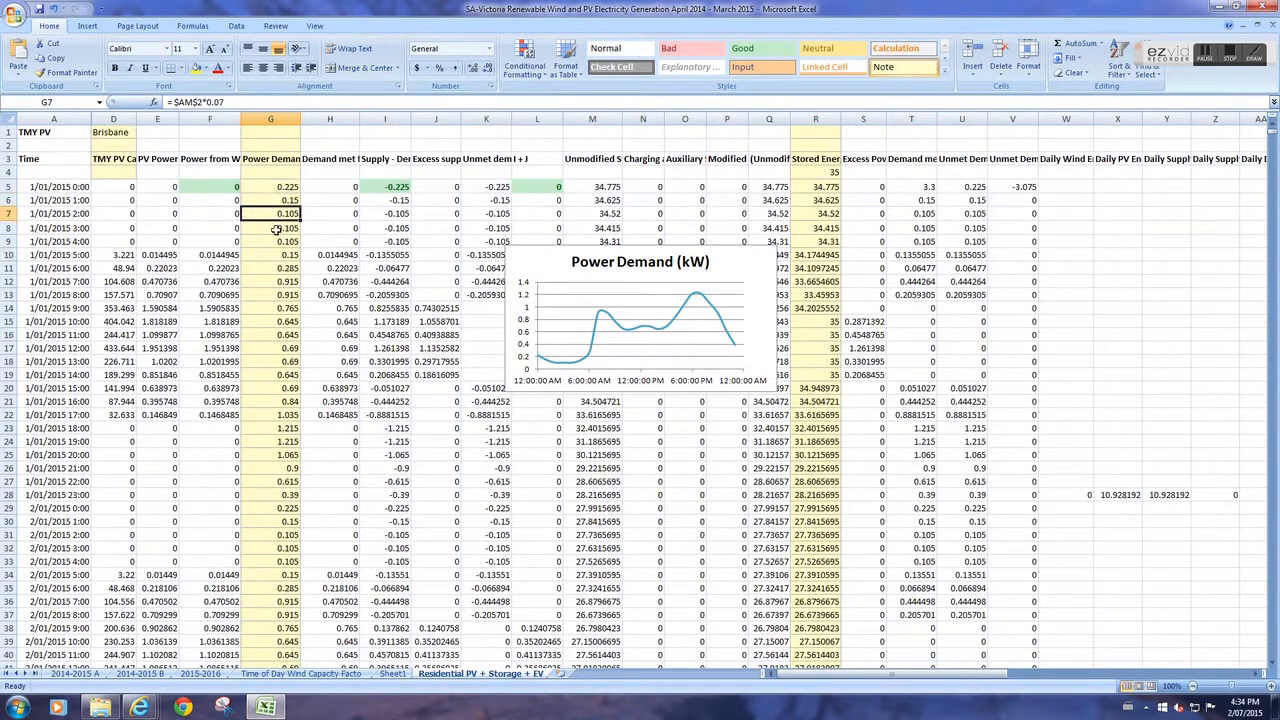
pyautogui.moveTo(220, 102)
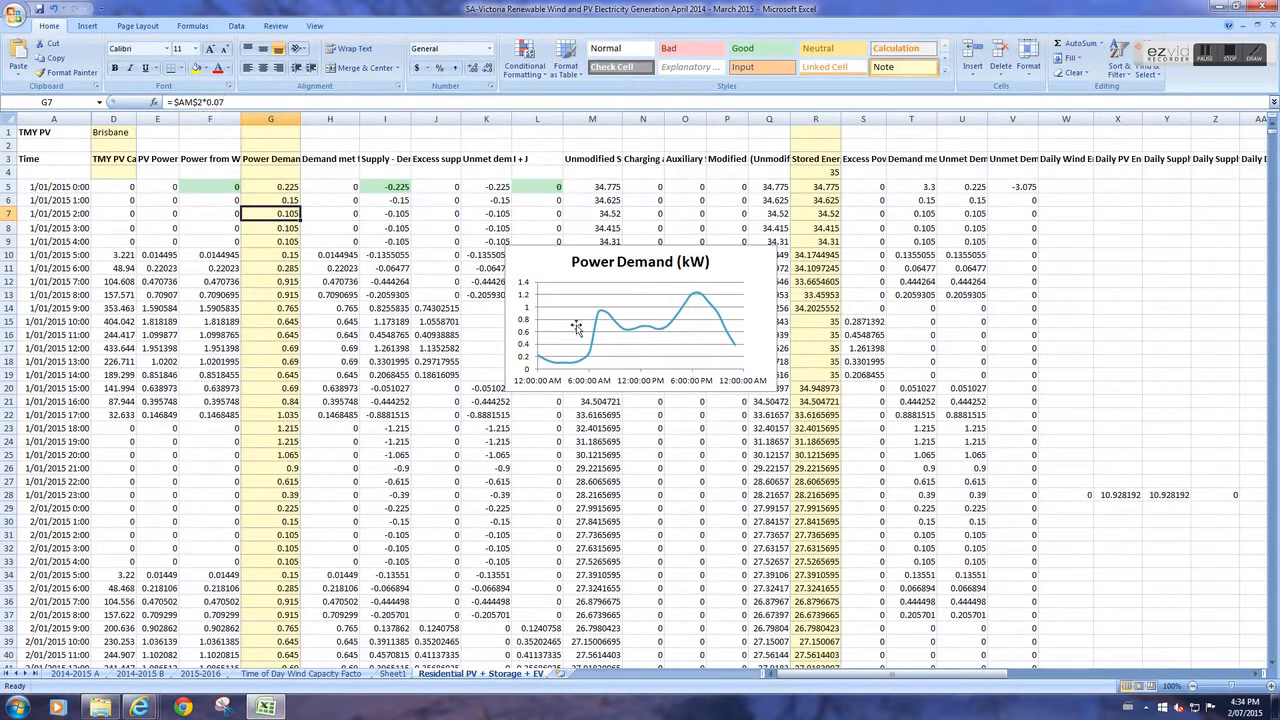
pyautogui.moveTo(1080, 372)
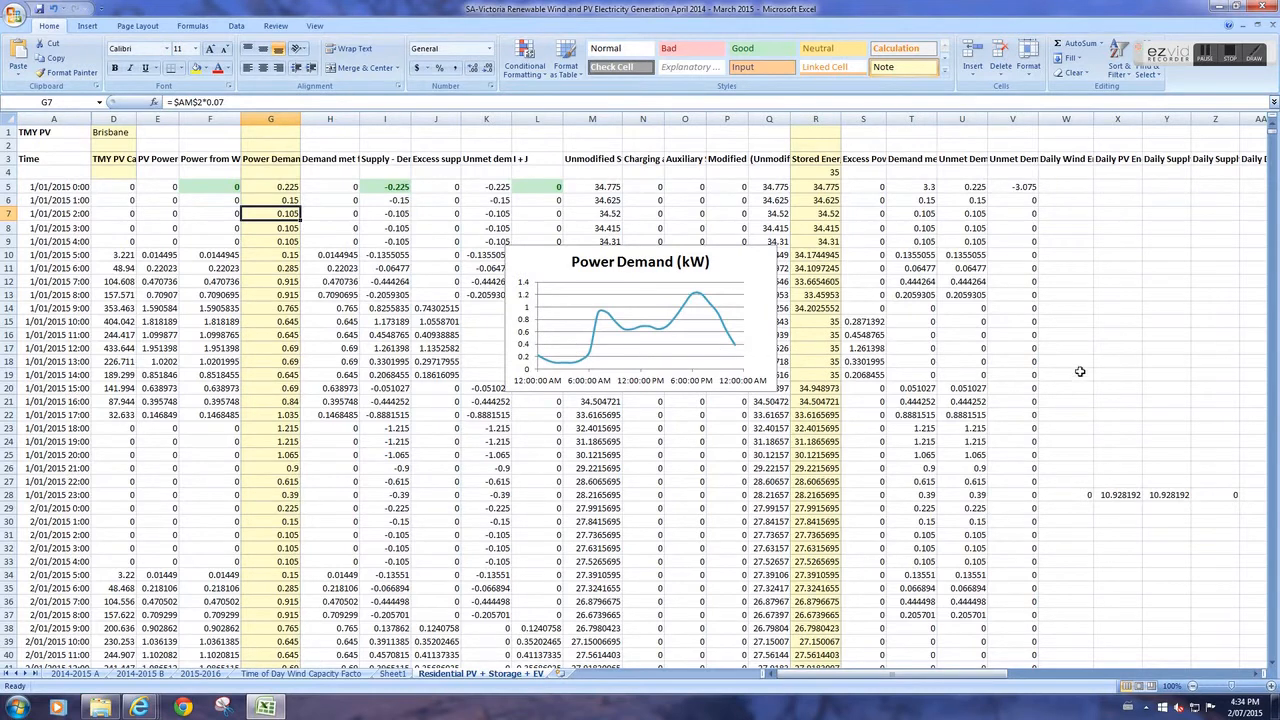
pyautogui.hscroll(3)
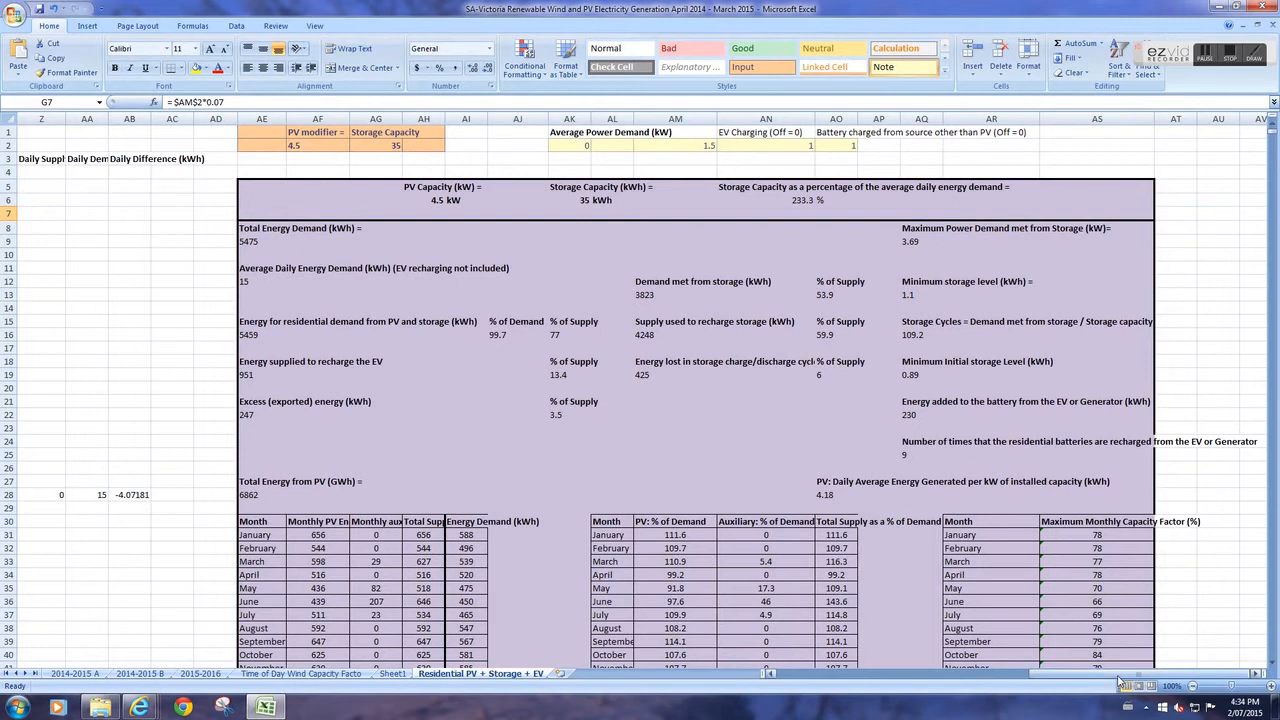
pyautogui.hscroll(-3)
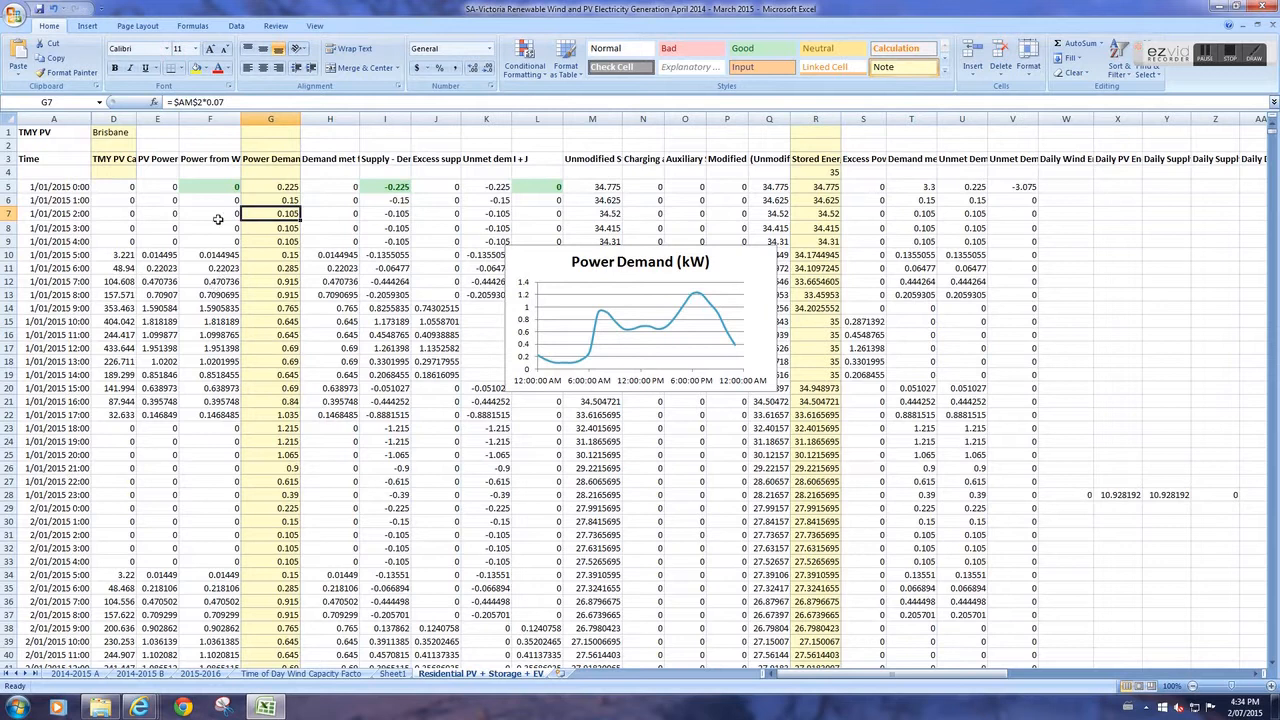
pyautogui.click(112, 132)
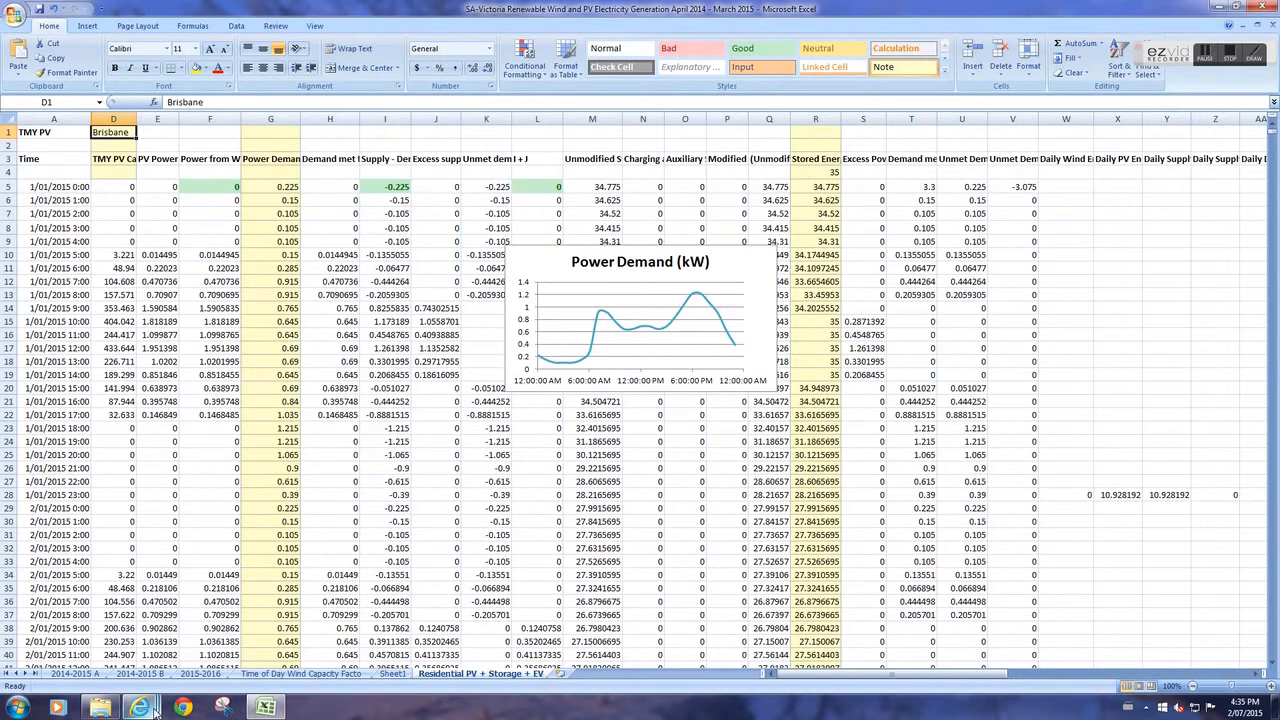
# - Enter 'brisbane, australia' as the PVWatts site location and submit the search
pyautogui.click(178, 708)
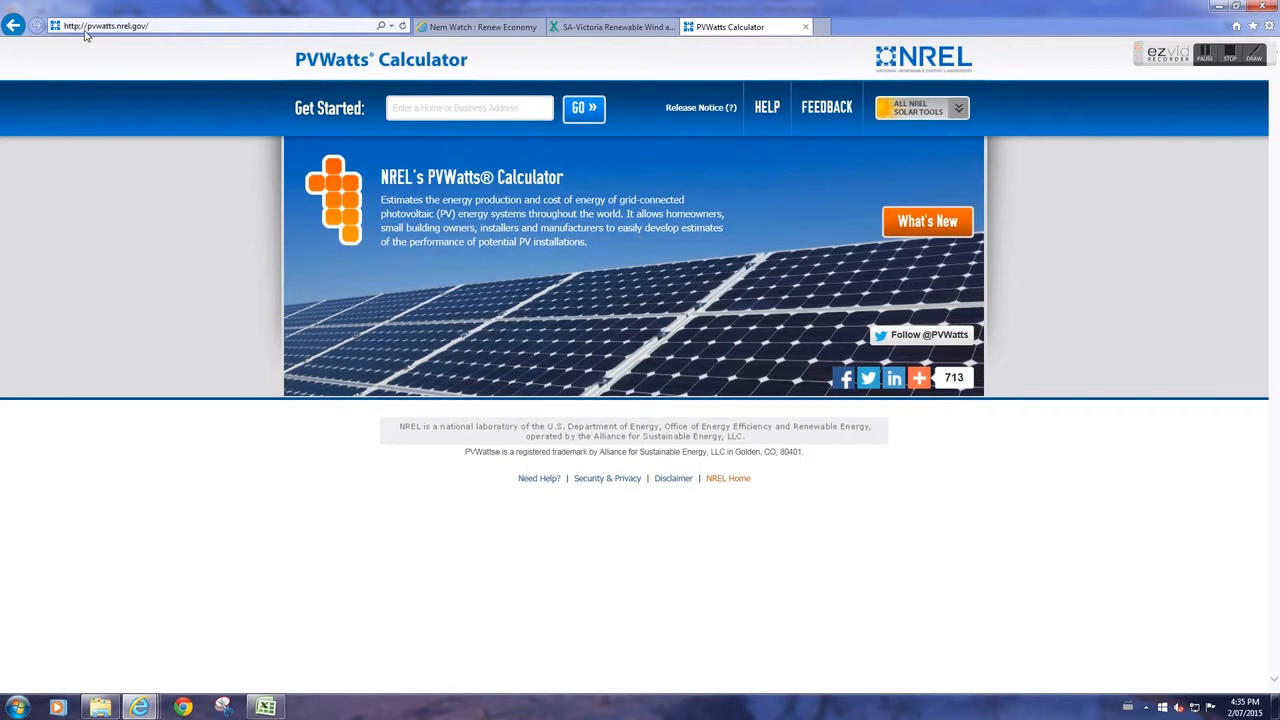
pyautogui.moveTo(184, 52)
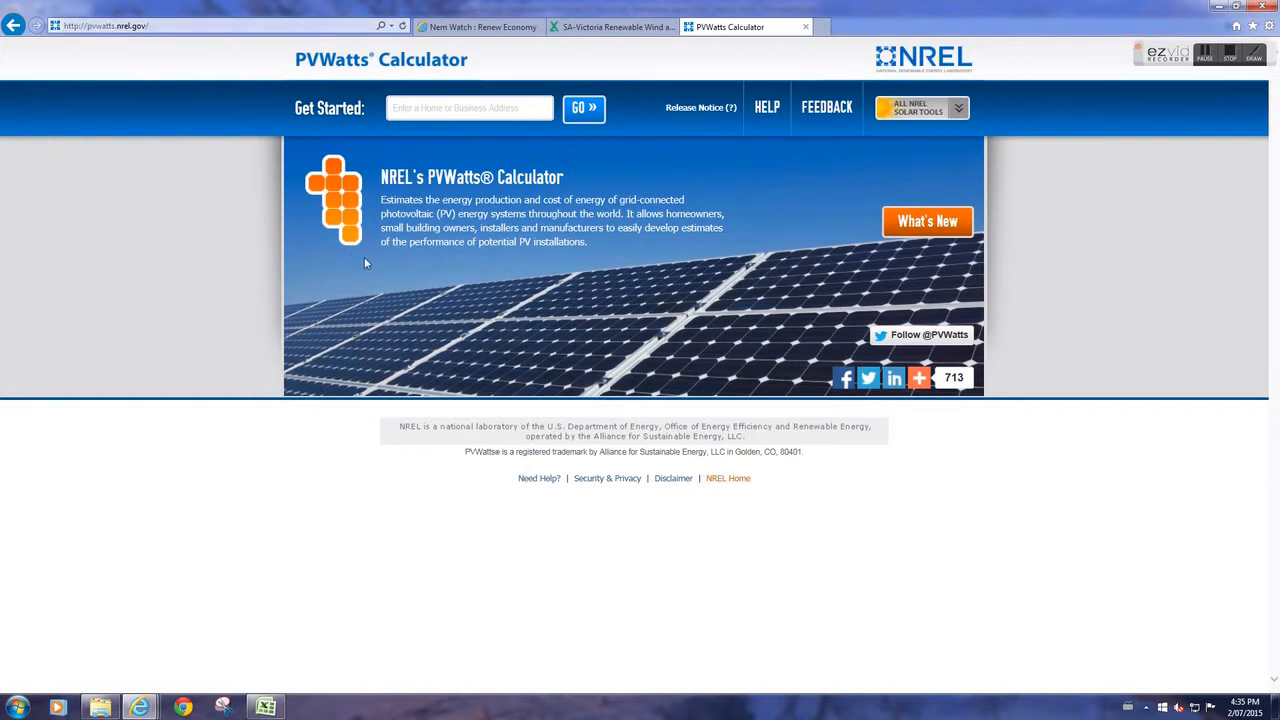
pyautogui.moveTo(240, 194)
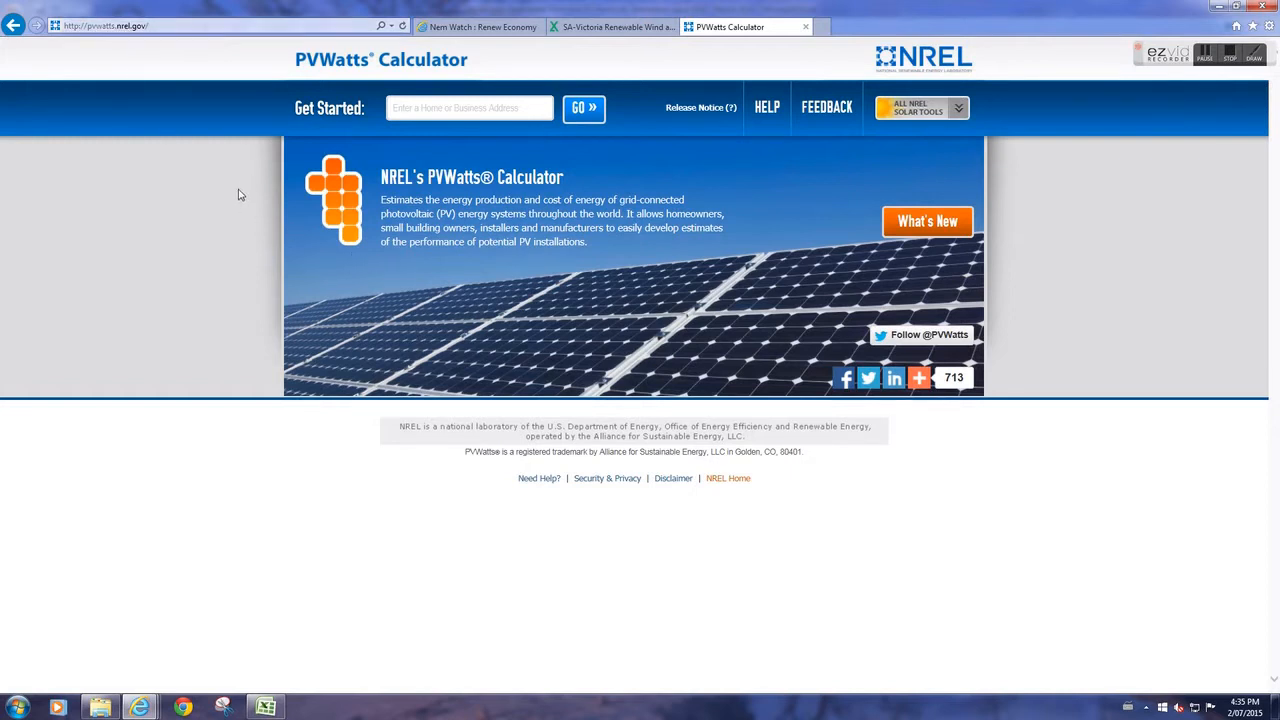
pyautogui.moveTo(436, 144)
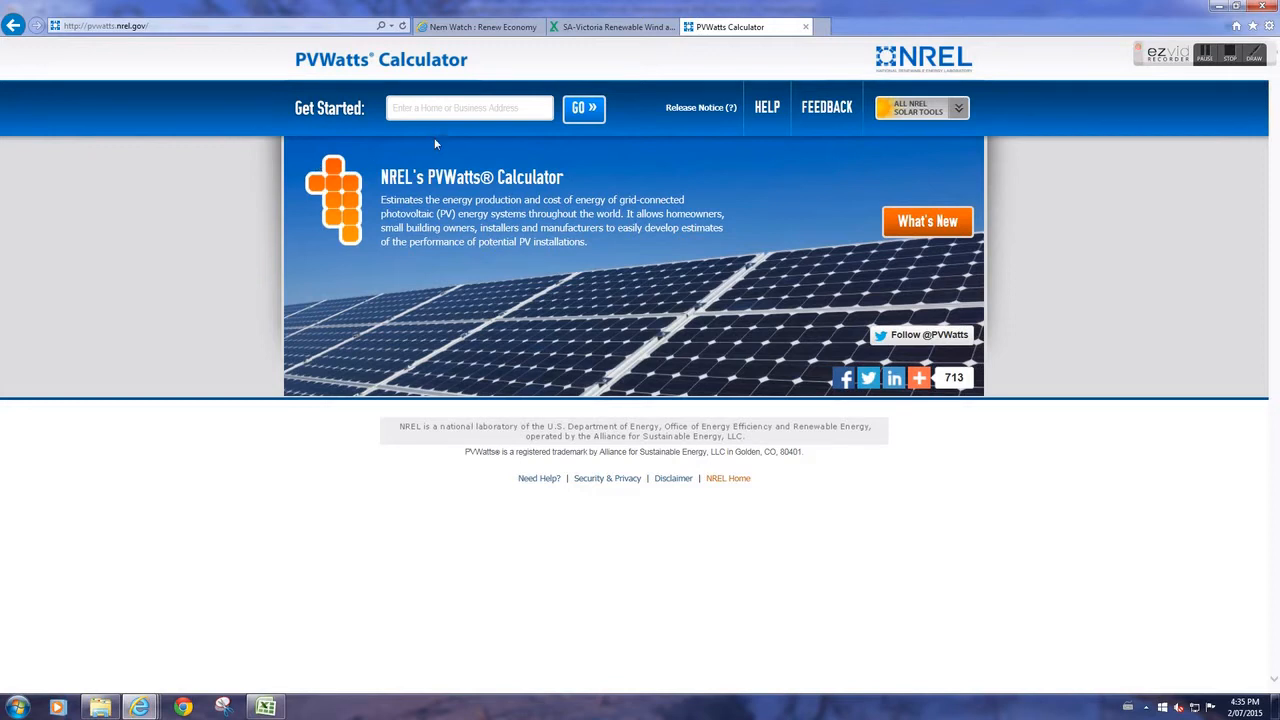
pyautogui.moveTo(436, 144)
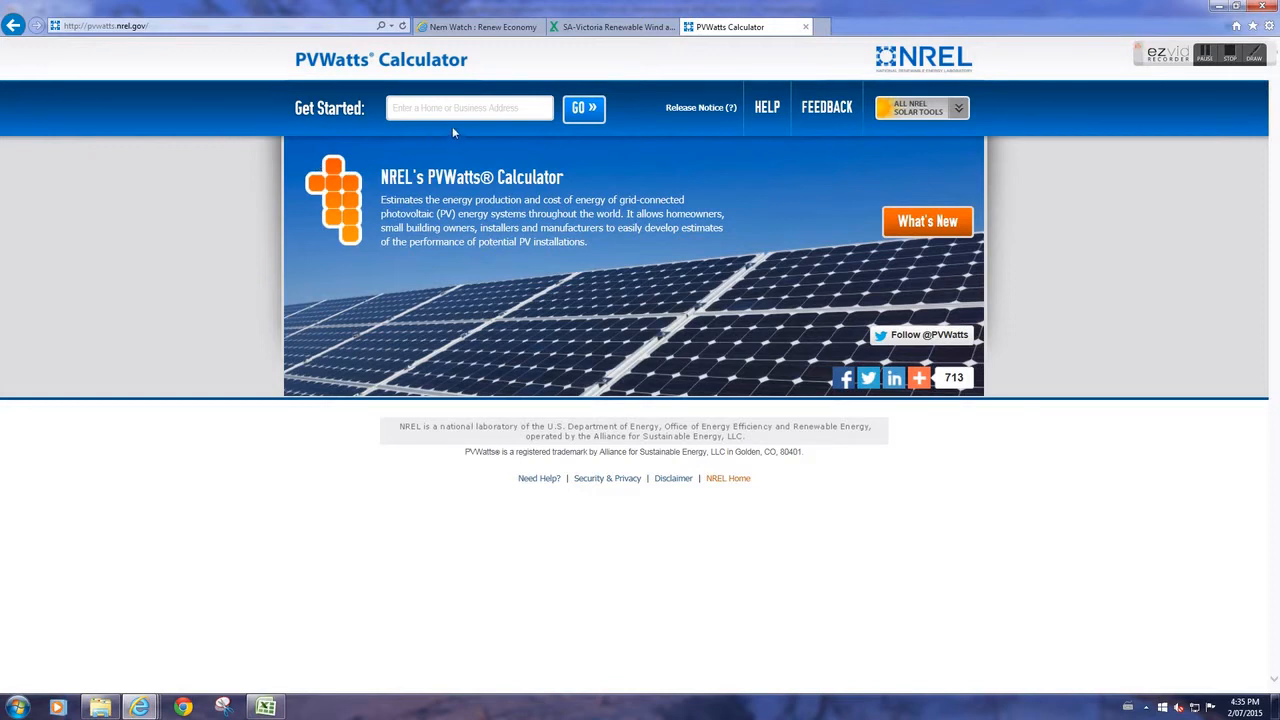
pyautogui.click(468, 108)
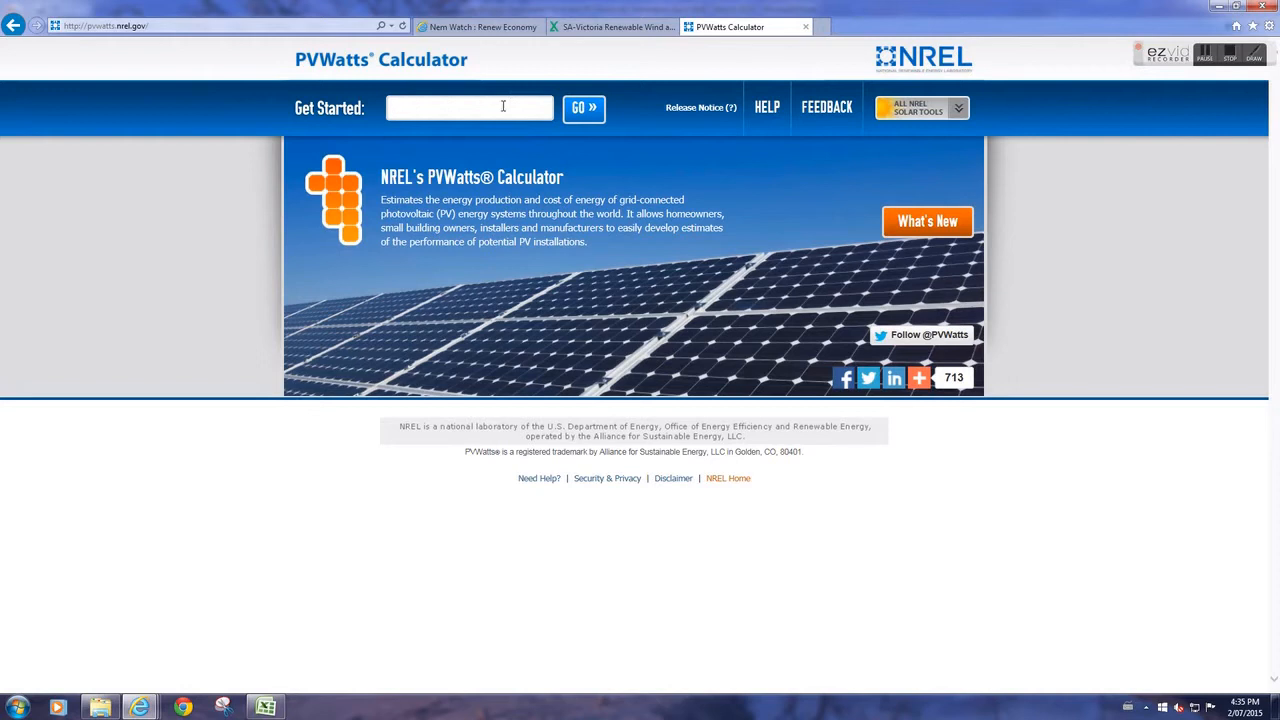
pyautogui.write('brisbane, australia')
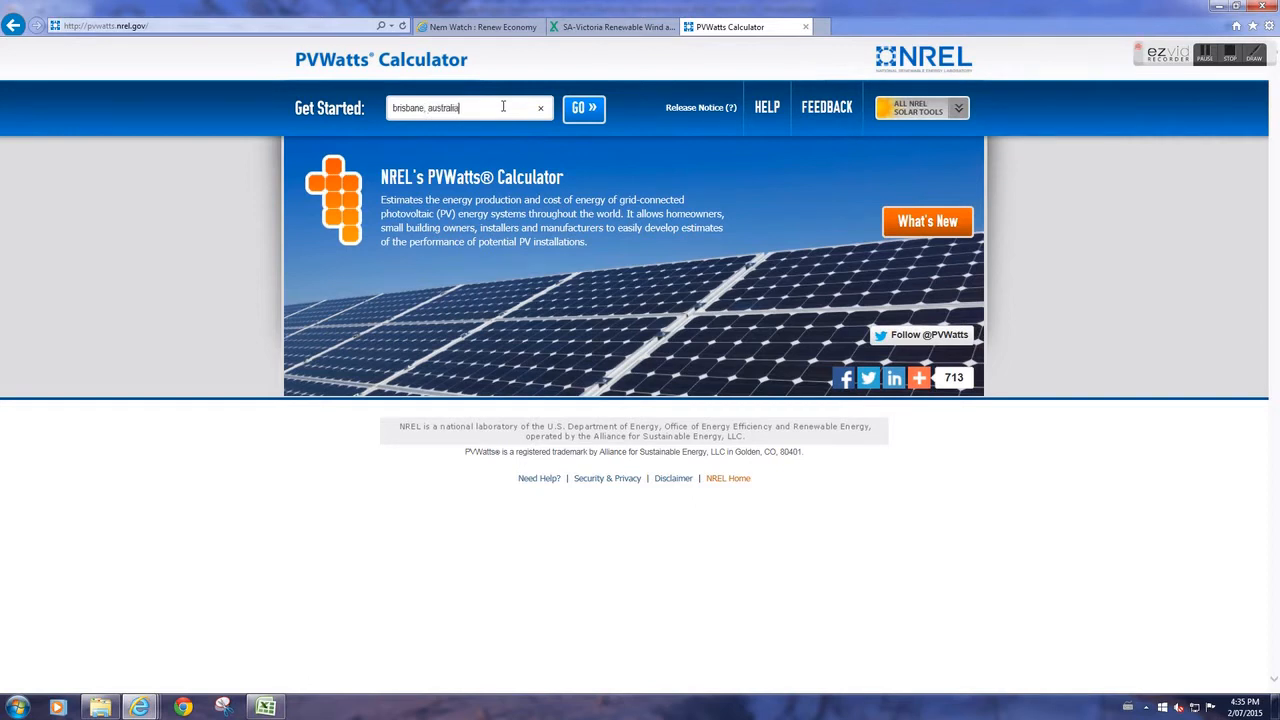
pyautogui.click(584, 108)
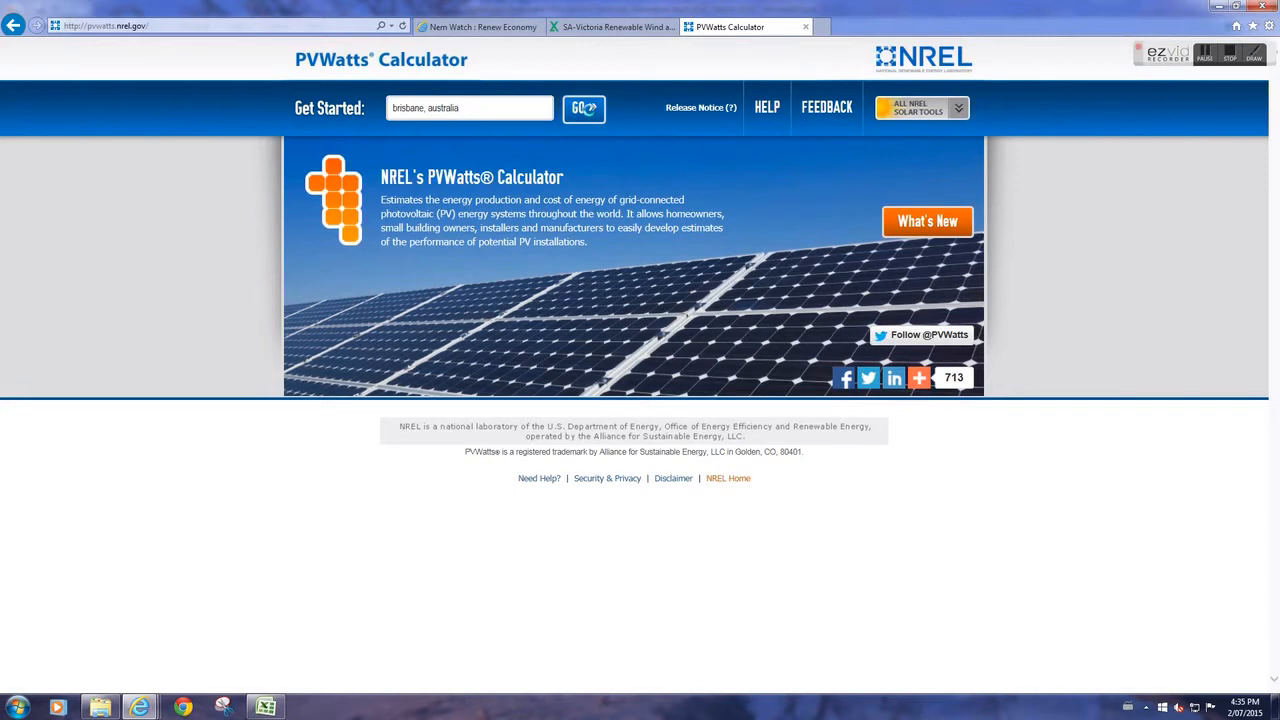
pyautogui.click(584, 108)
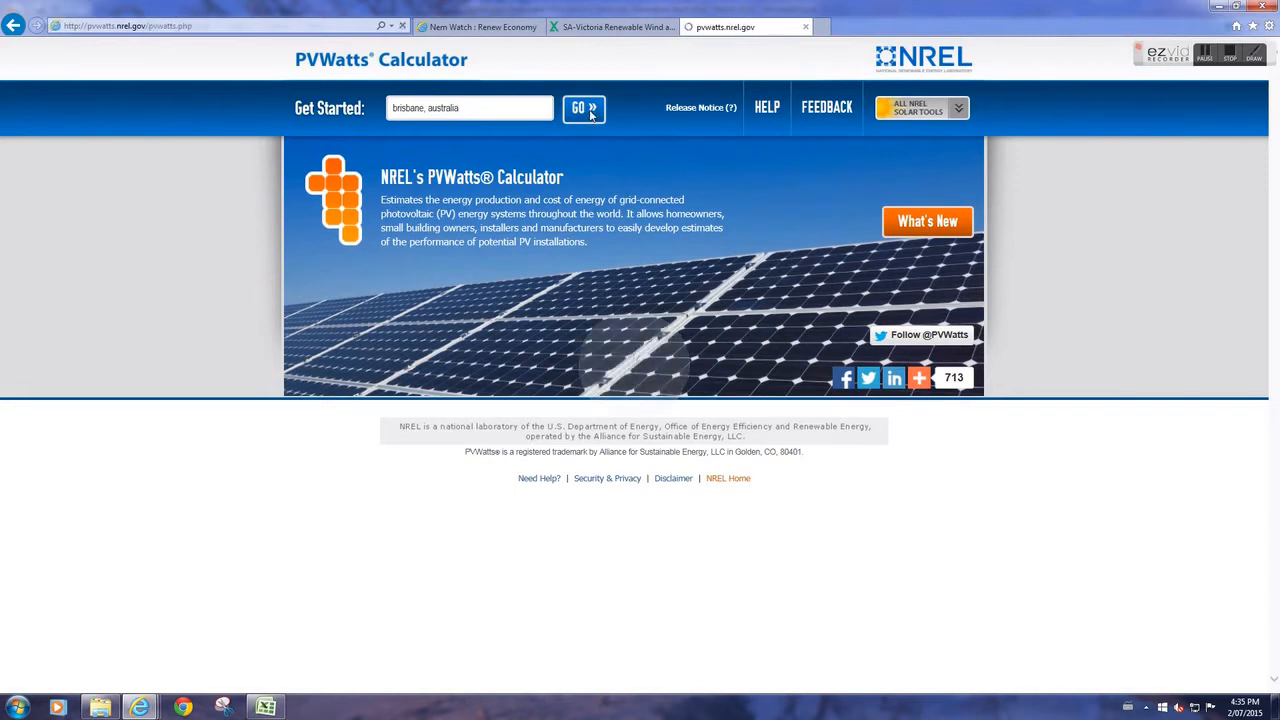
# - Confirm the INTL BRISBANE, AUSTRALIA weather station on the resource map as the data source
pyautogui.click(584, 108)
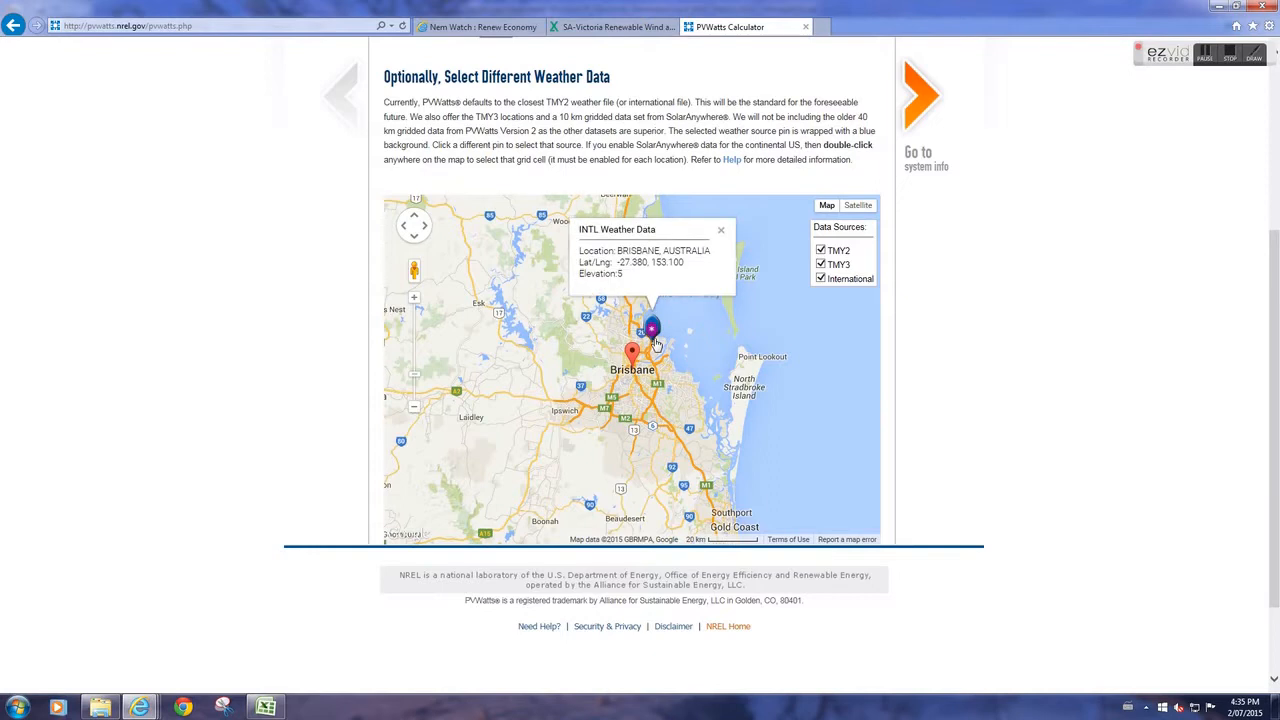
pyautogui.click(720, 228)
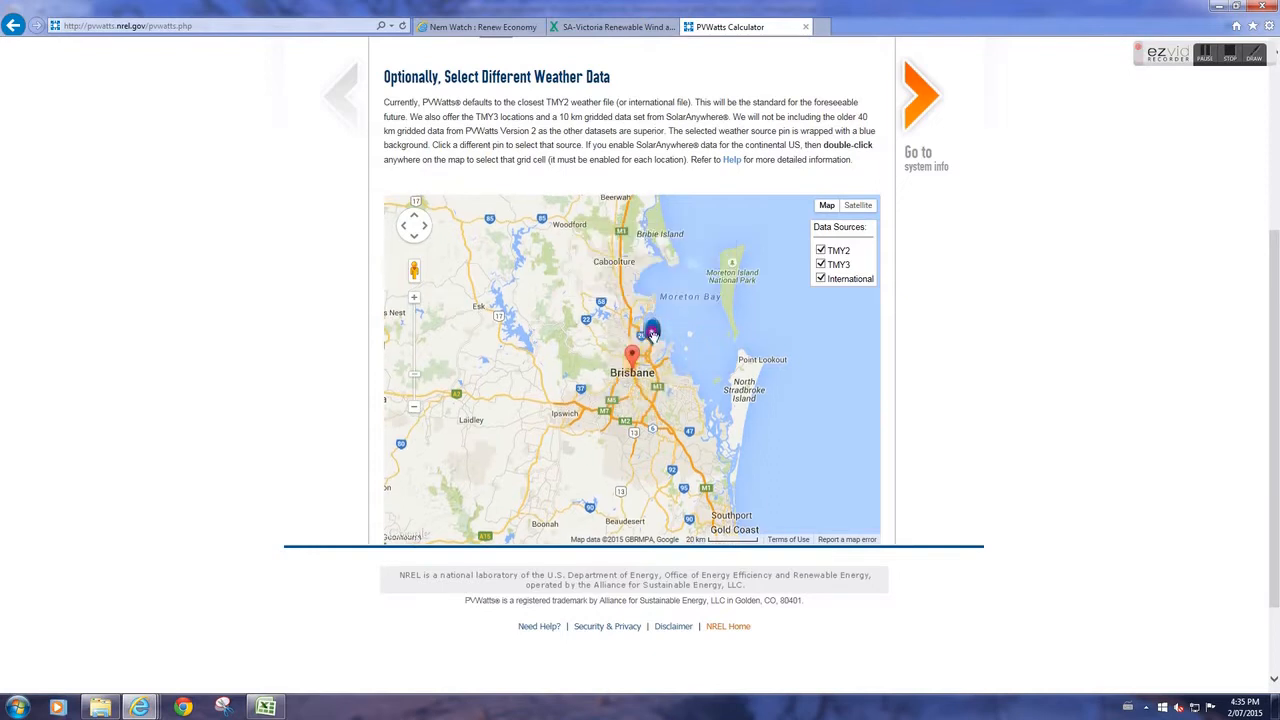
pyautogui.click(650, 332)
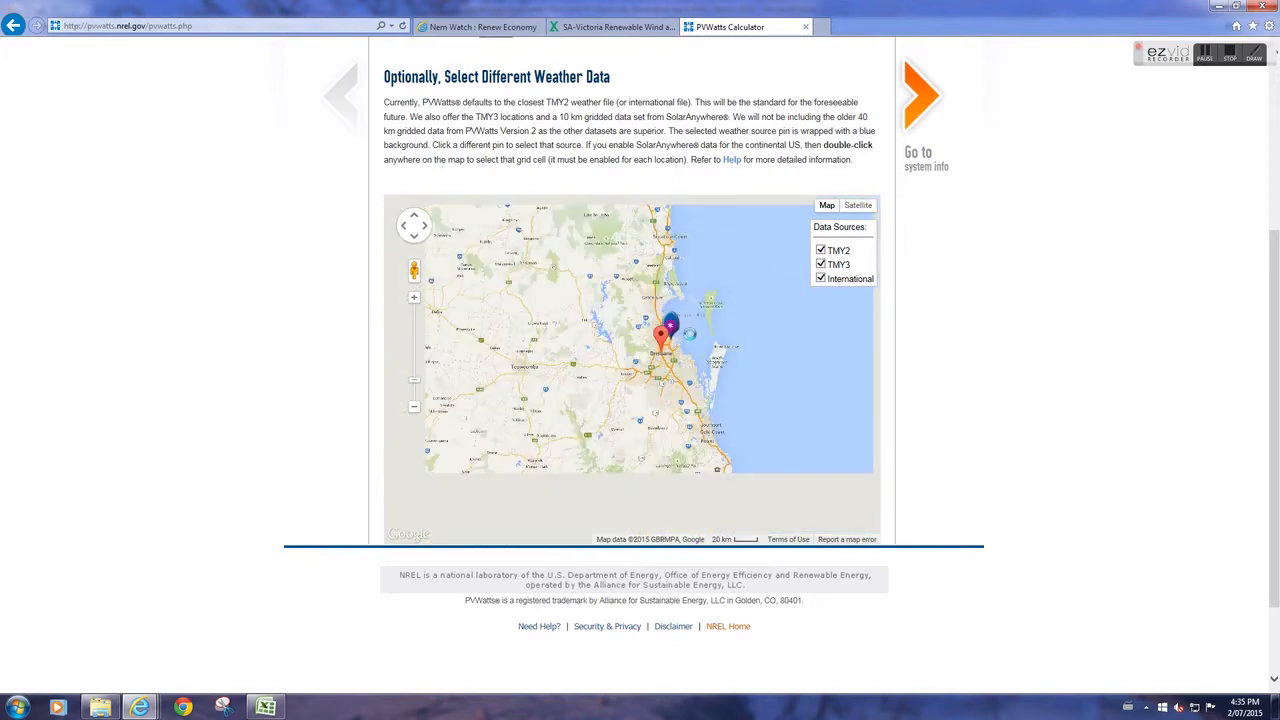
pyautogui.click(664, 336)
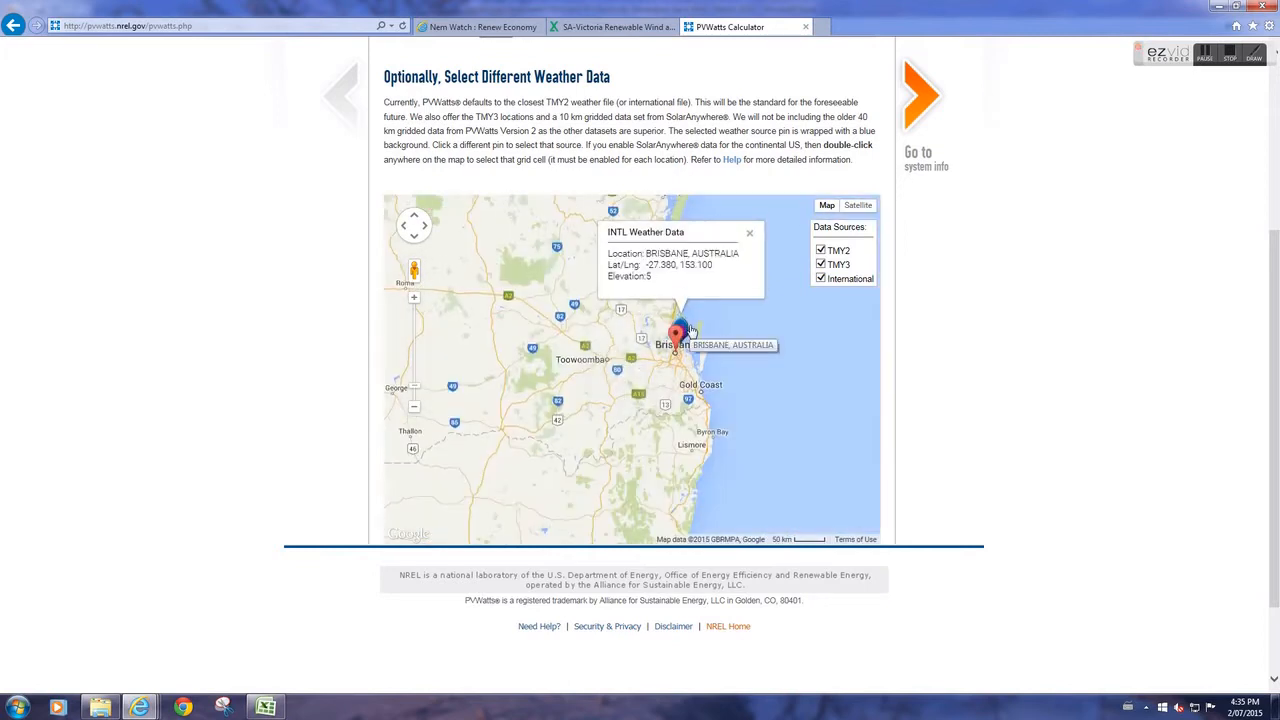
pyautogui.click(748, 232)
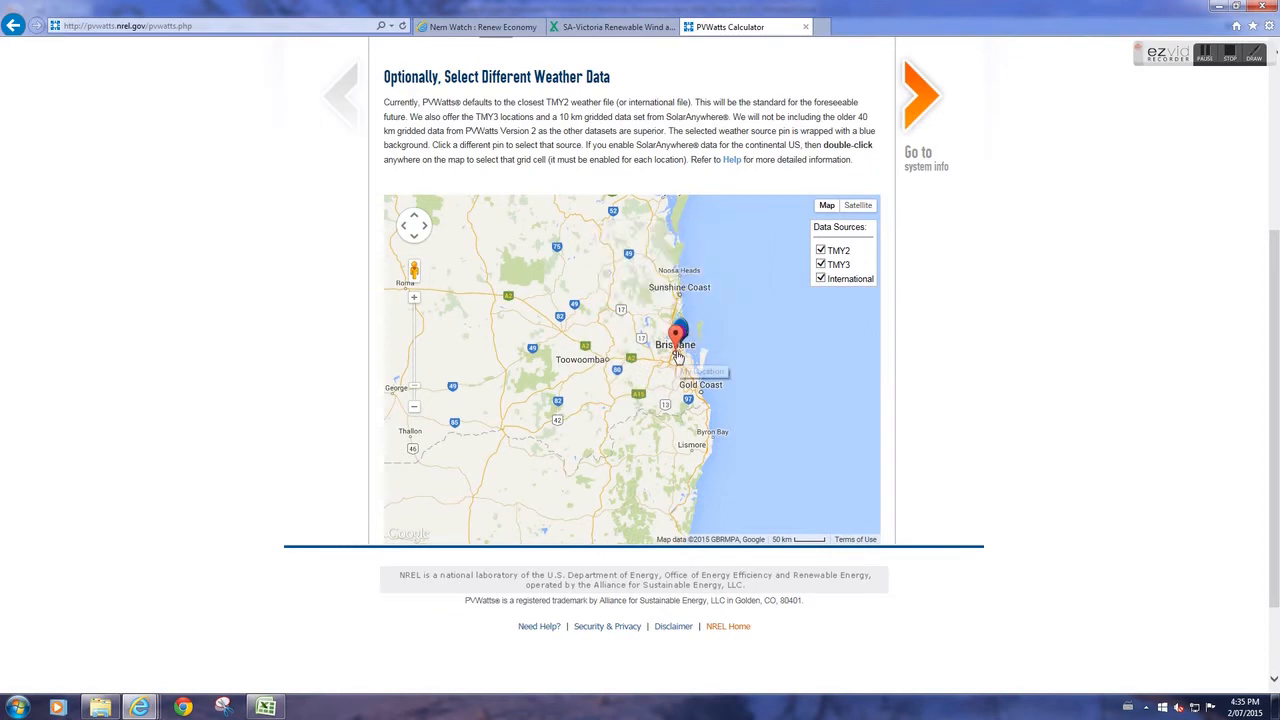
pyautogui.click(676, 332)
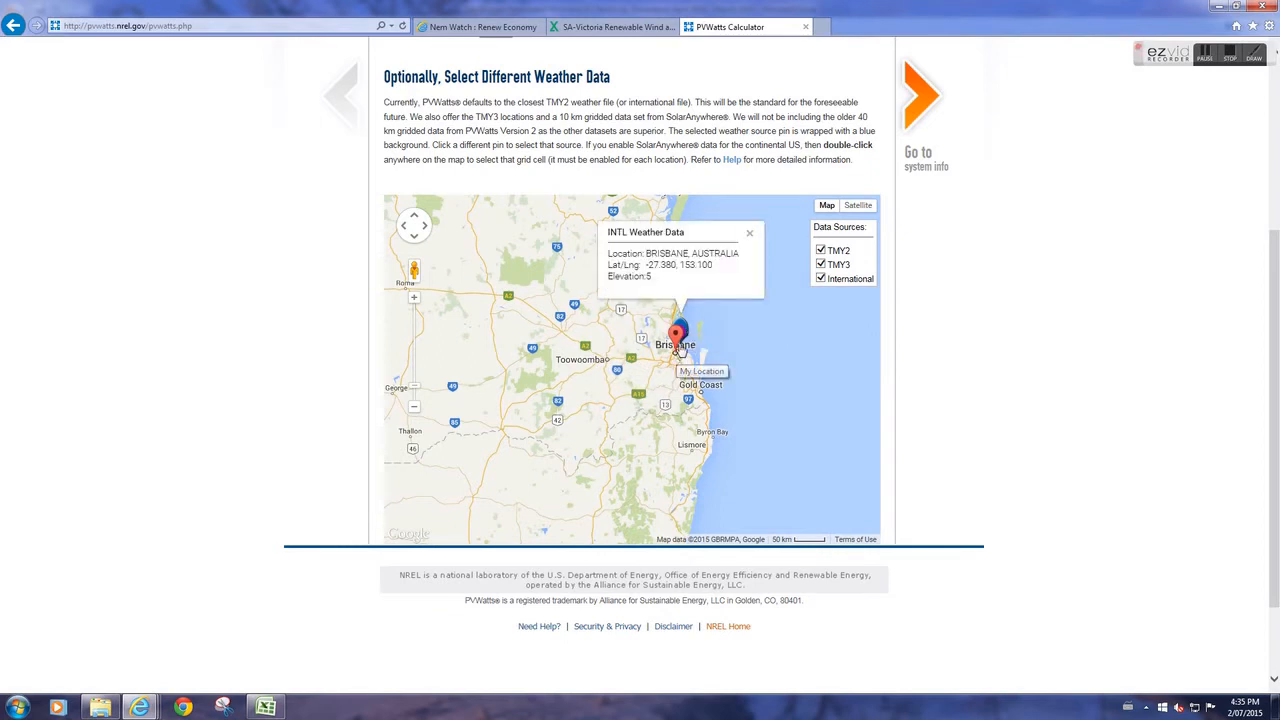
pyautogui.moveTo(678, 332)
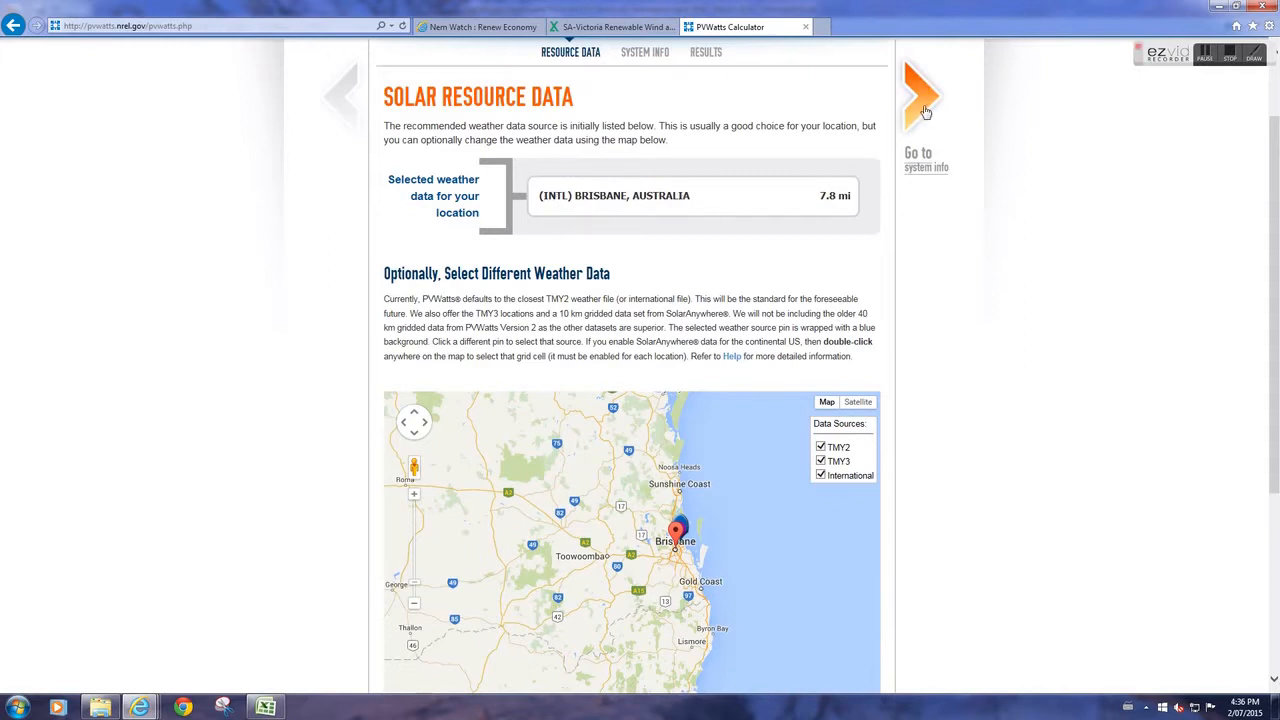
# - Set the PVWatts system to 1 kW DC size with 25° tilt and proceed to results
pyautogui.click(922, 96)
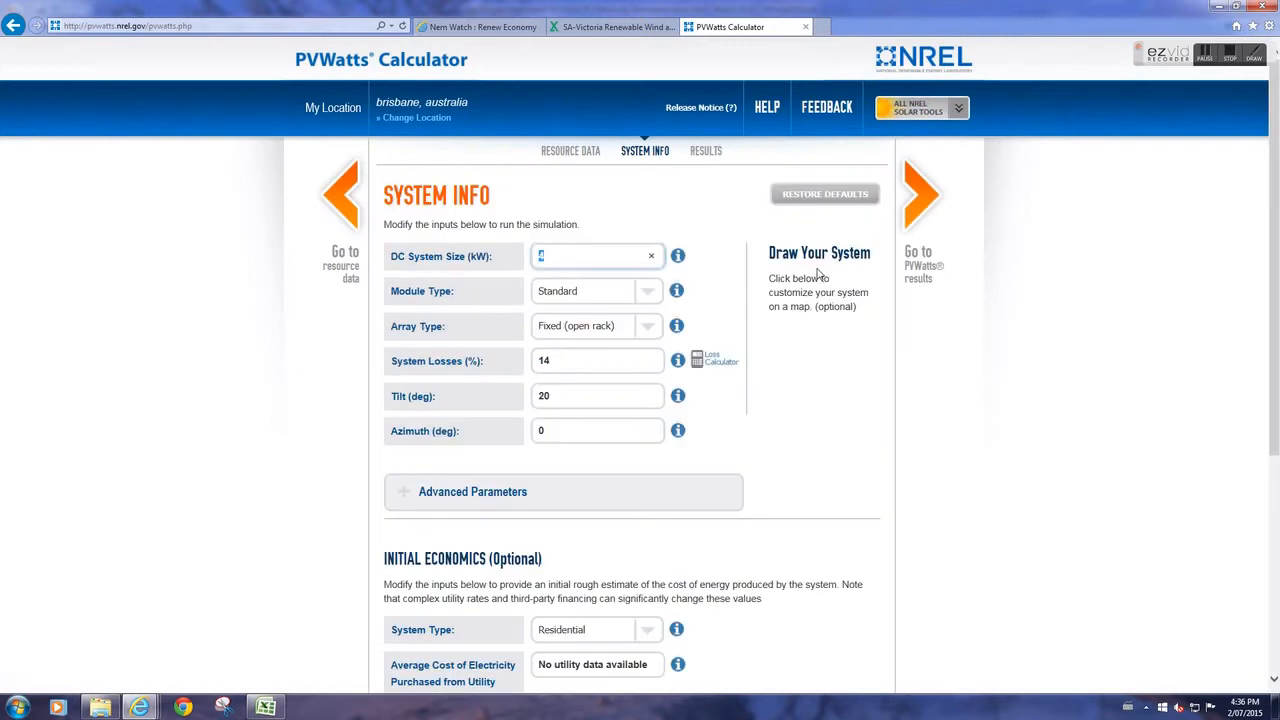
pyautogui.click(816, 292)
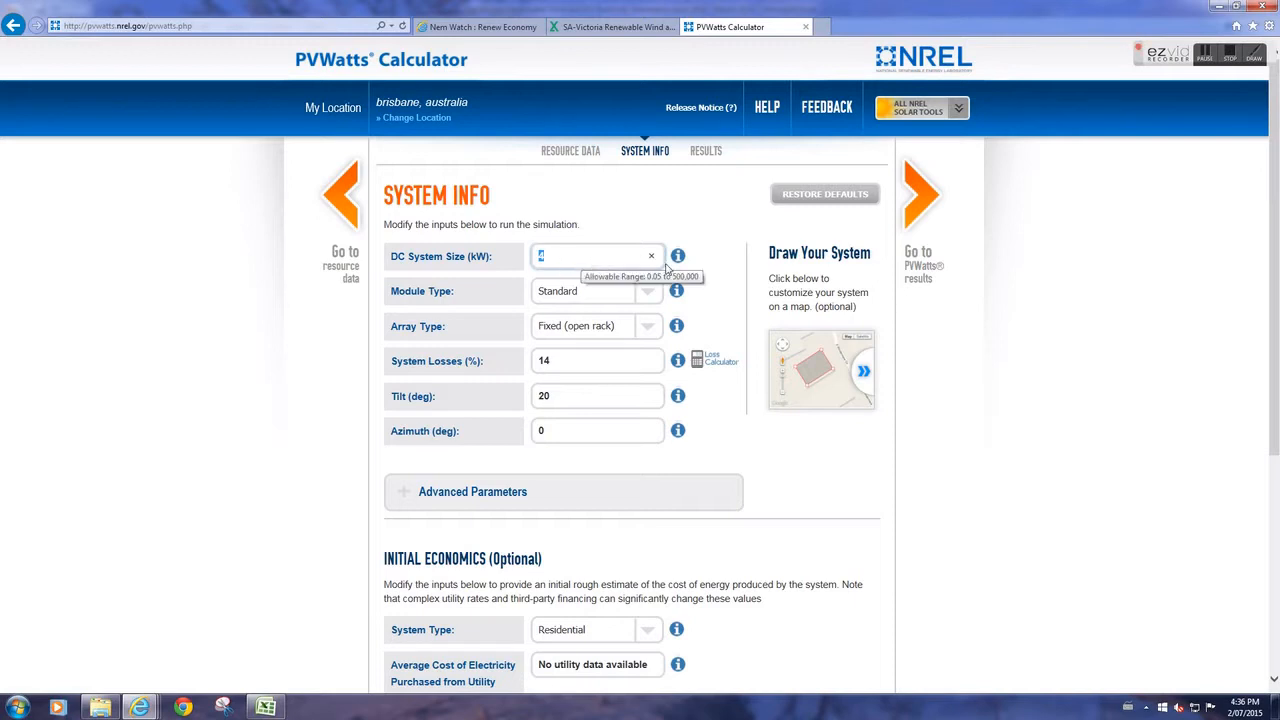
pyautogui.write('1')
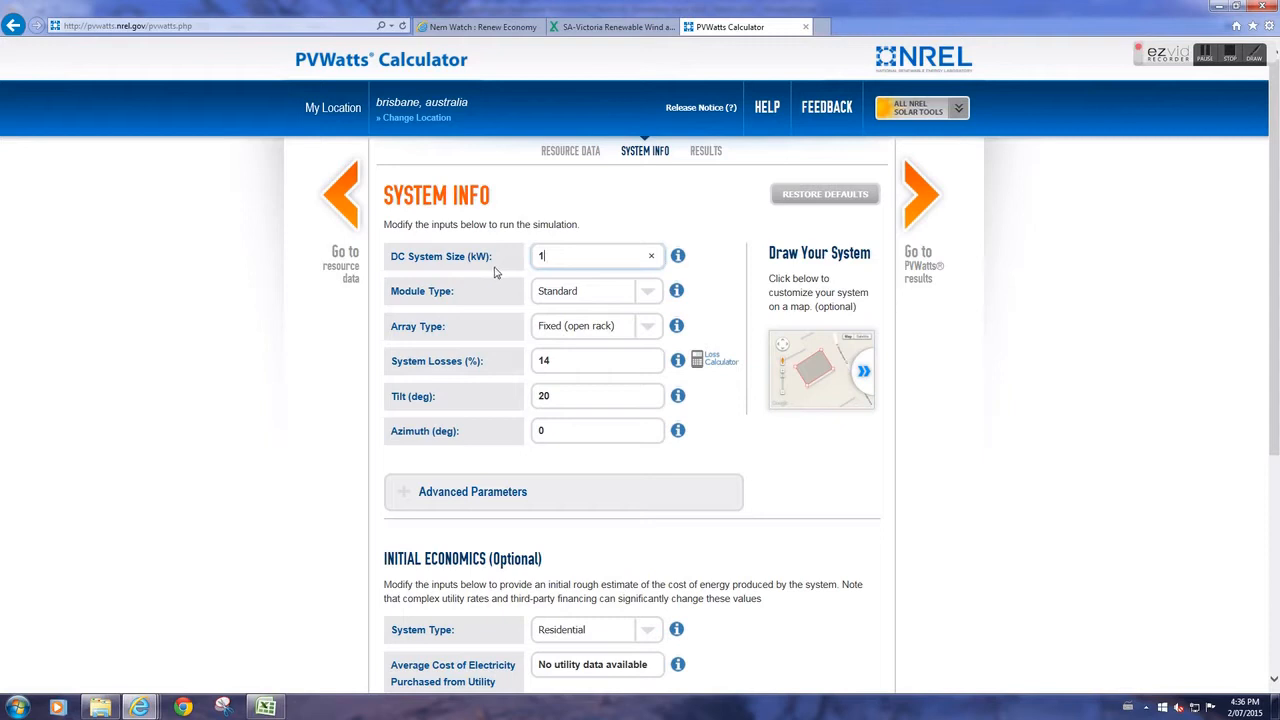
pyautogui.moveTo(508, 268)
pyautogui.write('2')
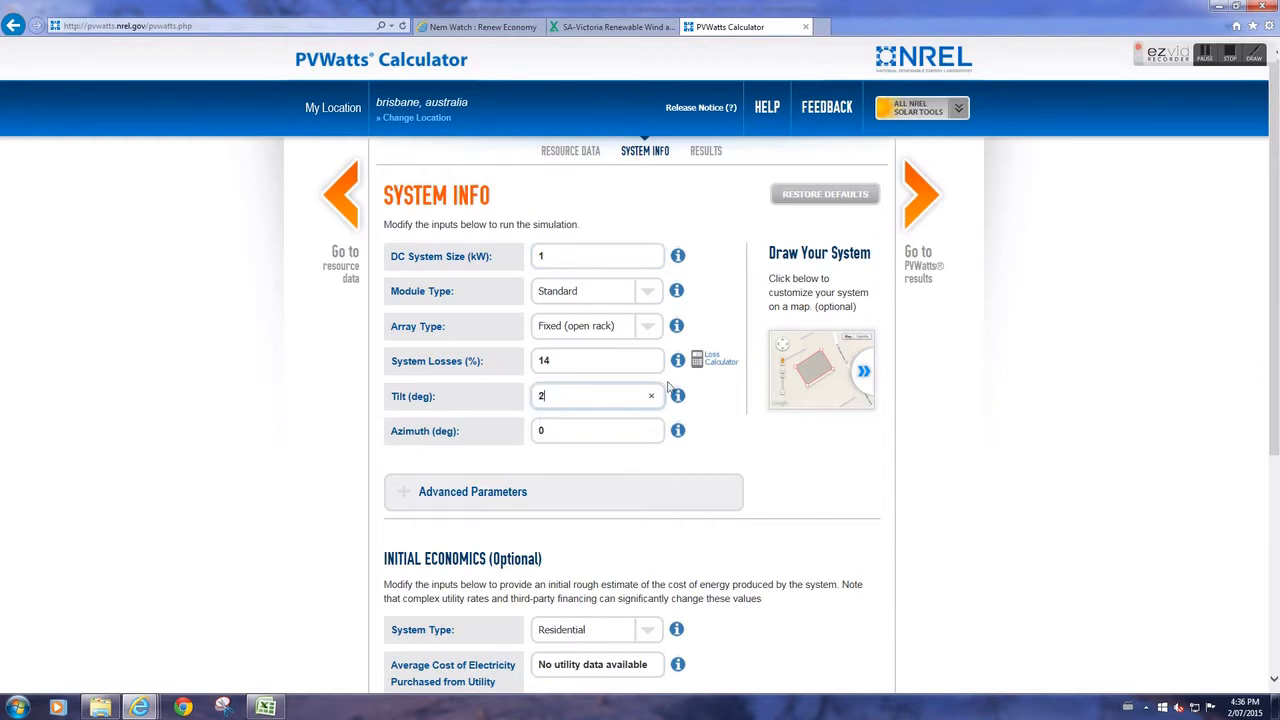
pyautogui.write('5')
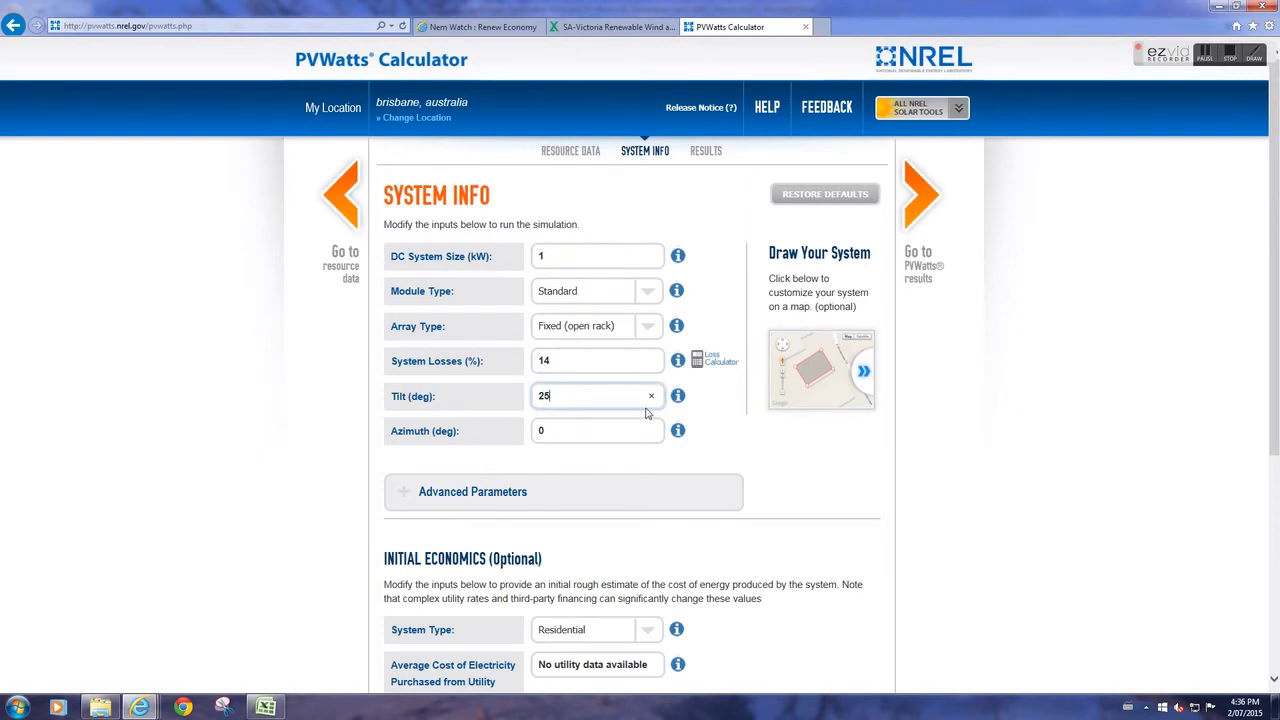
pyautogui.scroll(-3)
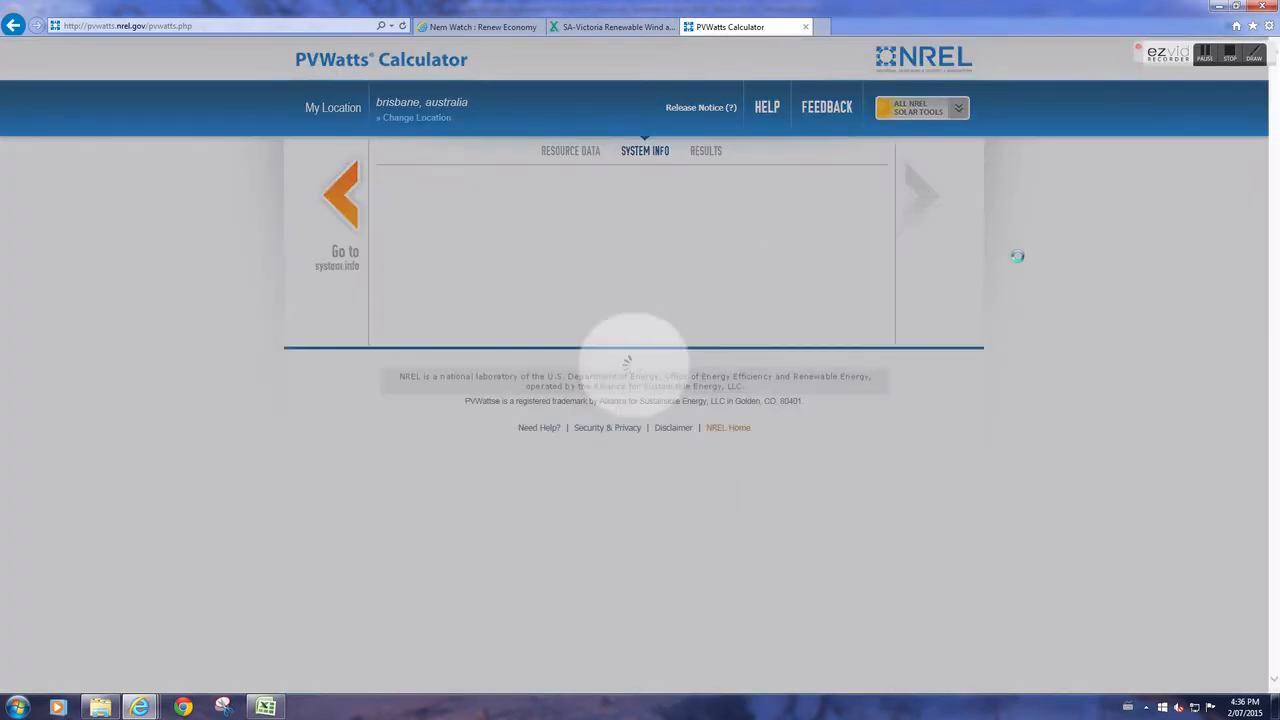
# - Review the 1,525 kWh/year Brisbane result and download the hourly results file
pyautogui.click(704, 152)
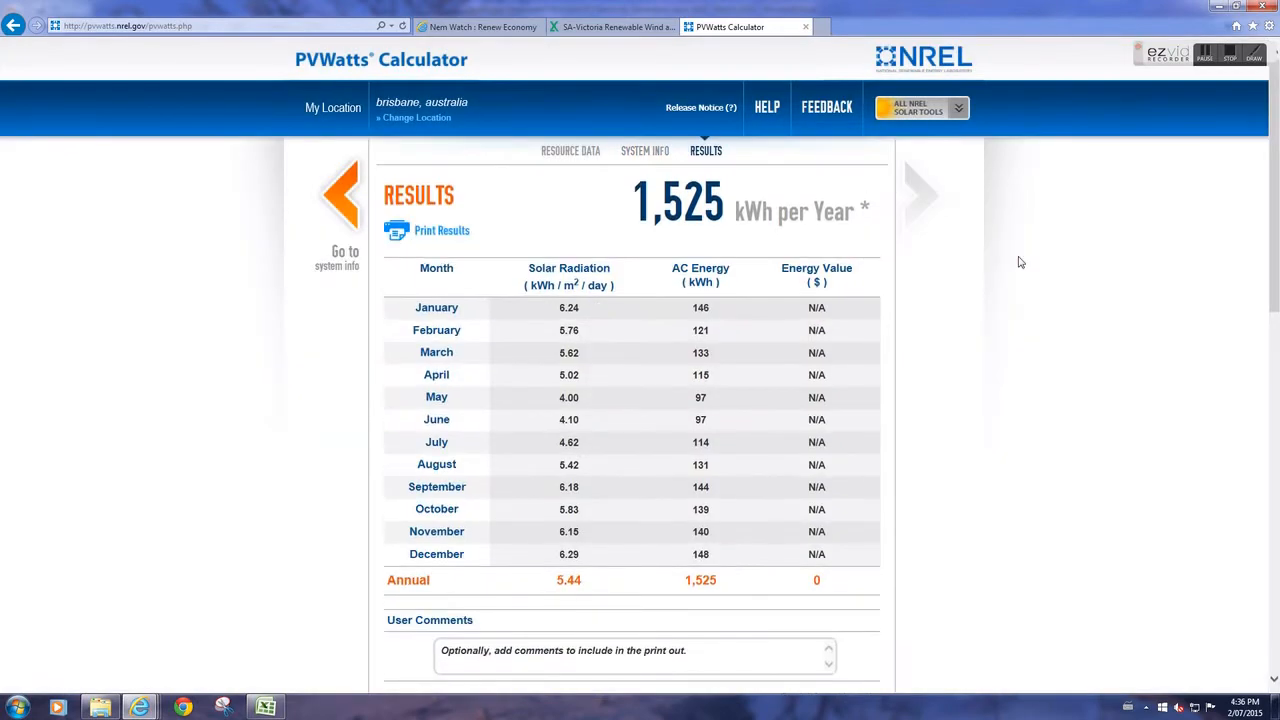
pyautogui.moveTo(870, 312)
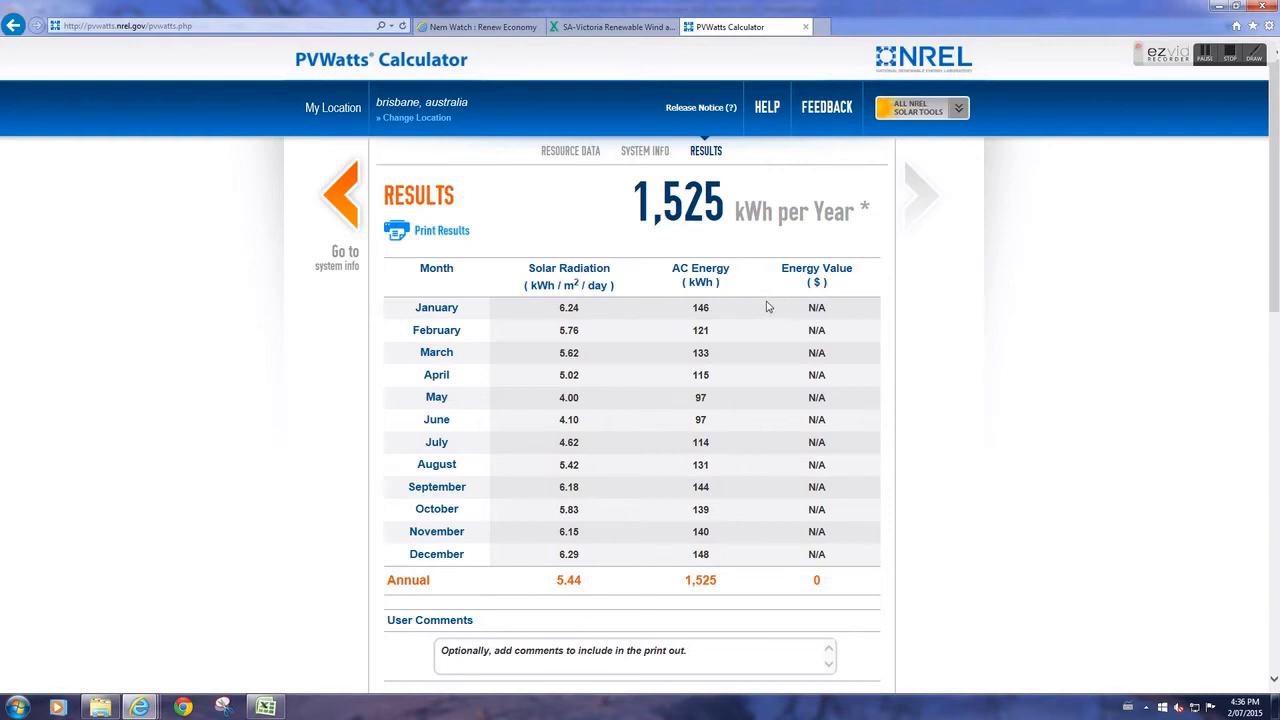
pyautogui.moveTo(576, 280)
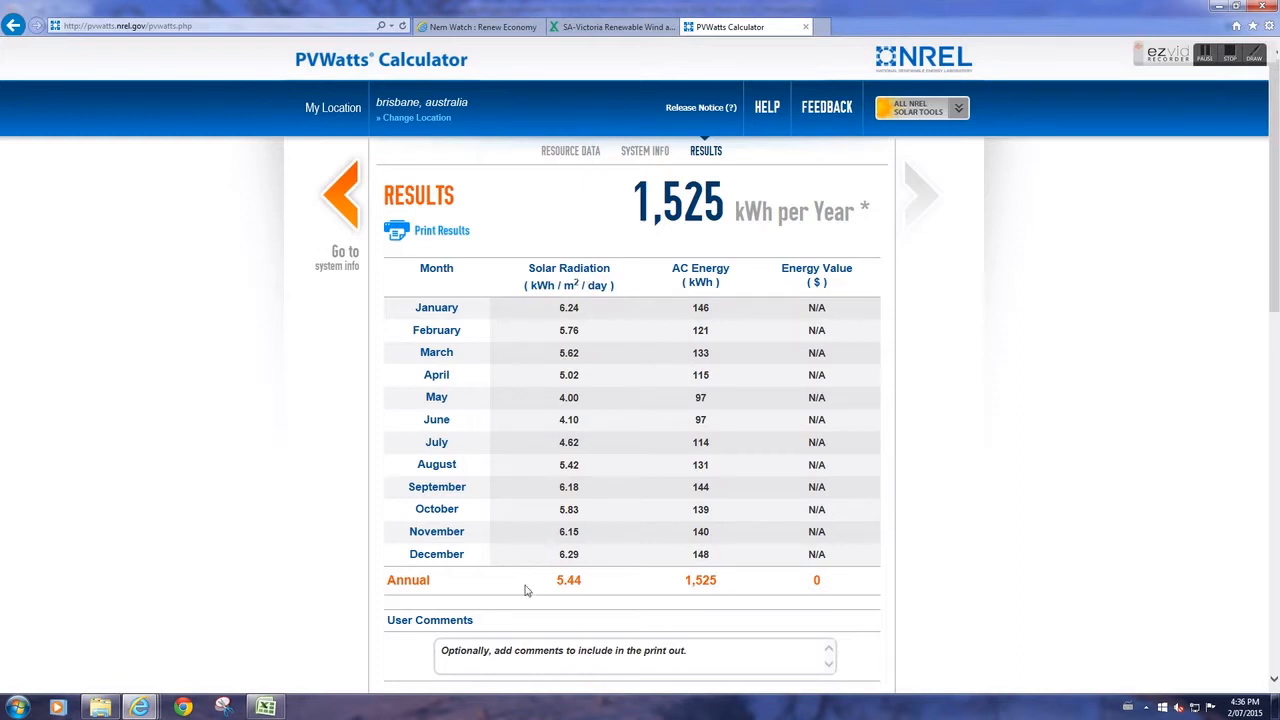
pyautogui.moveTo(770, 270)
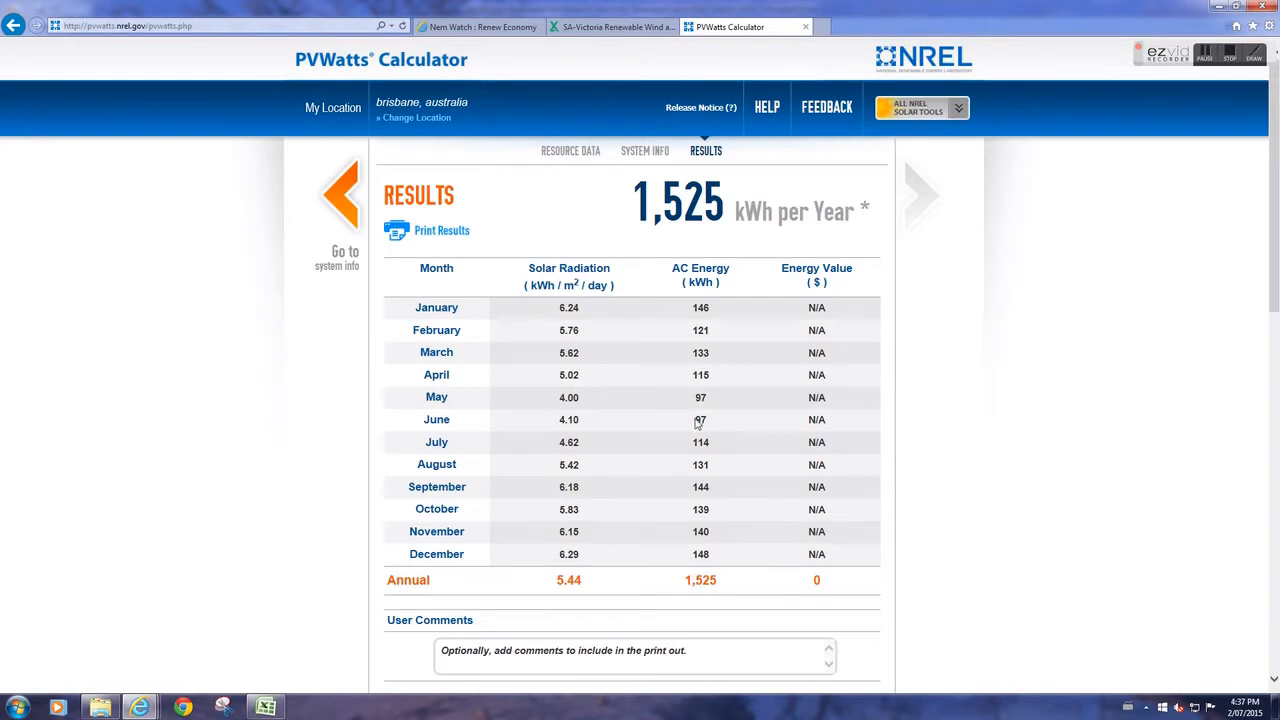
pyautogui.moveTo(734, 384)
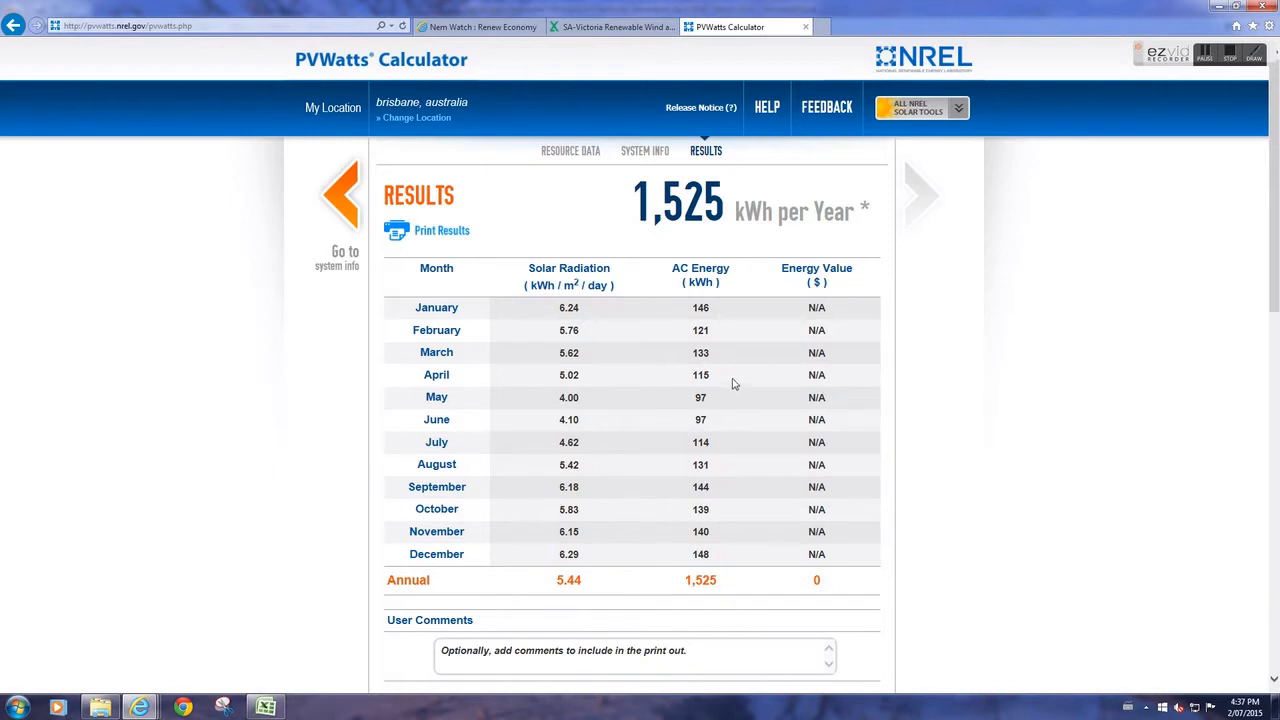
pyautogui.scroll(-3)
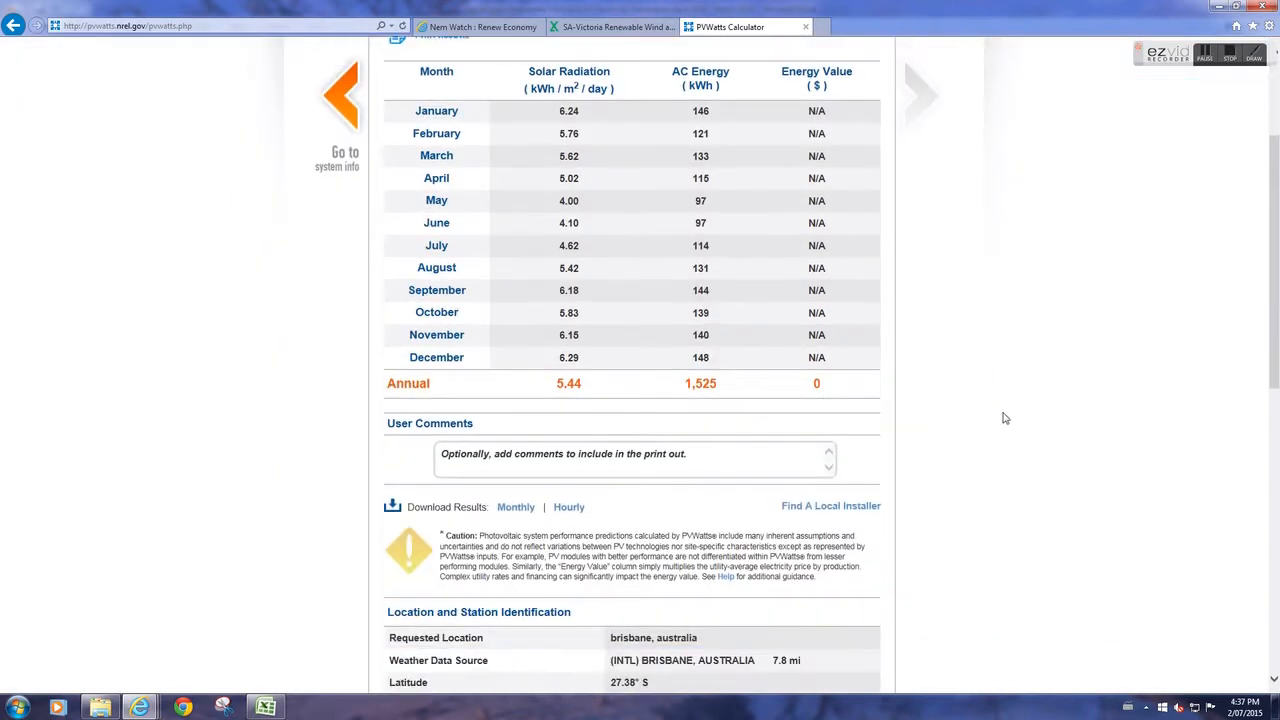
pyautogui.scroll(-3)
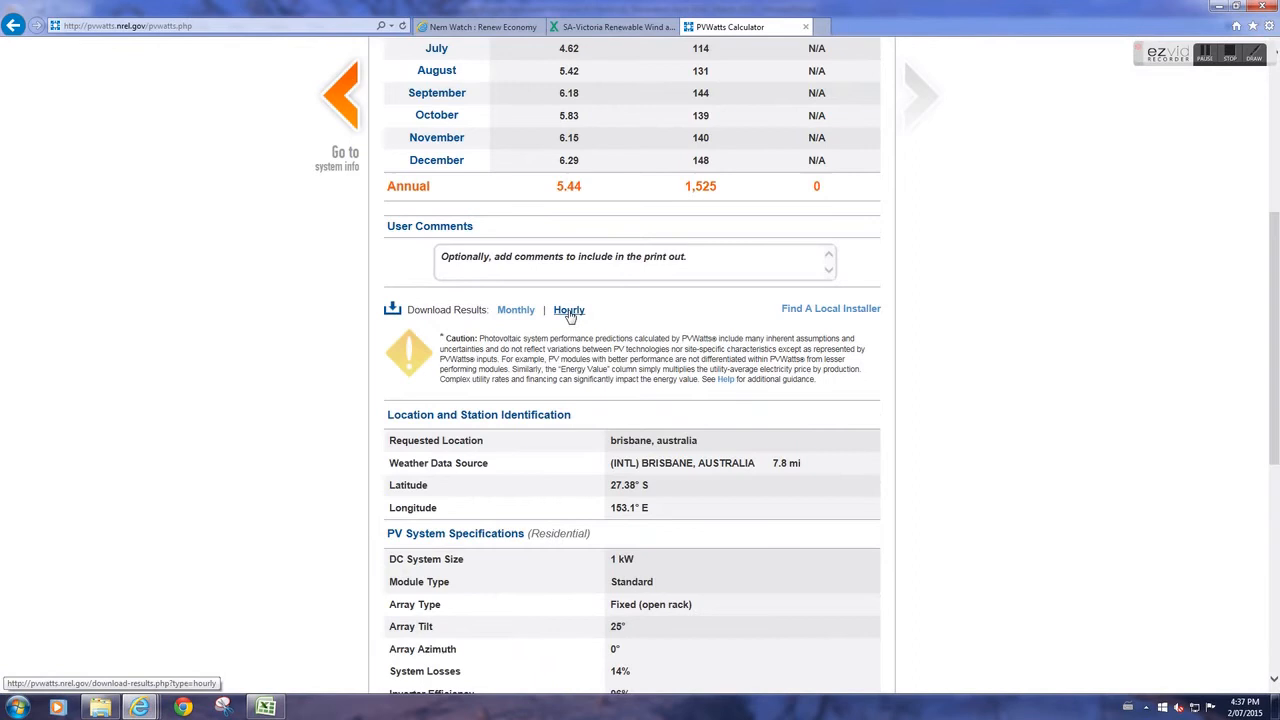
pyautogui.click(568, 308)
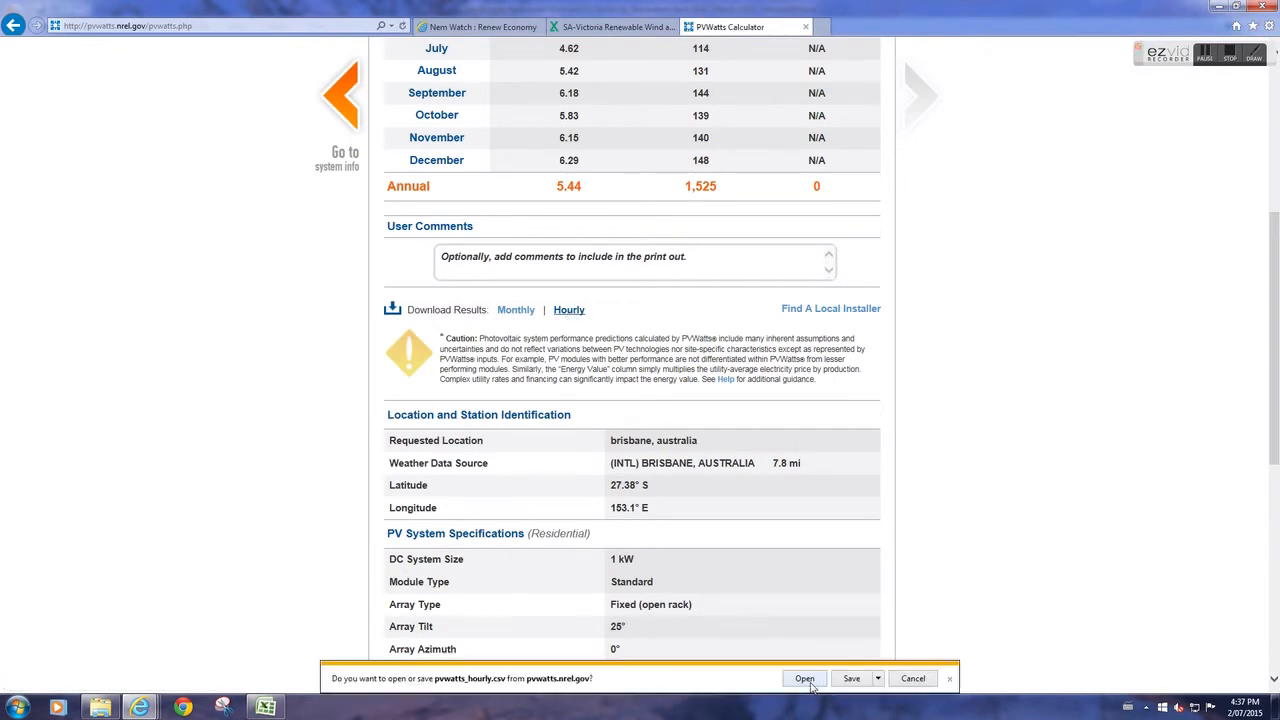
pyautogui.moveTo(826, 678)
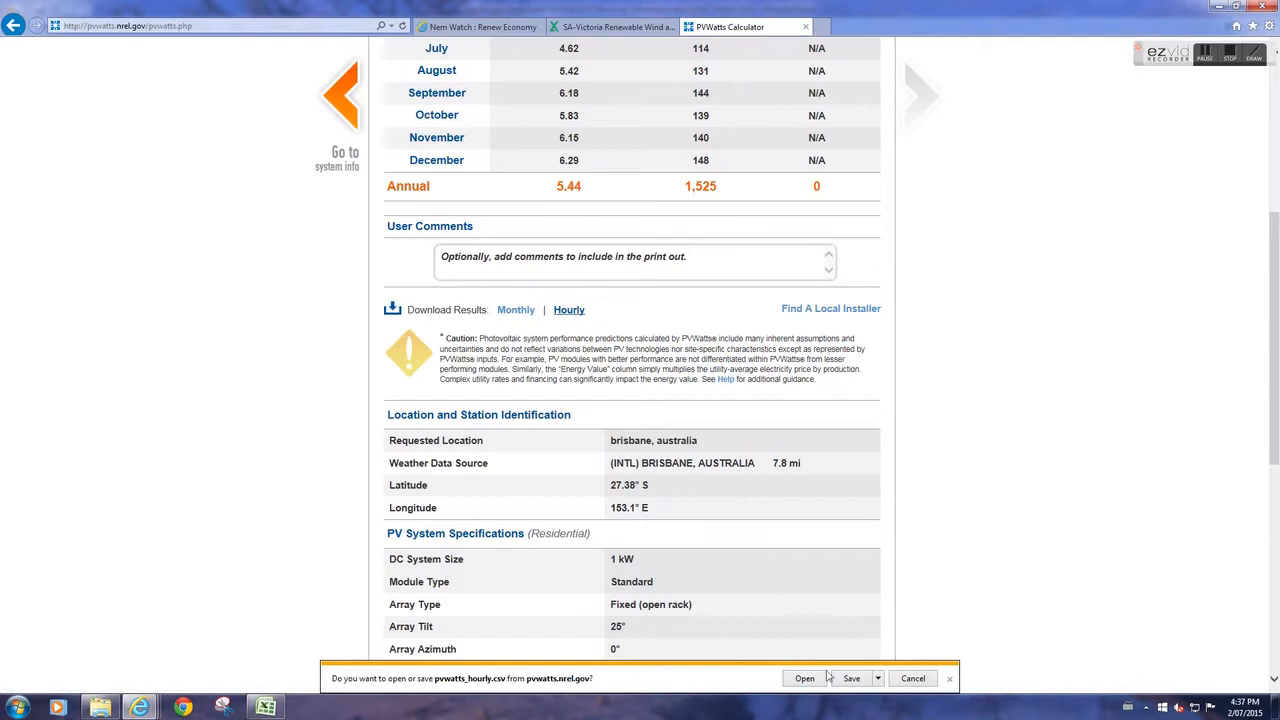
# - Select the full year of hourly AC output in the PVWatts file down to row 8779 and copy it
pyautogui.click(804, 678)
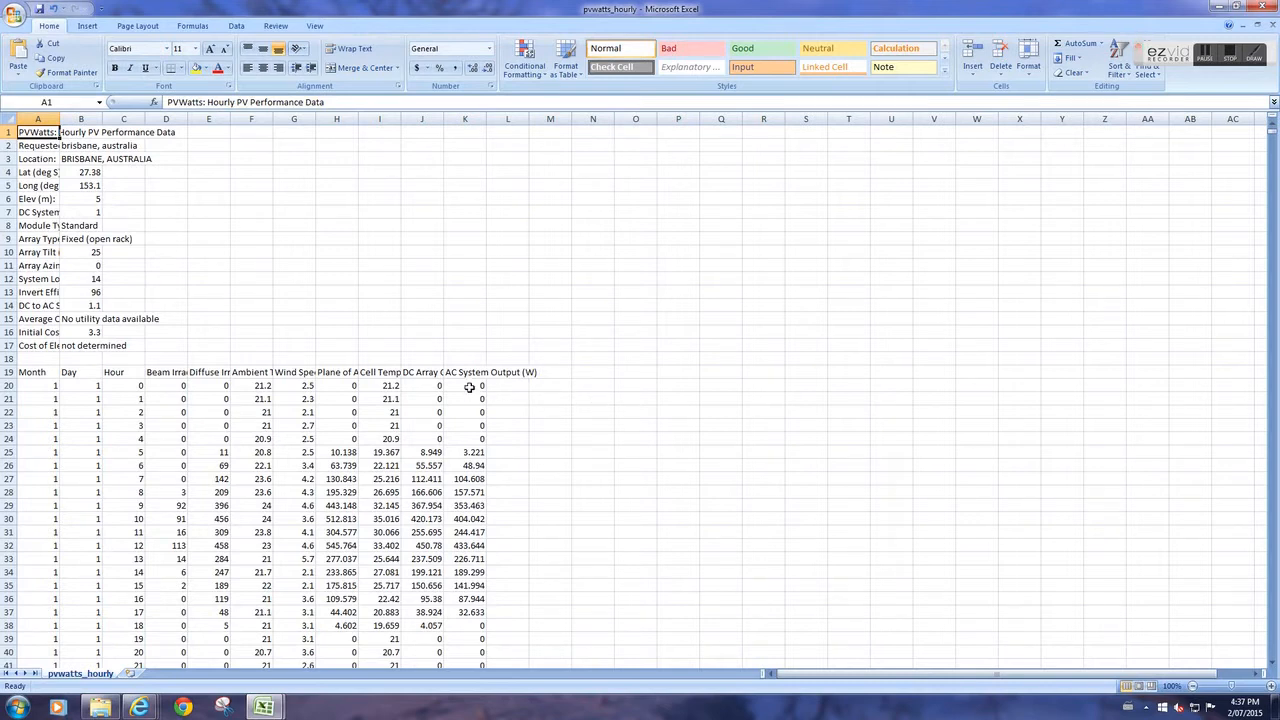
pyautogui.click(464, 384)
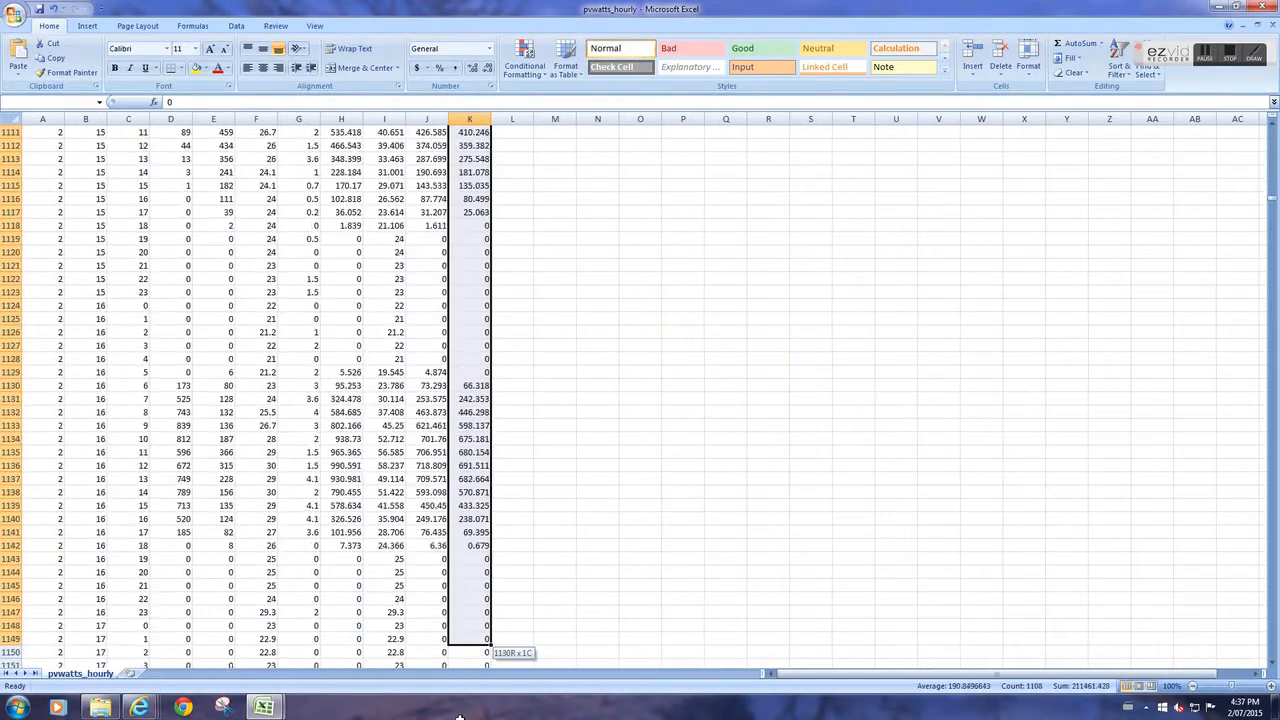
pyautogui.scroll(-3)
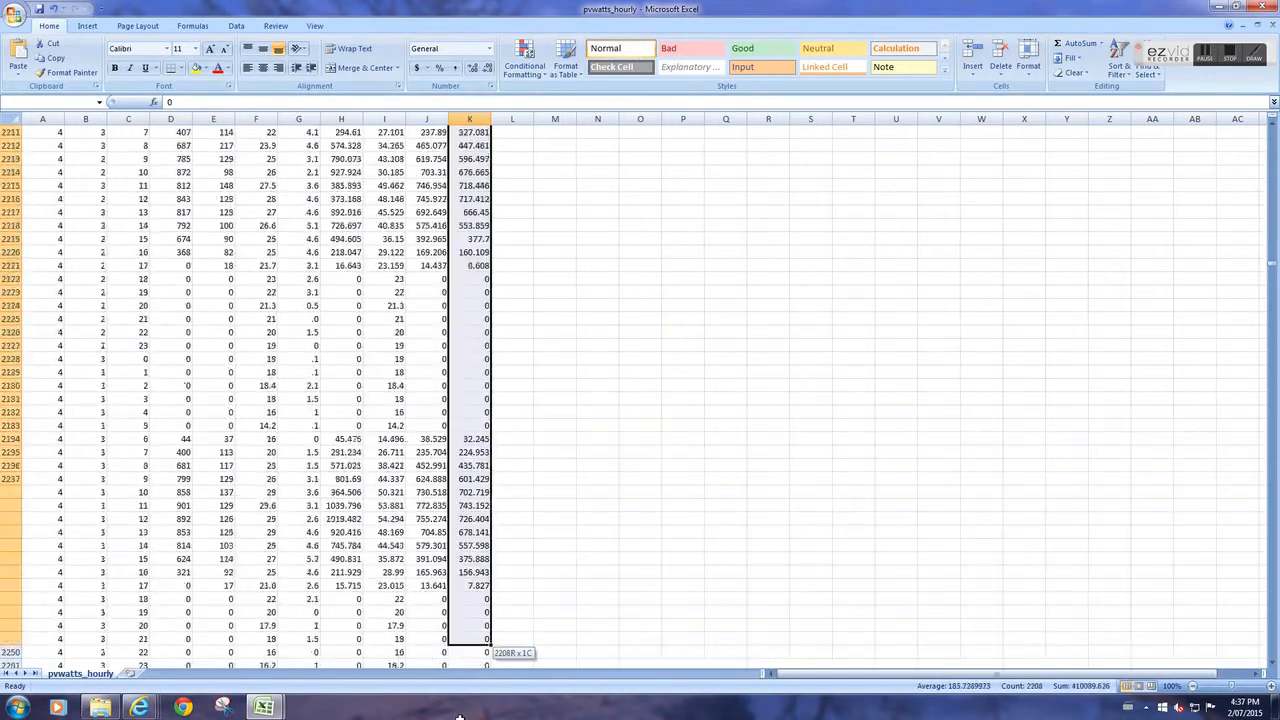
pyautogui.scroll(-3)
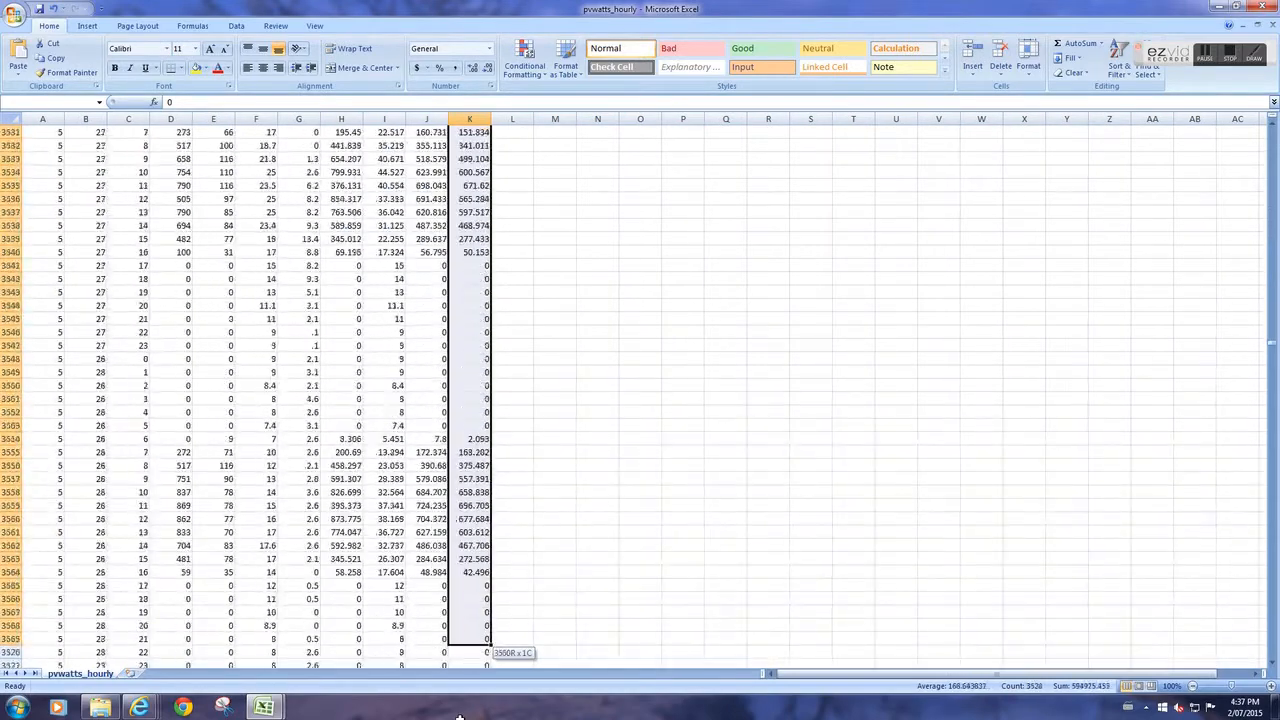
pyautogui.scroll(-3)
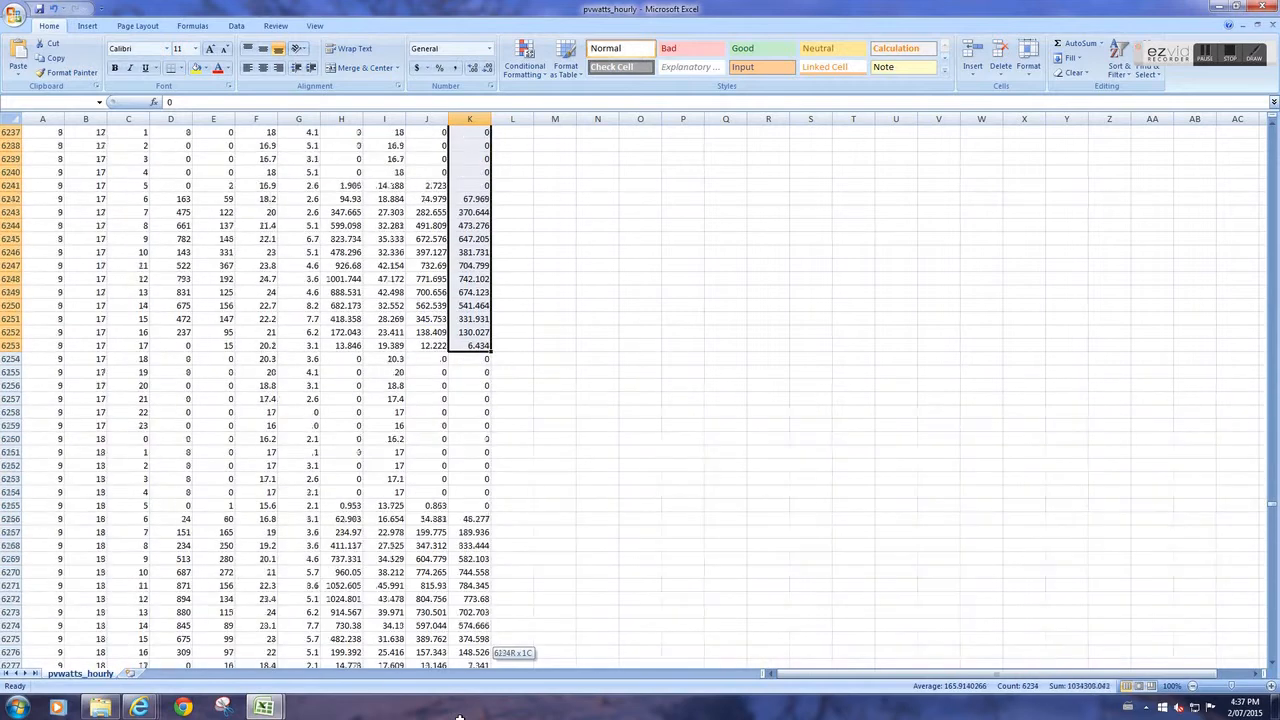
pyautogui.scroll(-3)
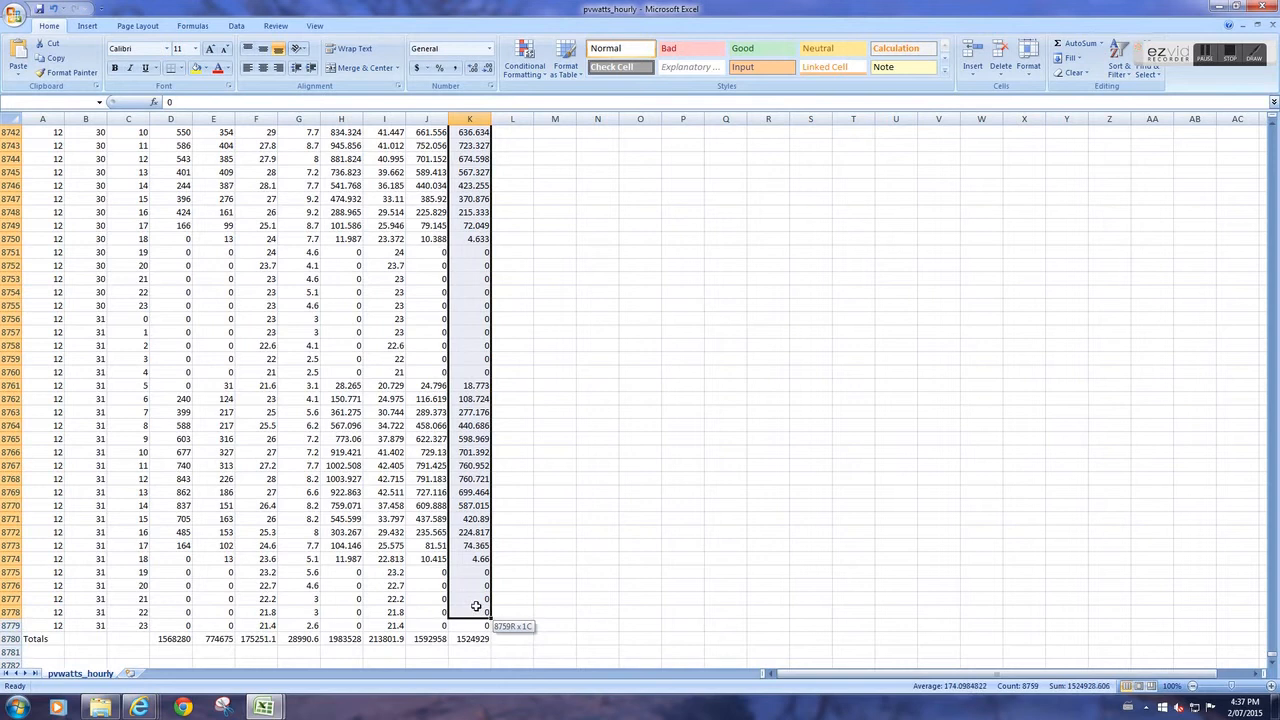
pyautogui.moveTo(468, 604); pyautogui.dragTo(468, 624)
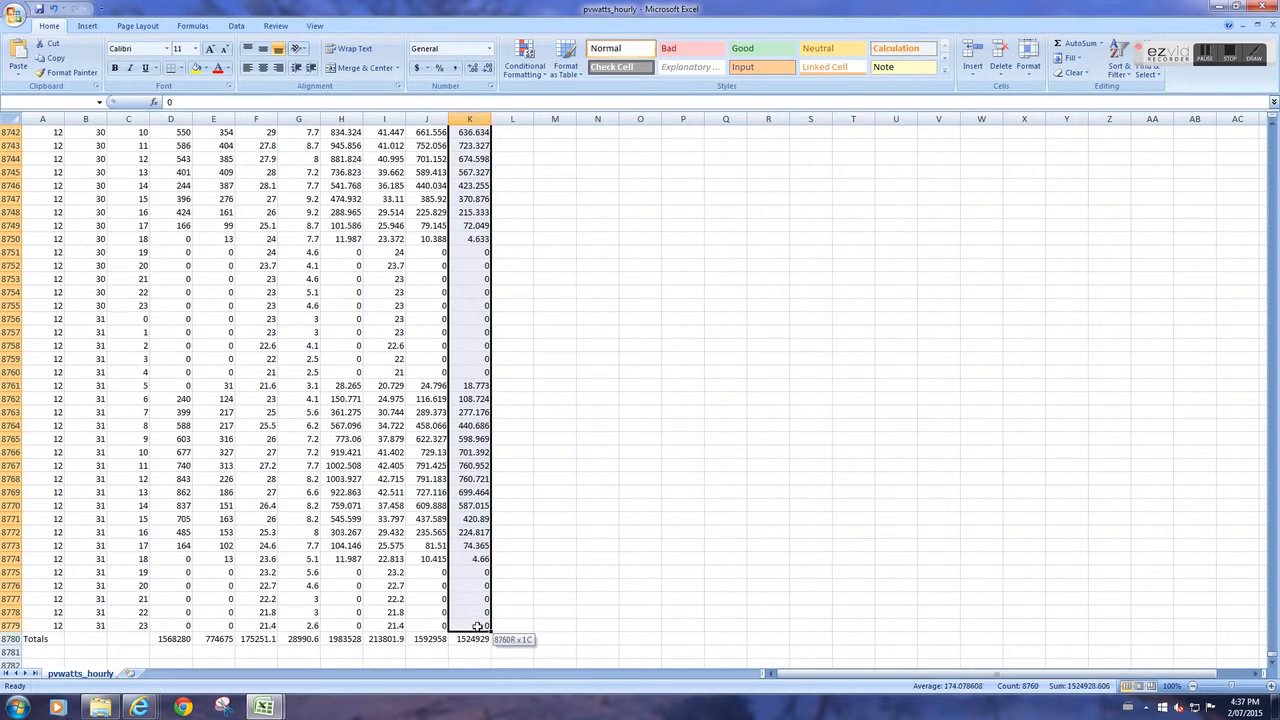
pyautogui.rightClick(476, 304)
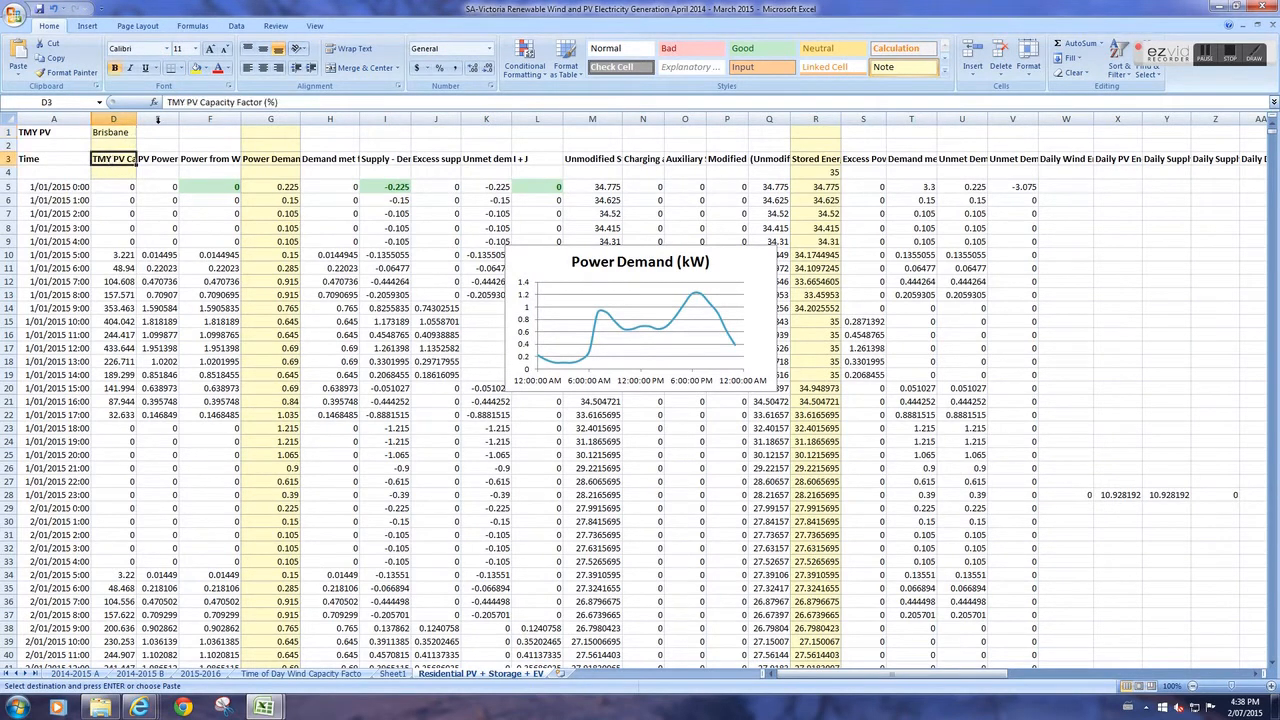
pyautogui.moveTo(236, 96)
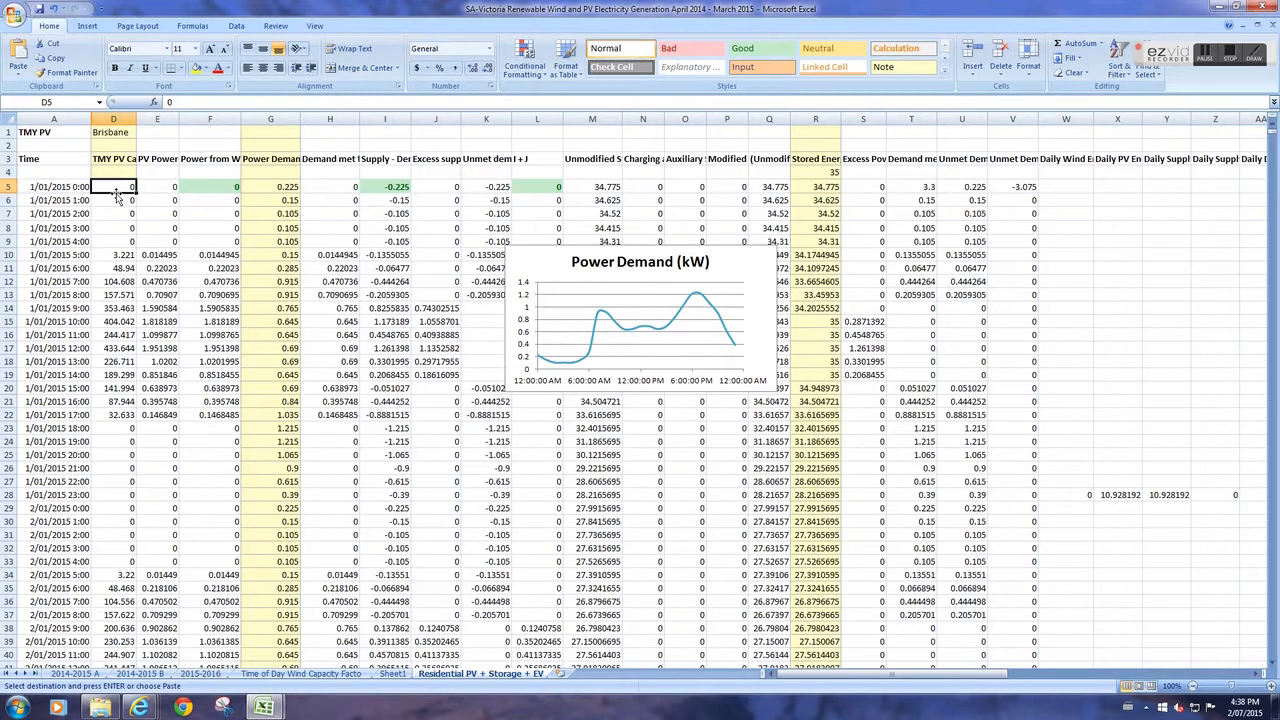
pyautogui.moveTo(84, 188)
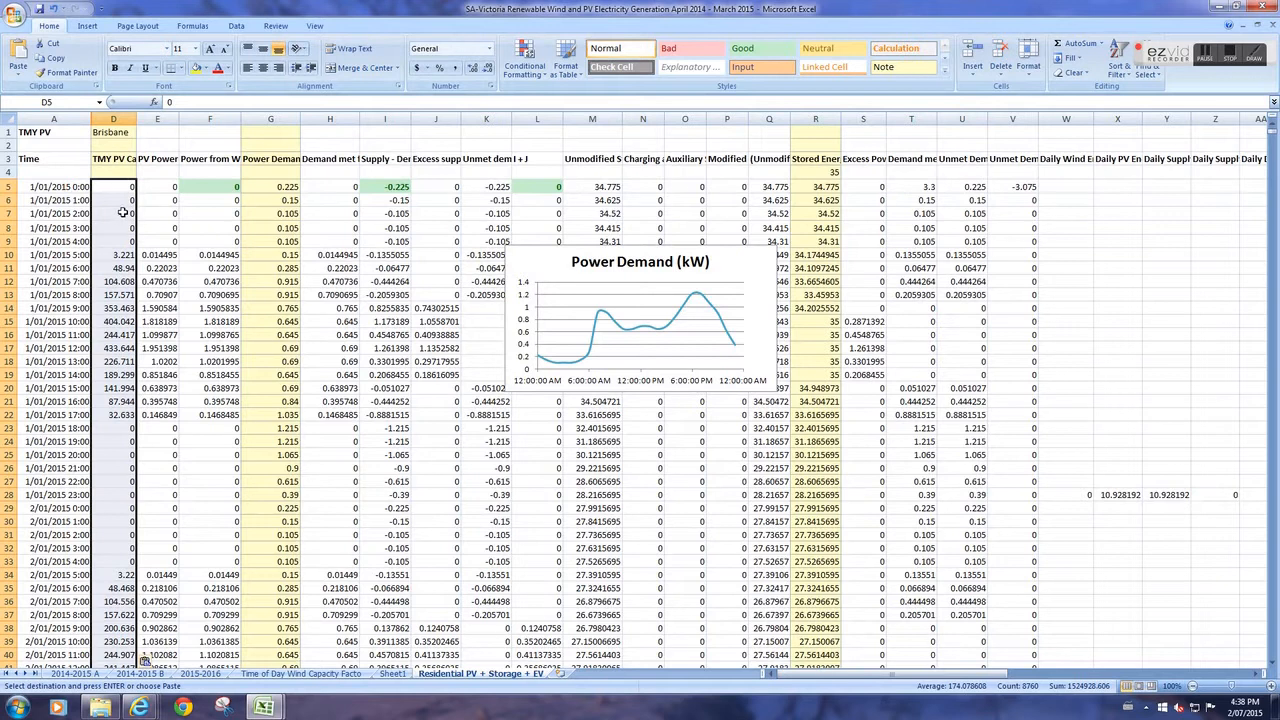
pyautogui.moveTo(866, 16)
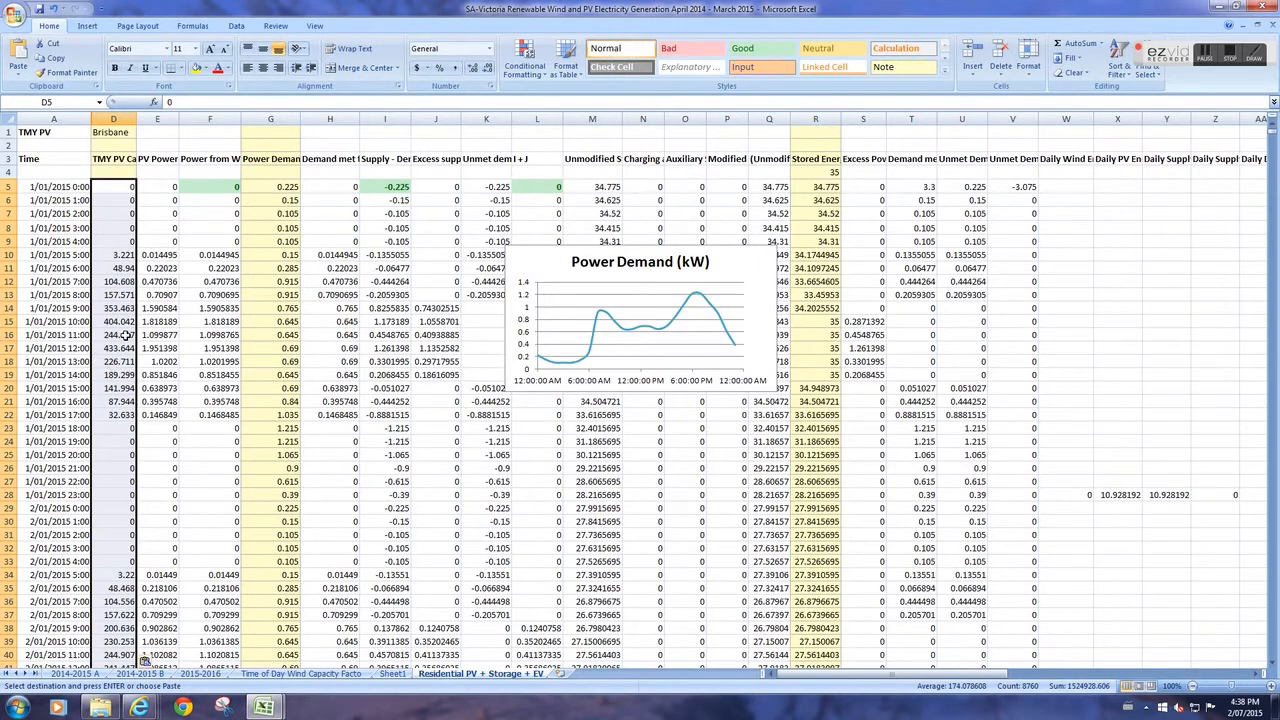
pyautogui.moveTo(124, 332)
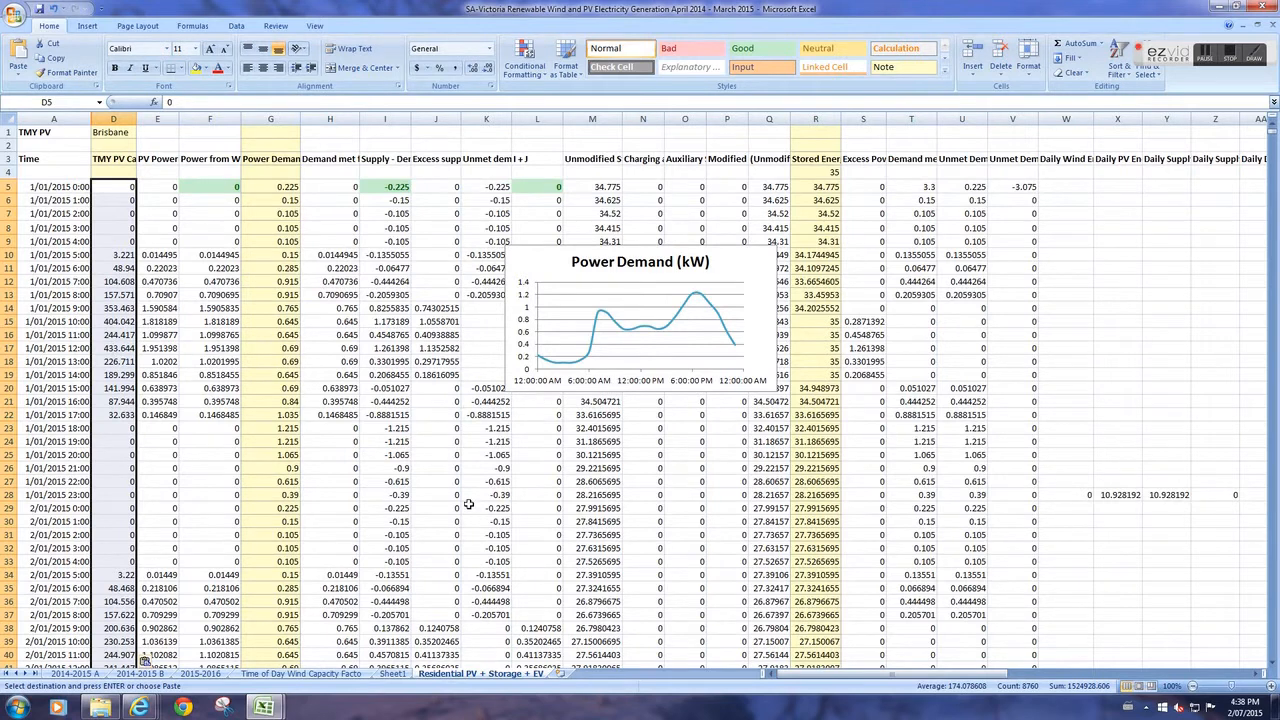
pyautogui.moveTo(960, 510)
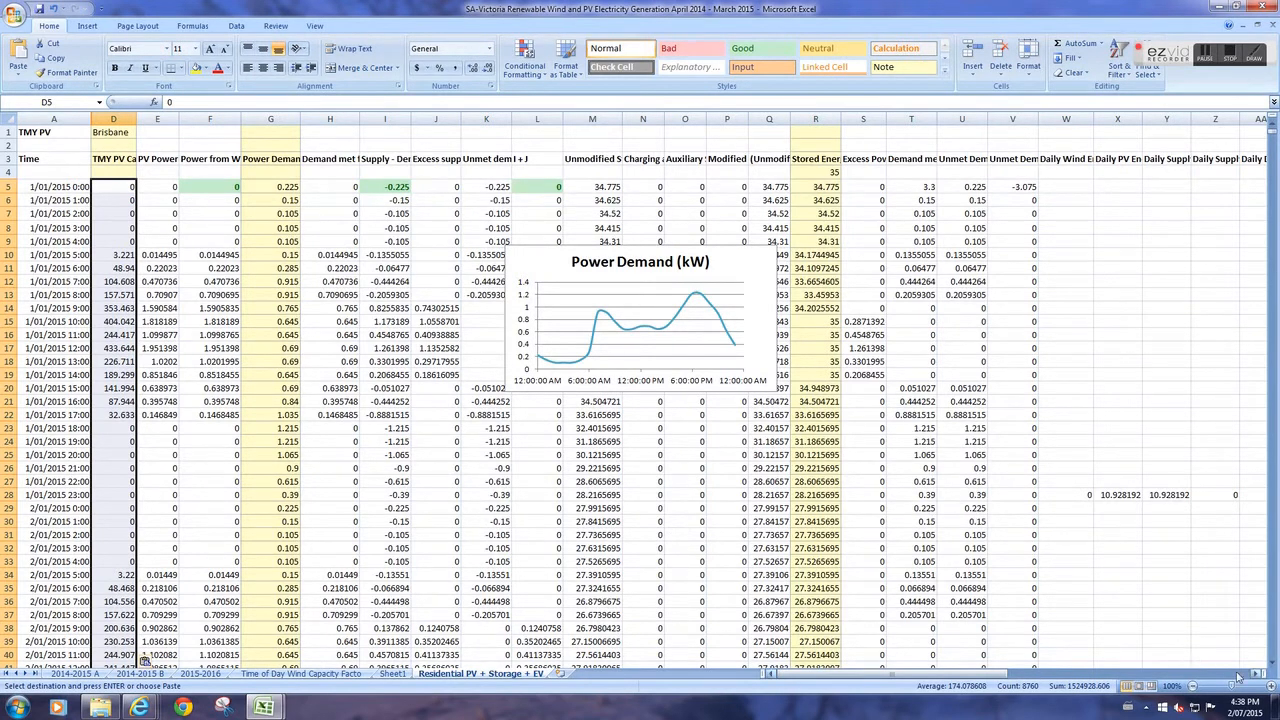
# - Look across the model's hourly sheet toward the daily totals and summary columns
pyautogui.hscroll(3)
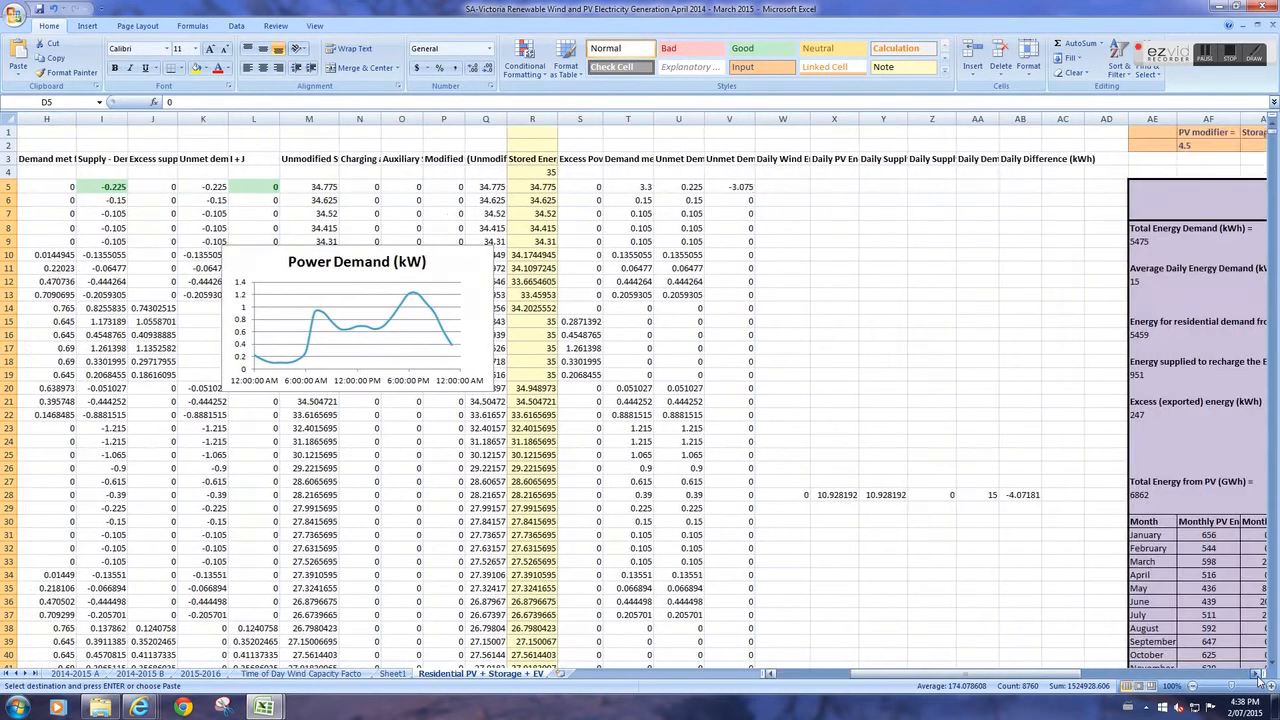
pyautogui.hscroll(3)
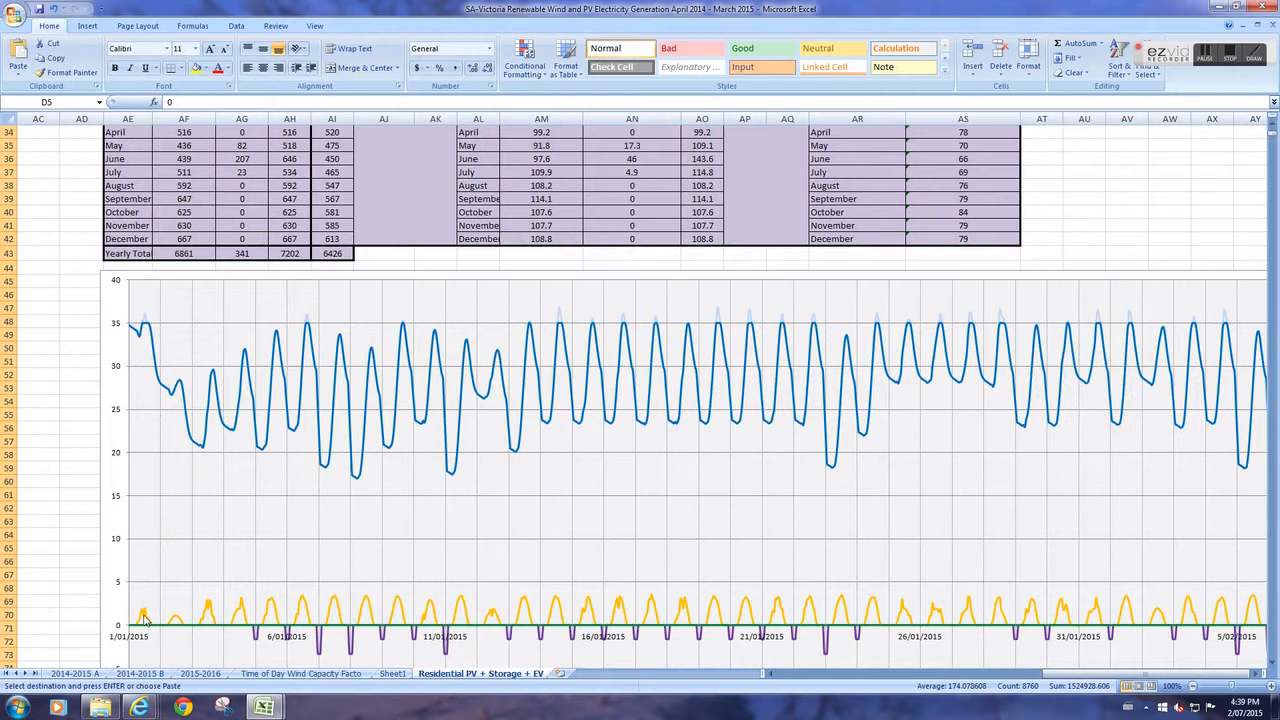
pyautogui.moveTo(212, 624)
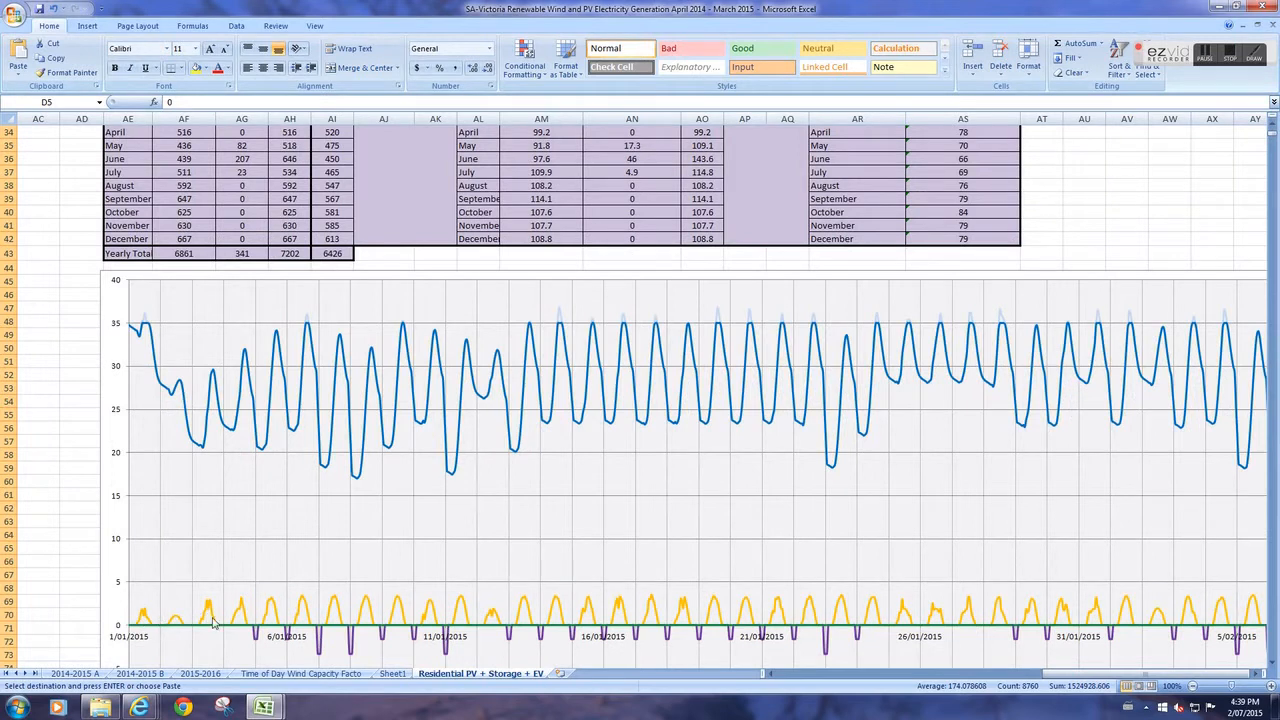
pyautogui.moveTo(208, 622)
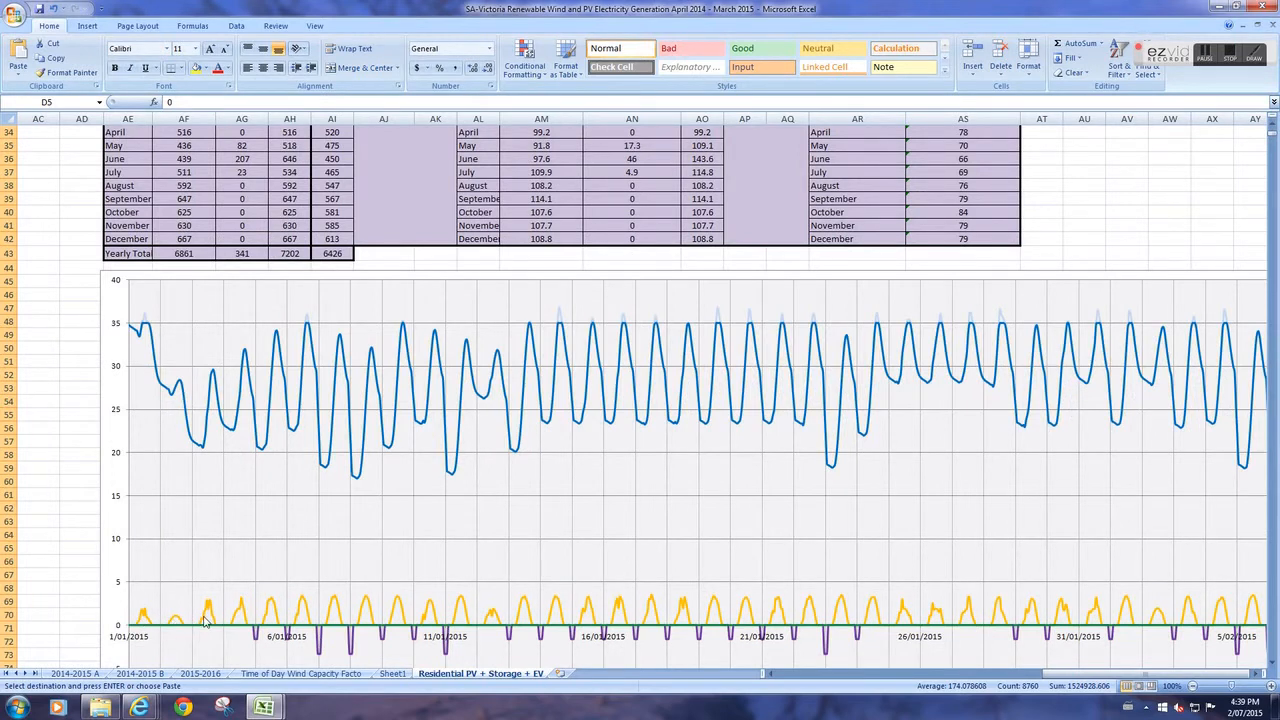
pyautogui.moveTo(308, 608)
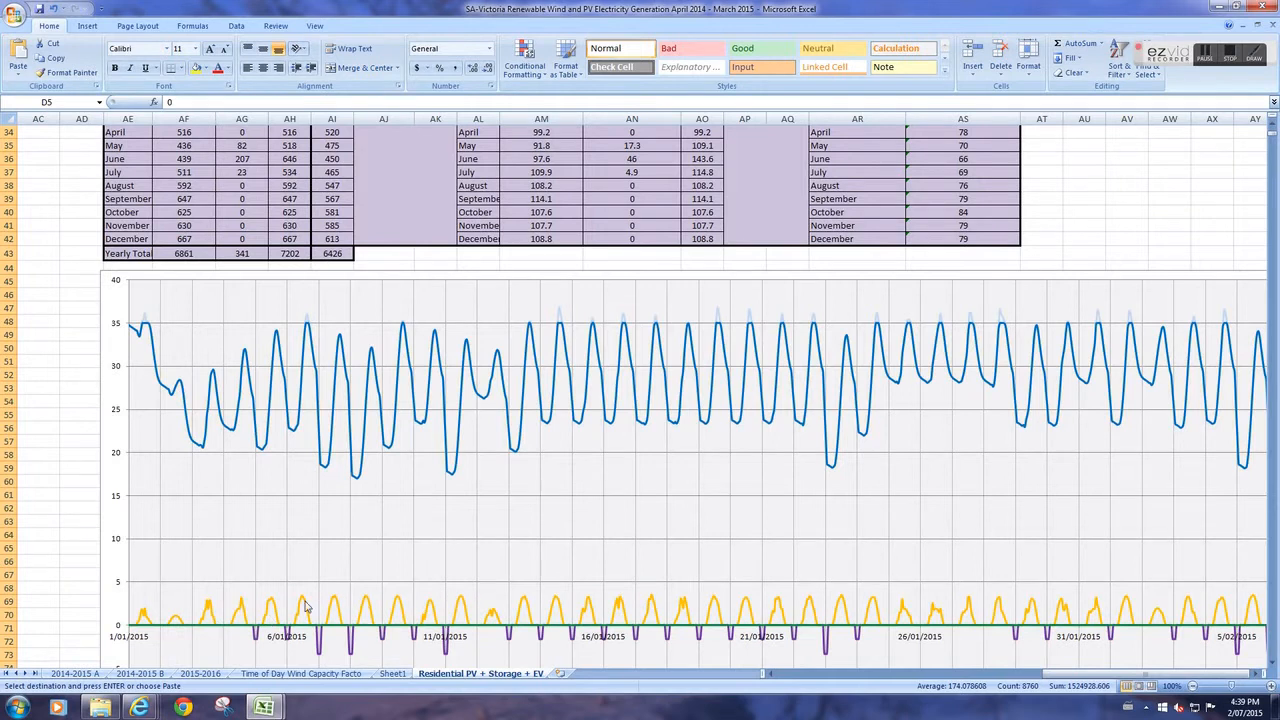
pyautogui.moveTo(1096, 210)
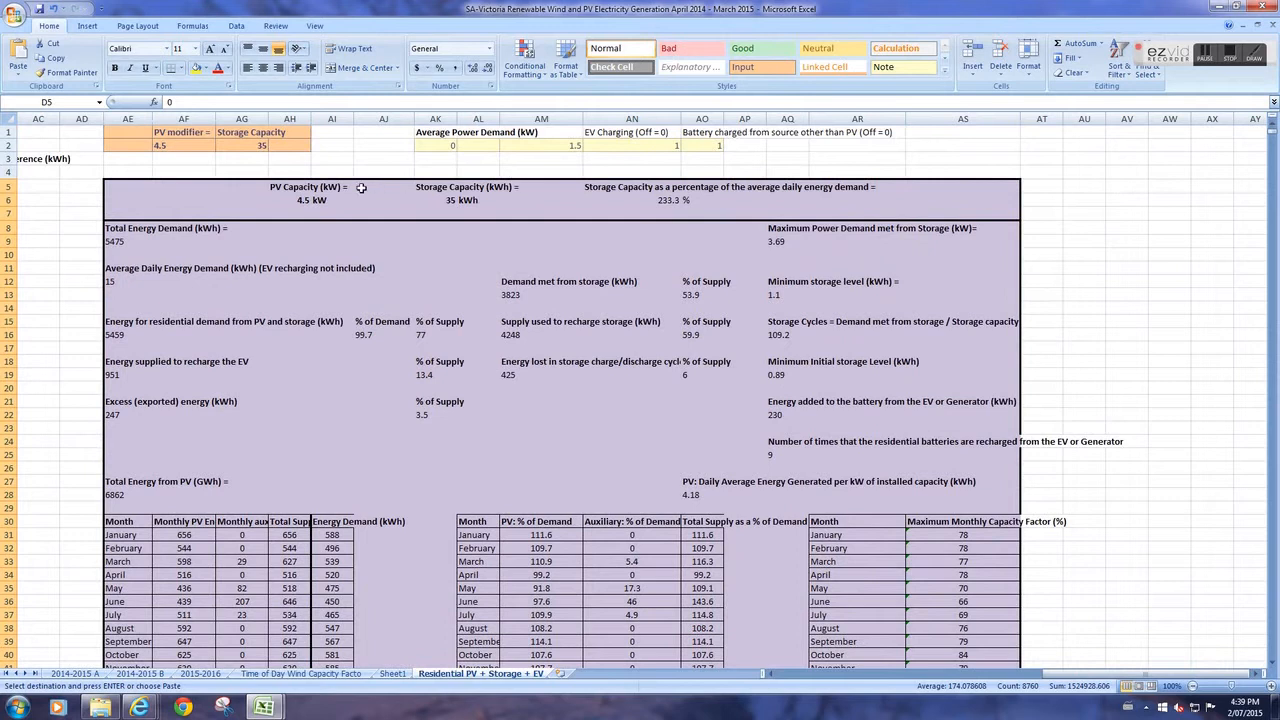
pyautogui.click(160, 144)
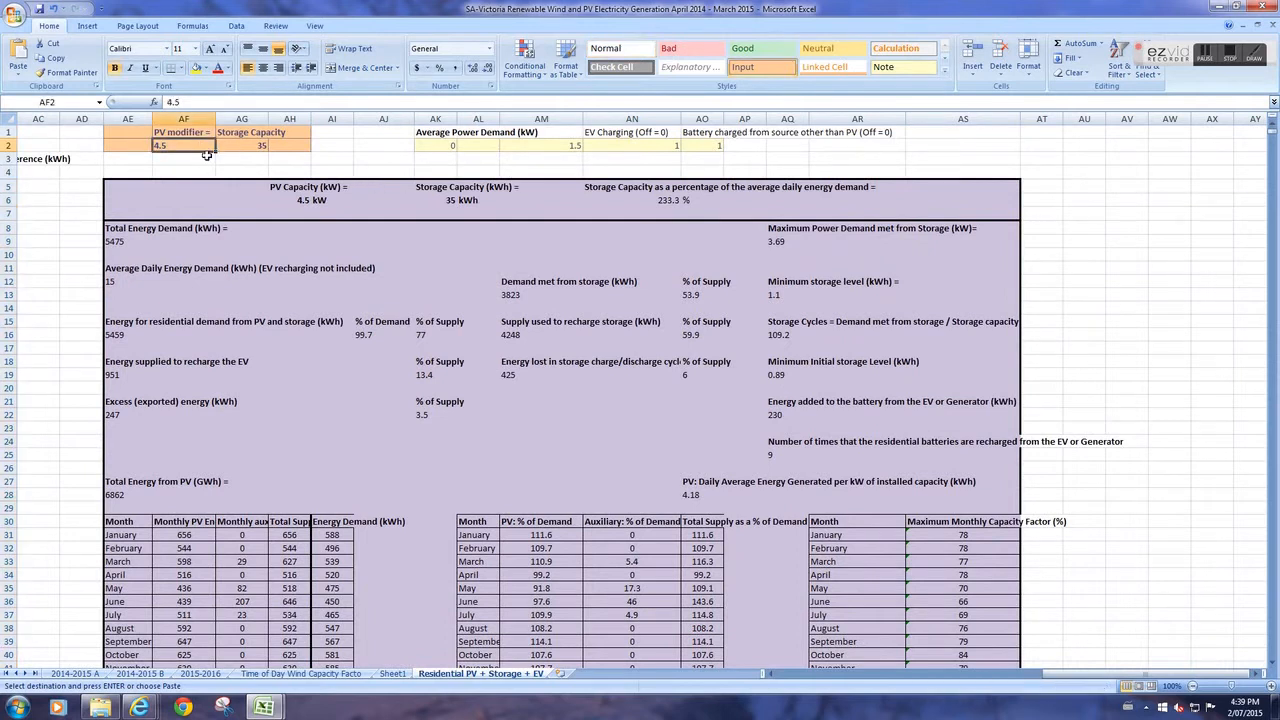
pyautogui.write('1')
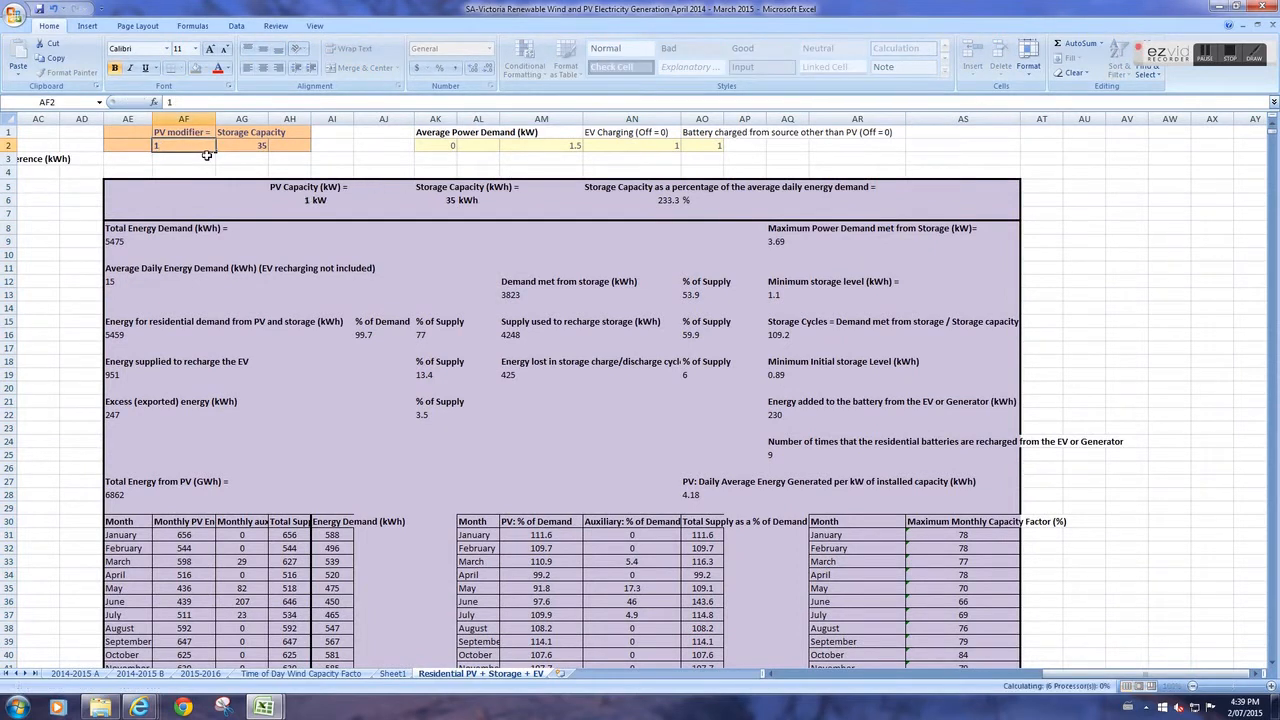
pyautogui.click(184, 158)
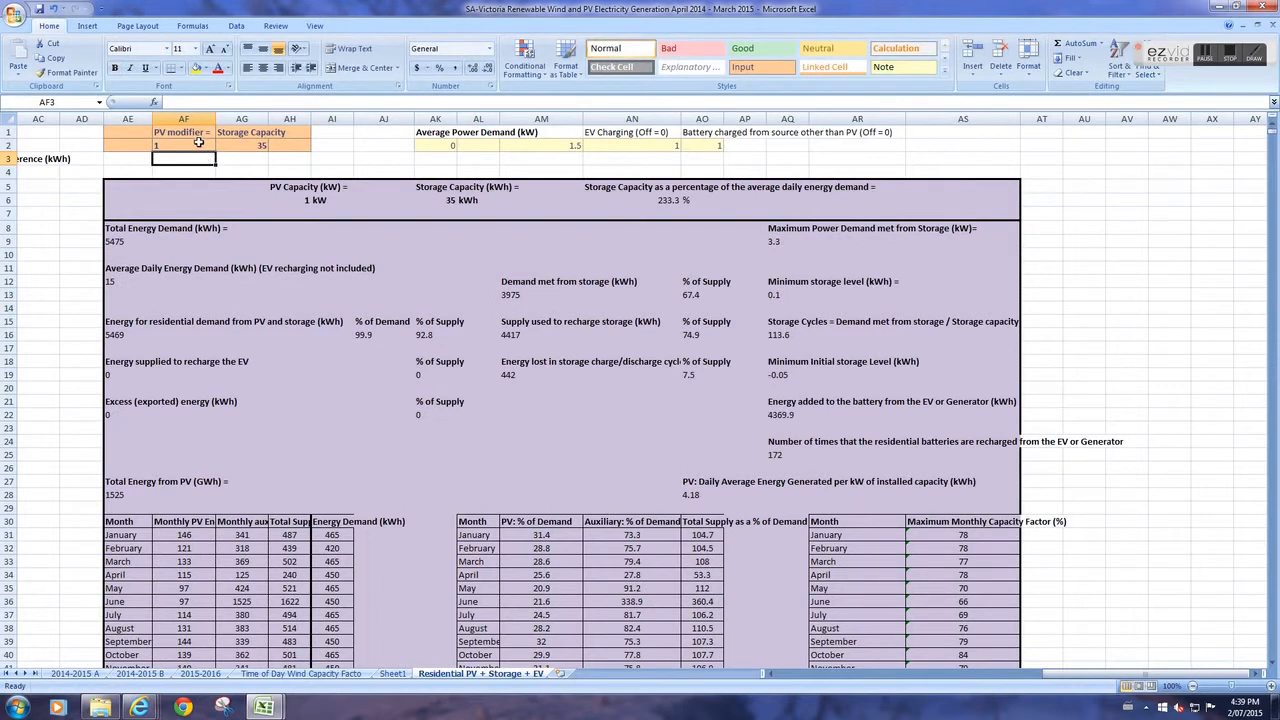
pyautogui.click(184, 144)
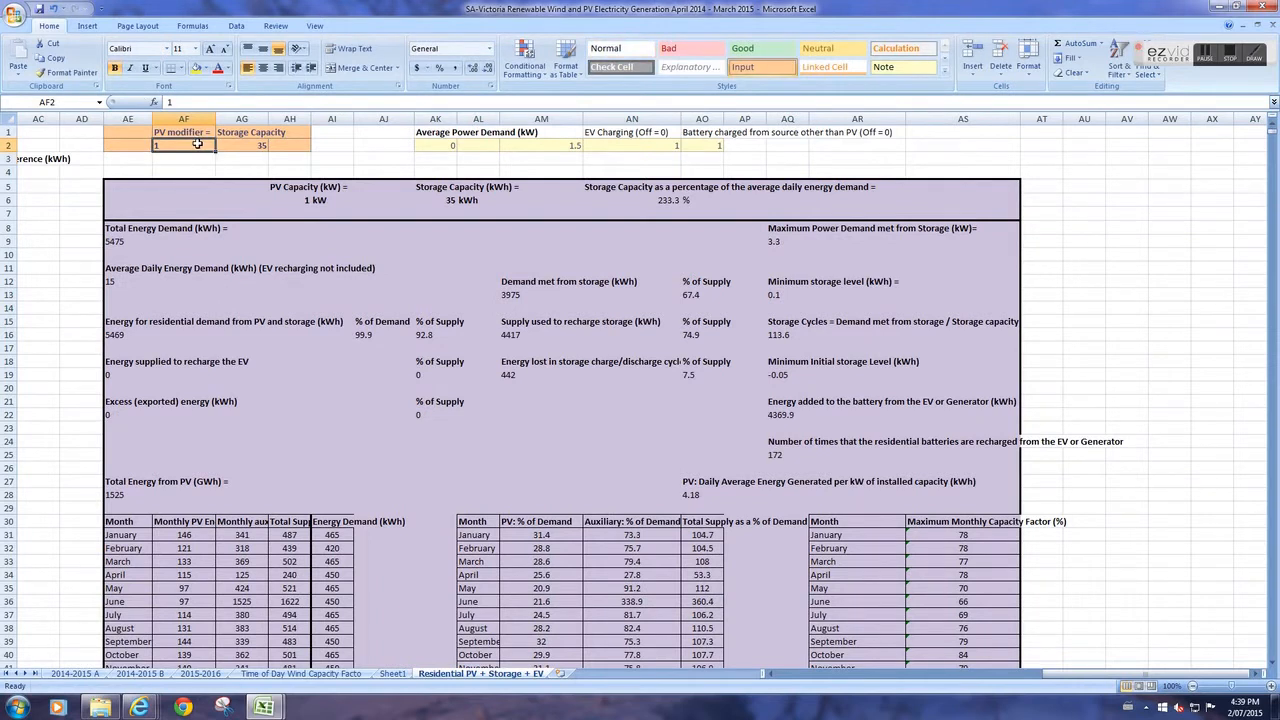
pyautogui.write('3')
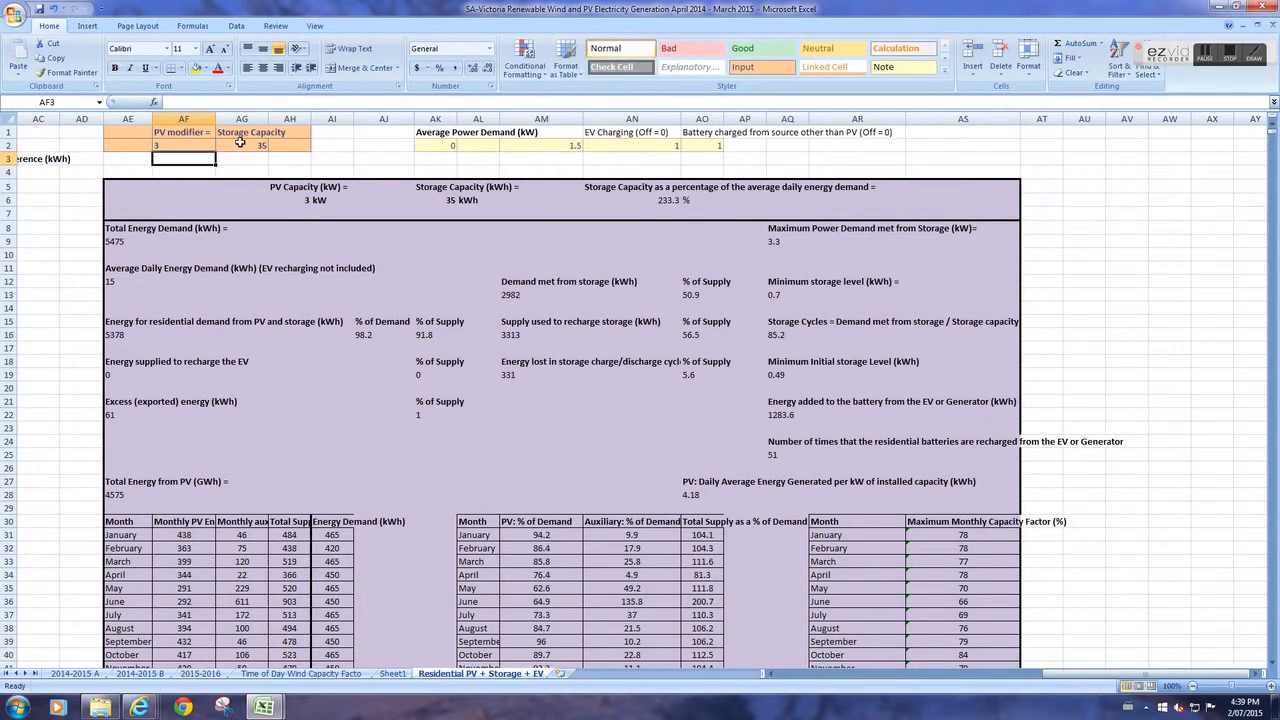
pyautogui.click(242, 144)
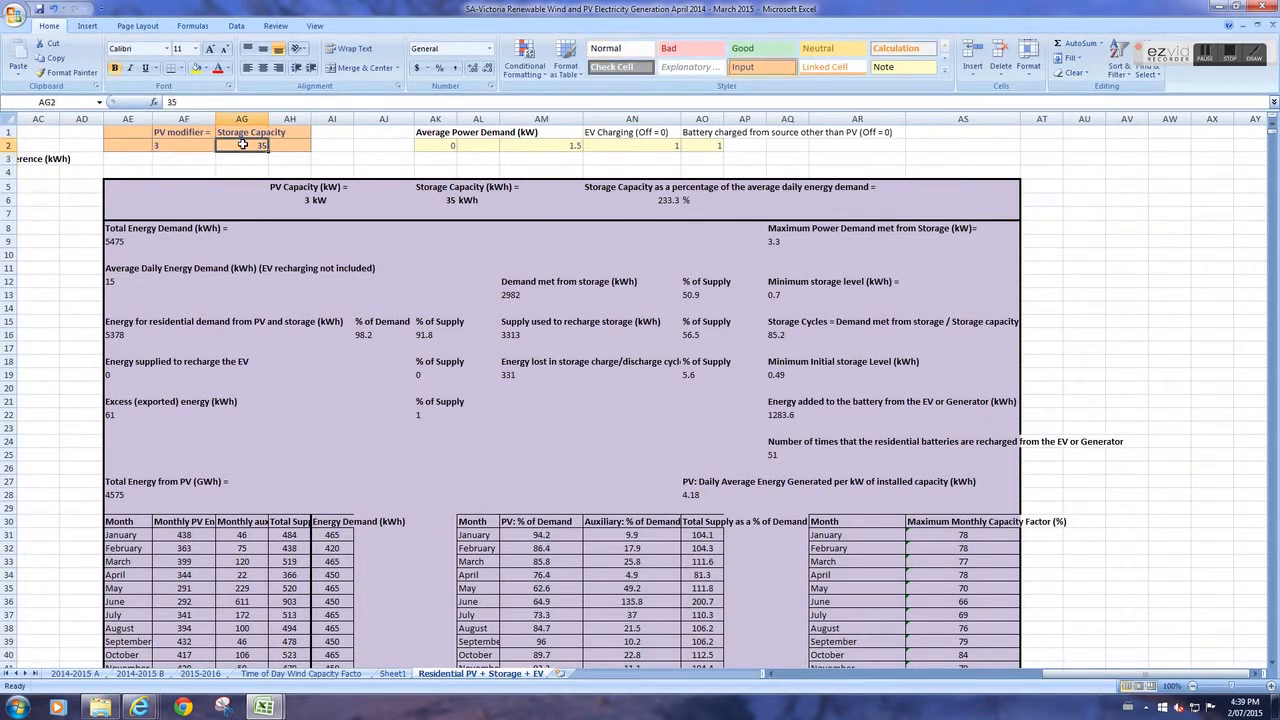
pyautogui.write('0')
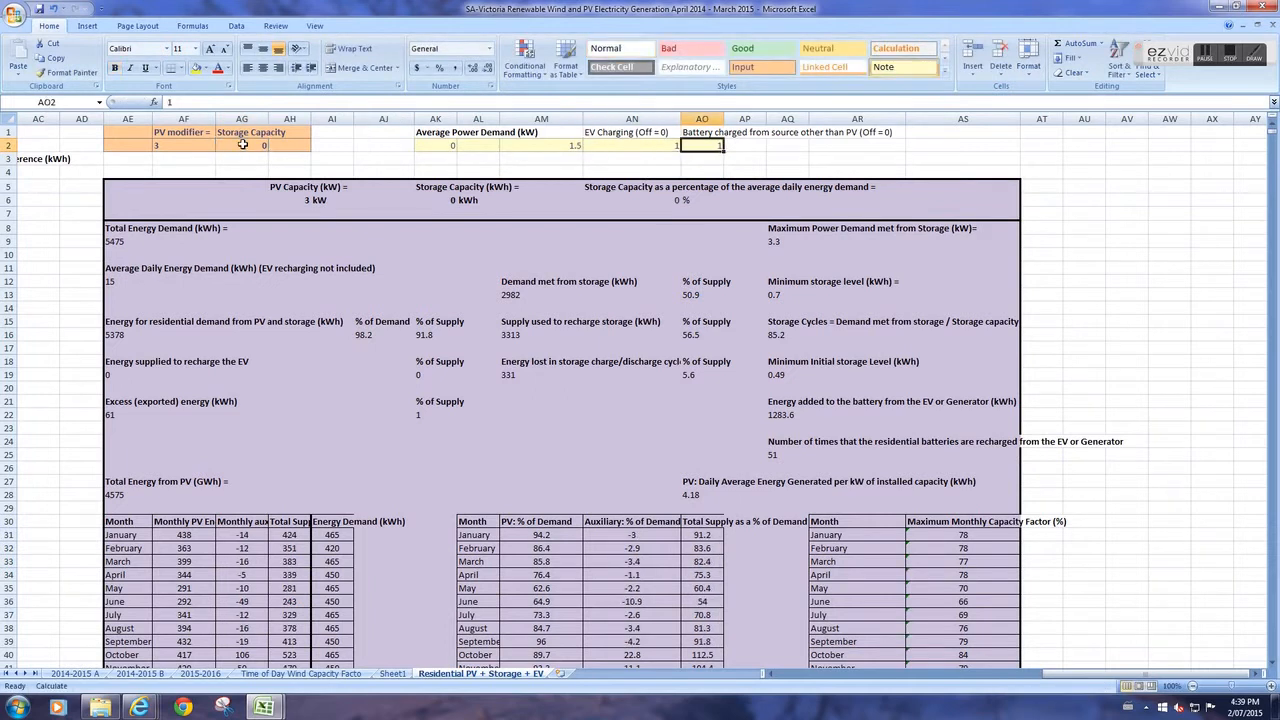
pyautogui.click(632, 144)
pyautogui.write('0')
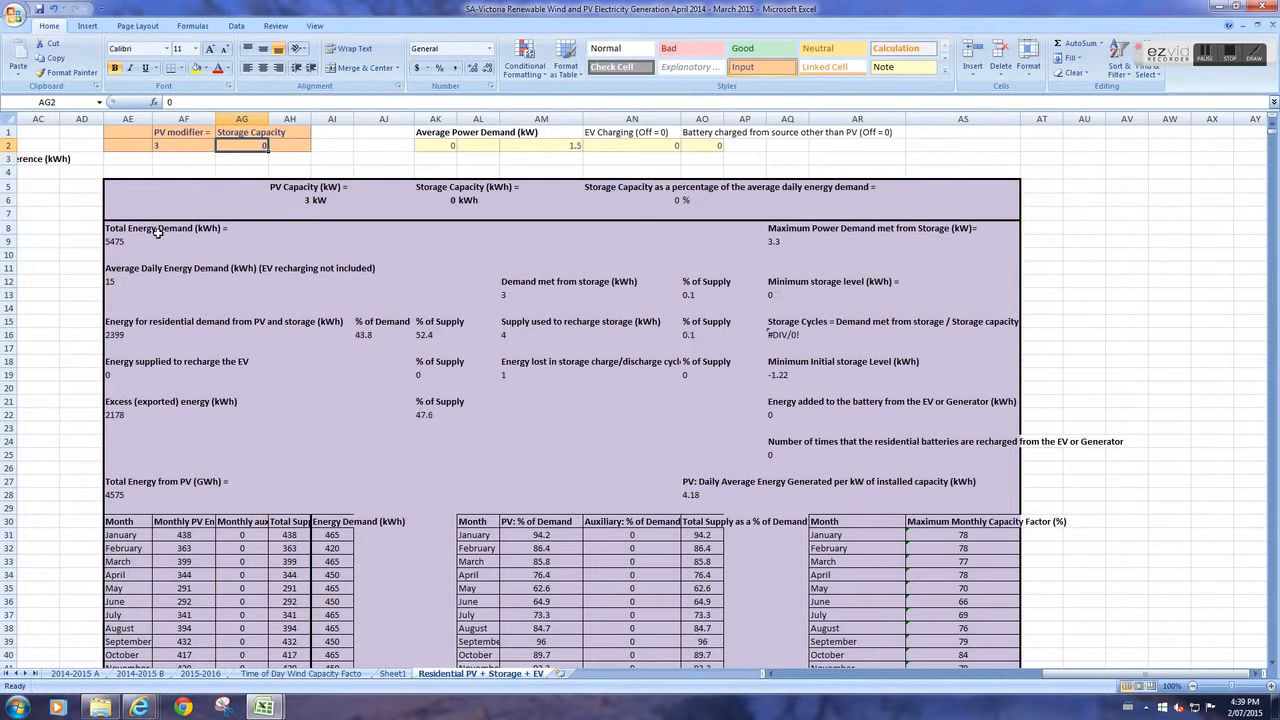
pyautogui.moveTo(120, 426)
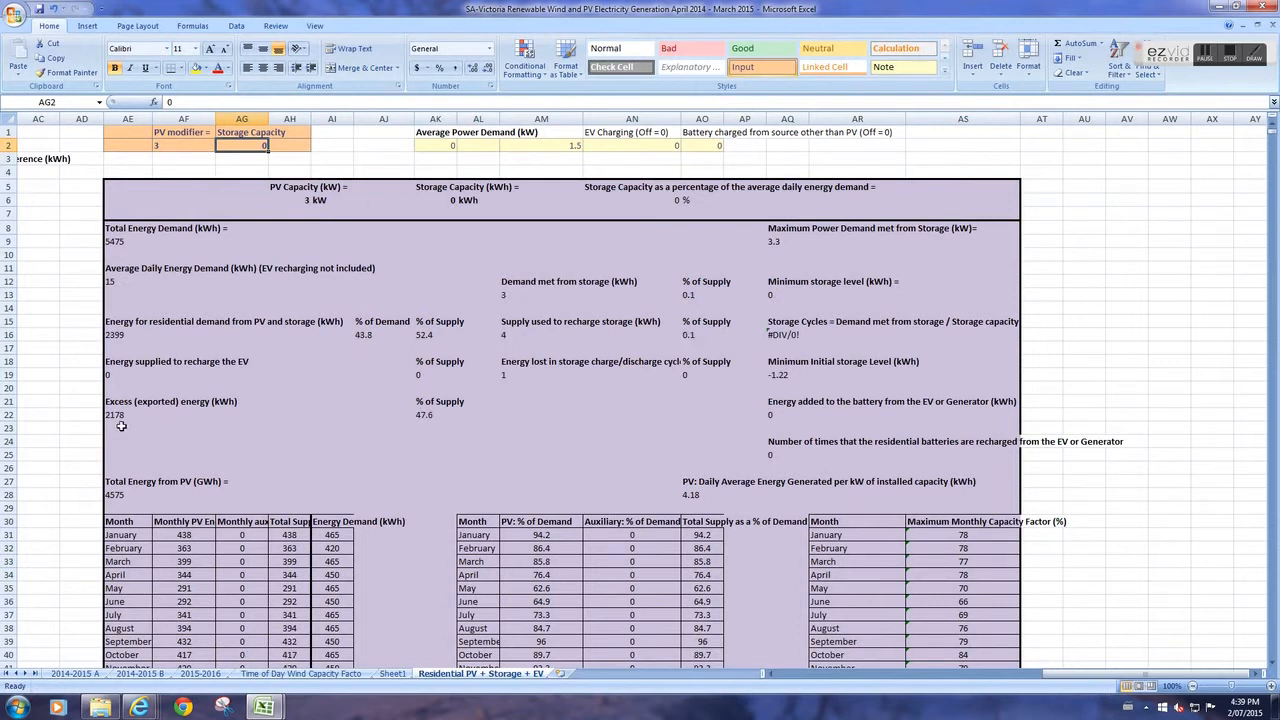
pyautogui.moveTo(132, 418)
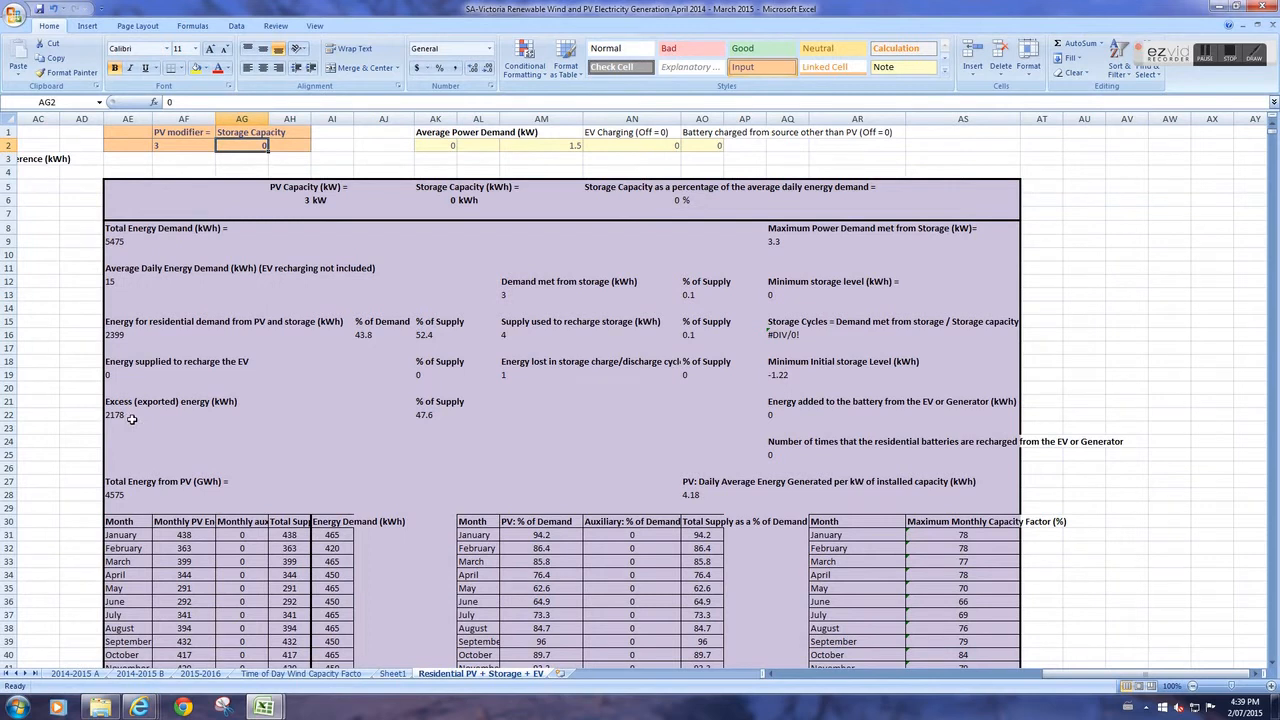
pyautogui.moveTo(348, 360)
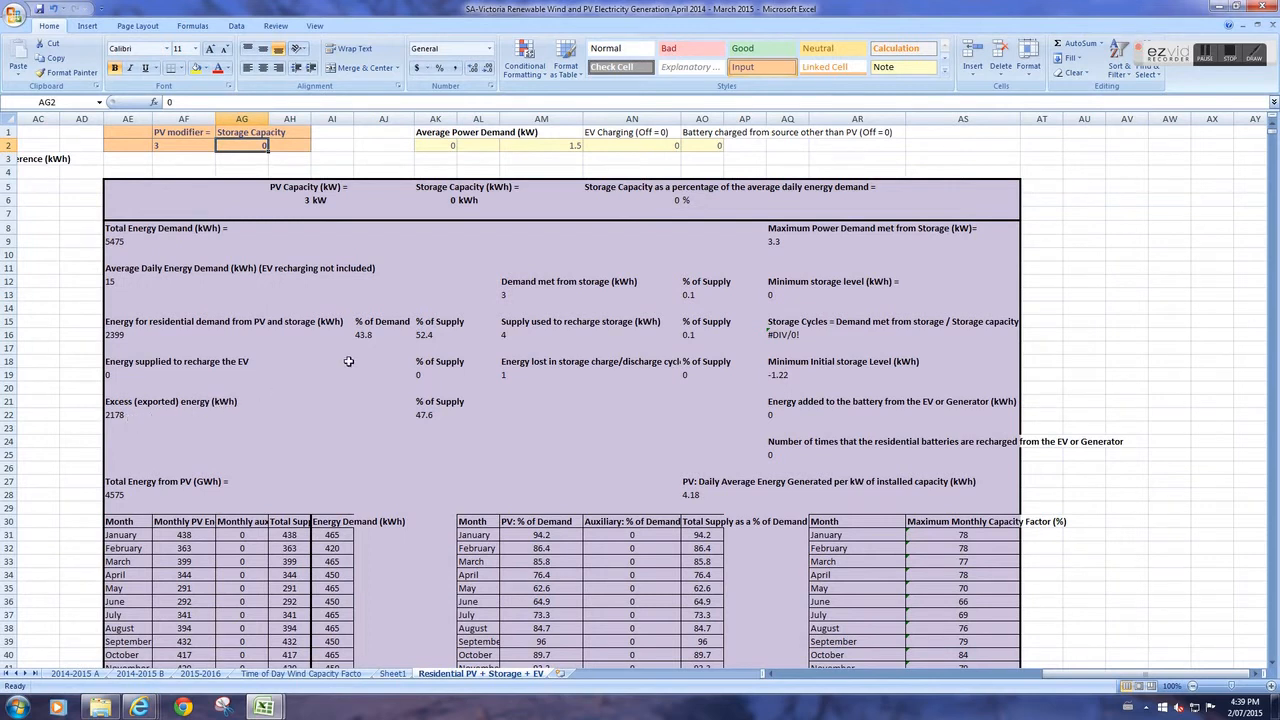
pyautogui.moveTo(378, 336)
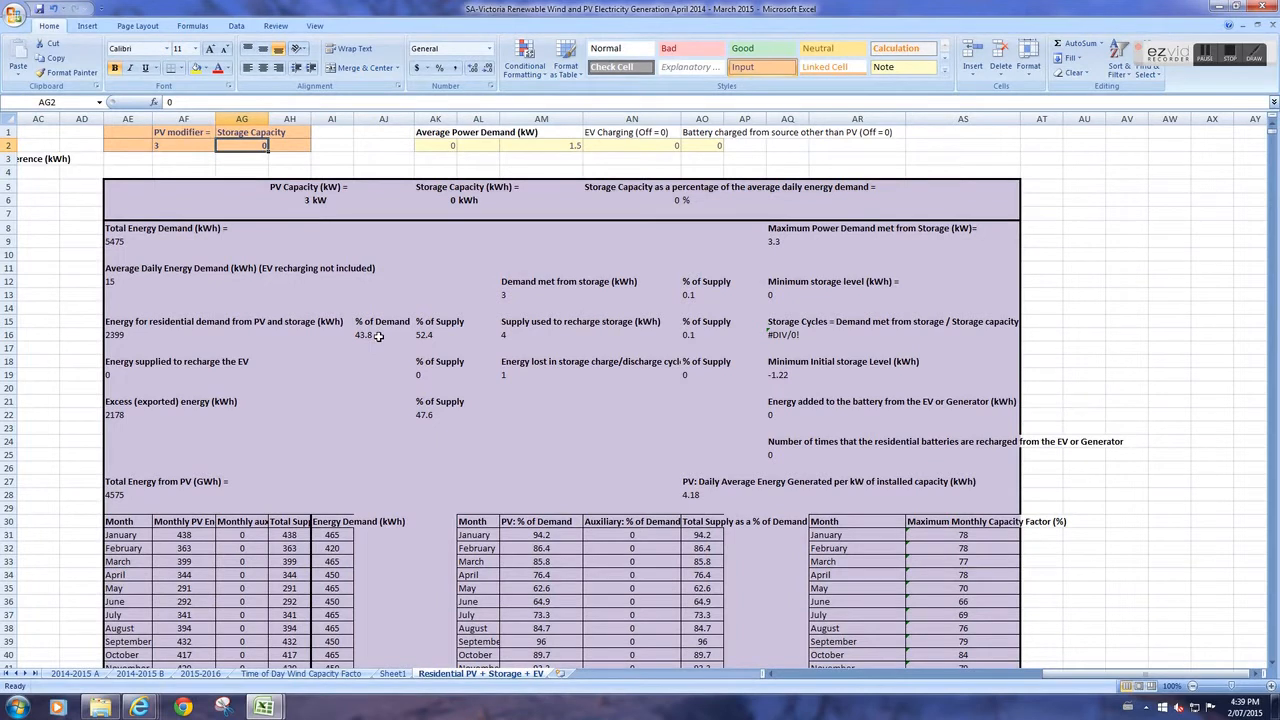
pyautogui.moveTo(120, 244)
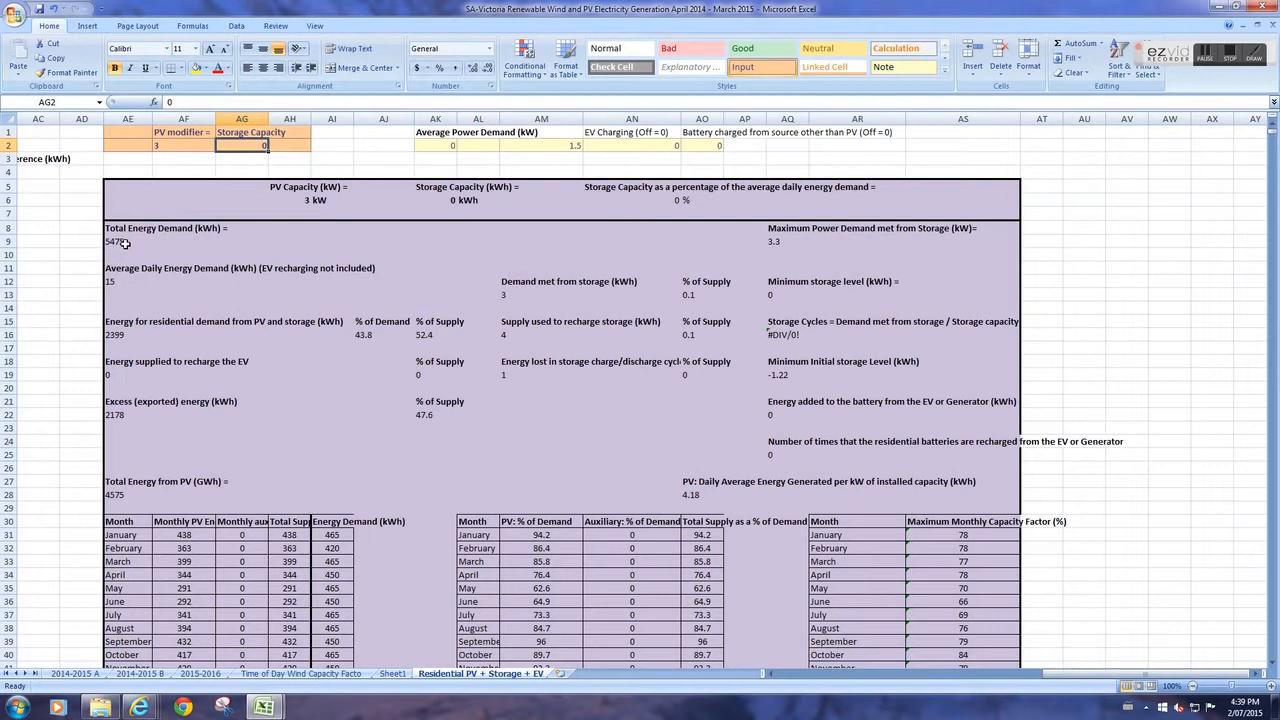
pyautogui.click(540, 144)
pyautogui.write('1')
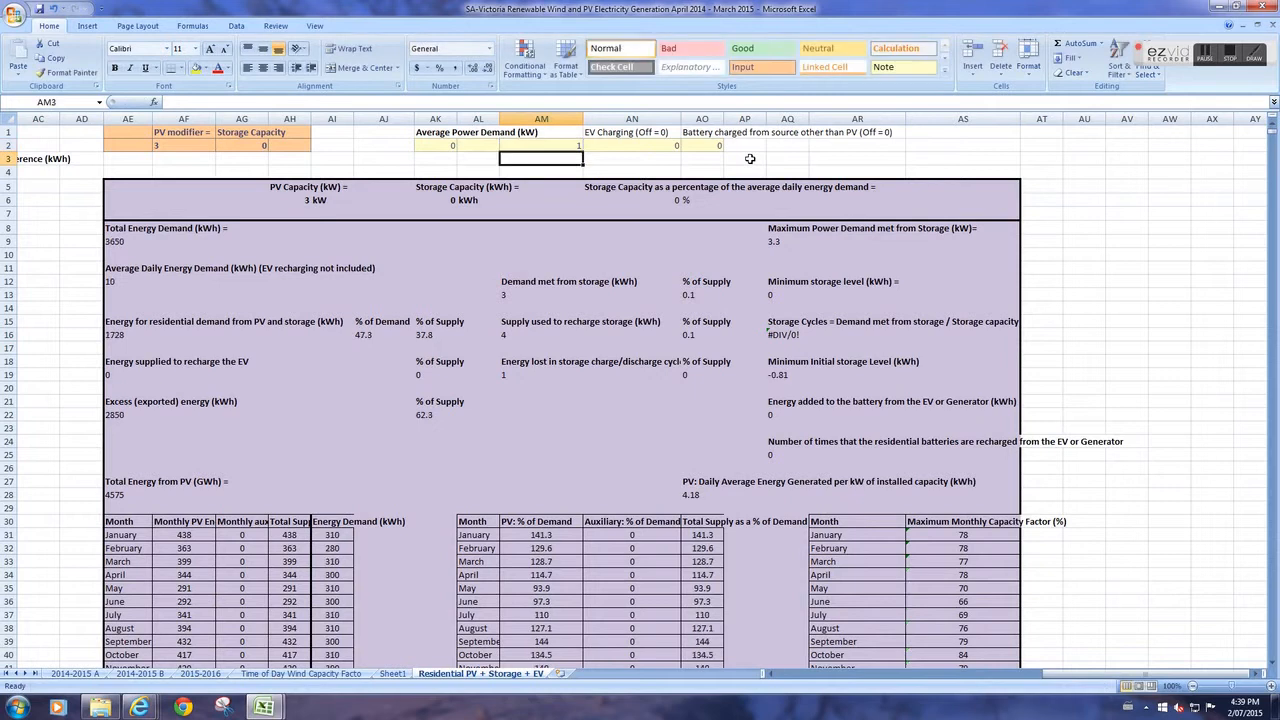
pyautogui.moveTo(112, 468)
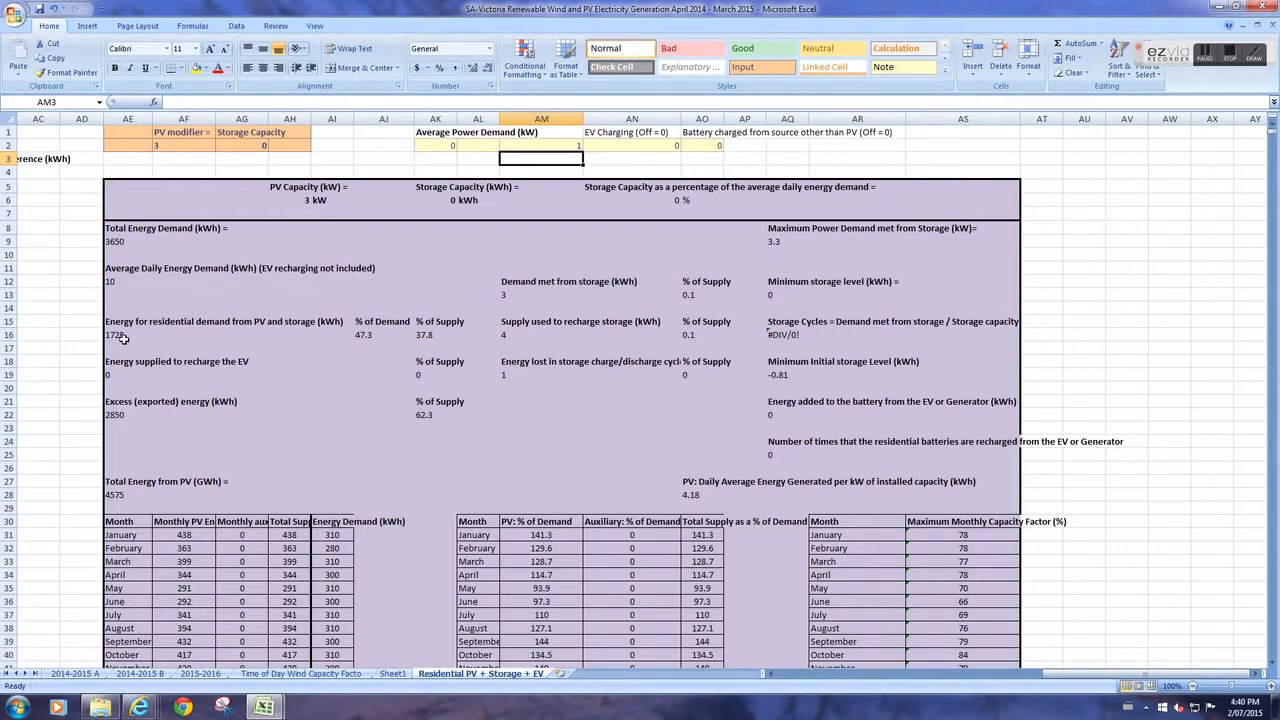
pyautogui.click(128, 334)
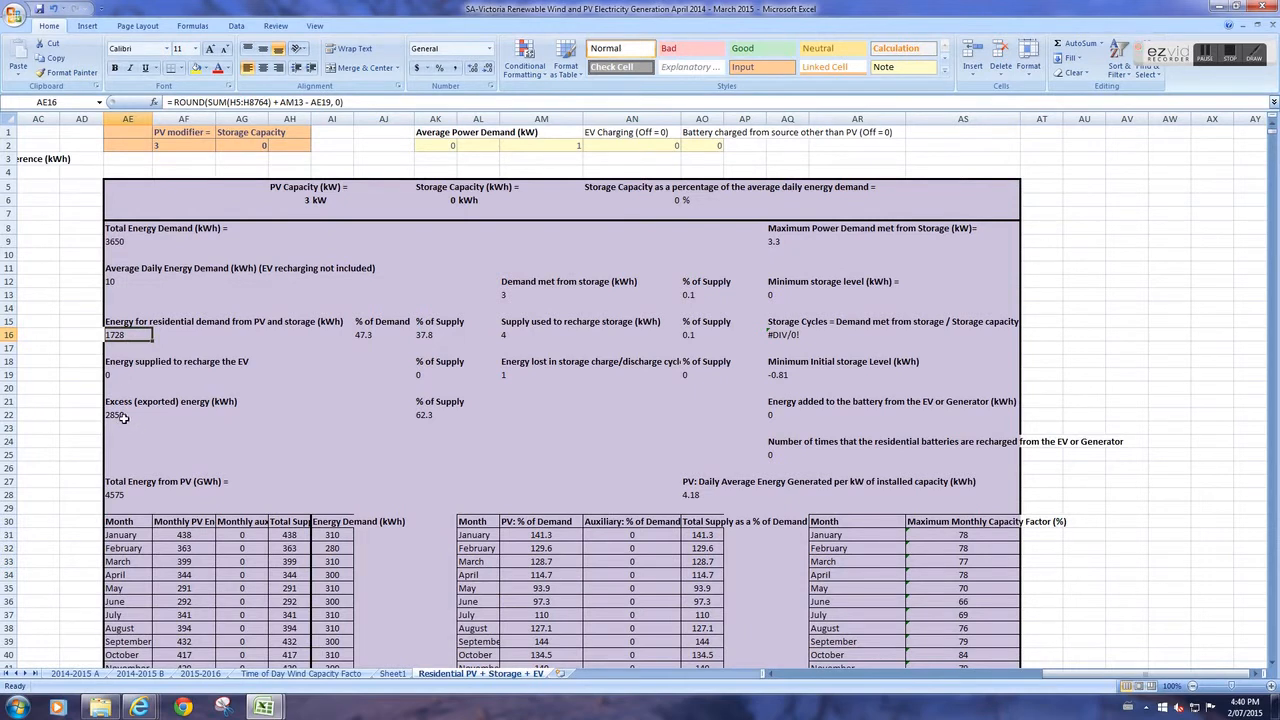
pyautogui.moveTo(130, 416)
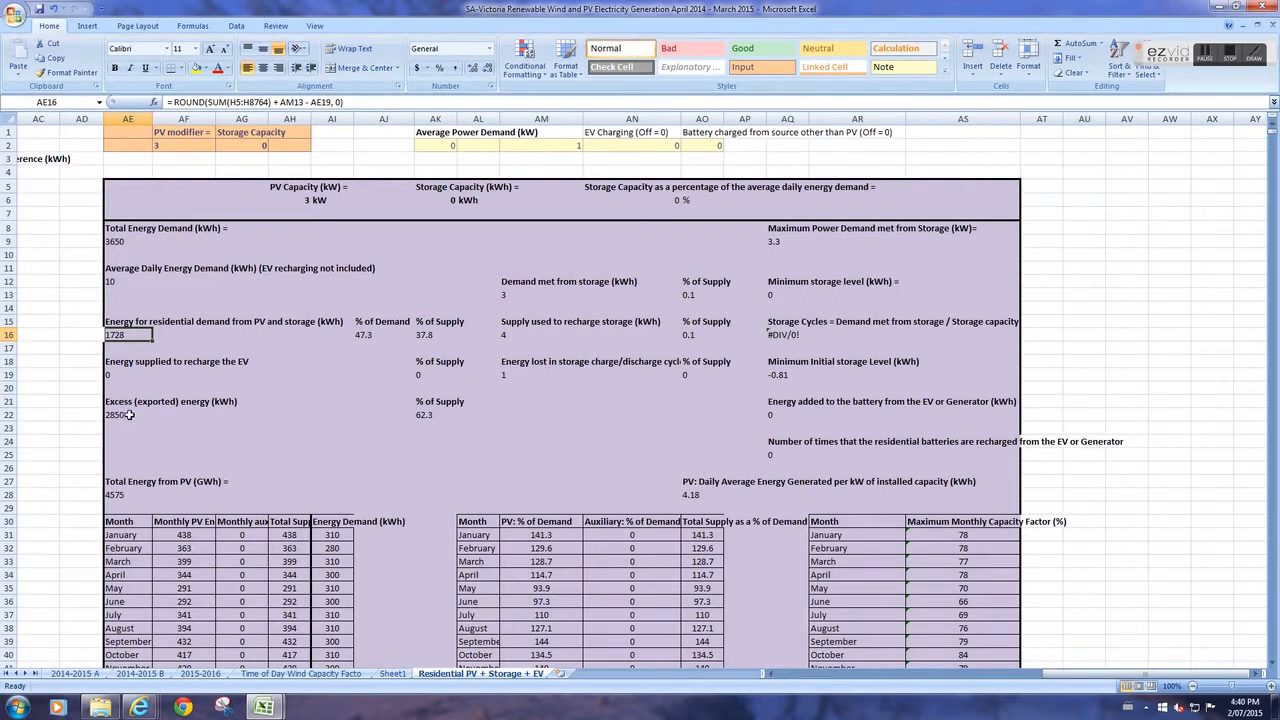
pyautogui.moveTo(320, 336)
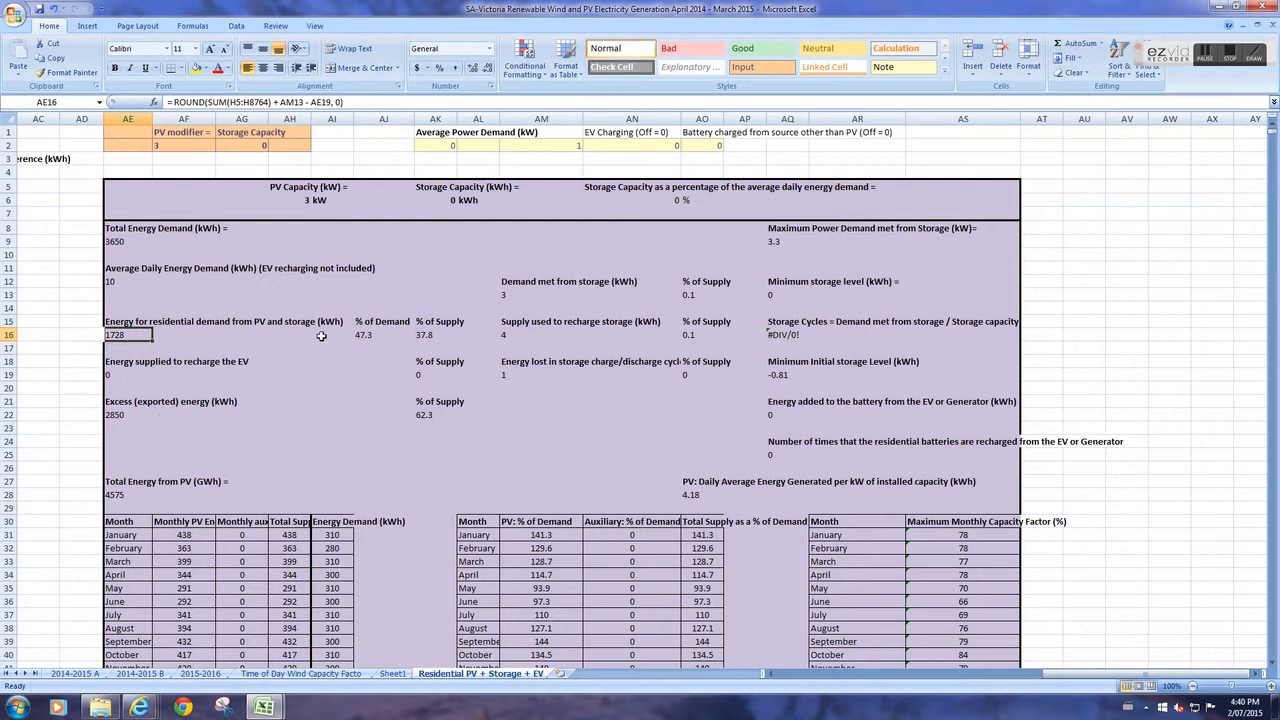
pyautogui.click(128, 414)
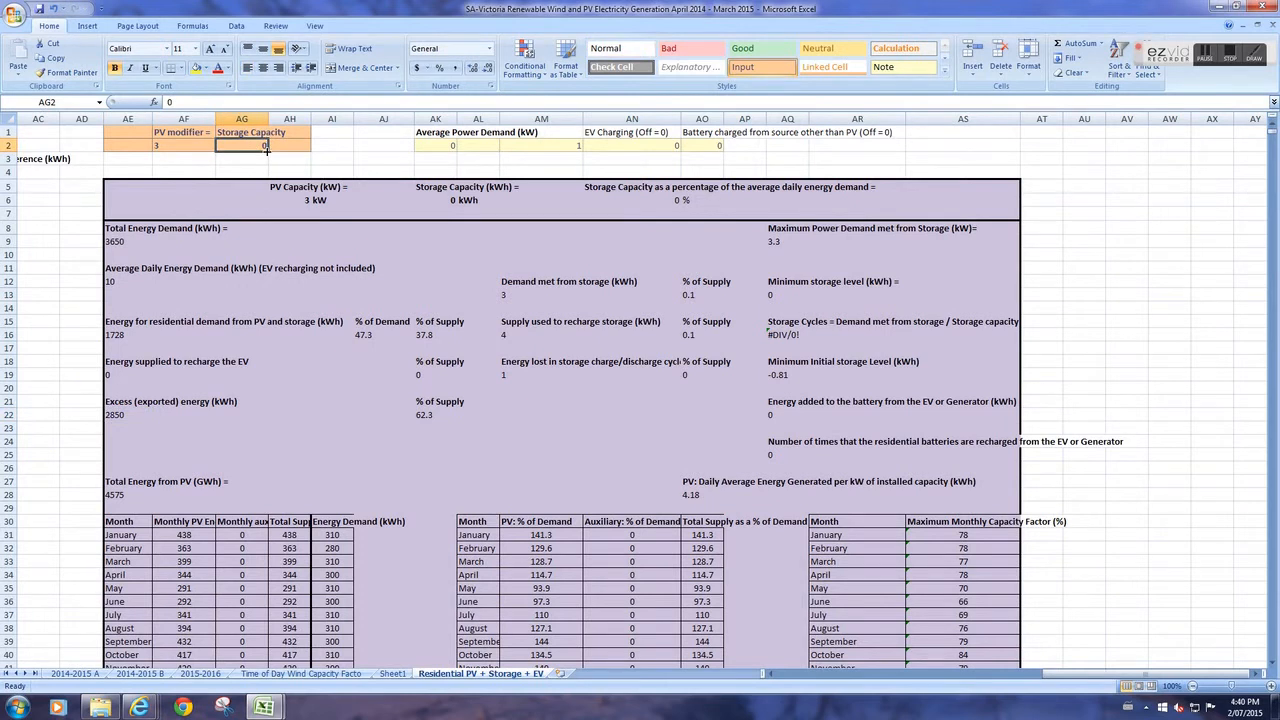
# - Set storage to 7 kWh and inspect the 191 kWh charging loss and 94.2% demand met
pyautogui.write('7')
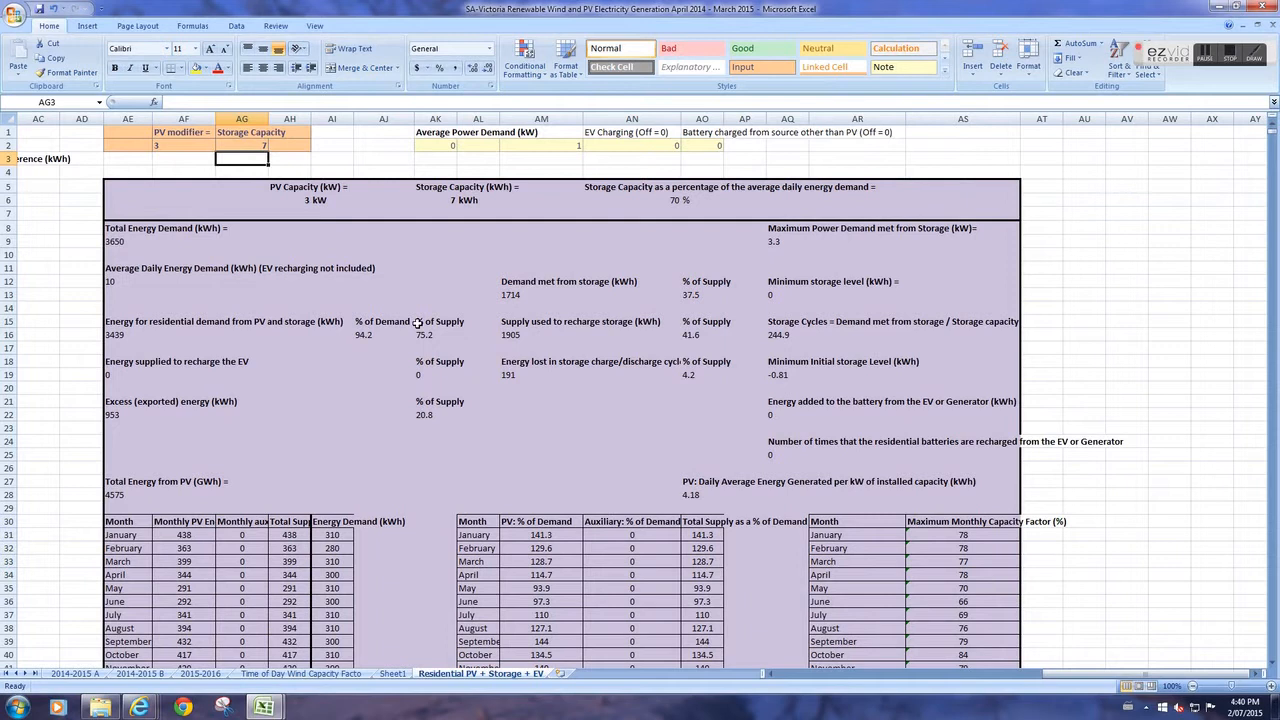
pyautogui.moveTo(160, 340)
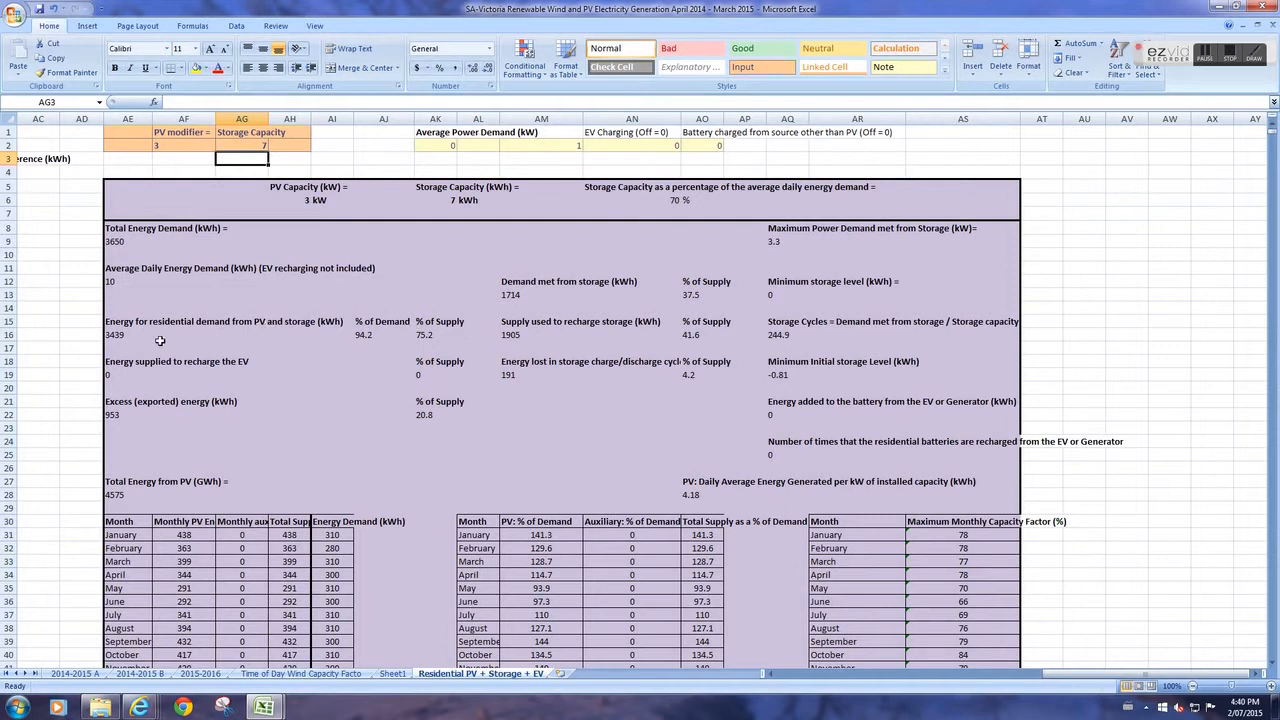
pyautogui.moveTo(116, 342)
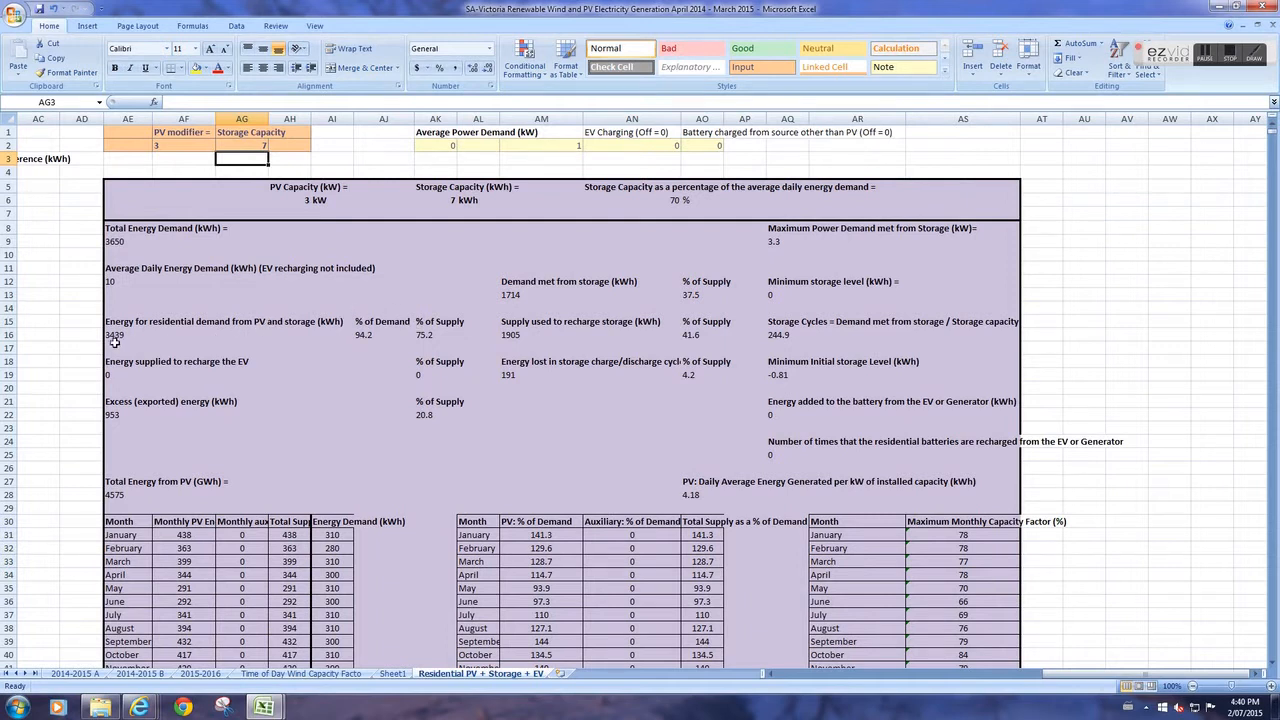
pyautogui.moveTo(116, 344)
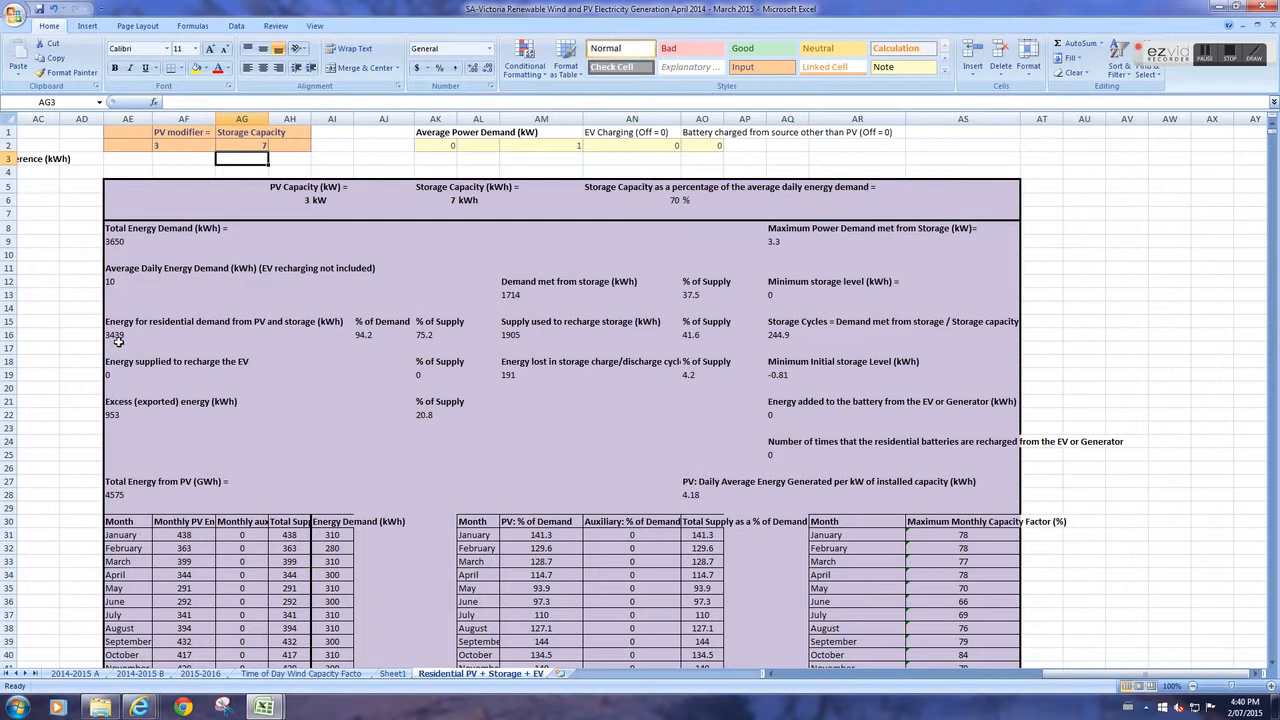
pyautogui.moveTo(162, 288)
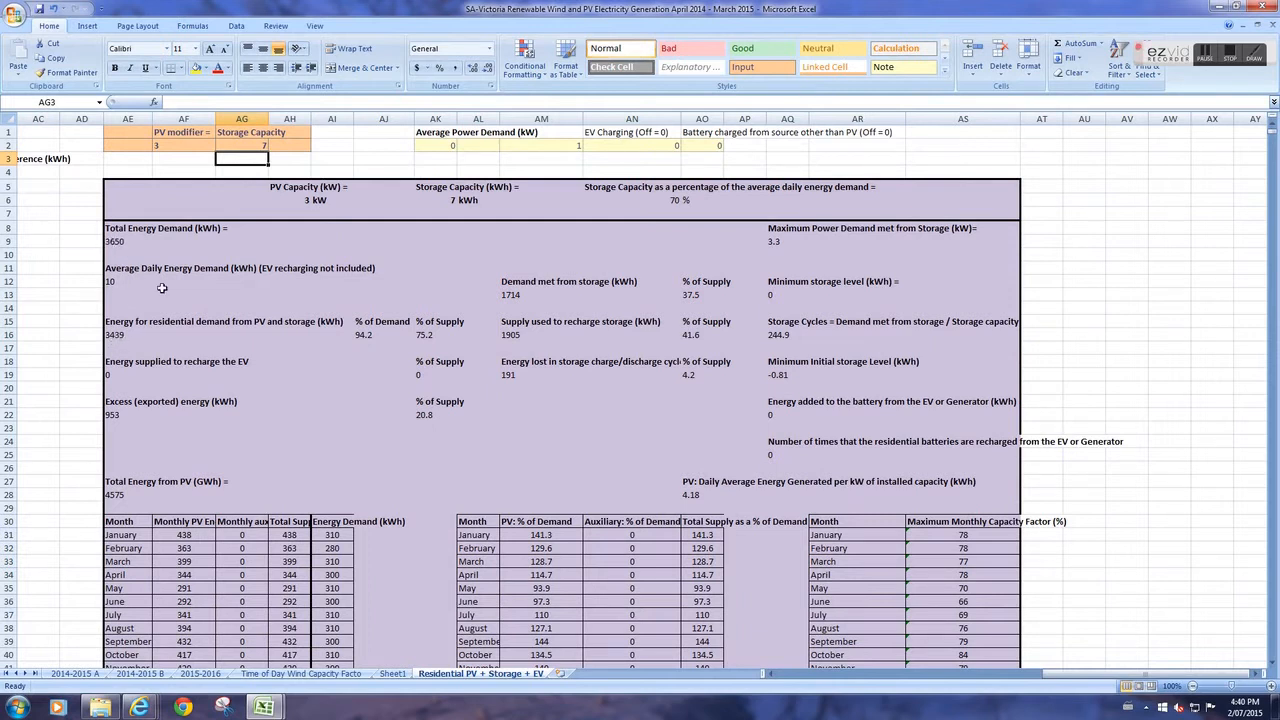
pyautogui.moveTo(374, 328)
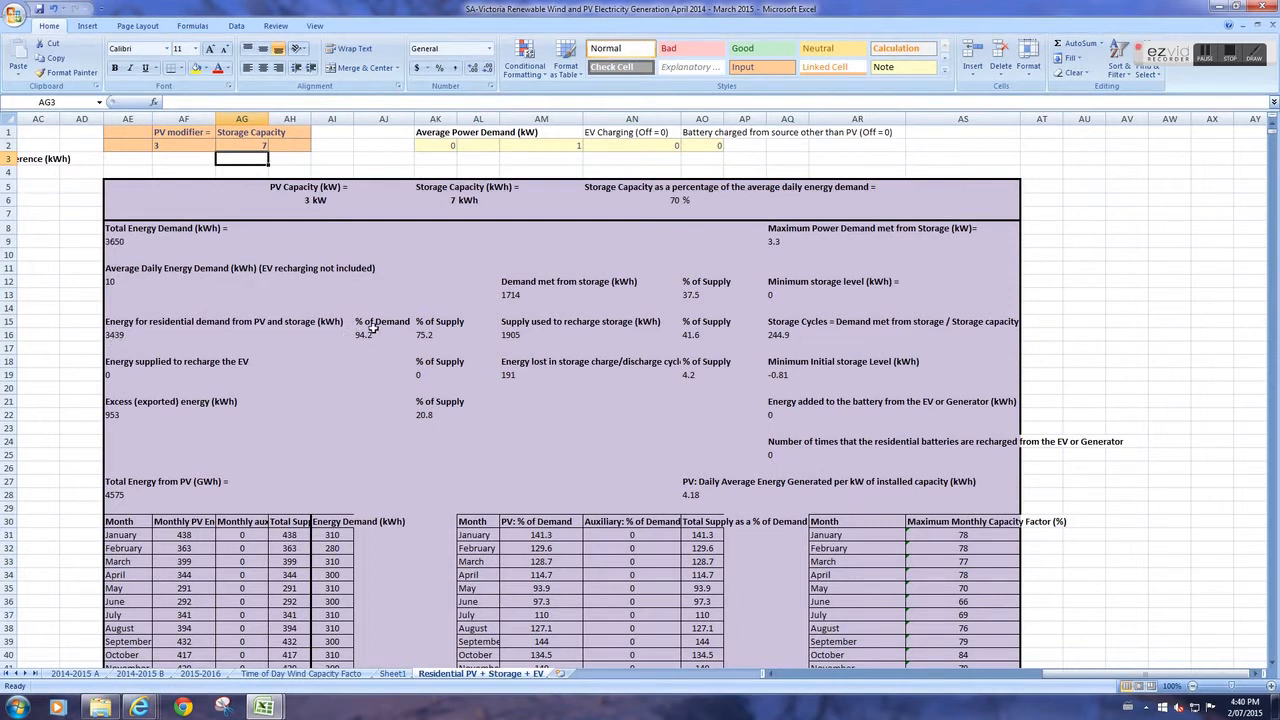
pyautogui.moveTo(382, 348)
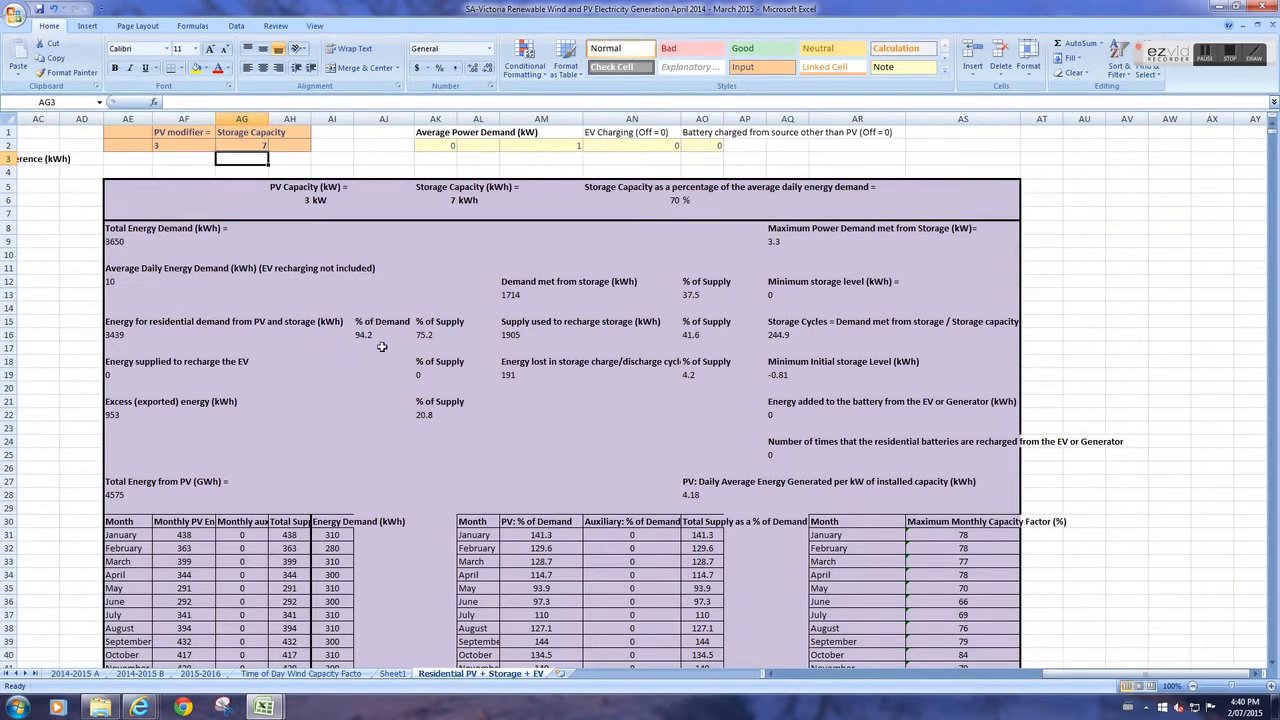
pyautogui.moveTo(224, 188)
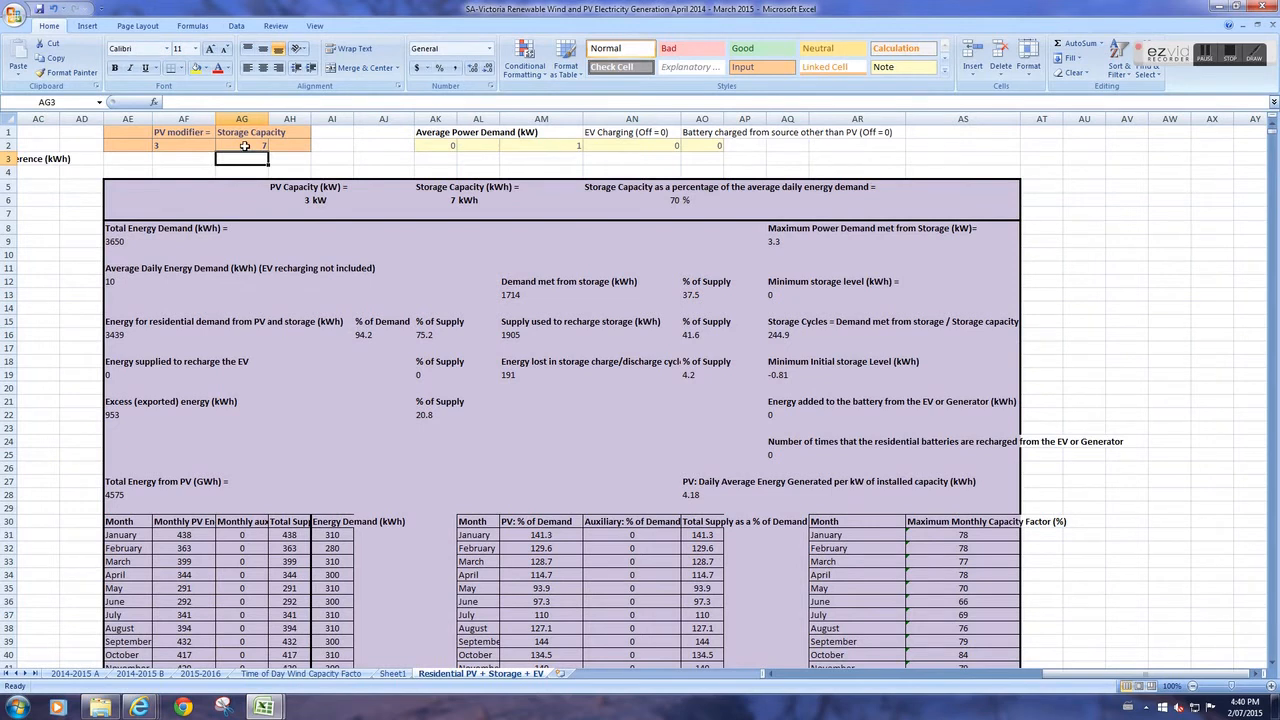
pyautogui.moveTo(140, 414)
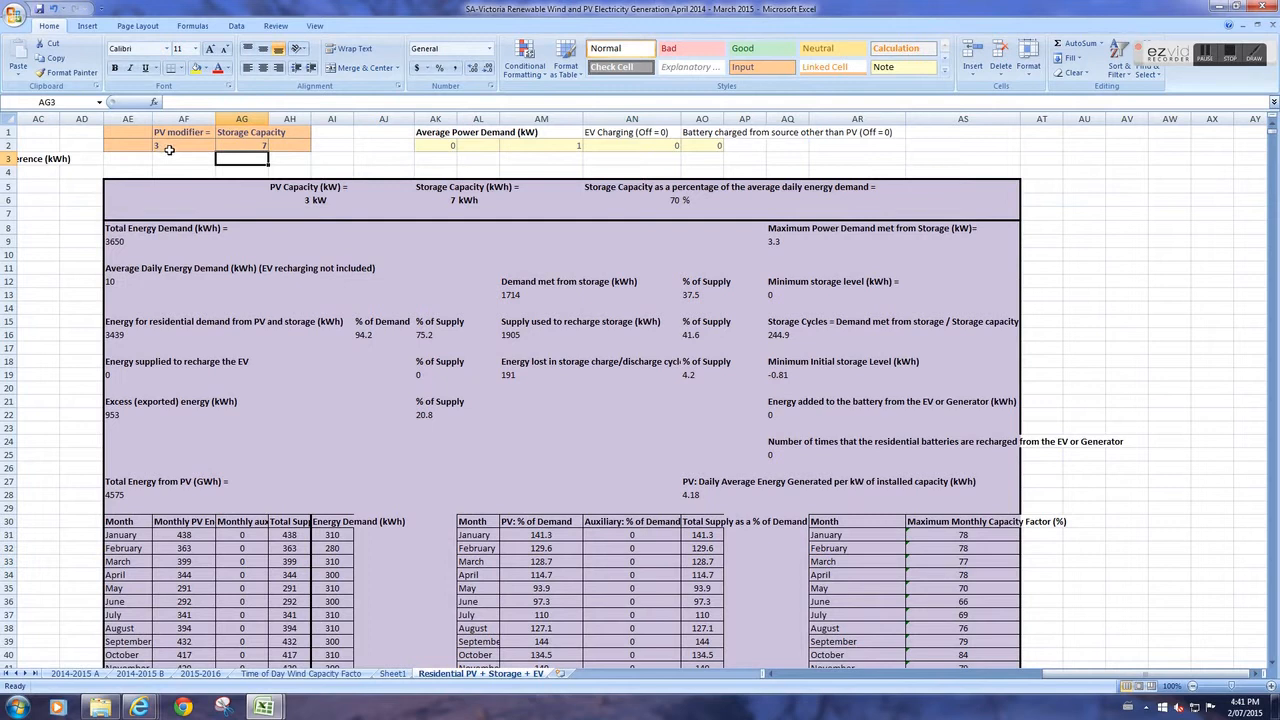
pyautogui.moveTo(586, 392)
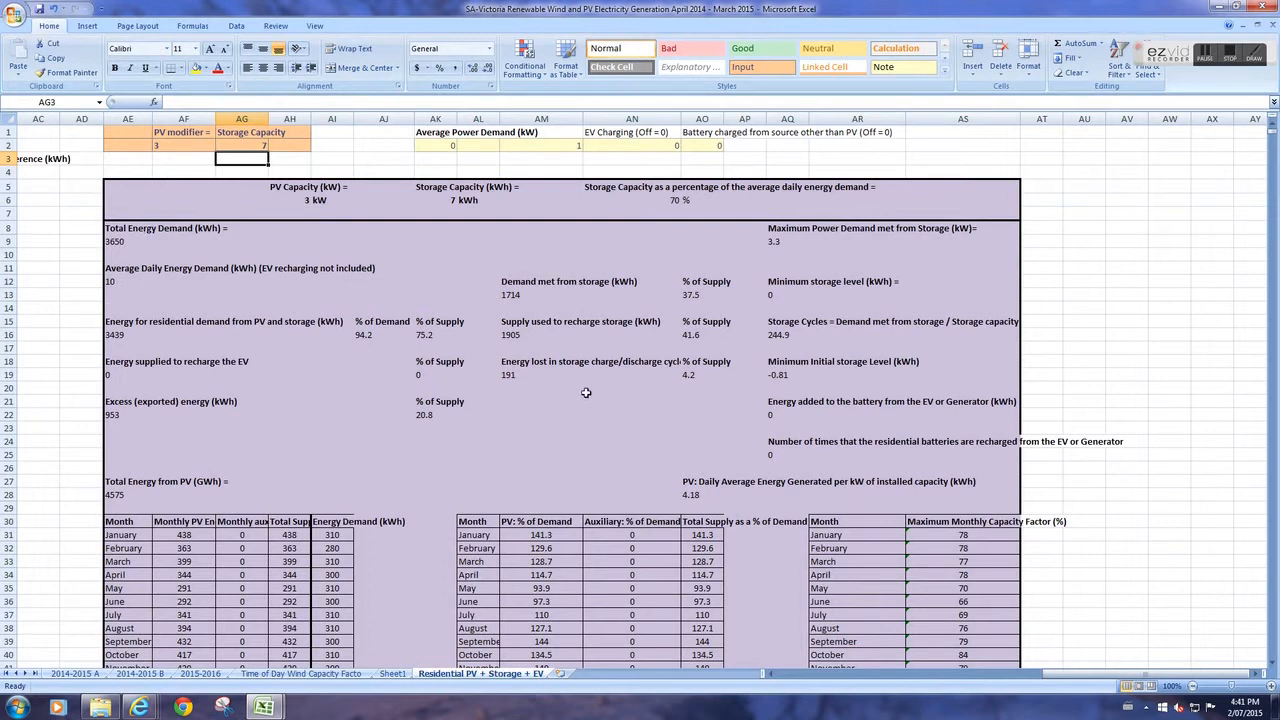
pyautogui.moveTo(544, 304)
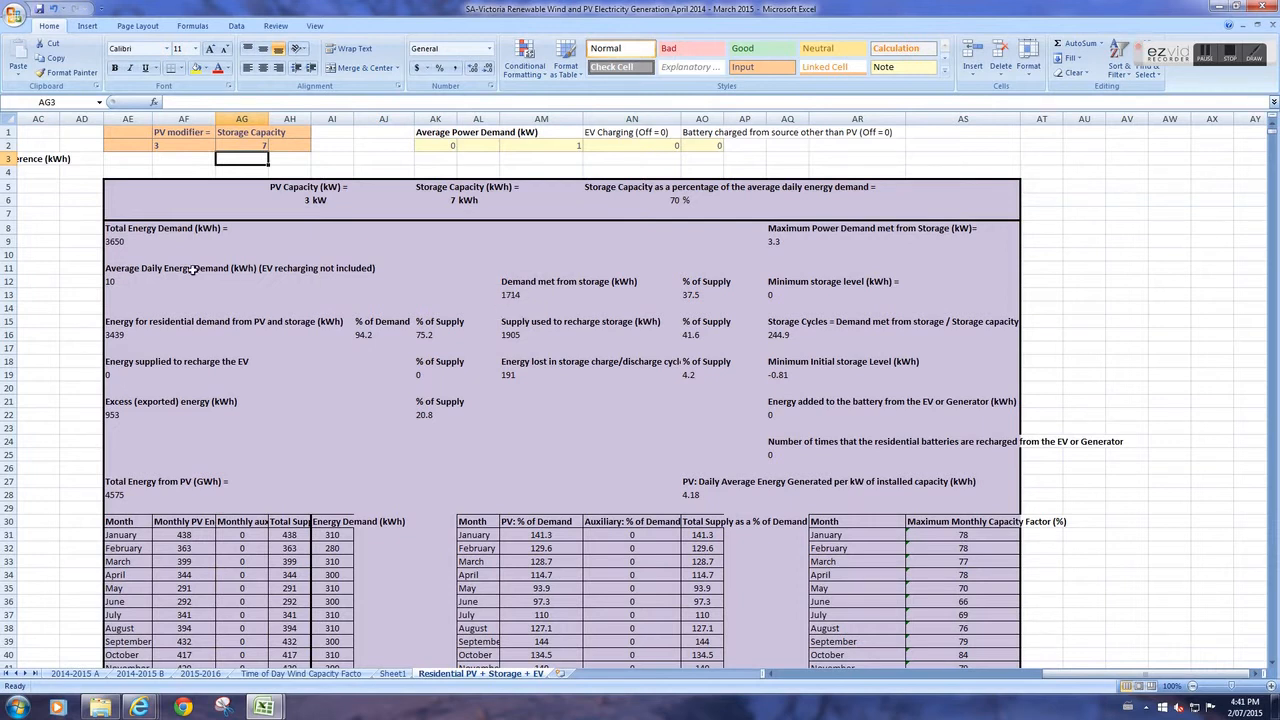
pyautogui.moveTo(168, 180)
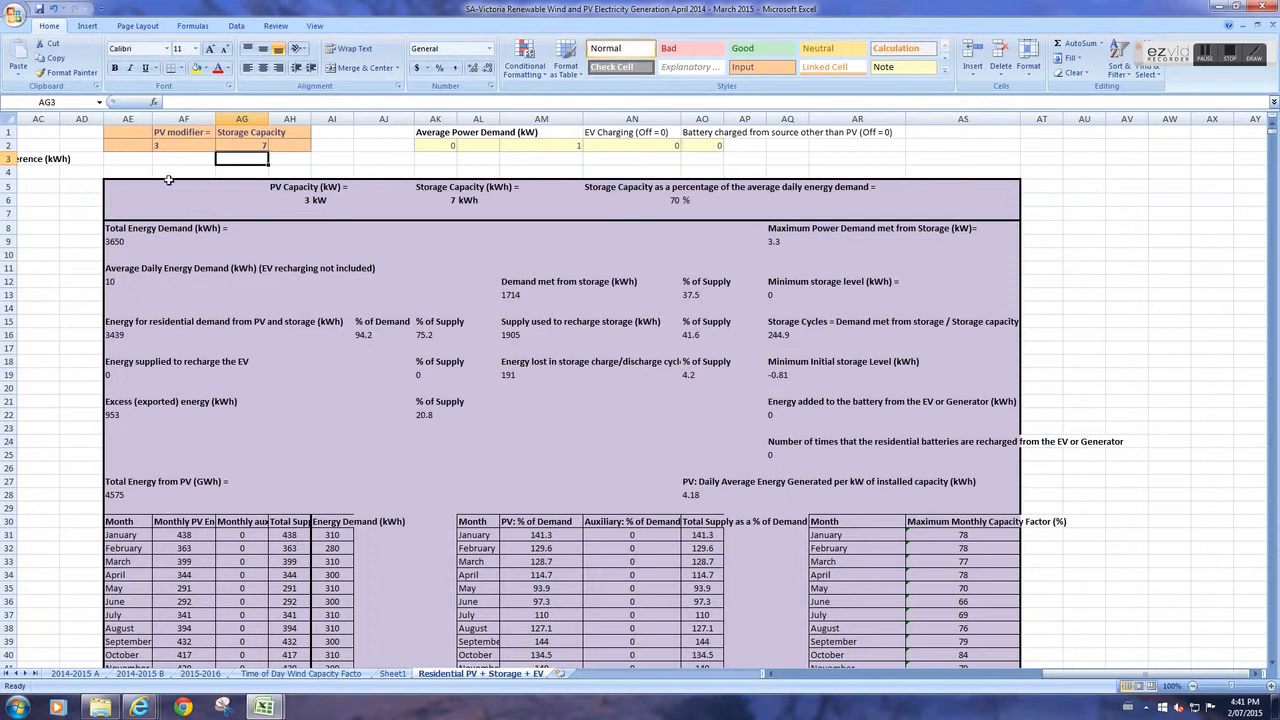
pyautogui.moveTo(604, 344)
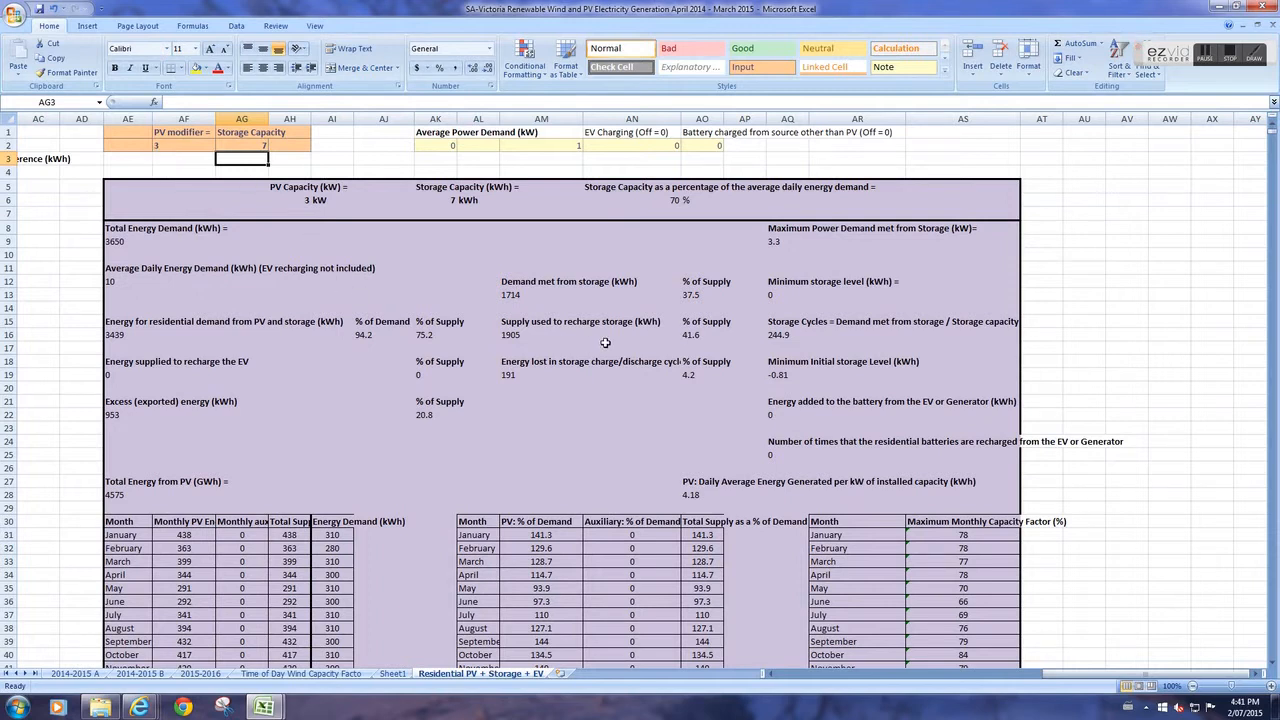
pyautogui.moveTo(588, 370)
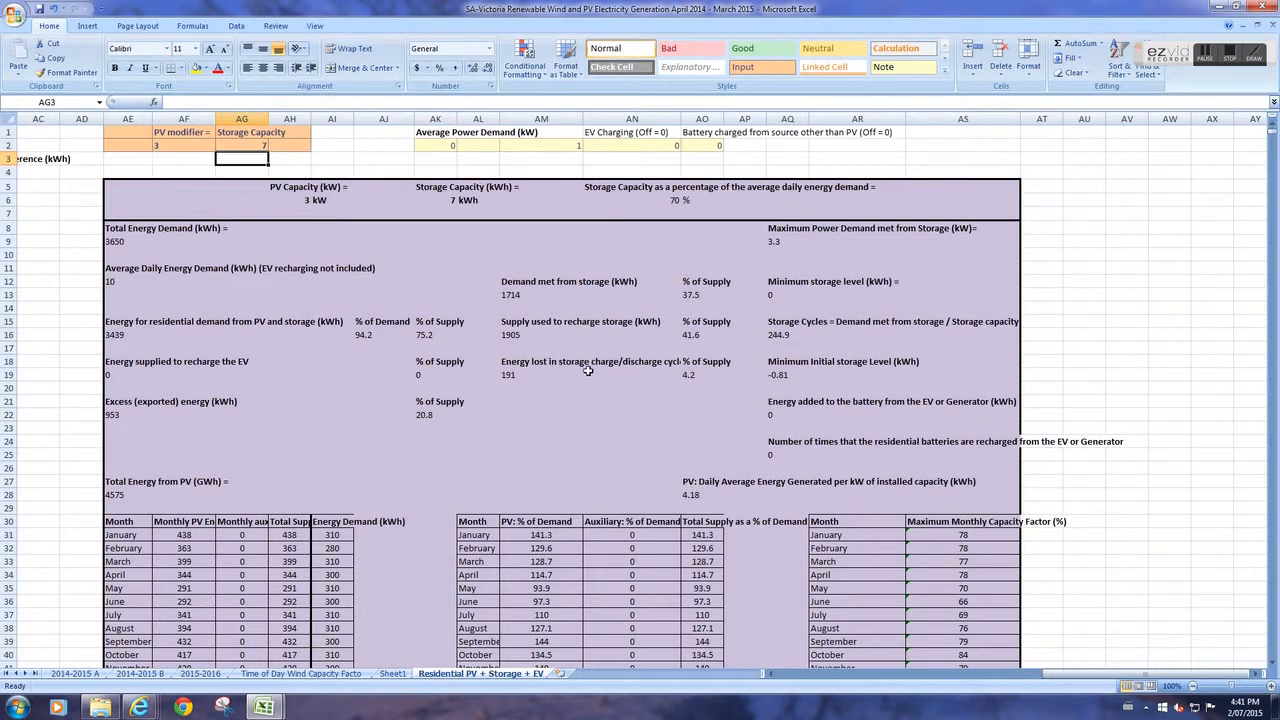
pyautogui.moveTo(572, 334)
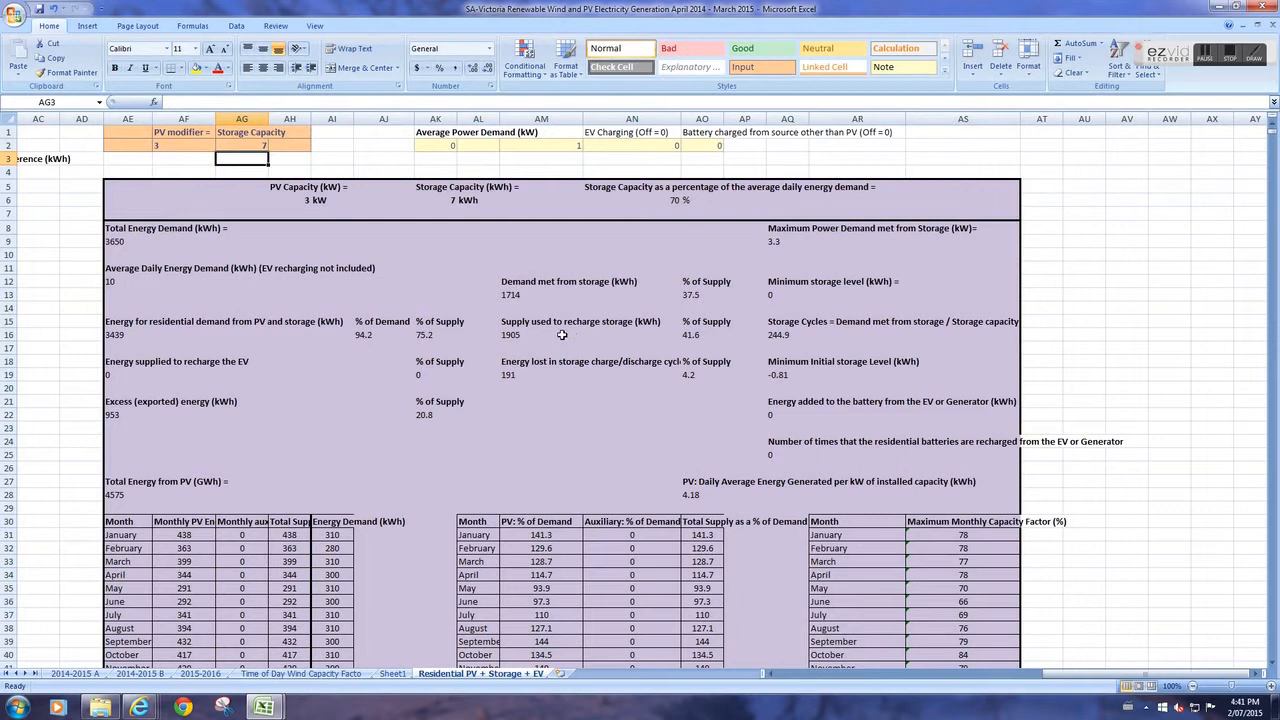
pyautogui.moveTo(558, 336)
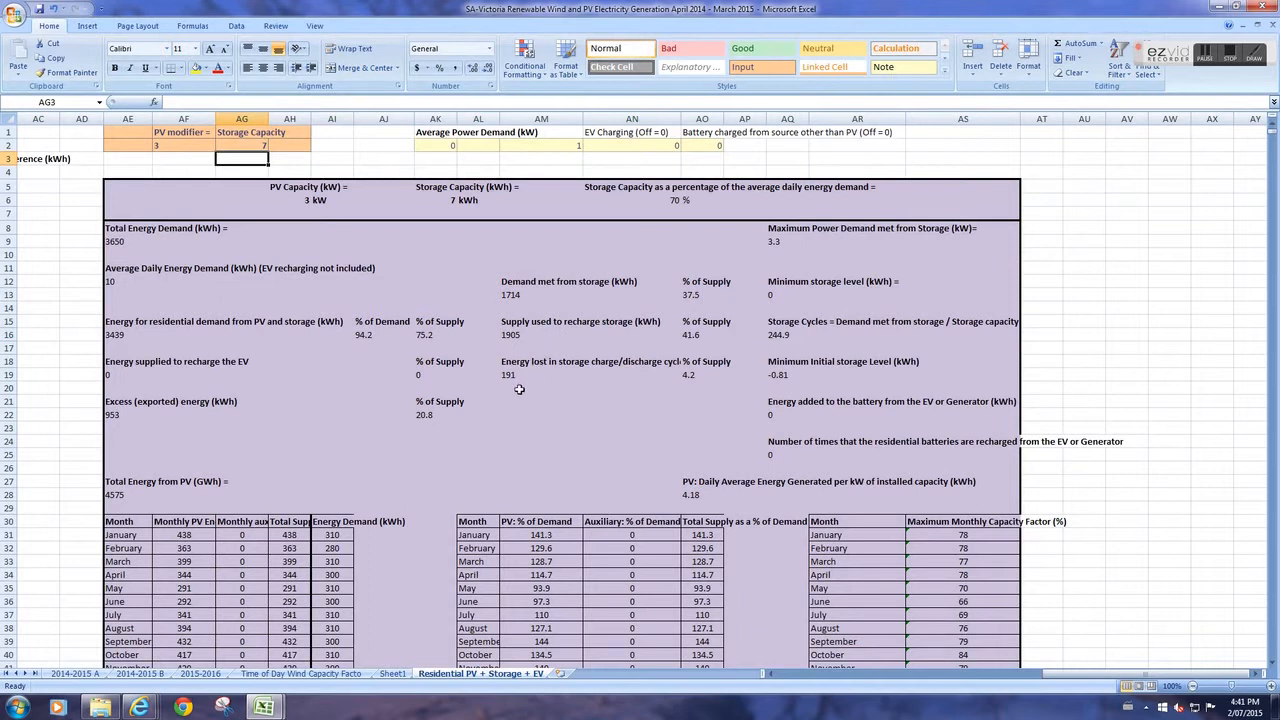
pyautogui.click(540, 374)
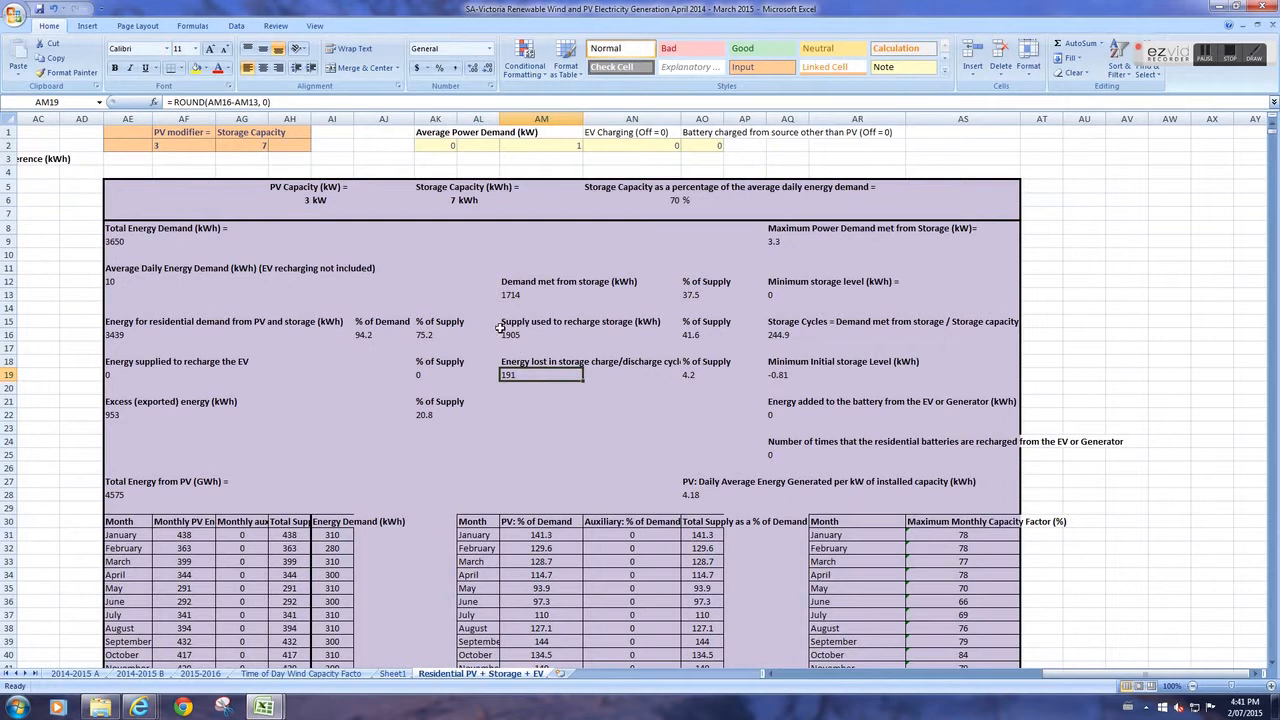
pyautogui.moveTo(536, 374)
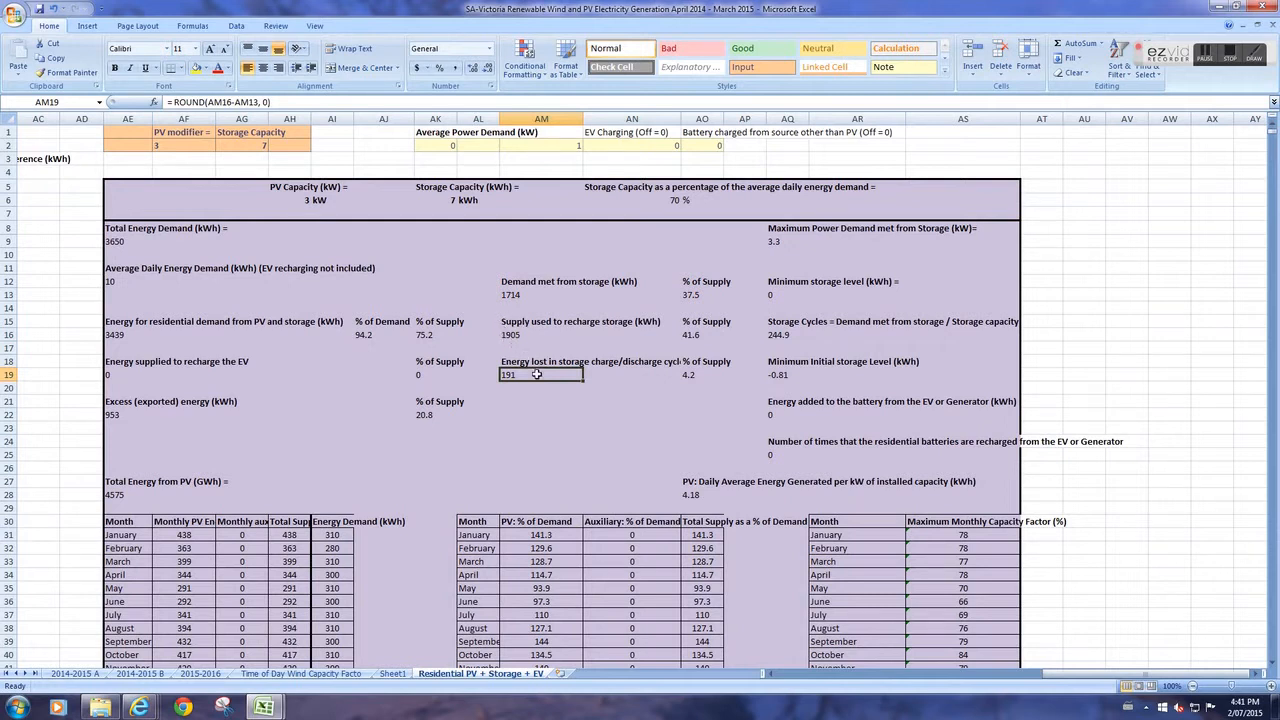
pyautogui.click(702, 374)
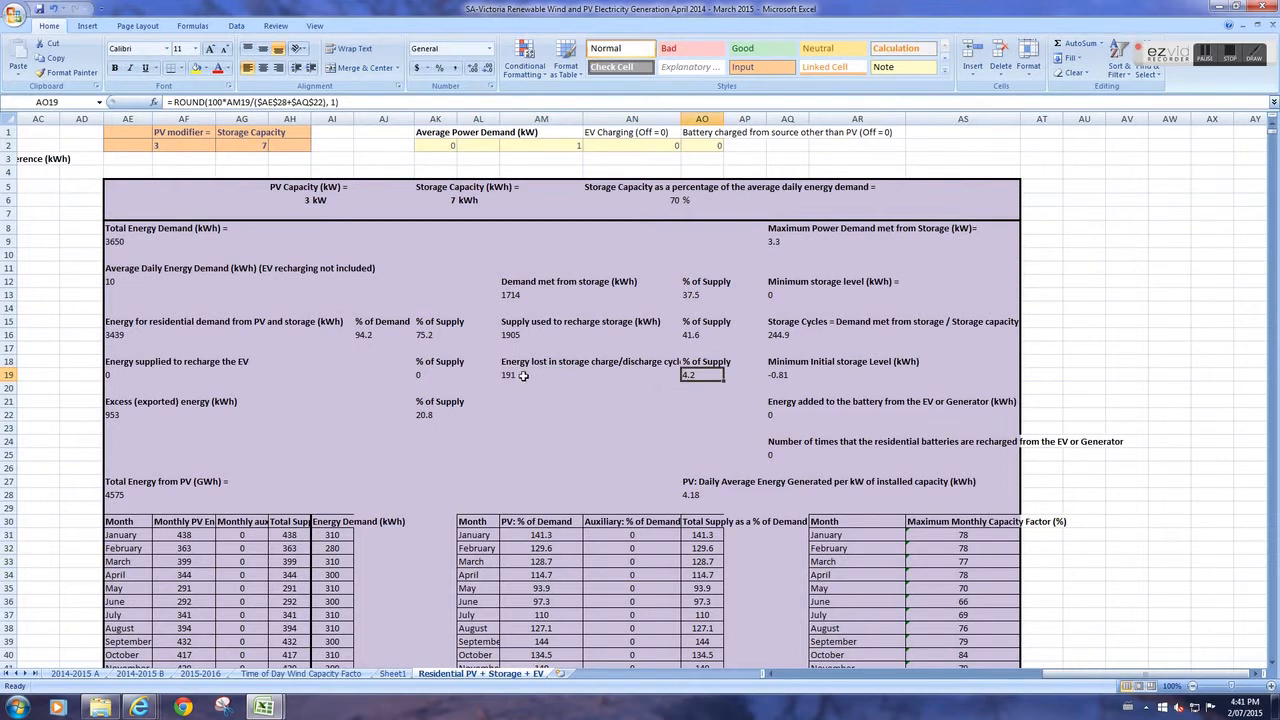
pyautogui.moveTo(548, 320)
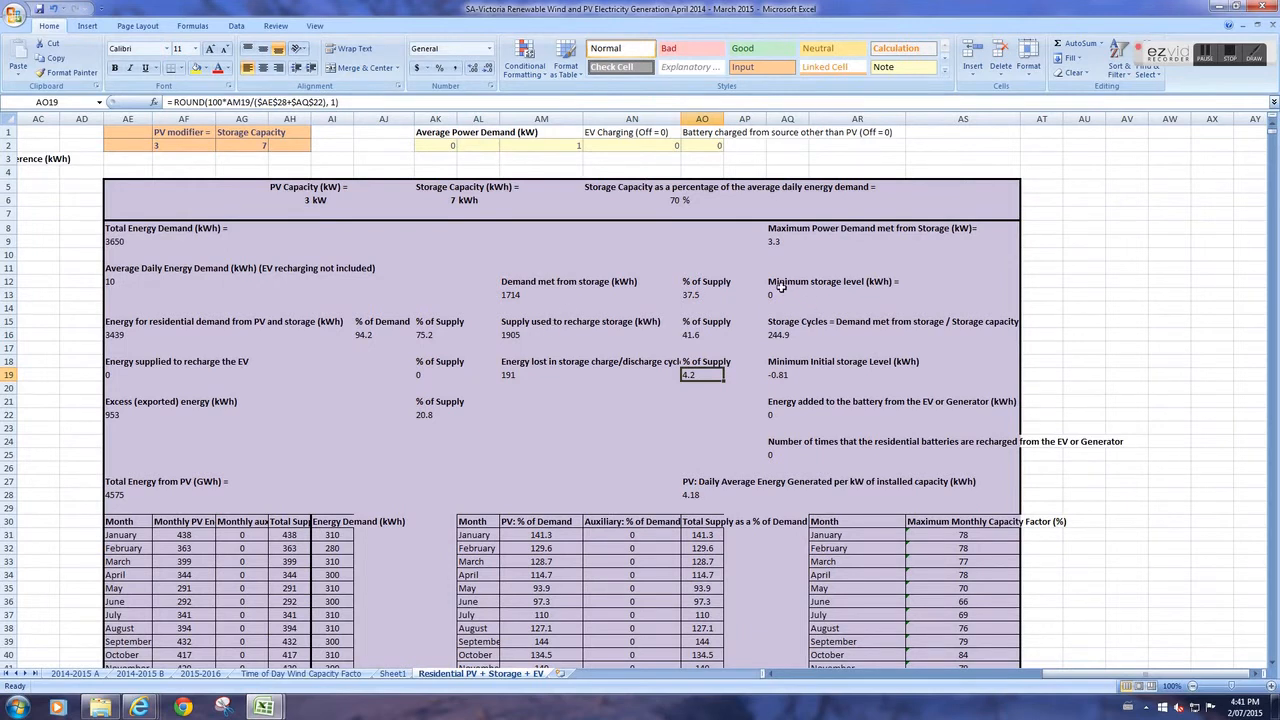
pyautogui.moveTo(1120, 374)
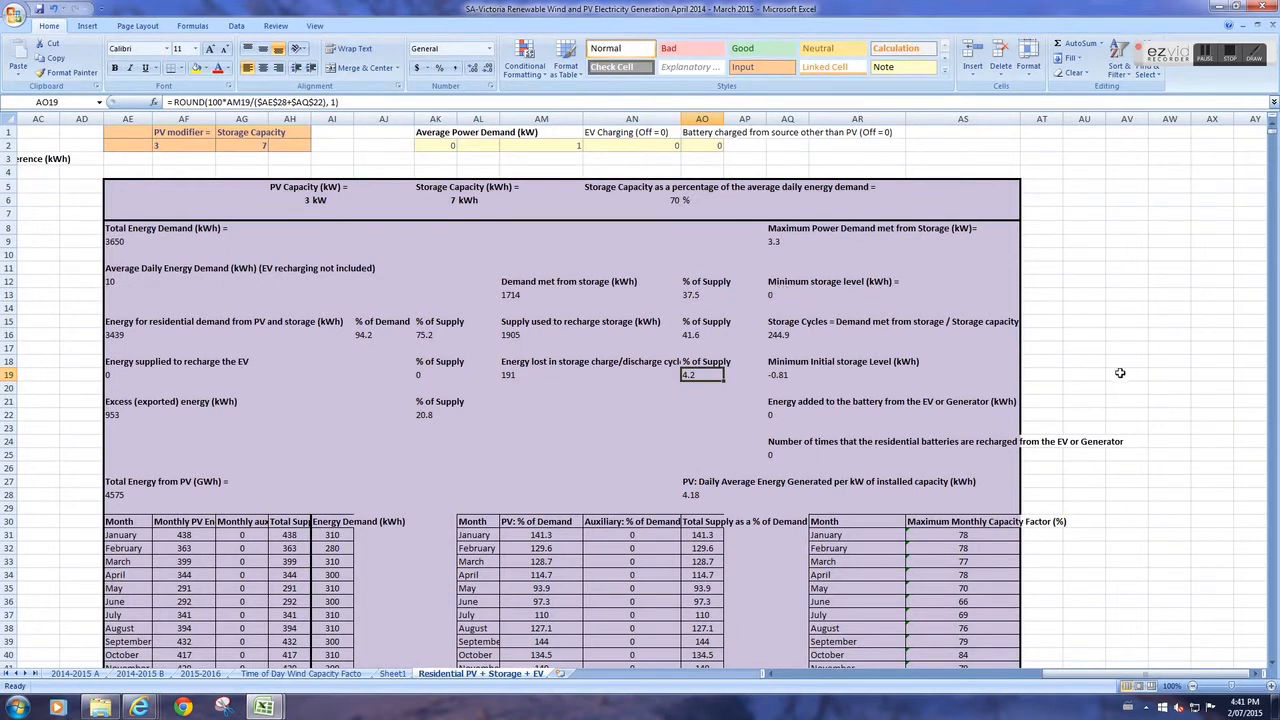
pyautogui.scroll(-3)
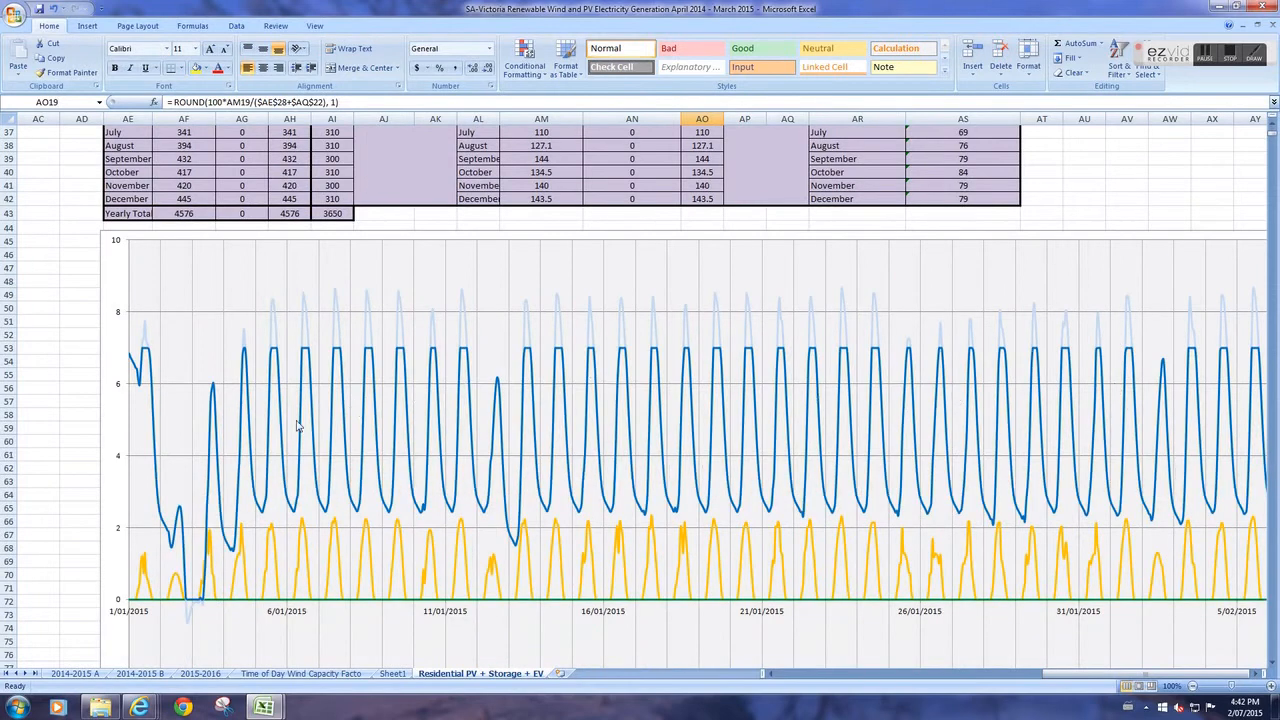
pyautogui.moveTo(188, 608)
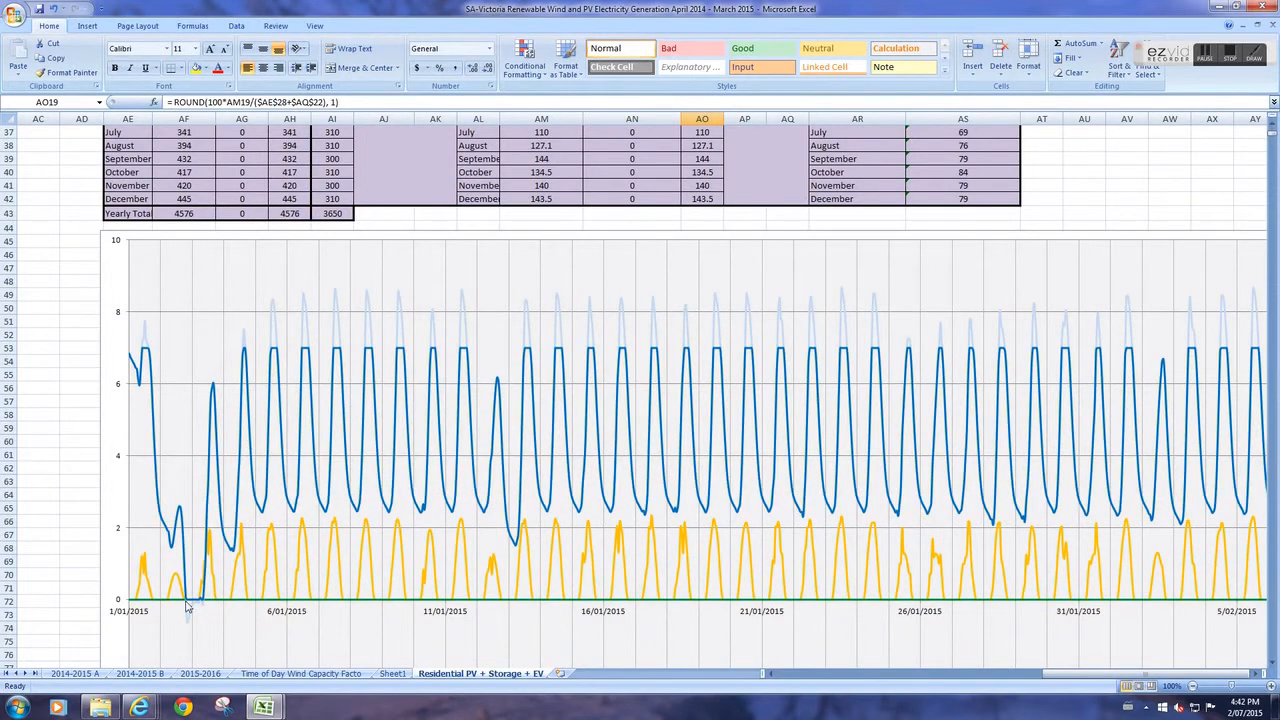
pyautogui.moveTo(228, 412)
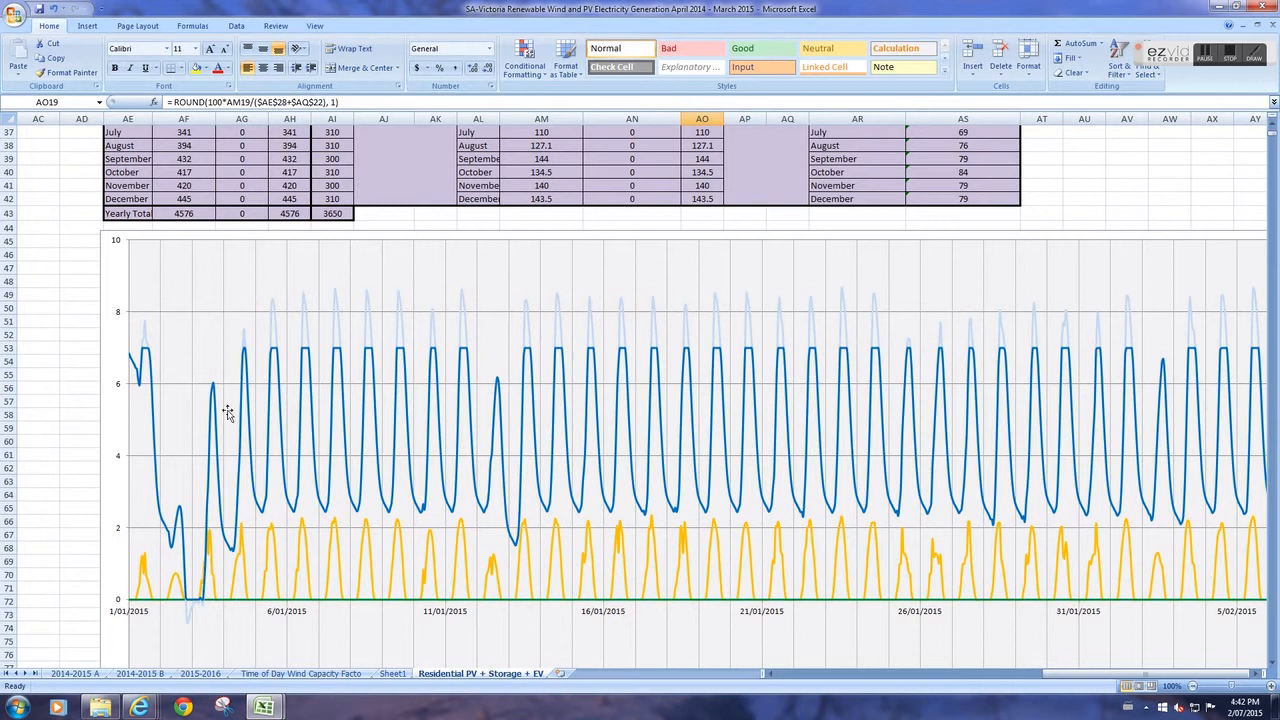
pyautogui.moveTo(232, 540)
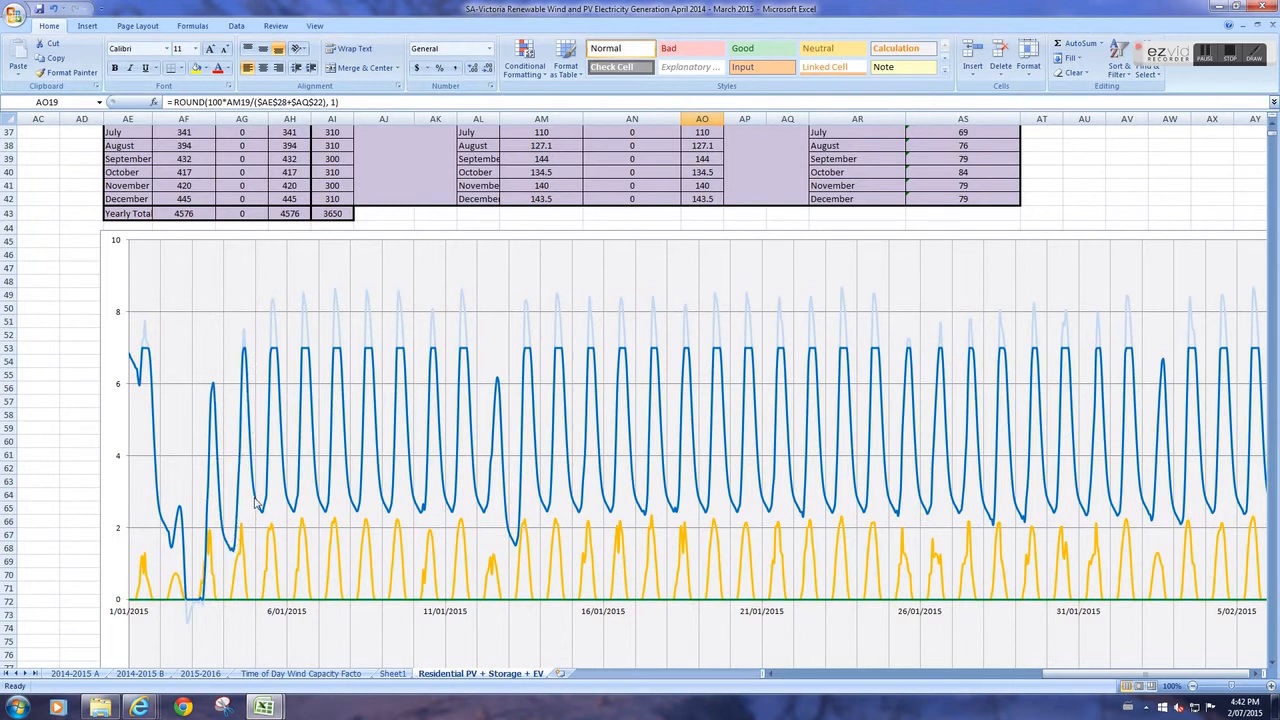
pyautogui.moveTo(352, 434)
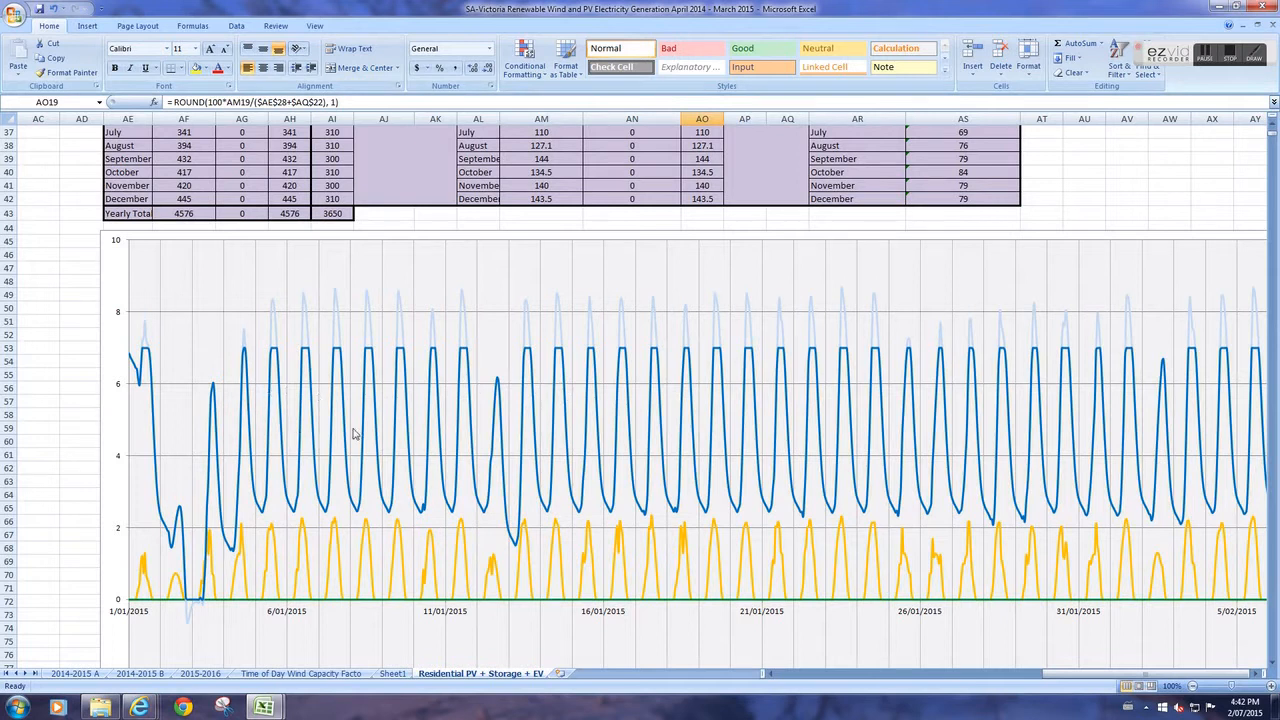
pyautogui.moveTo(308, 316)
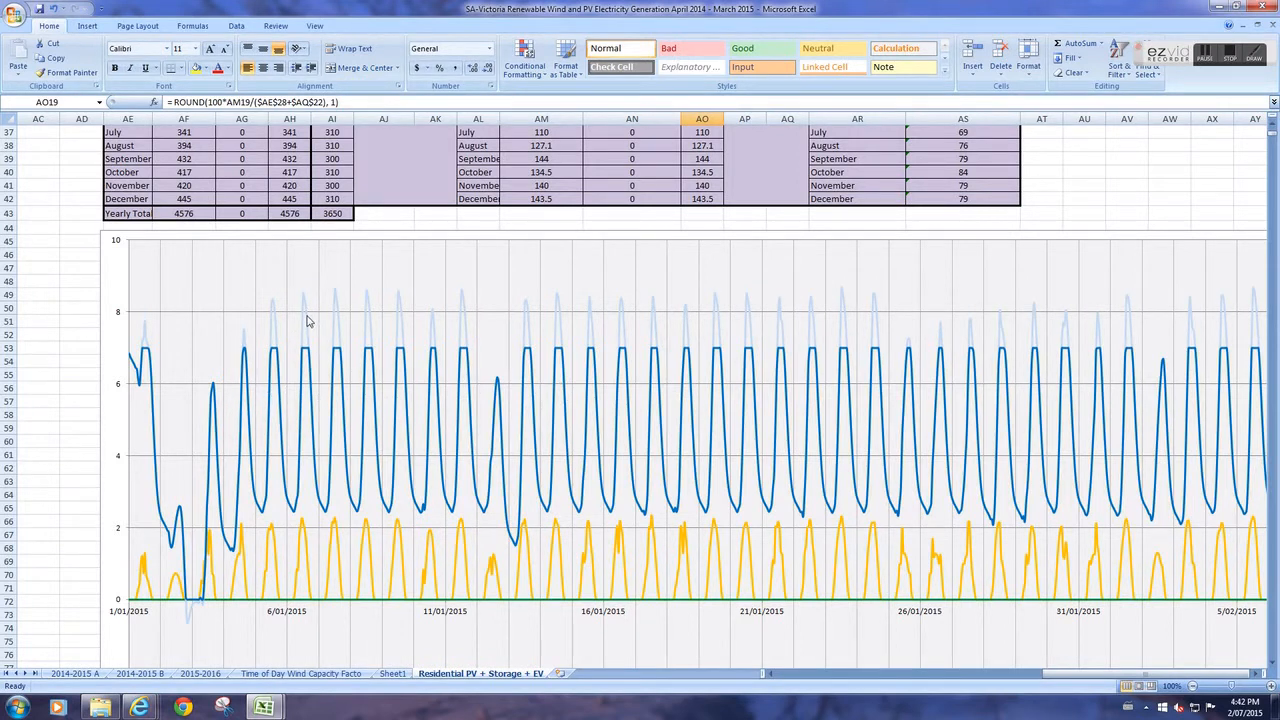
pyautogui.moveTo(398, 512)
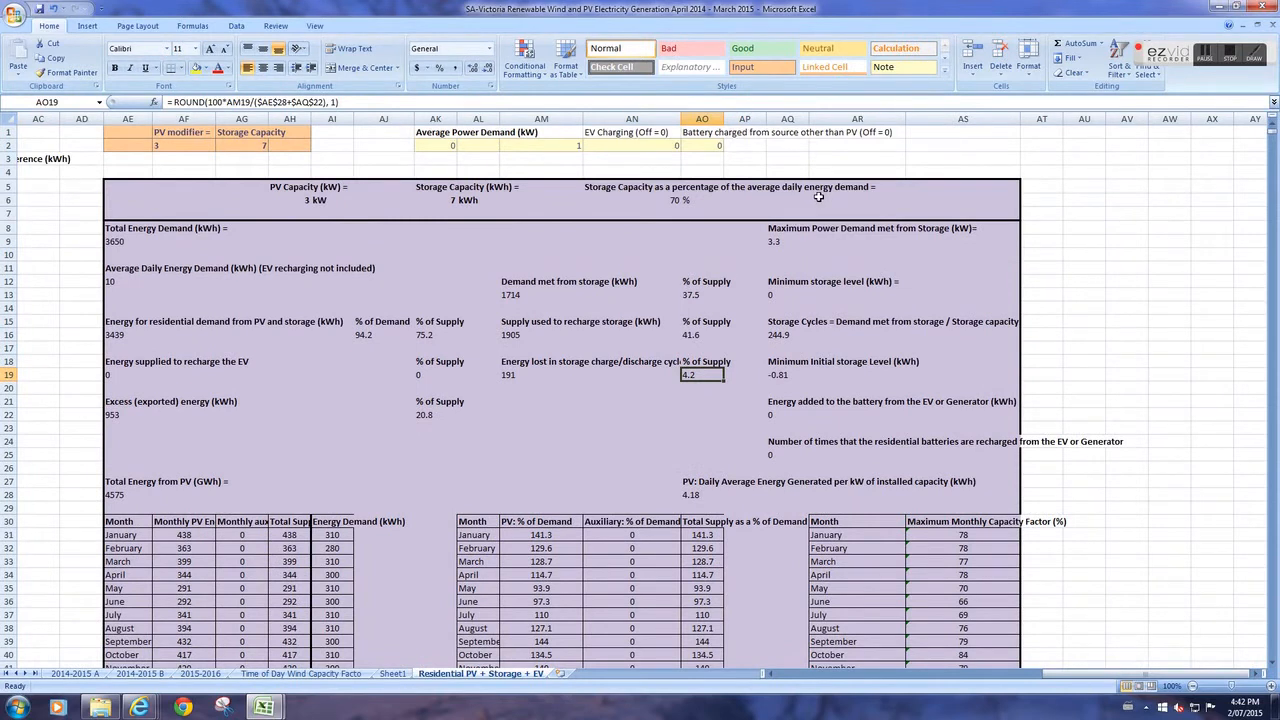
pyautogui.moveTo(210, 168)
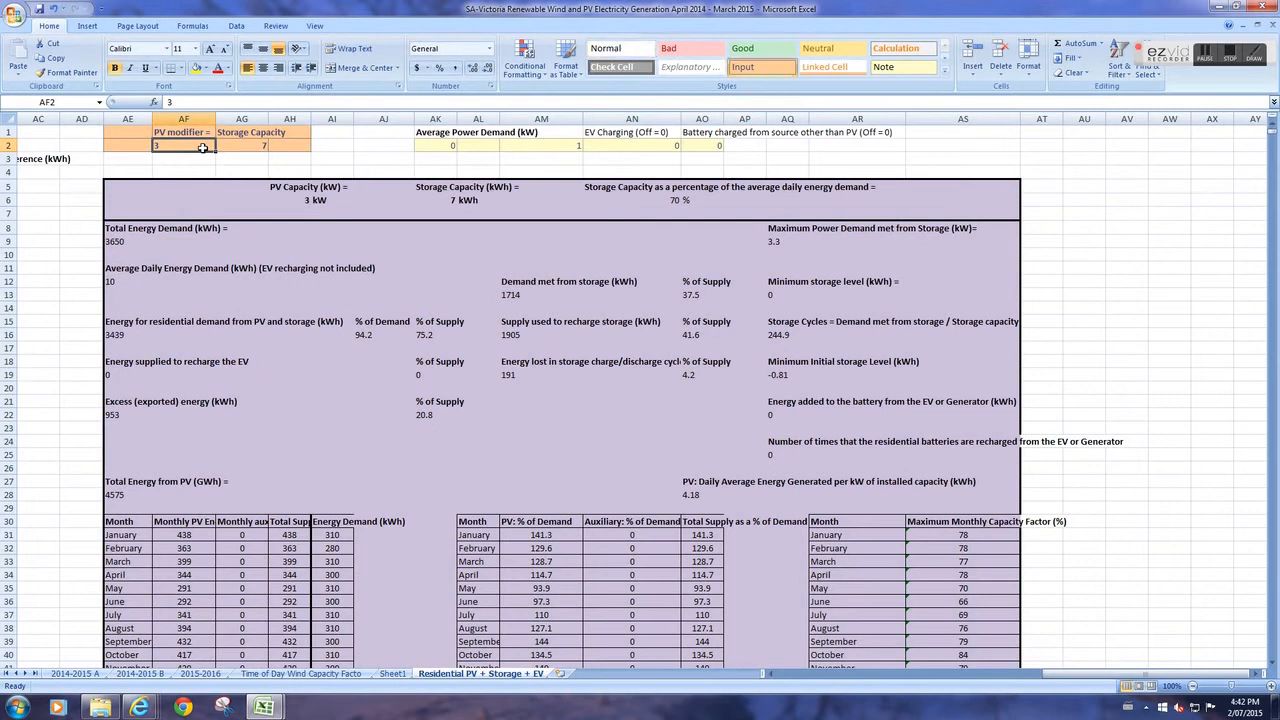
# - Set PV to 4 kW and storage capacity to 10 kWh
pyautogui.write('4')
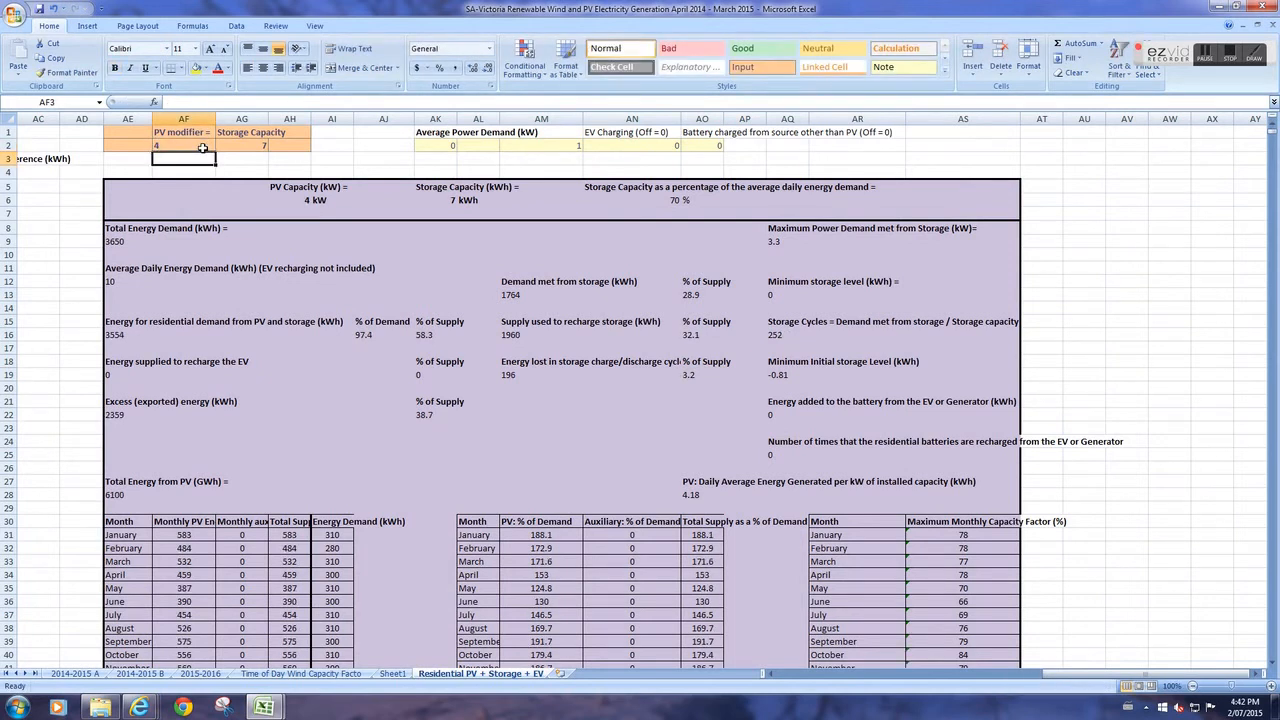
pyautogui.click(264, 146)
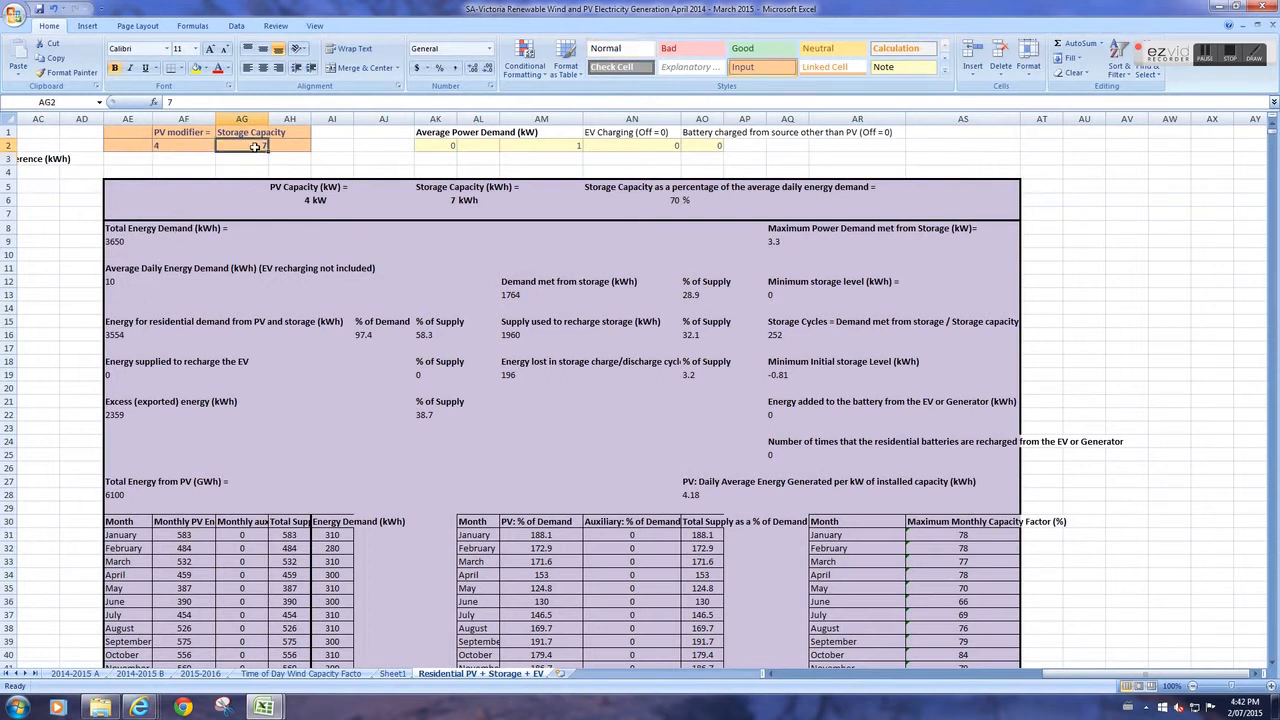
pyautogui.write('10')
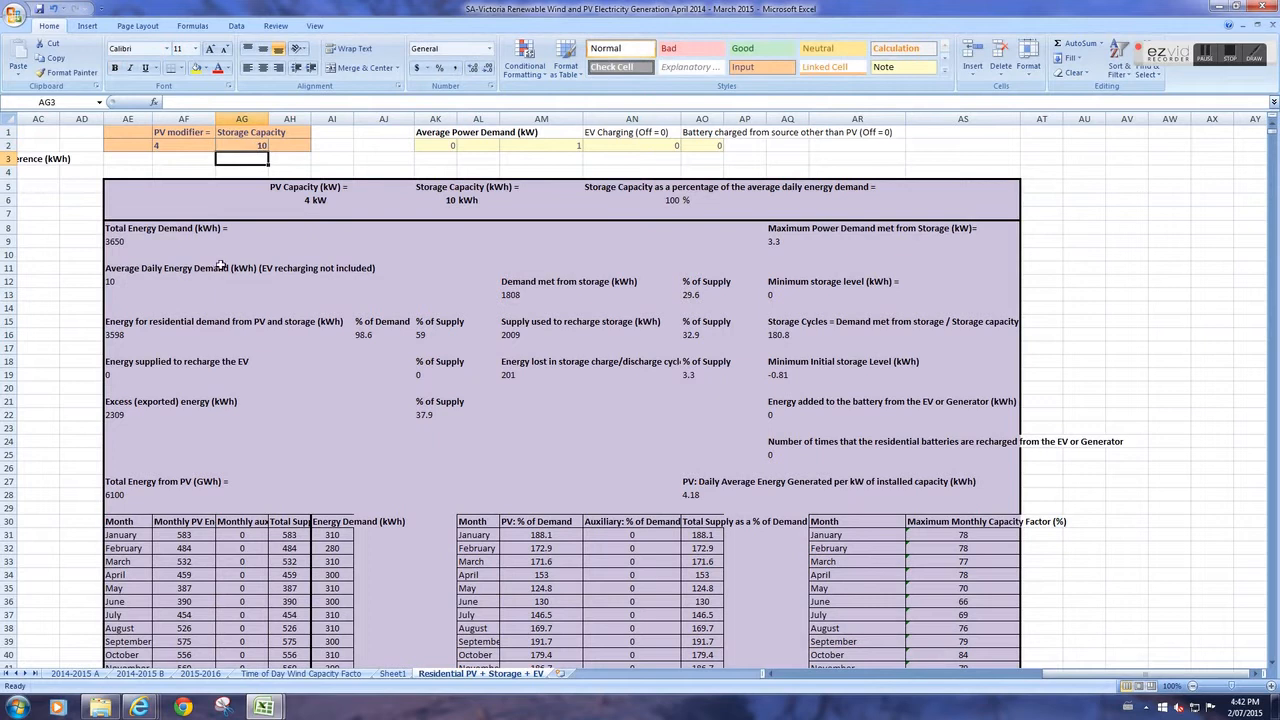
pyautogui.moveTo(316, 300)
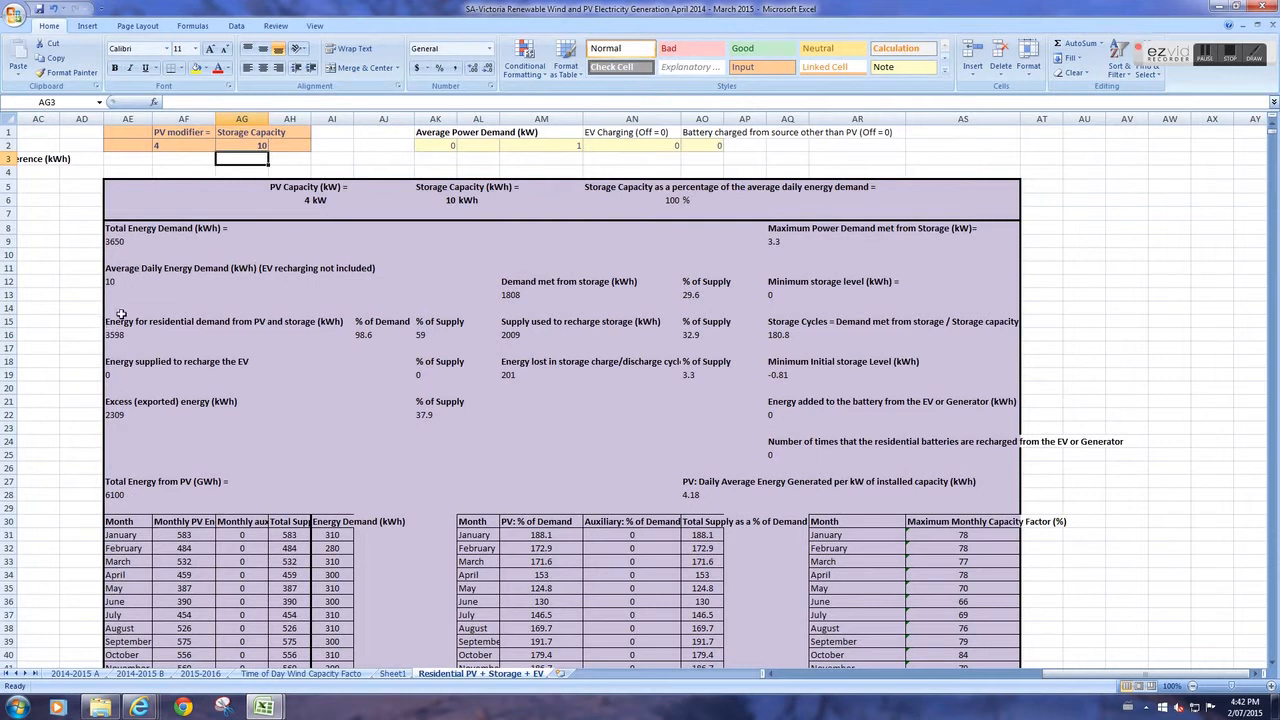
pyautogui.moveTo(504, 352)
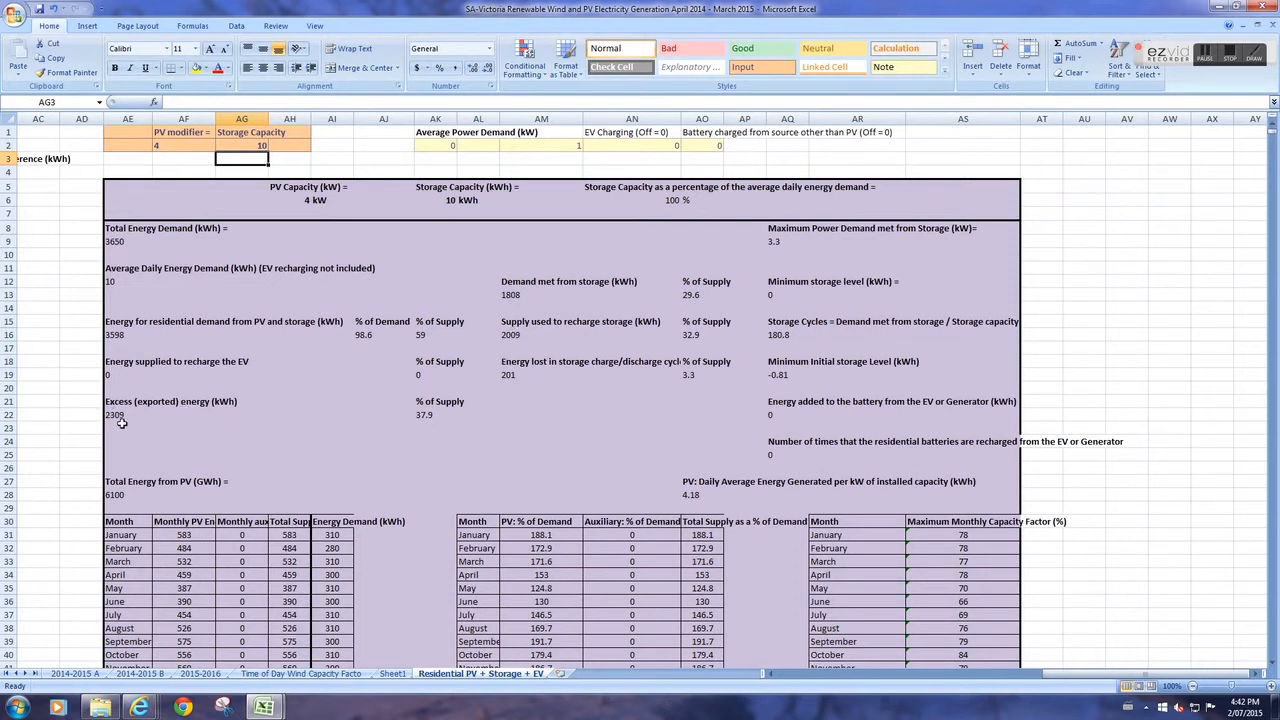
# - Inspect the formulas behind the 2309 kWh exported and 180.8 storage cycles figures
pyautogui.click(128, 414)
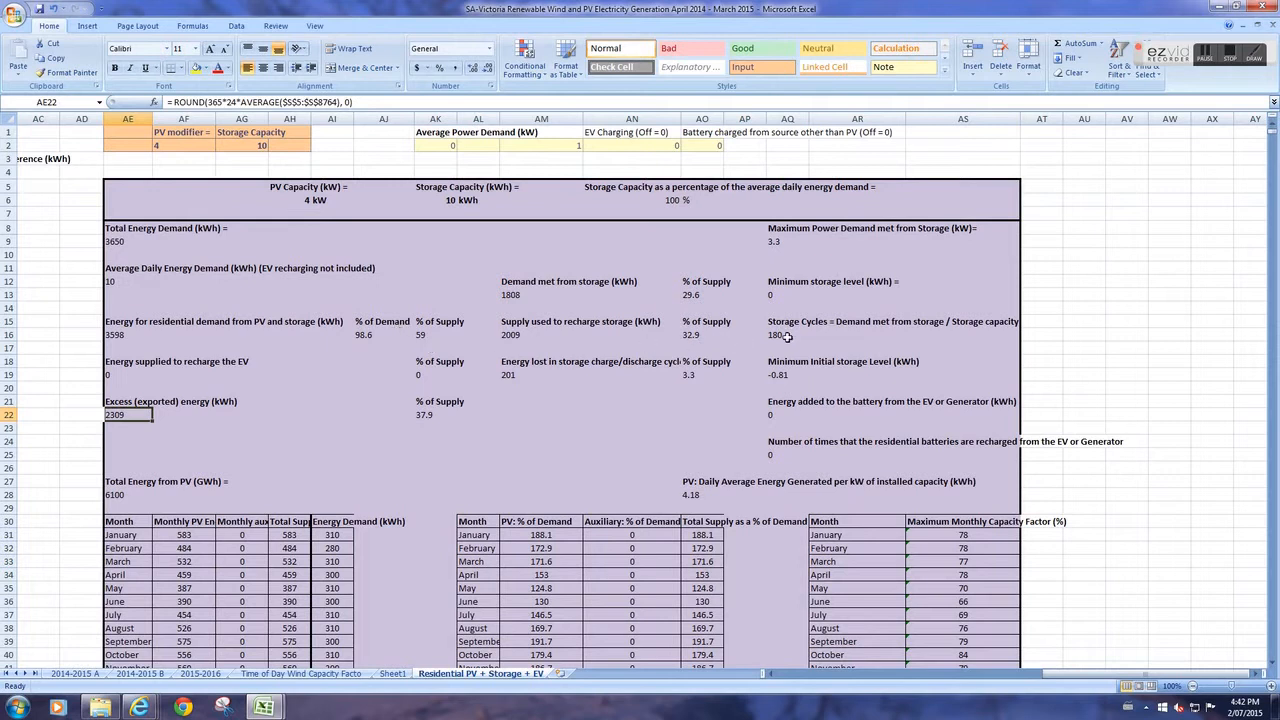
pyautogui.click(788, 336)
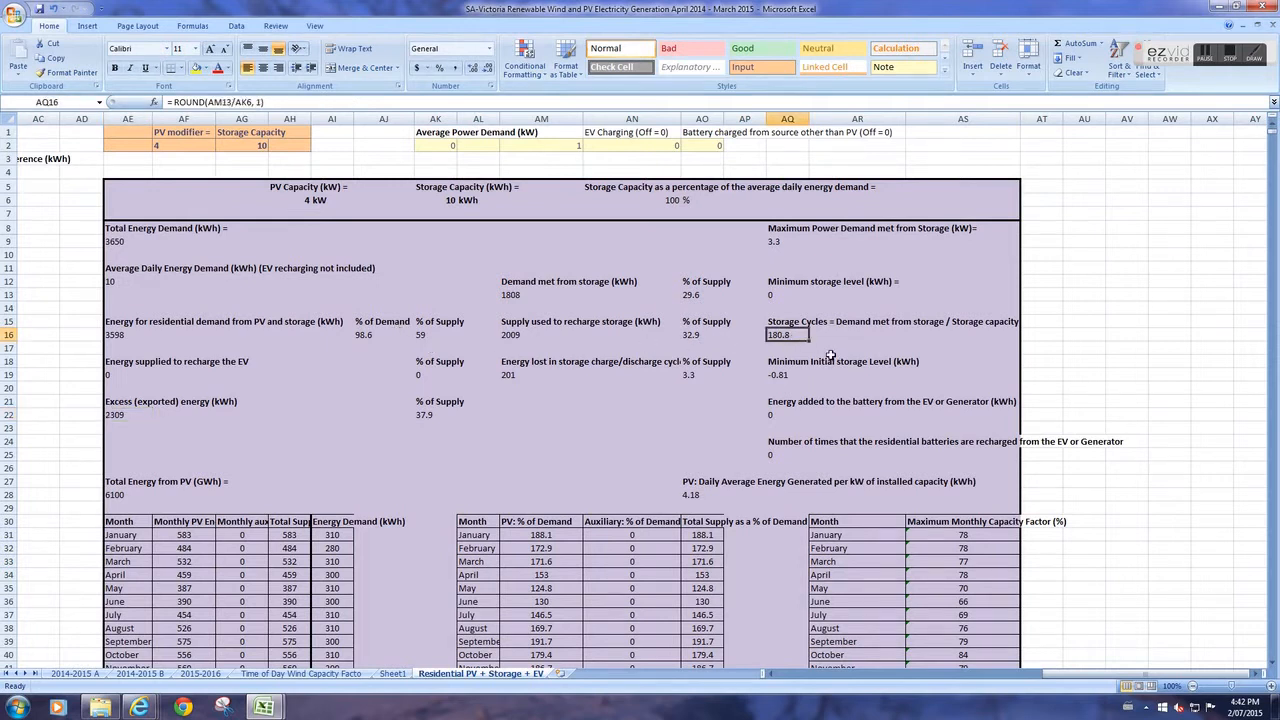
pyautogui.moveTo(784, 360)
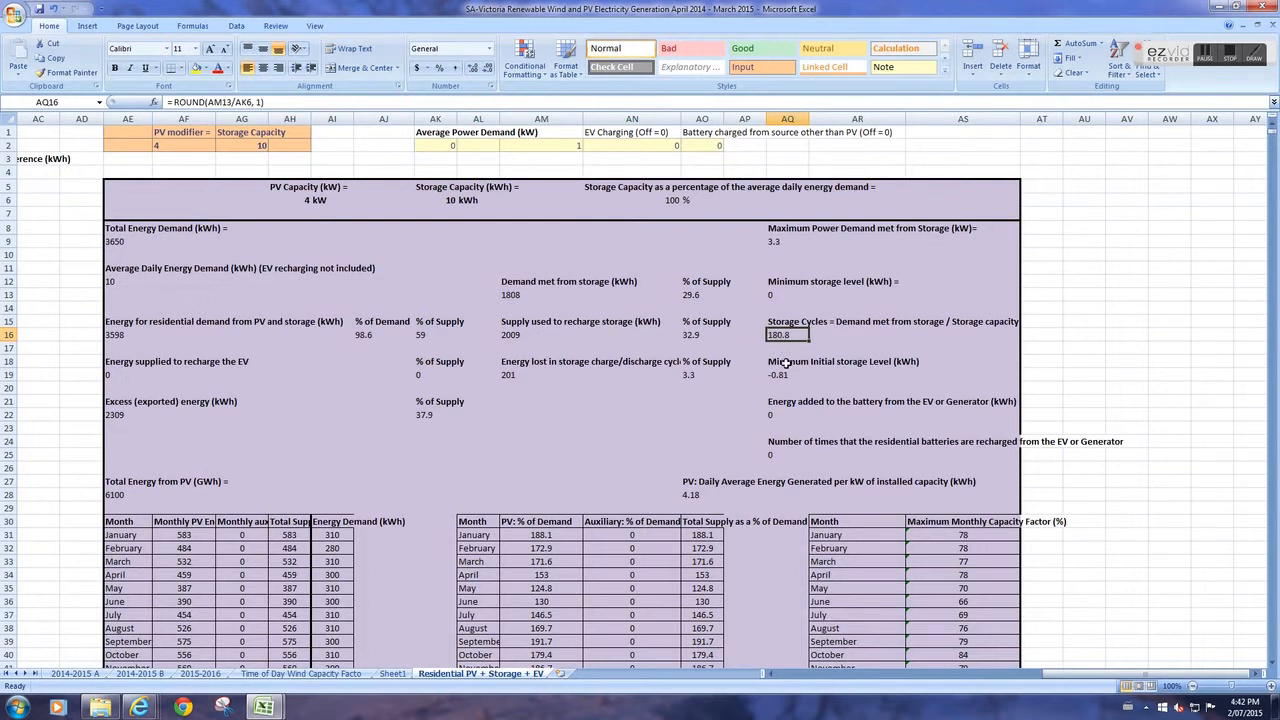
pyautogui.moveTo(570, 238)
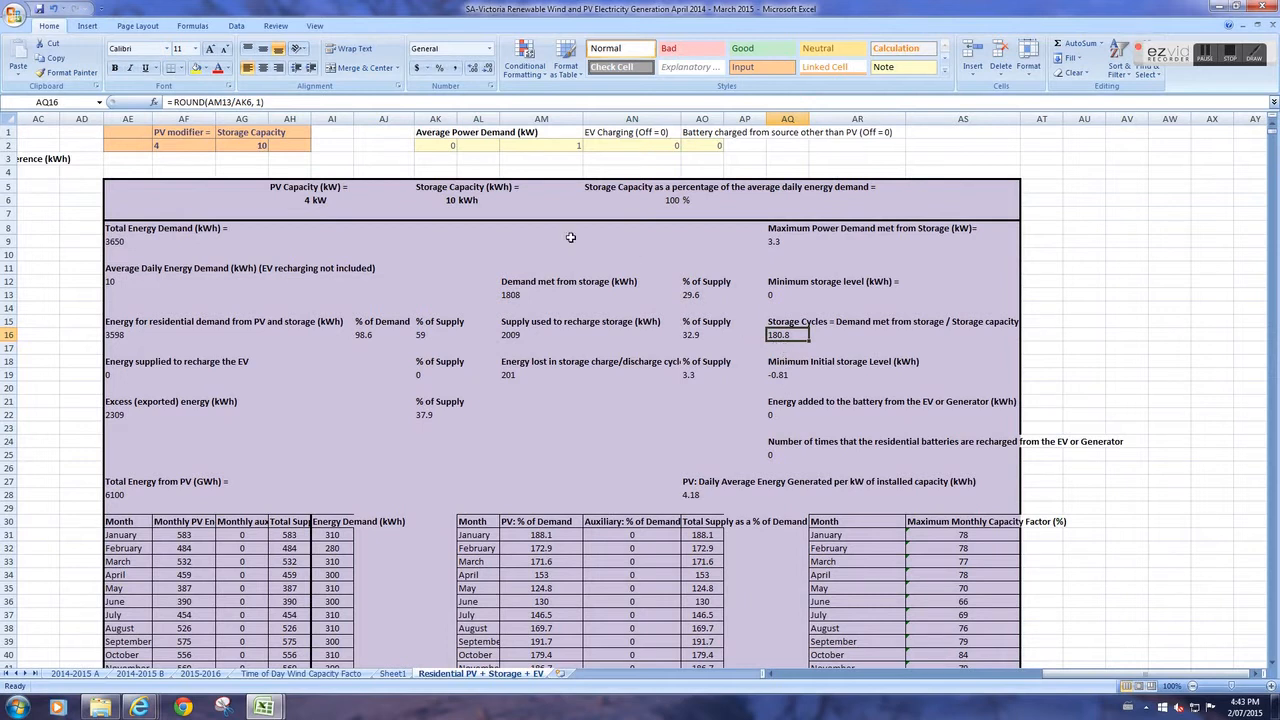
pyautogui.moveTo(316, 236)
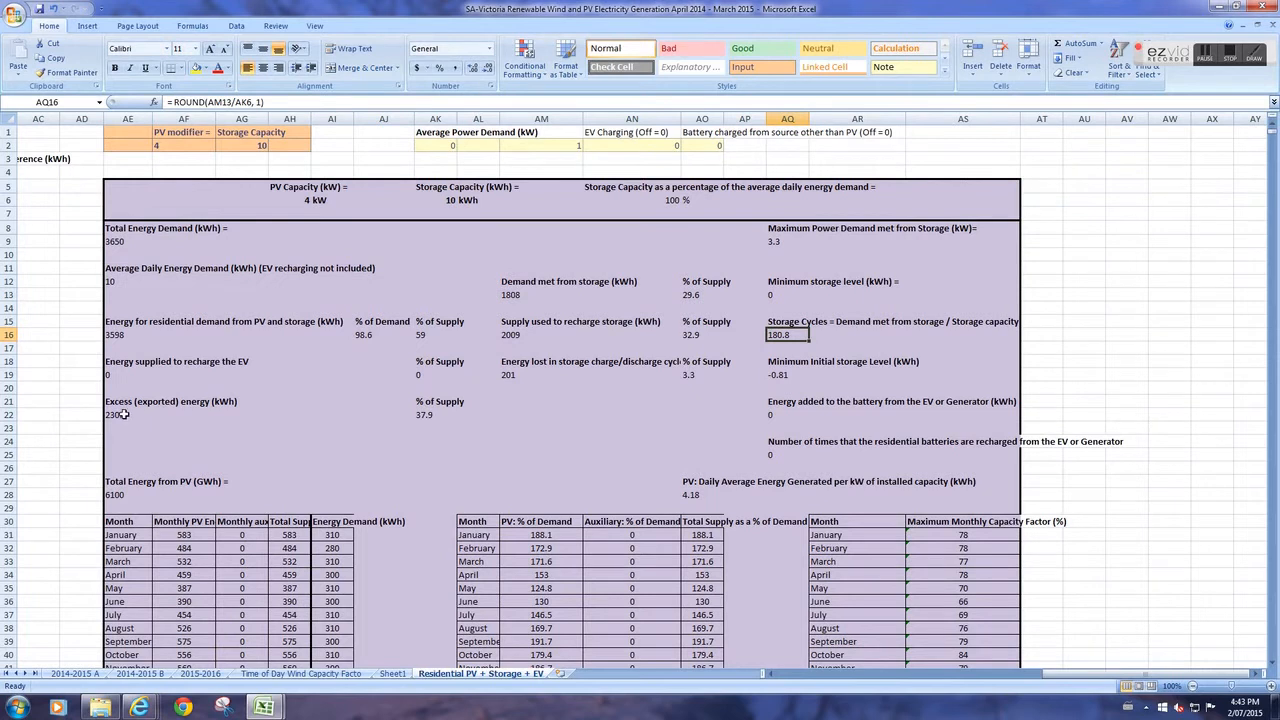
pyautogui.click(128, 414)
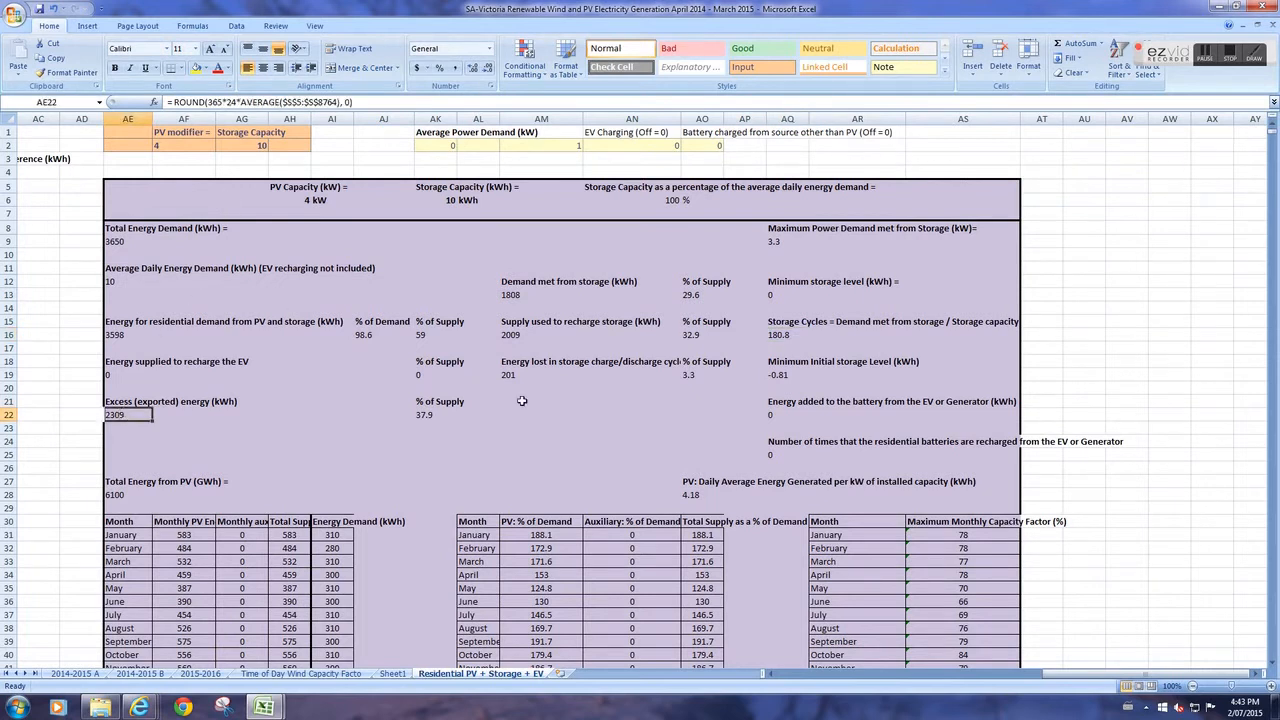
pyautogui.scroll(-3)
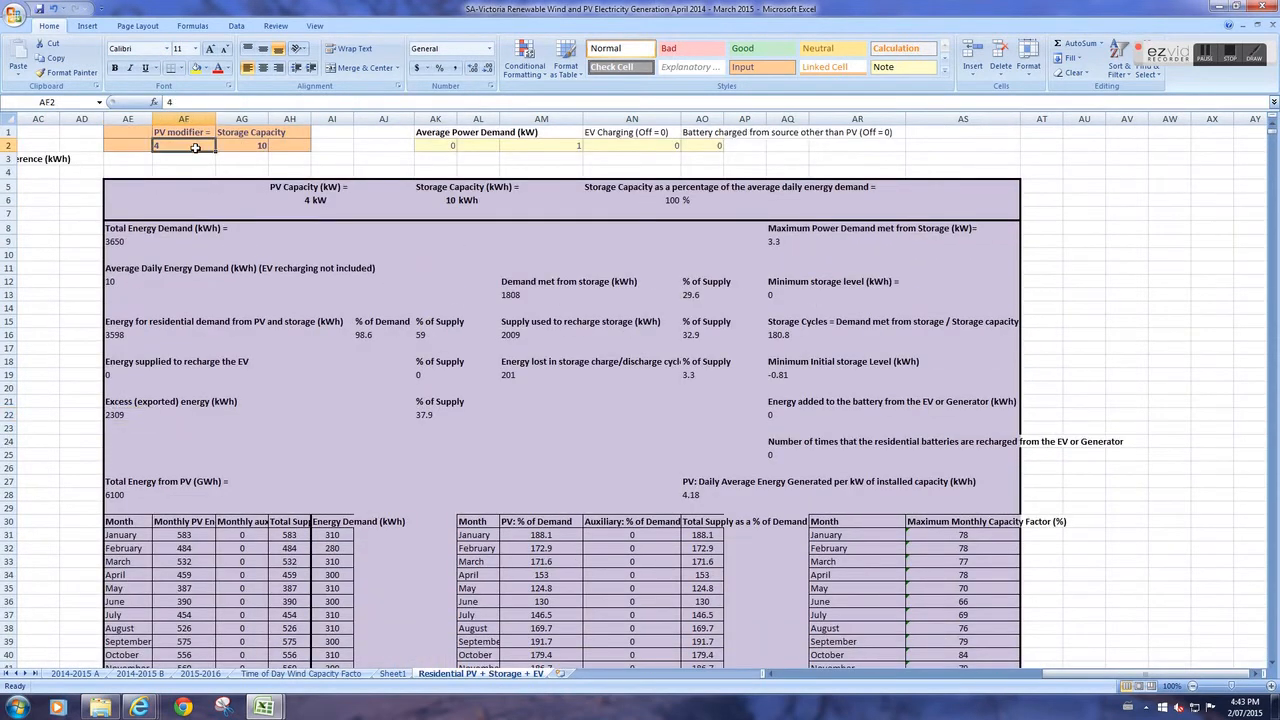
# - Set the PV modifier to 3 and review the recalculated 3 kW / 10 kWh summary with 741.1 kWh from EV or generator
pyautogui.write('3')
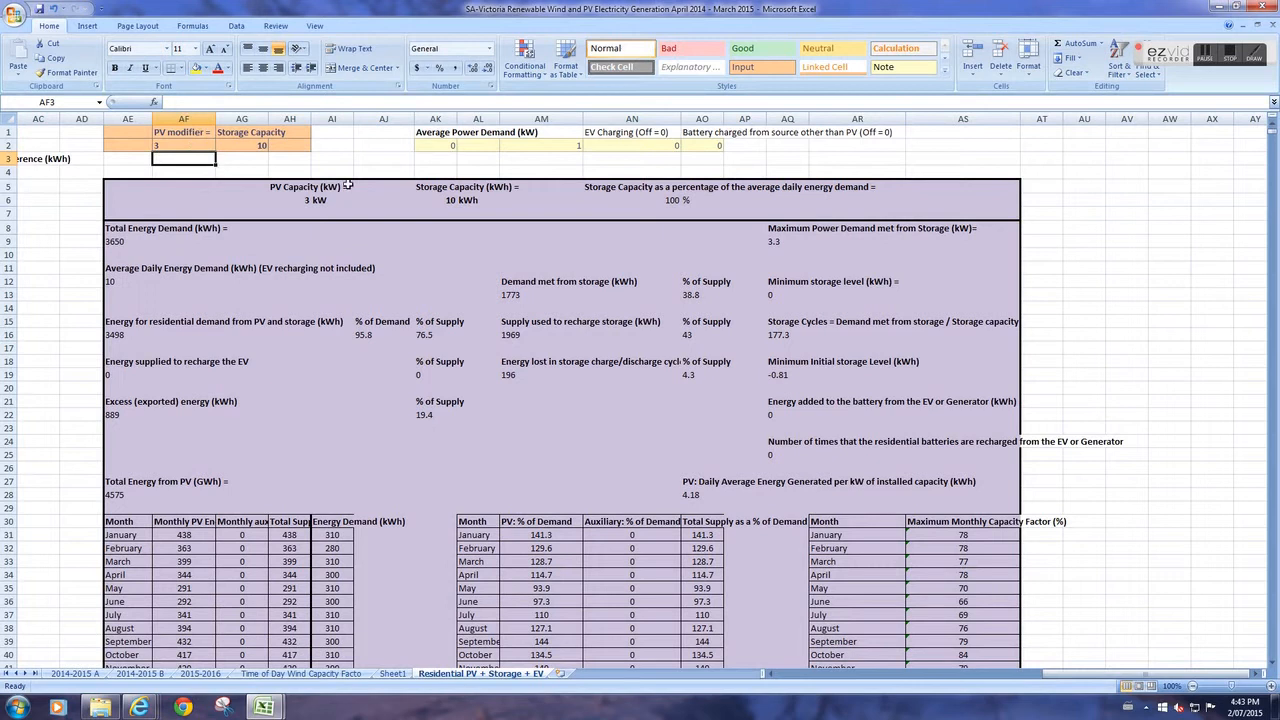
pyautogui.moveTo(810, 142)
pyautogui.write('1')
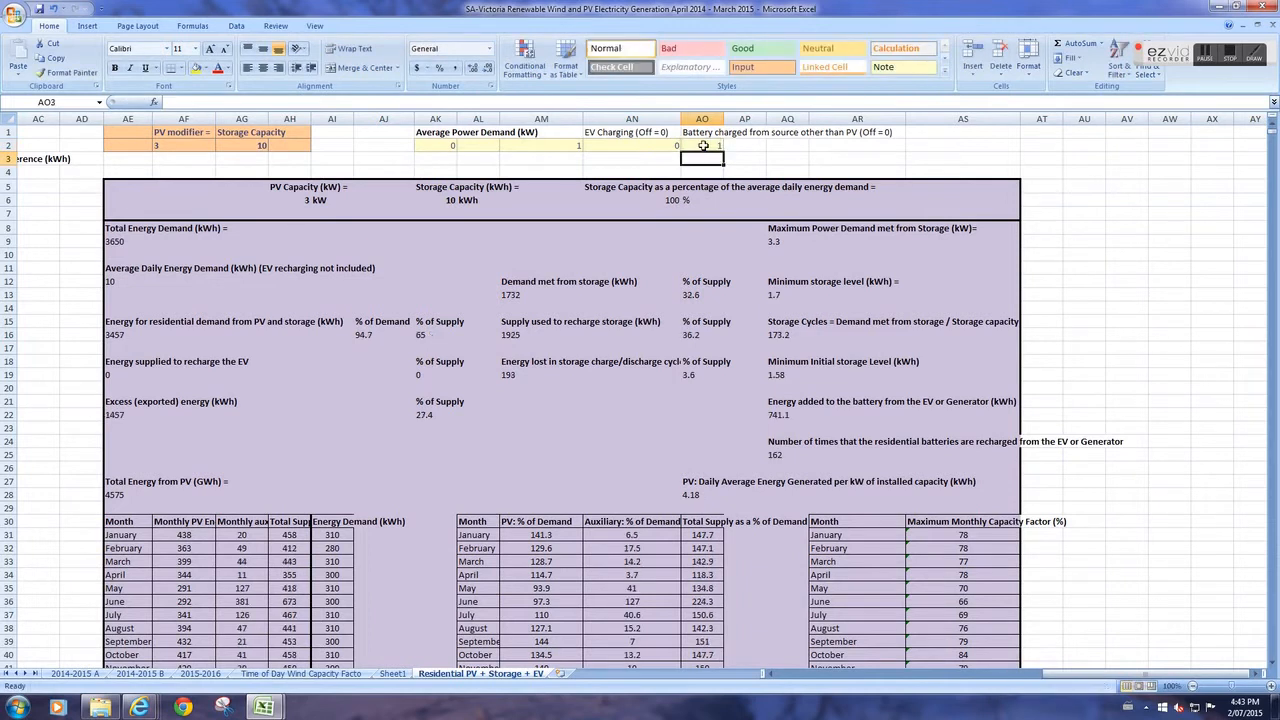
pyautogui.moveTo(1048, 464)
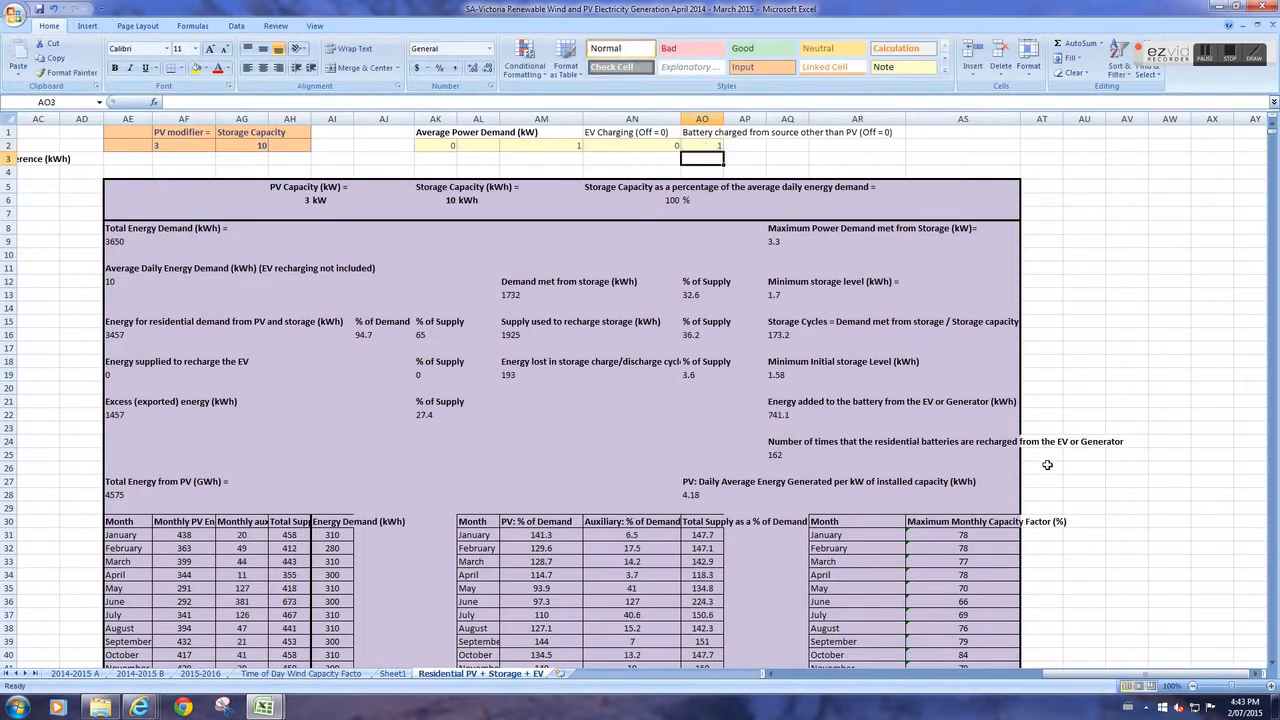
pyautogui.moveTo(1112, 430)
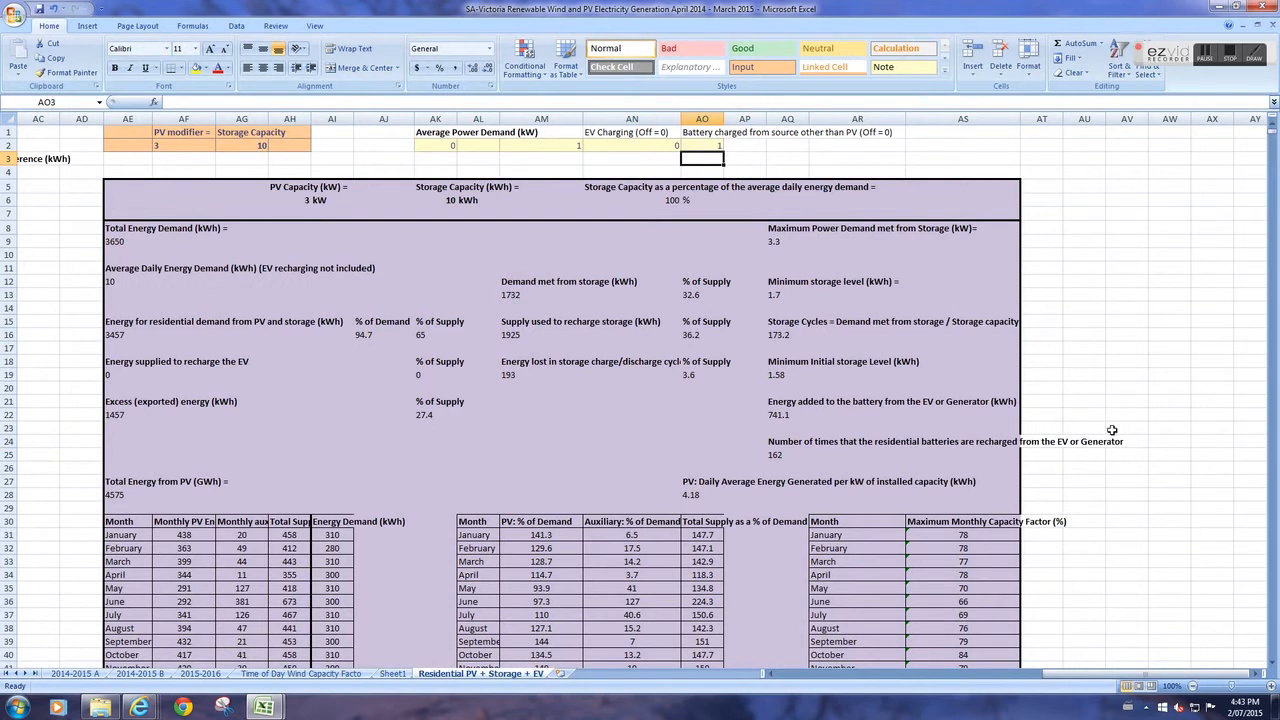
pyautogui.moveTo(220, 158)
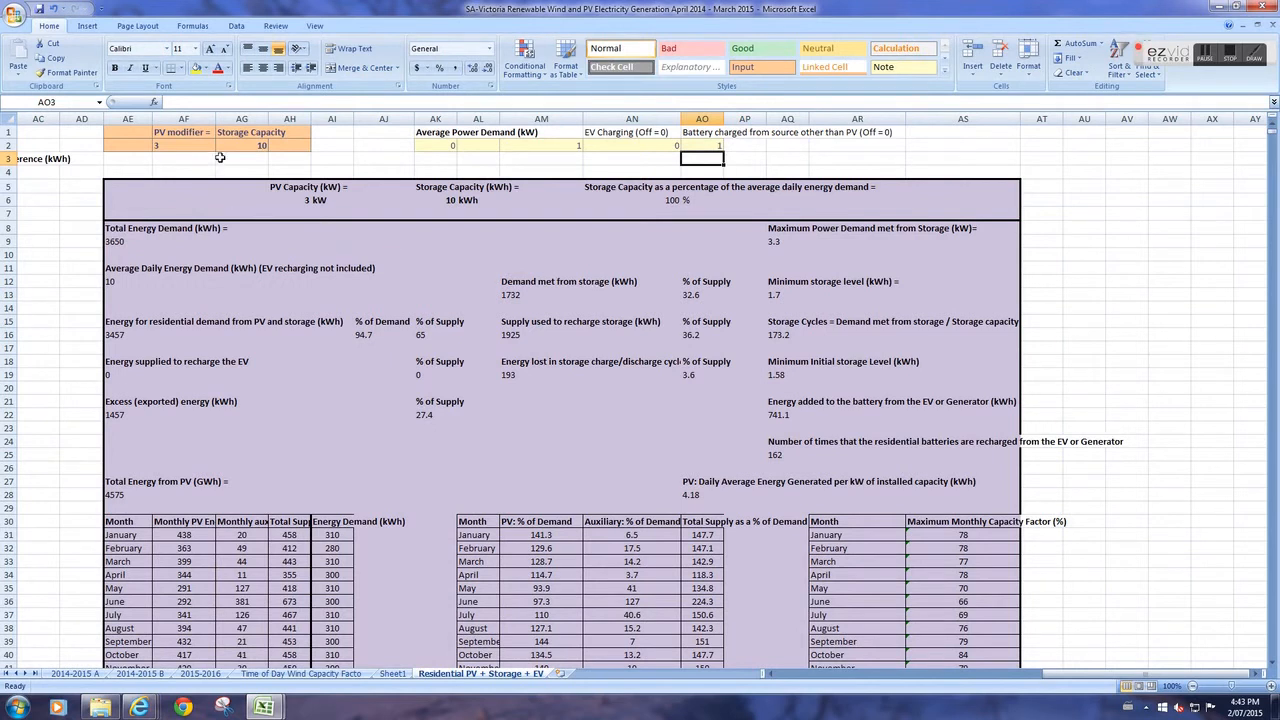
pyautogui.scroll(-3)
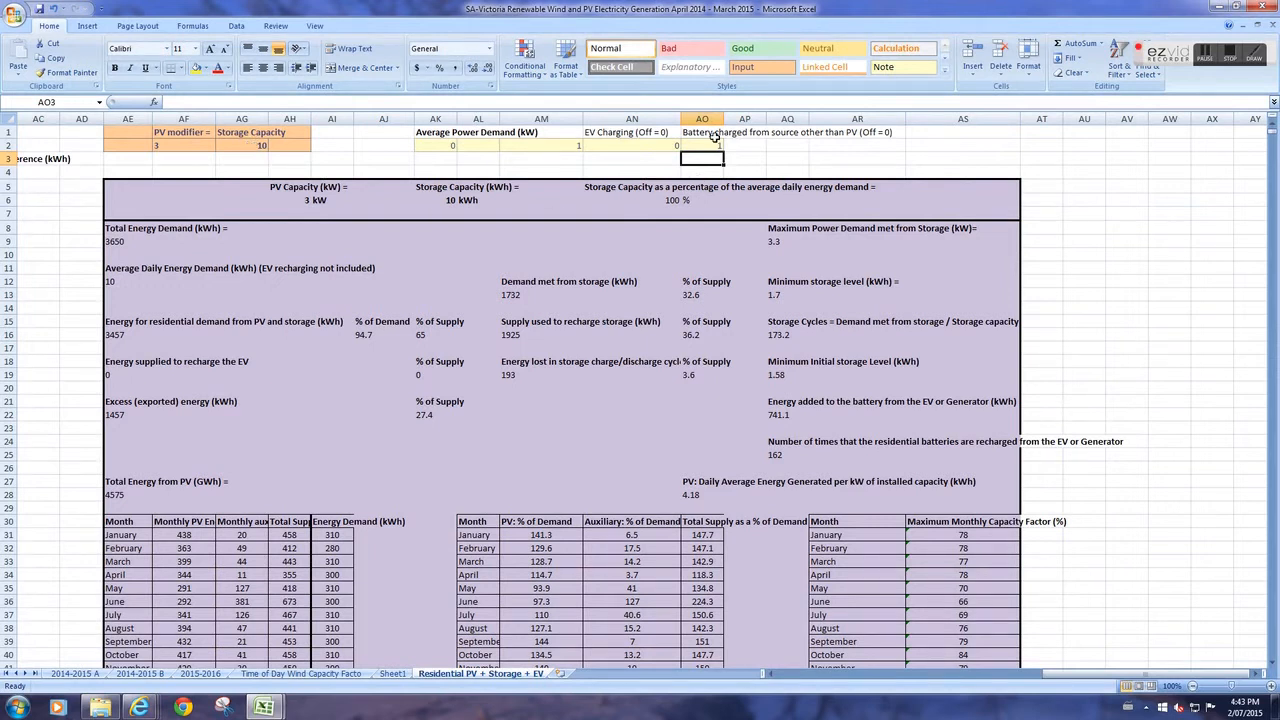
# - Scan across the year-long daily storage-level chart for the 3 kW PV / 10 kWh storage case
pyautogui.scroll(-3)
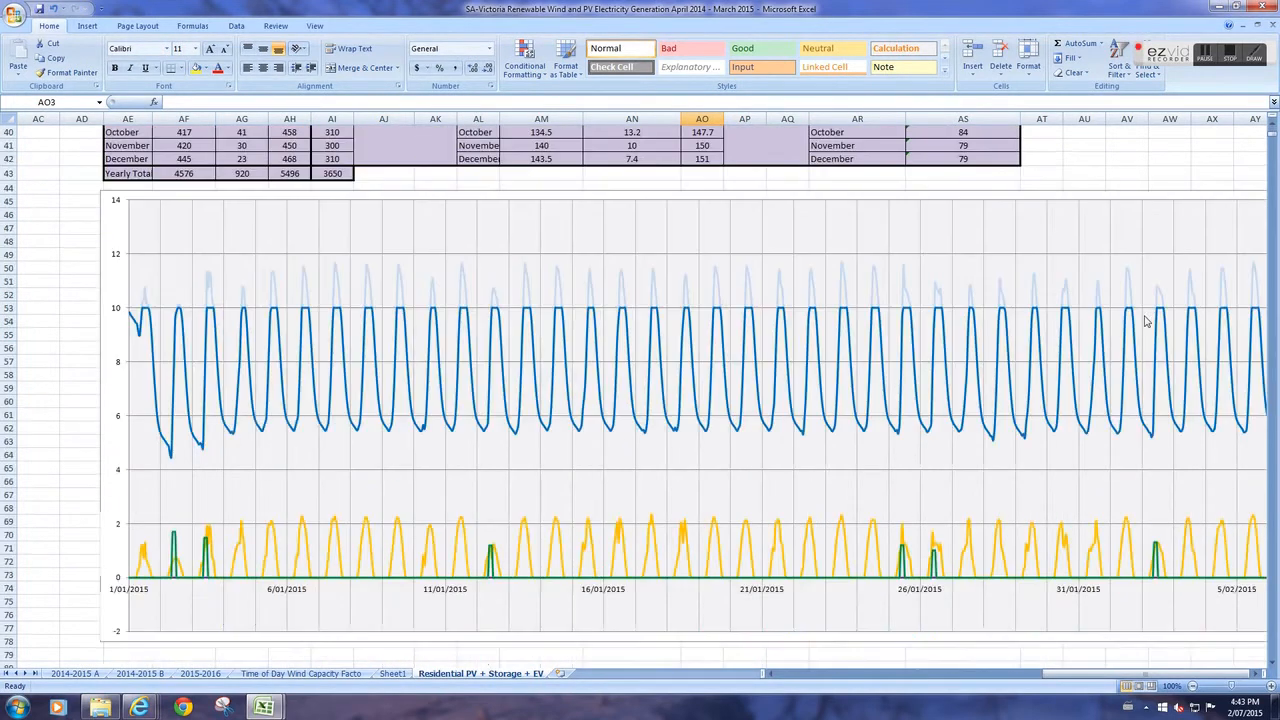
pyautogui.scroll(-3)
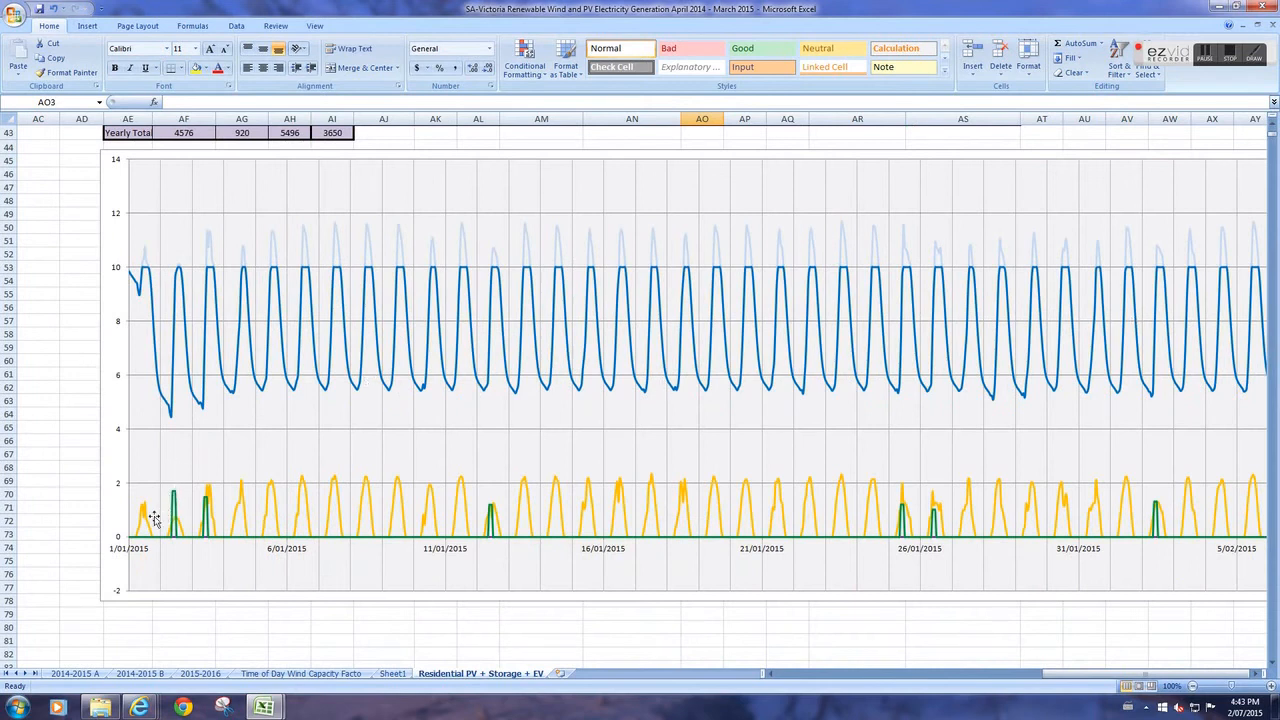
pyautogui.moveTo(376, 520)
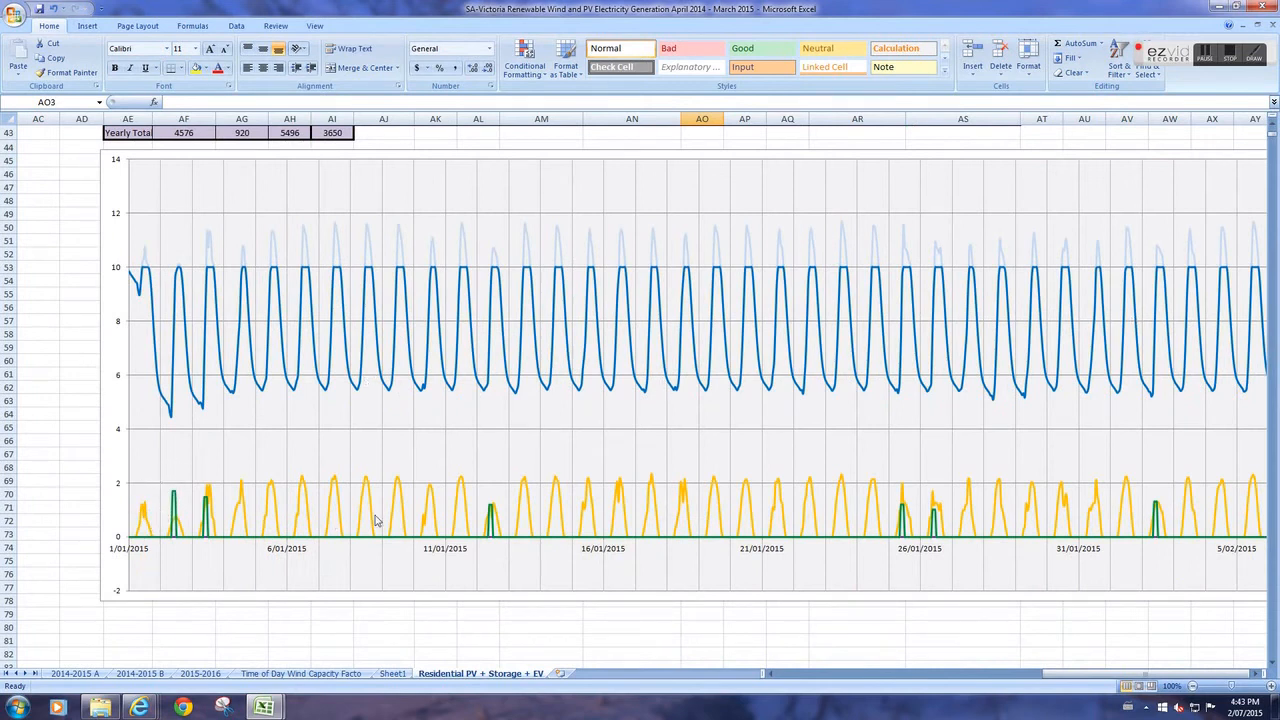
pyautogui.moveTo(490, 536)
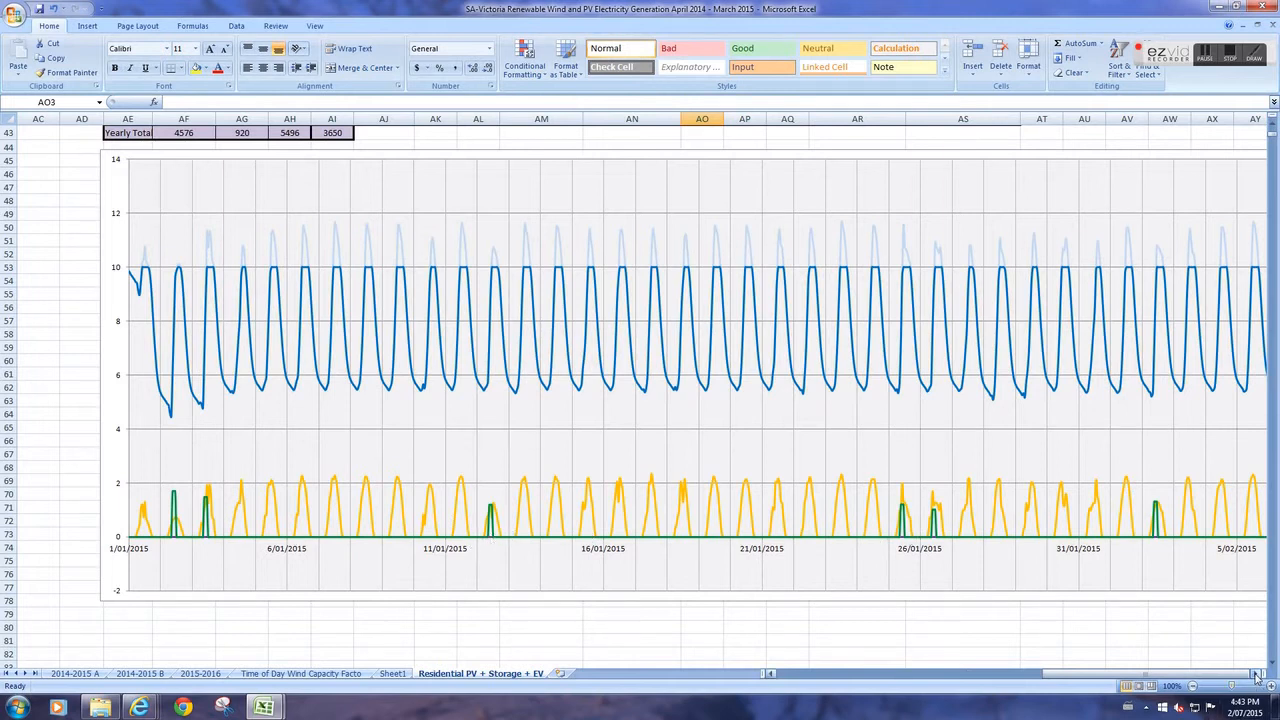
pyautogui.hscroll(3)
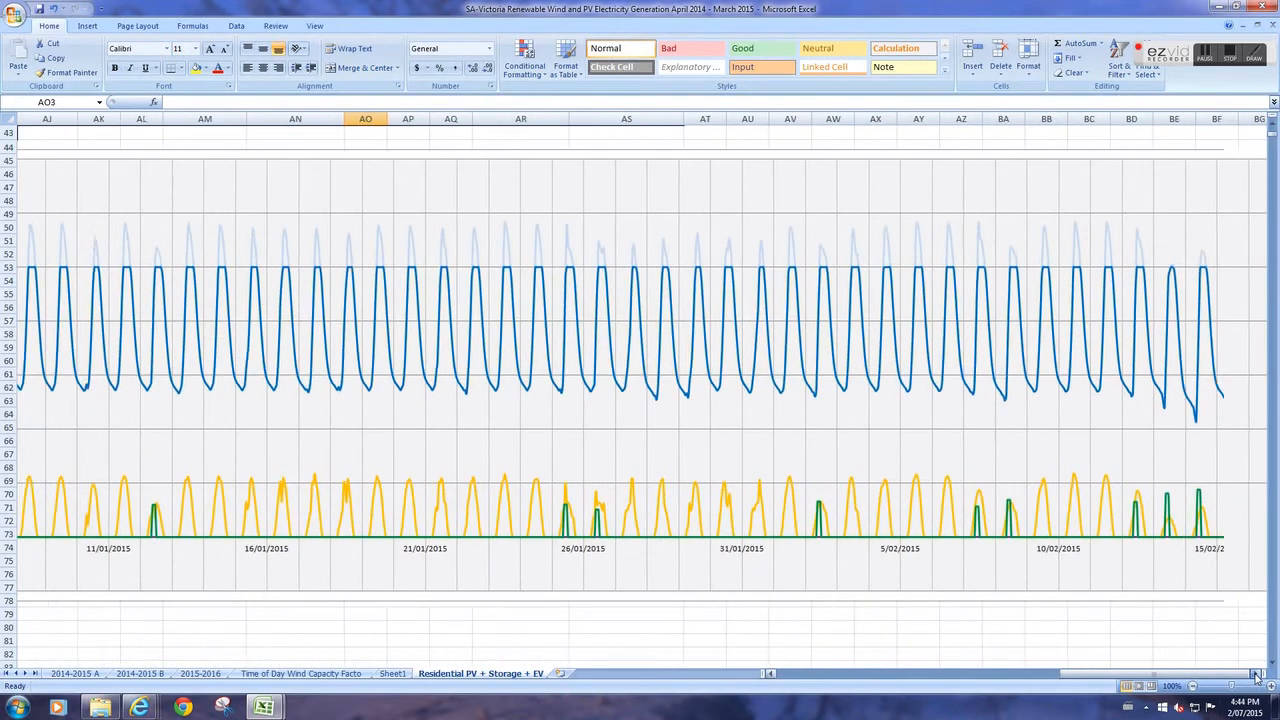
pyautogui.hscroll(3)
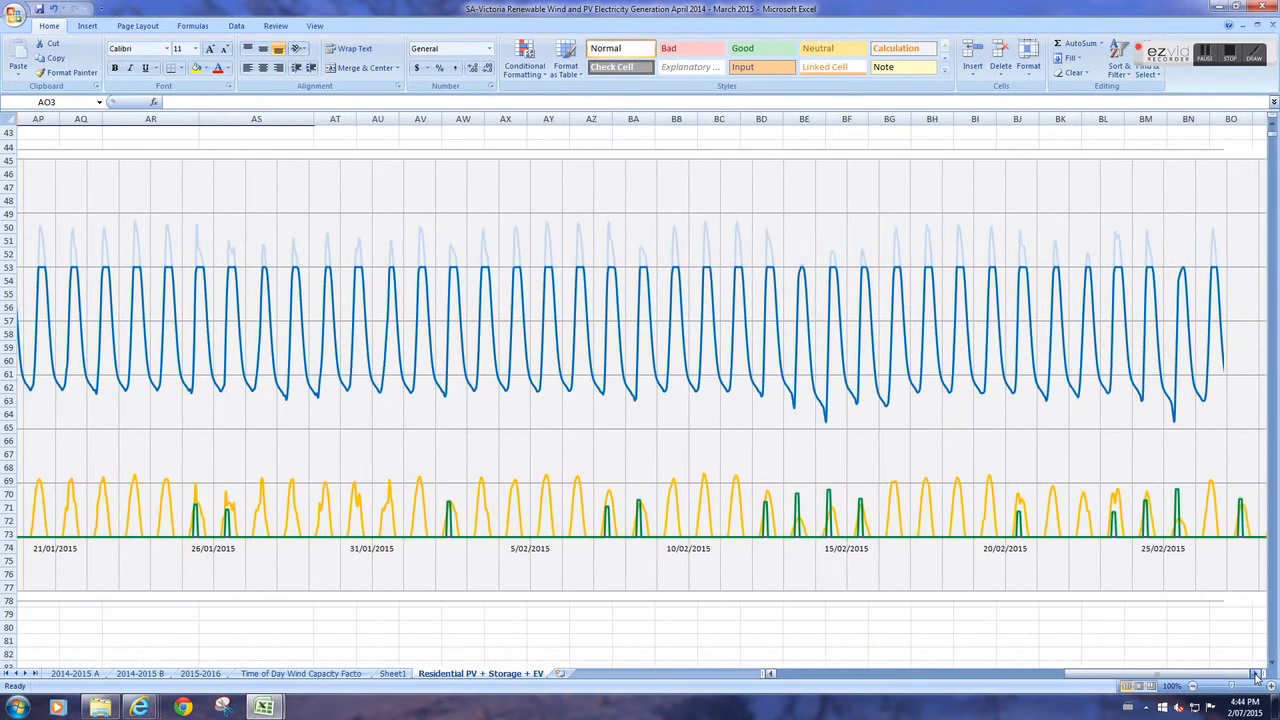
pyautogui.hscroll(3)
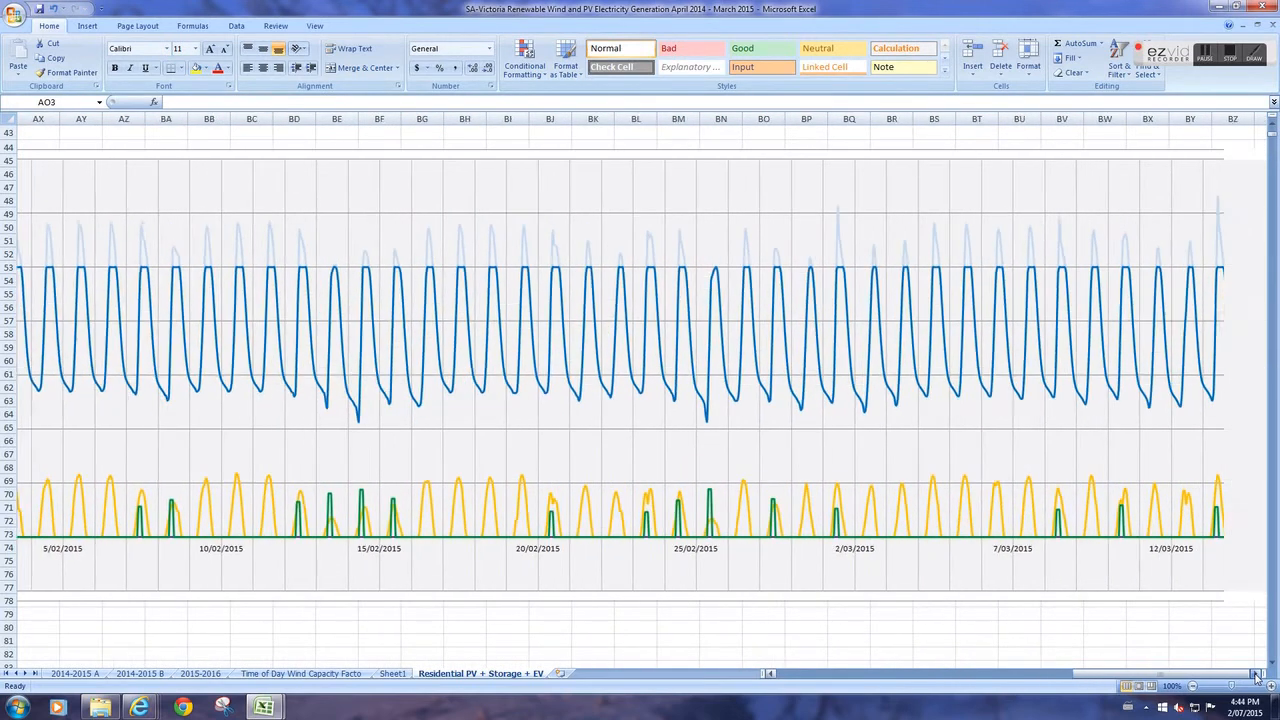
pyautogui.hscroll(3)
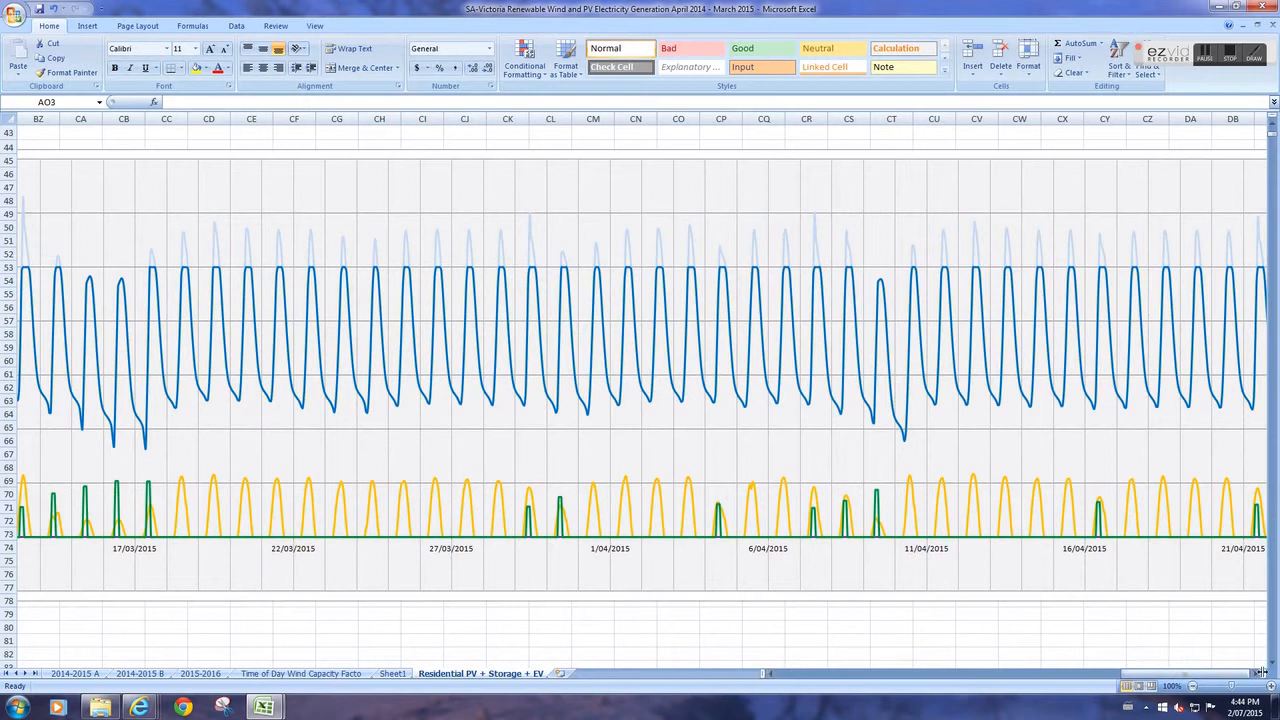
pyautogui.hscroll(3)
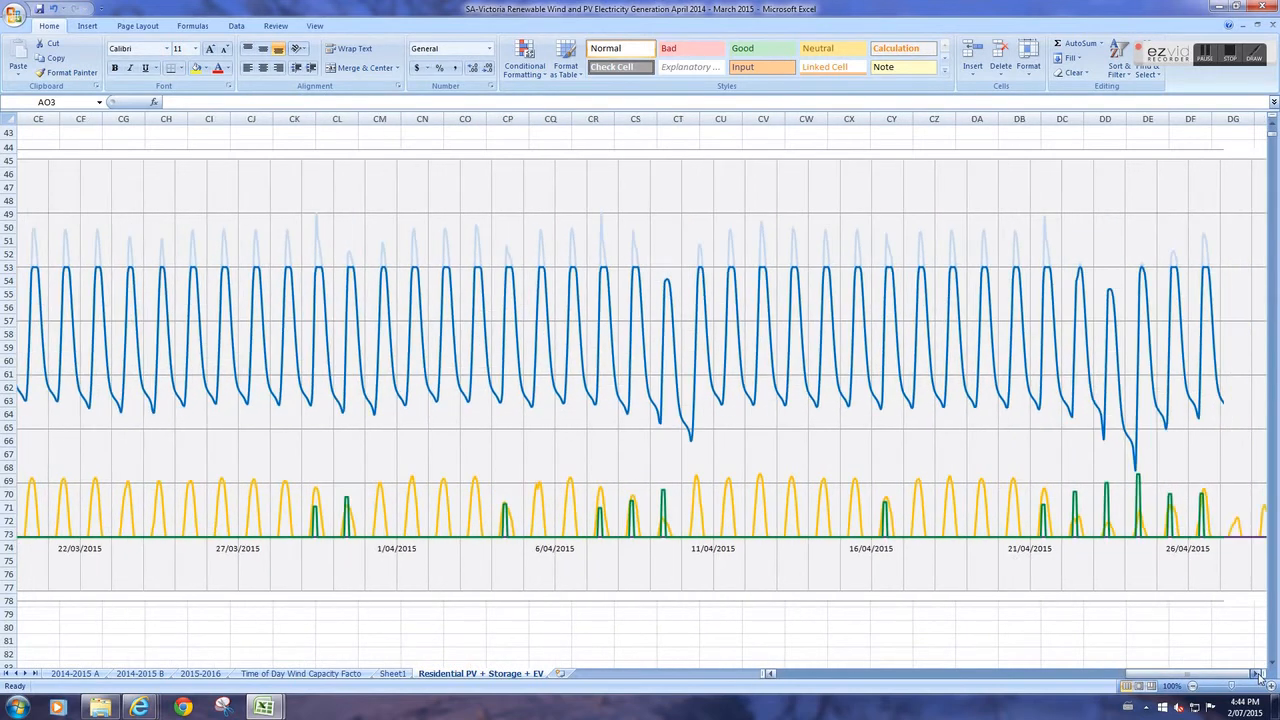
pyautogui.hscroll(3)
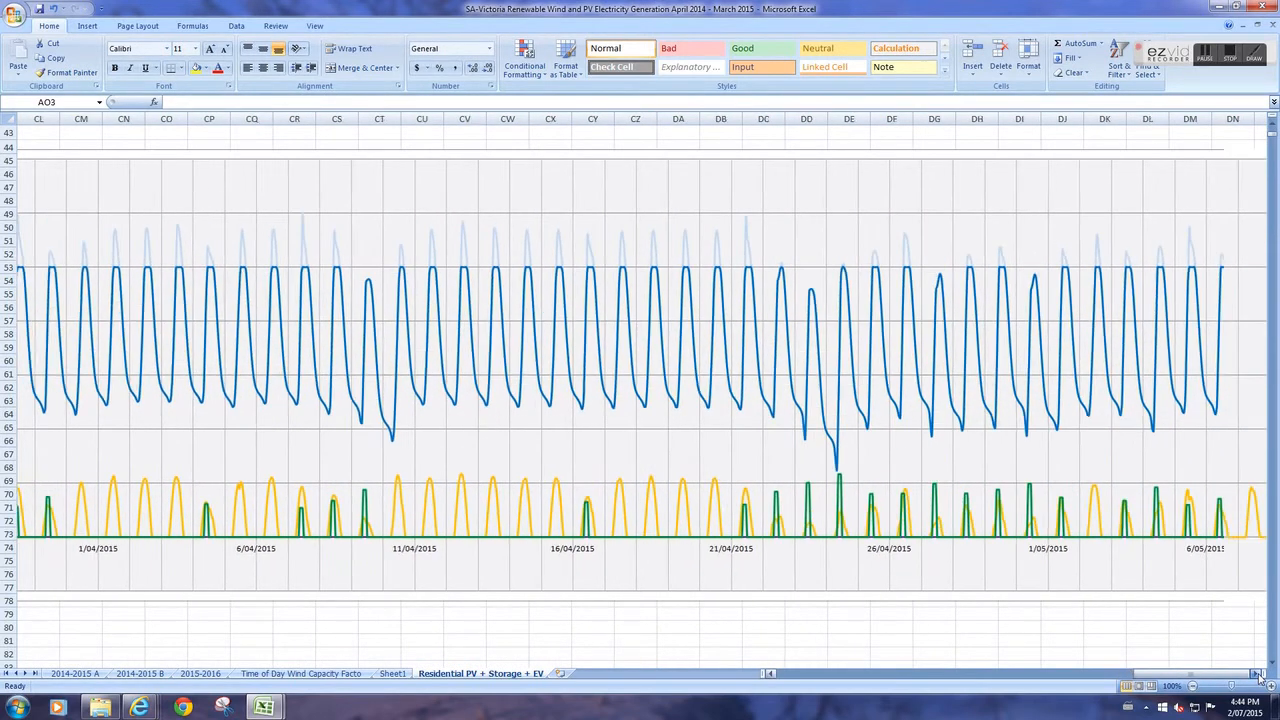
pyautogui.hscroll(3)
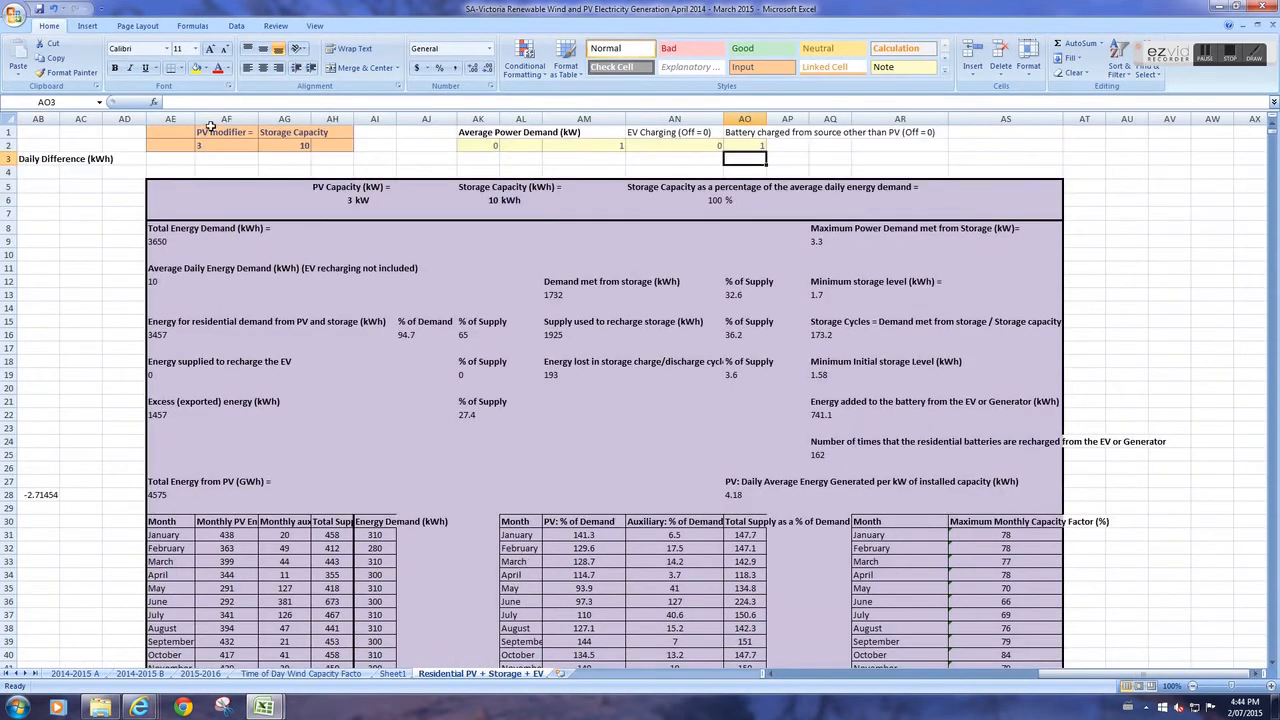
# - Set the PV modifier to 4 and storage capacity to 21 kWh, giving 4 kW PV with 29.1 kWh from the generator
pyautogui.click(226, 144)
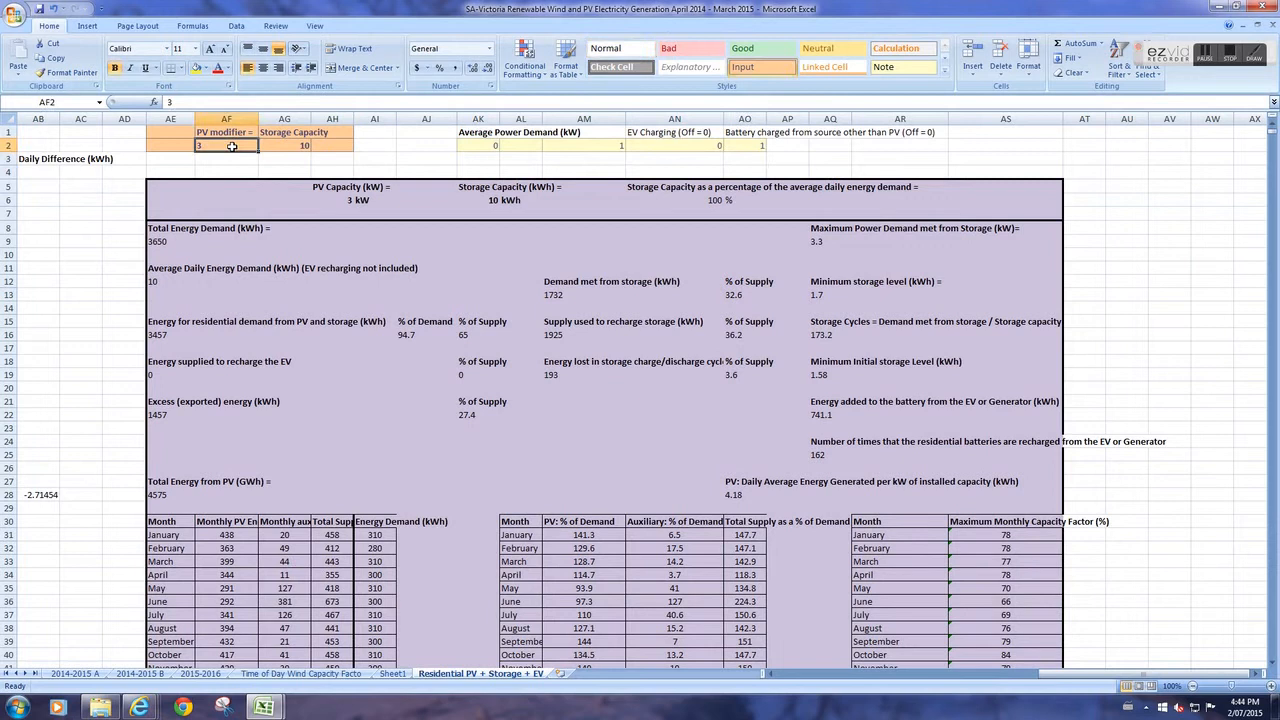
pyautogui.write('4')
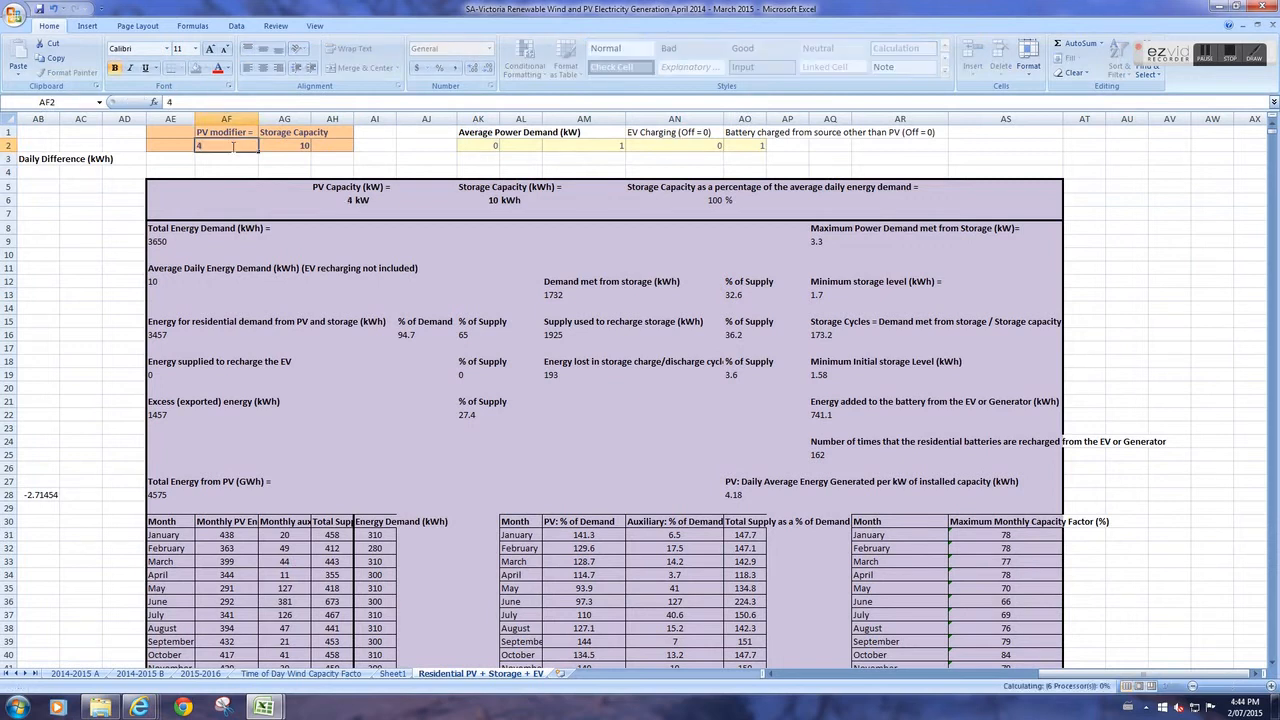
pyautogui.click(284, 144)
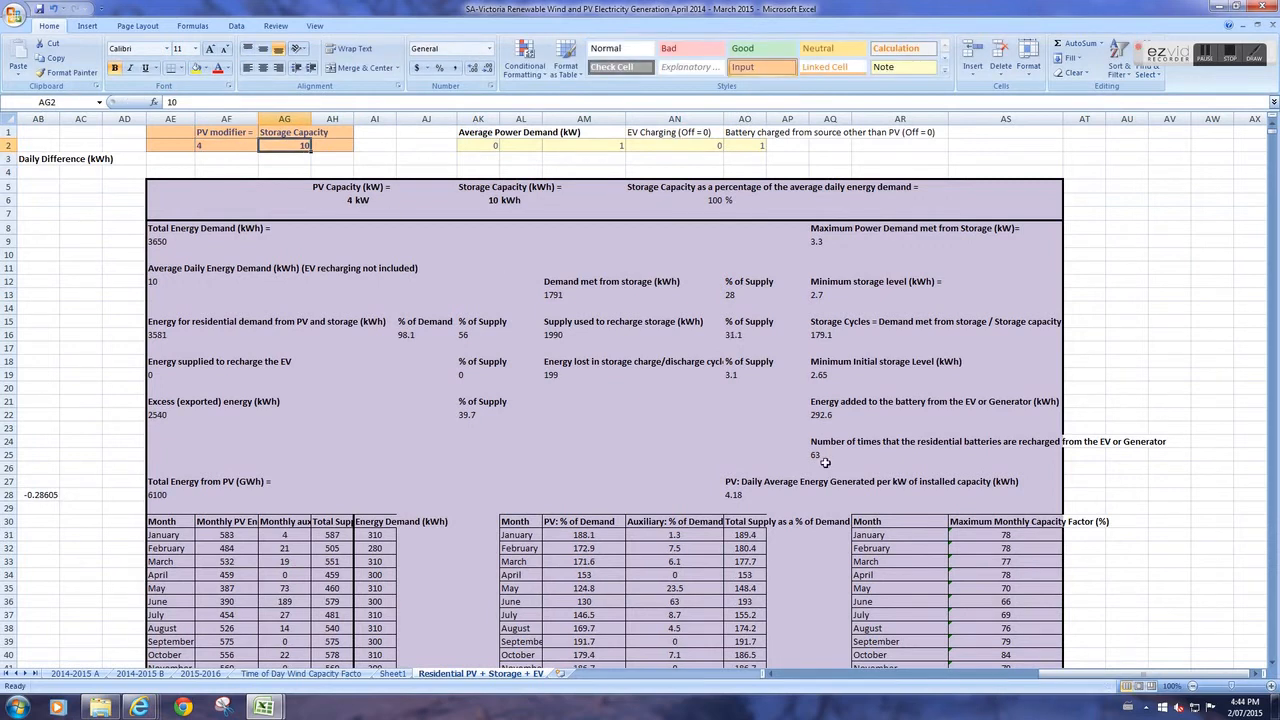
pyautogui.moveTo(824, 456)
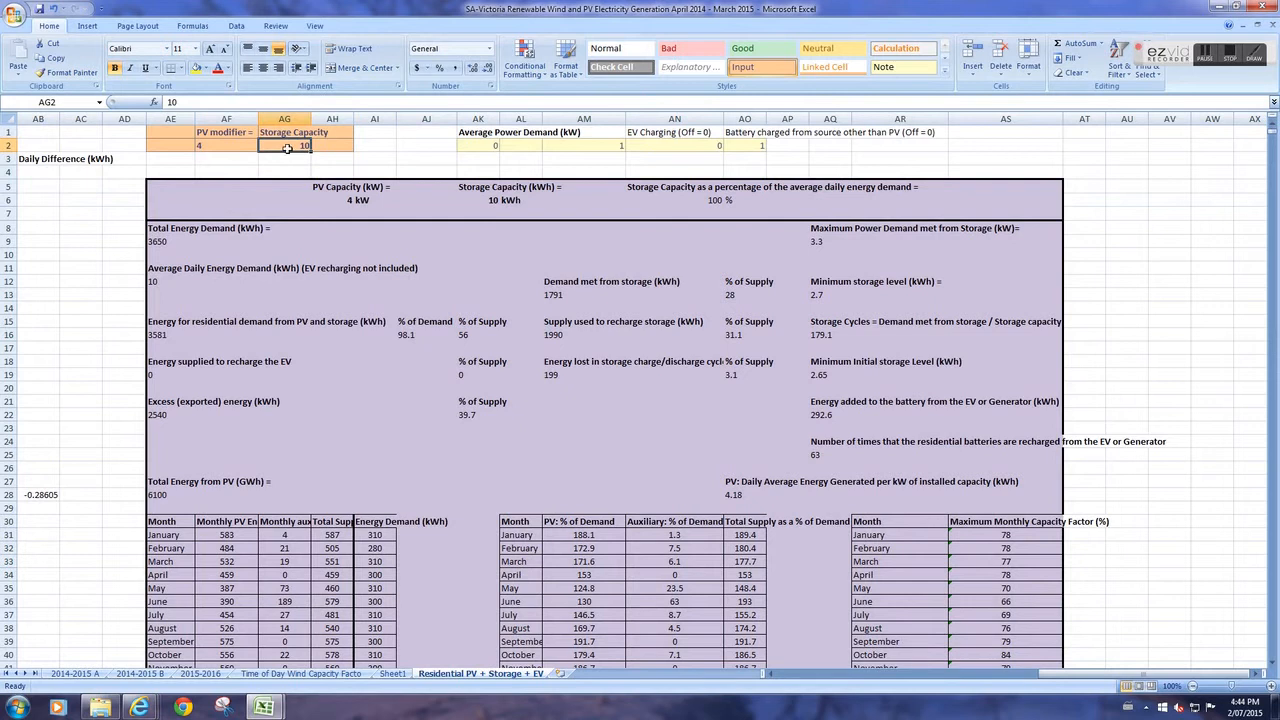
pyautogui.write('21')
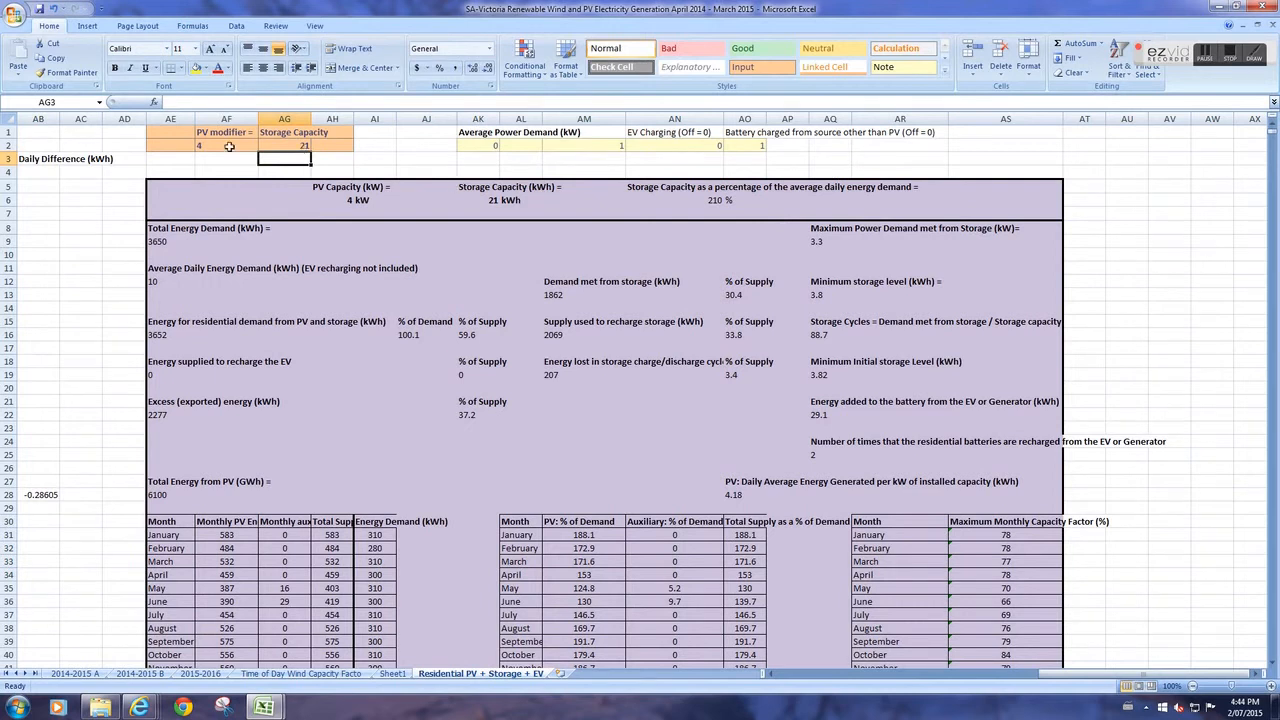
pyautogui.moveTo(288, 144)
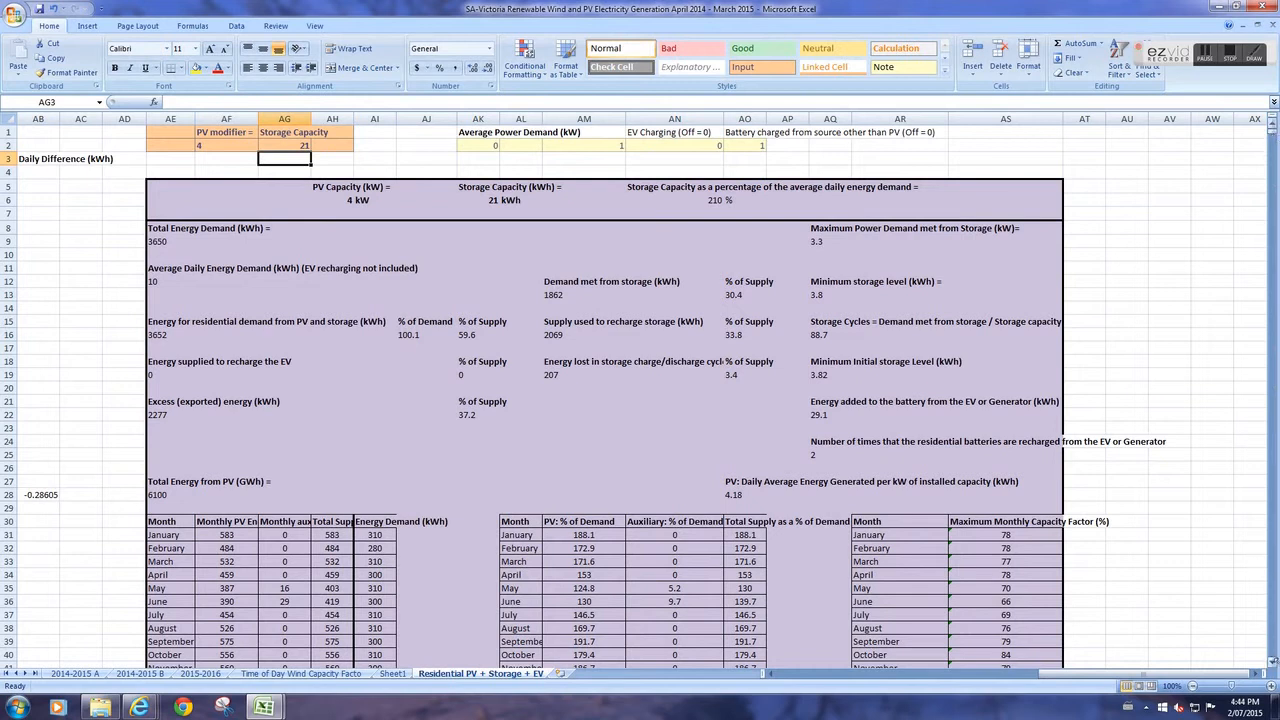
# - Scan along the daily storage-level chart for the 4 kW / 21 kWh case, noting generator top-ups in April and May
pyautogui.scroll(-3)
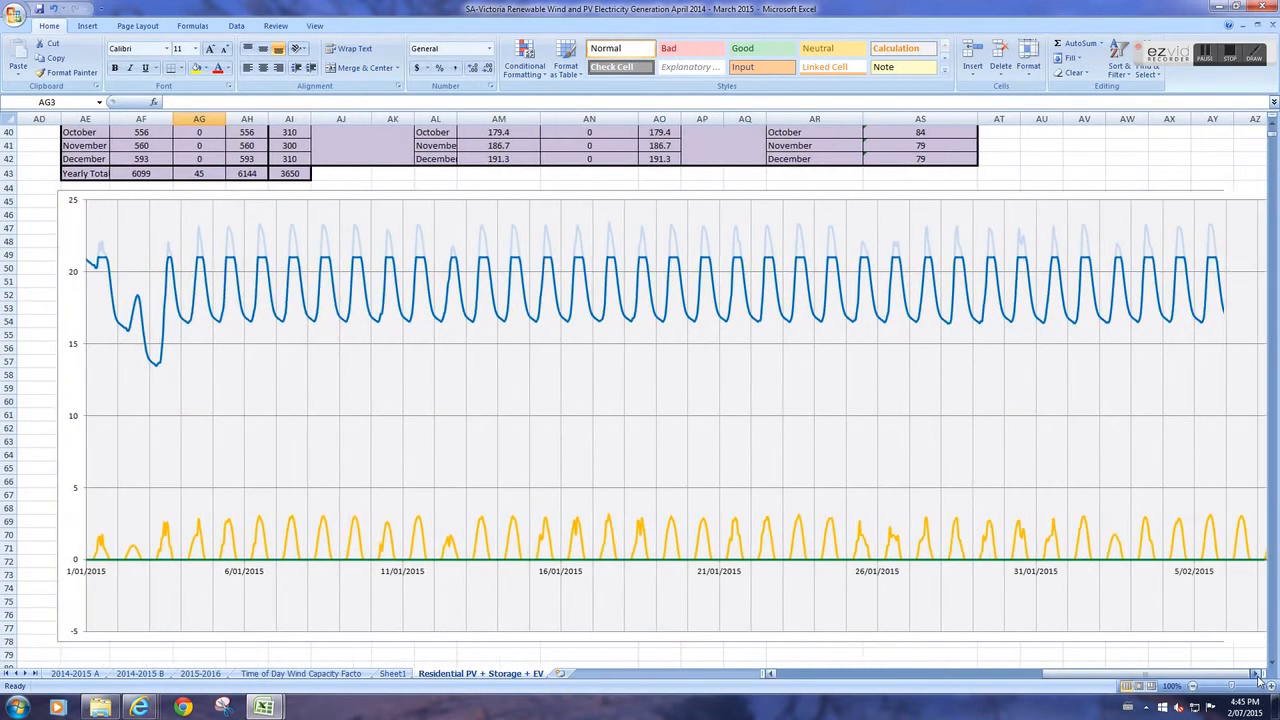
pyautogui.hscroll(3)
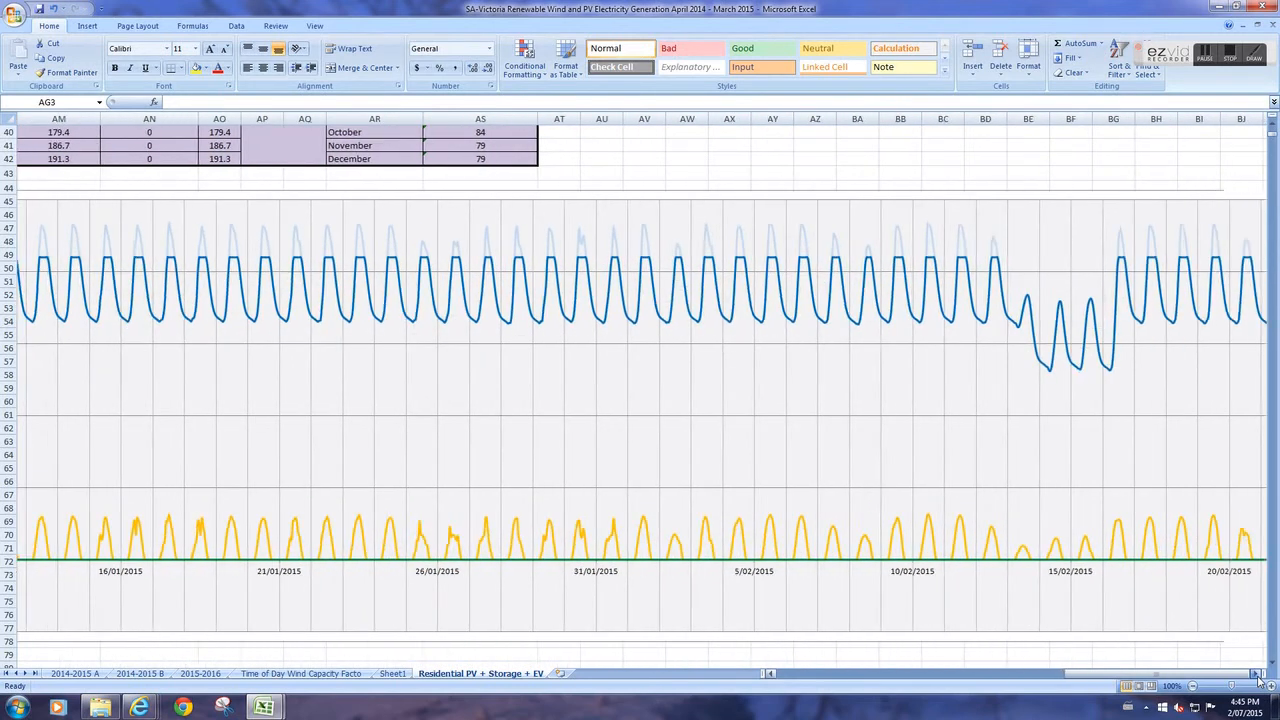
pyautogui.hscroll(3)
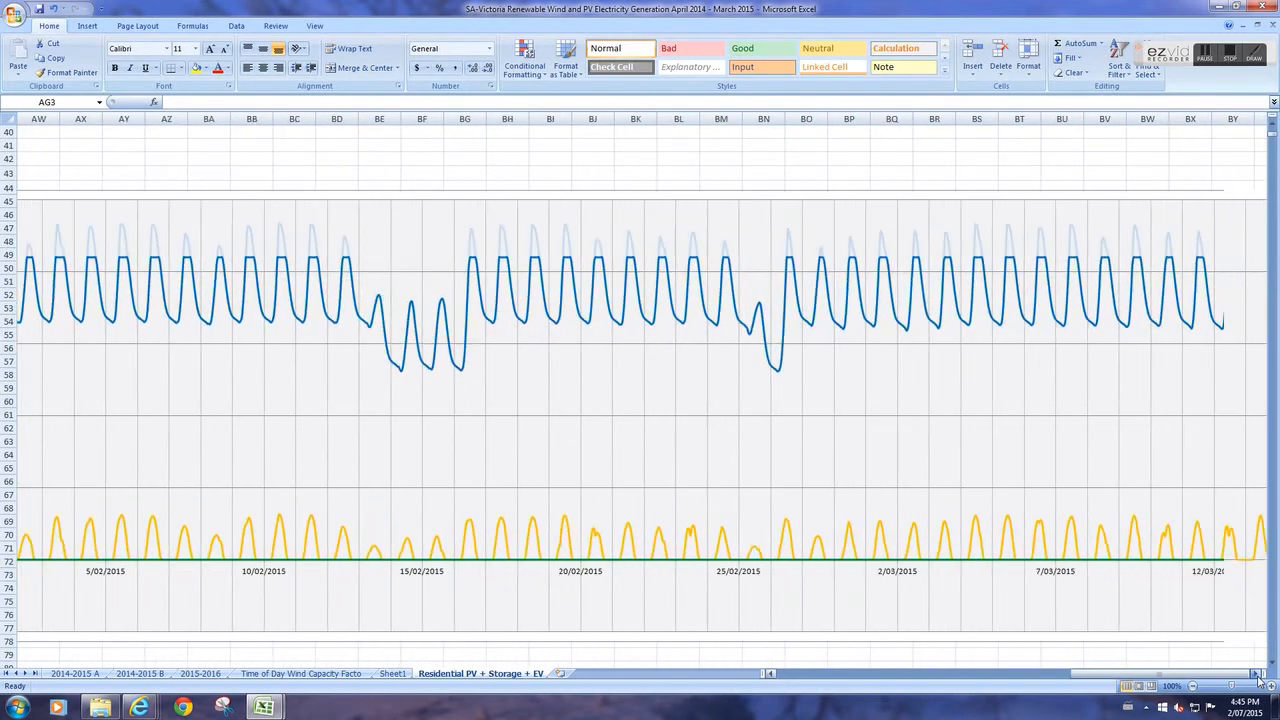
pyautogui.hscroll(3)
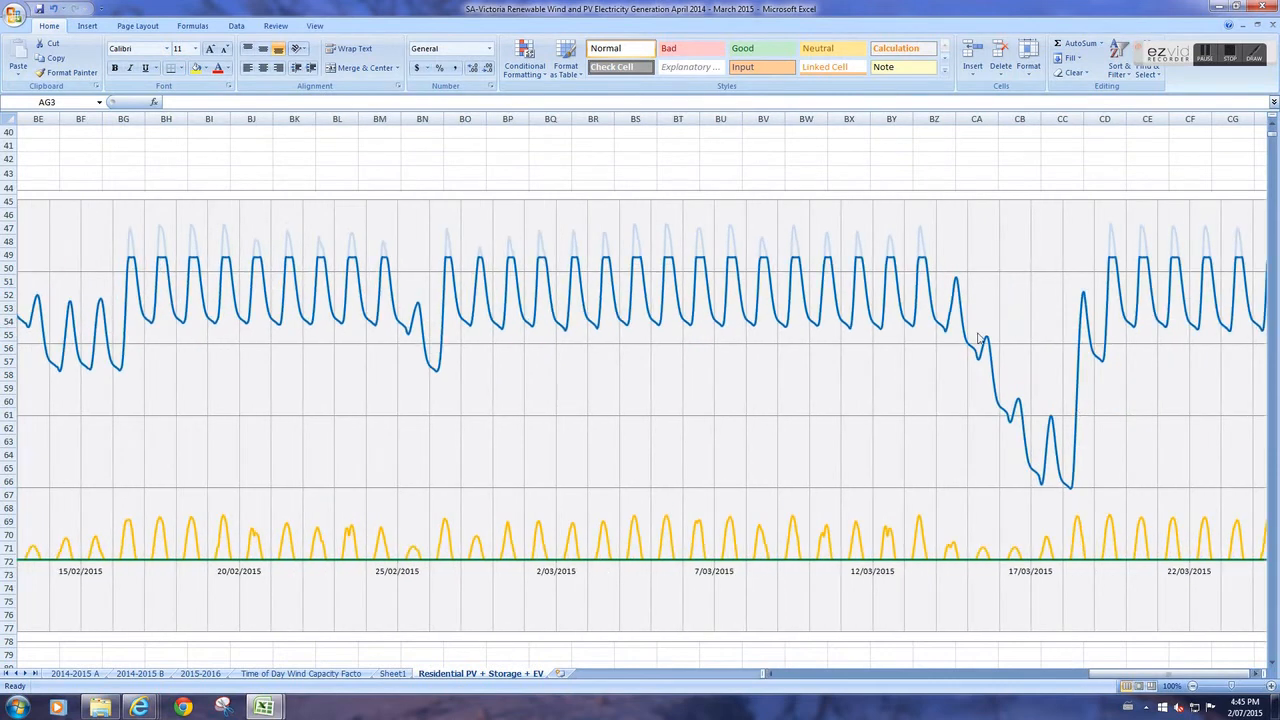
pyautogui.moveTo(876, 318)
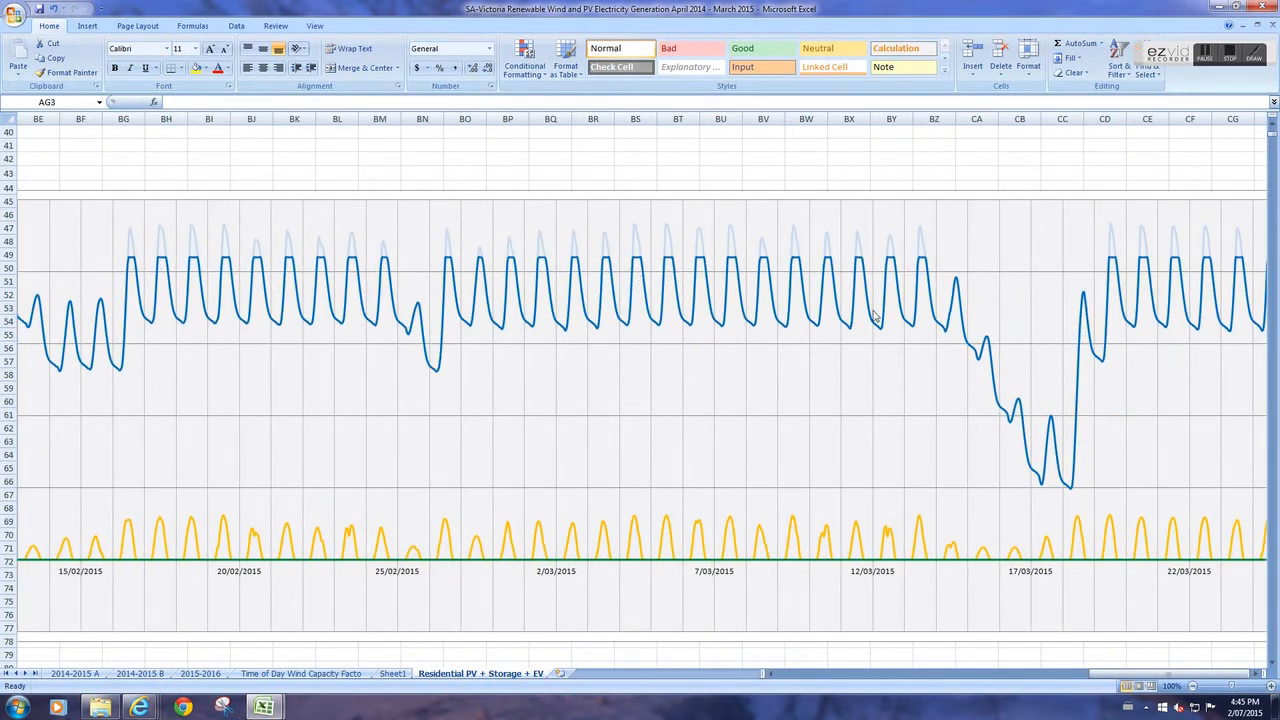
pyautogui.moveTo(938, 540)
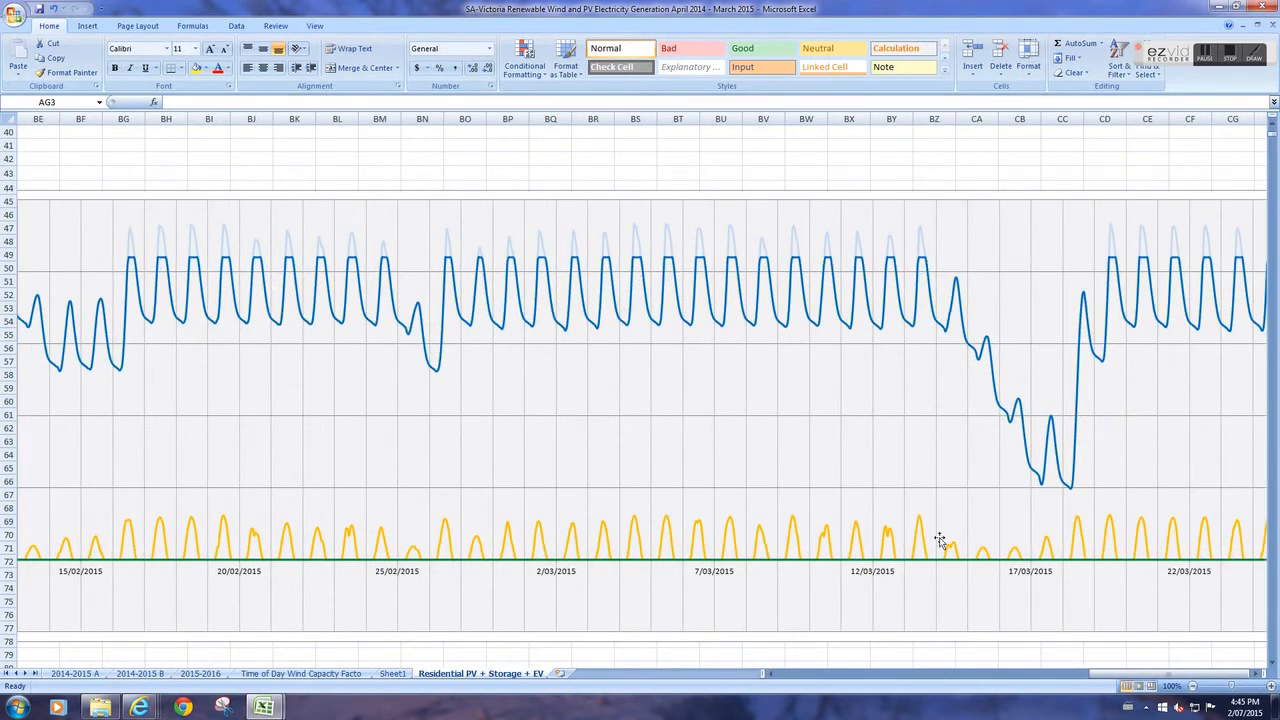
pyautogui.moveTo(996, 532)
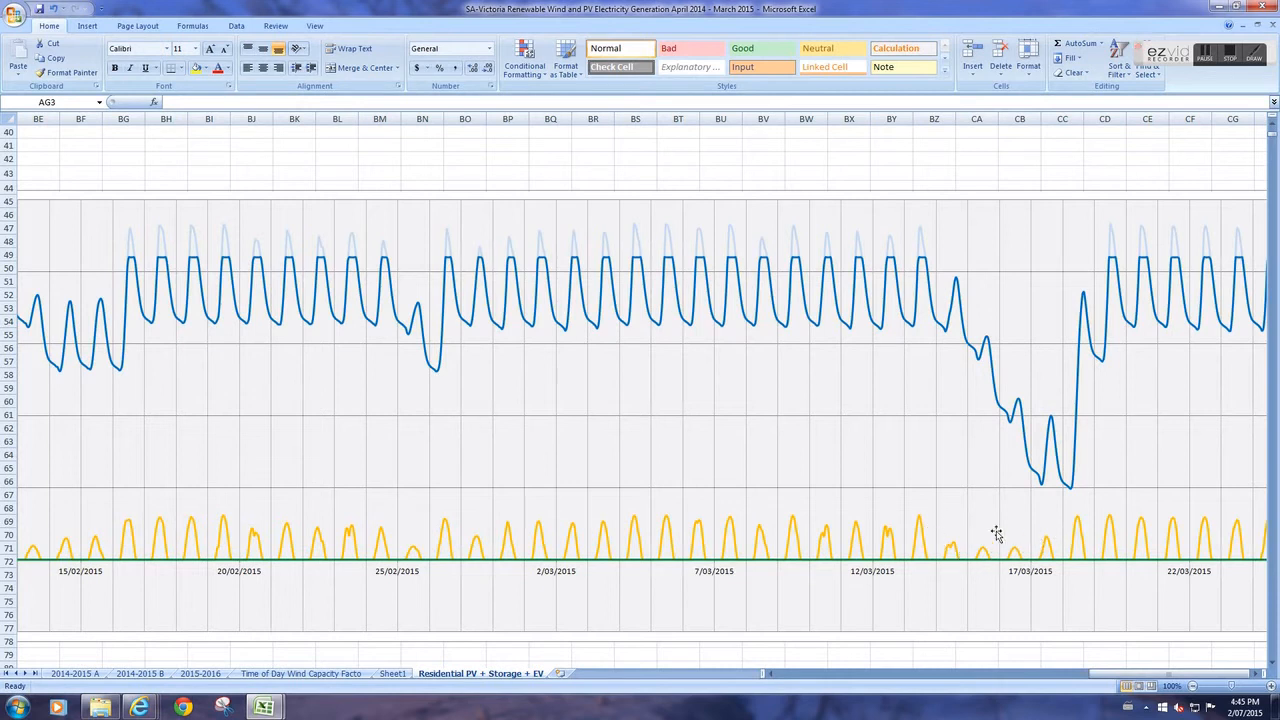
pyautogui.moveTo(932, 278)
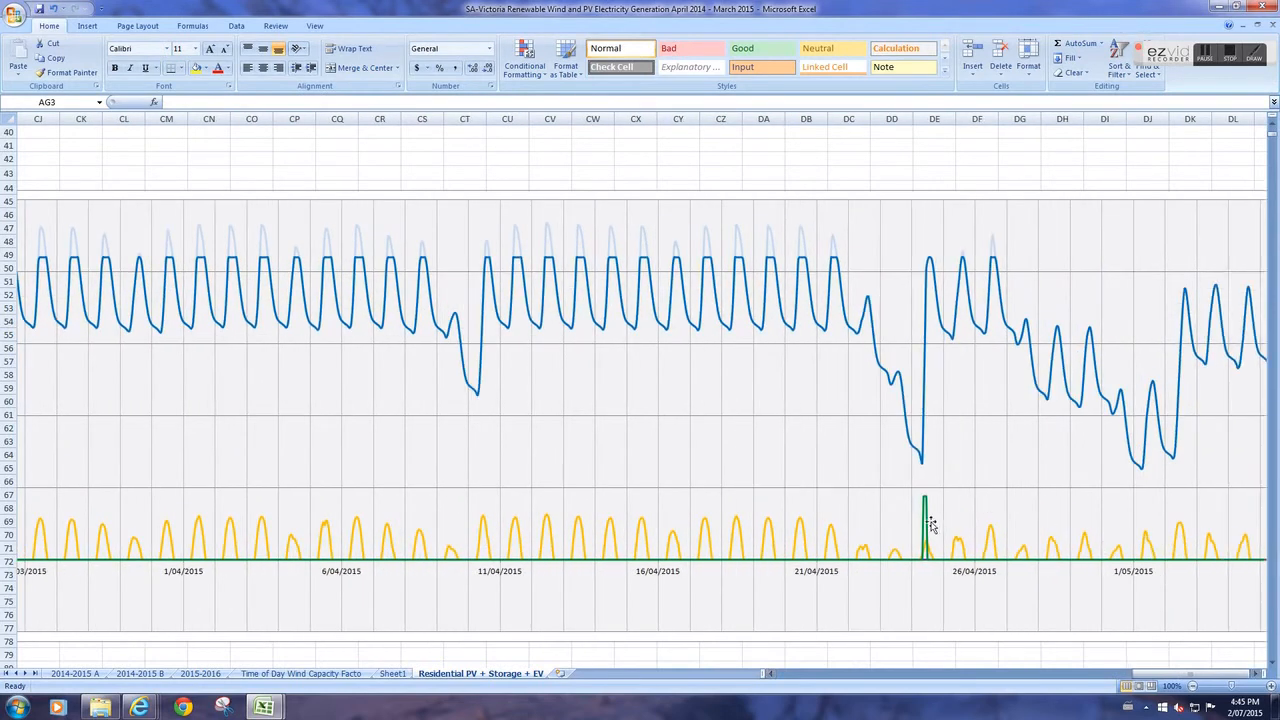
pyautogui.moveTo(910, 576)
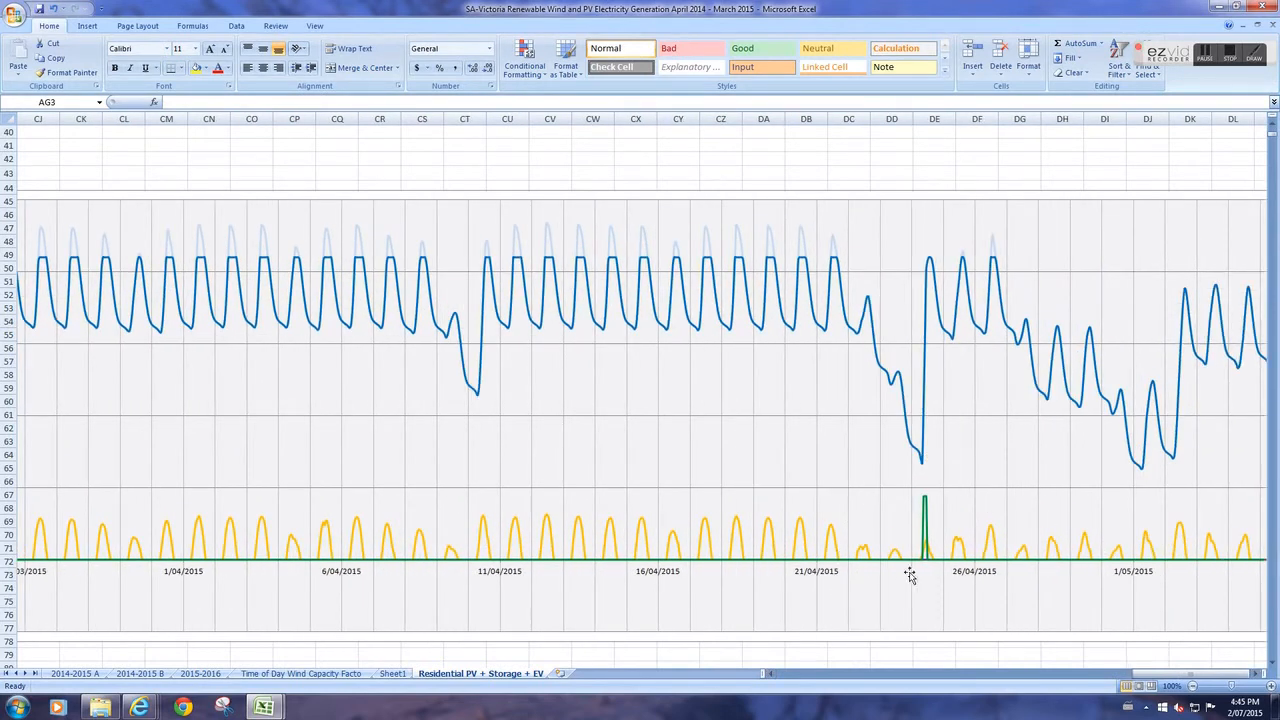
pyautogui.moveTo(856, 544)
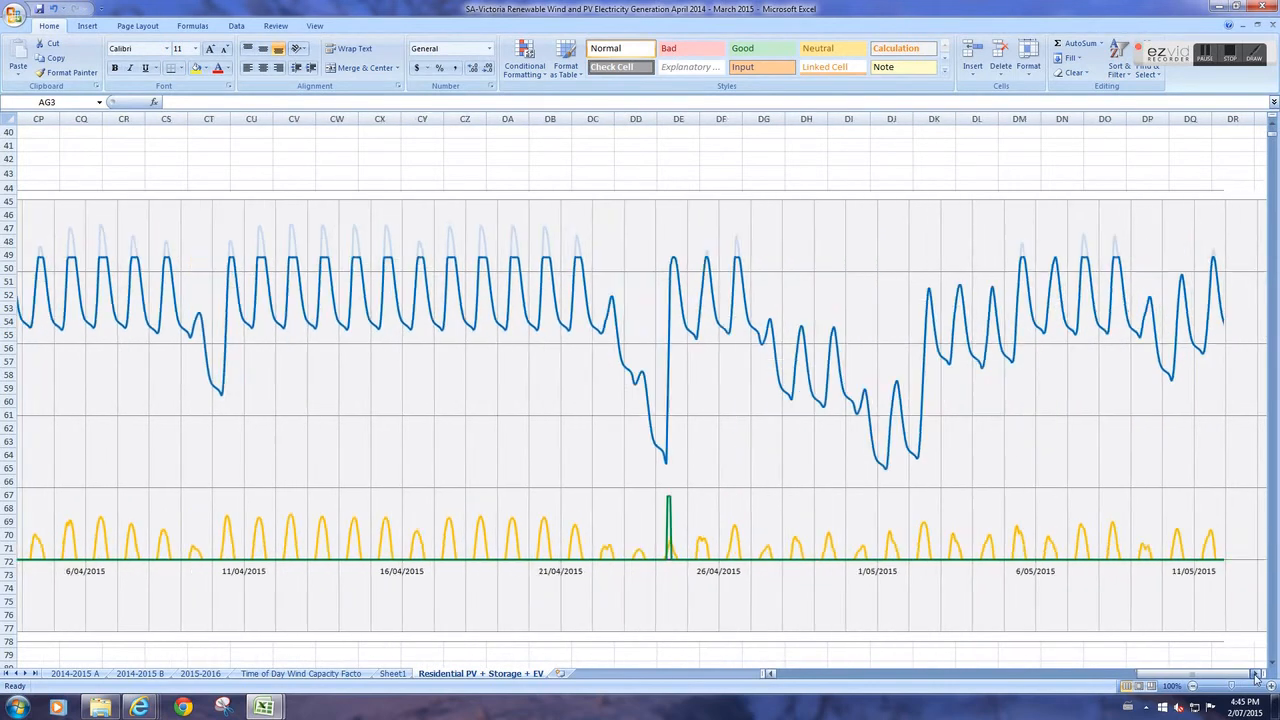
pyautogui.hscroll(3)
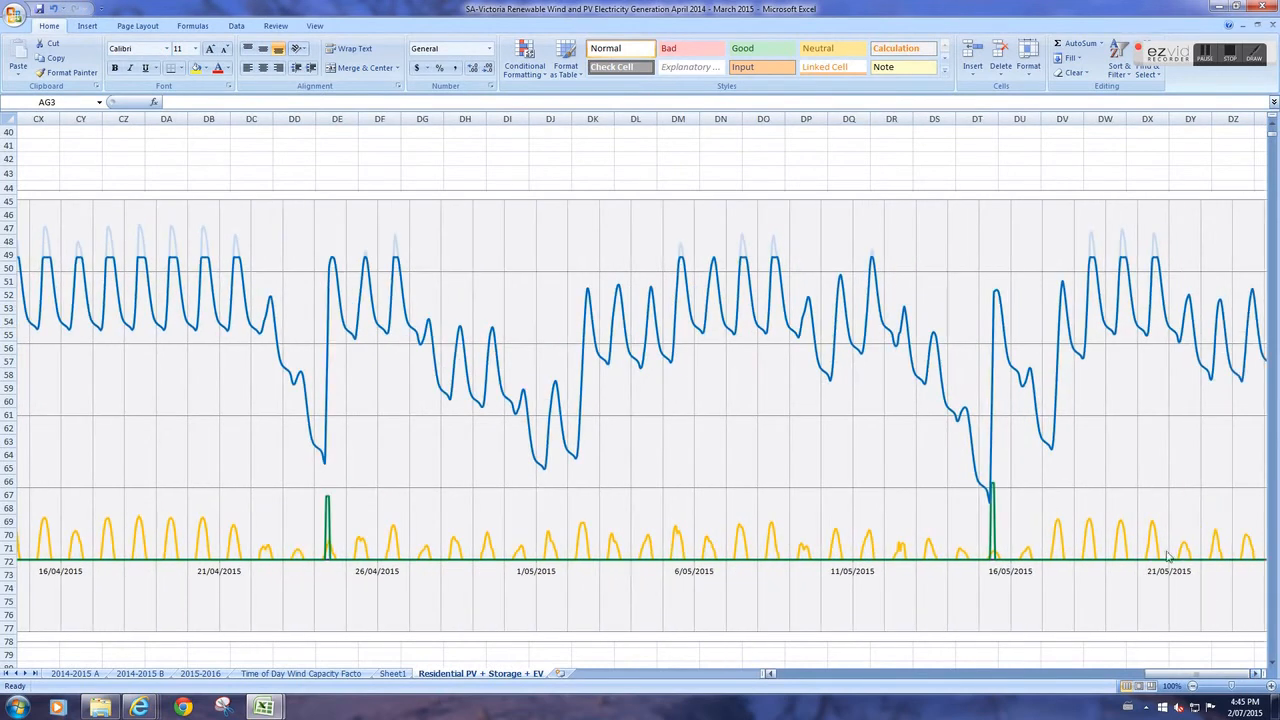
pyautogui.moveTo(1008, 482)
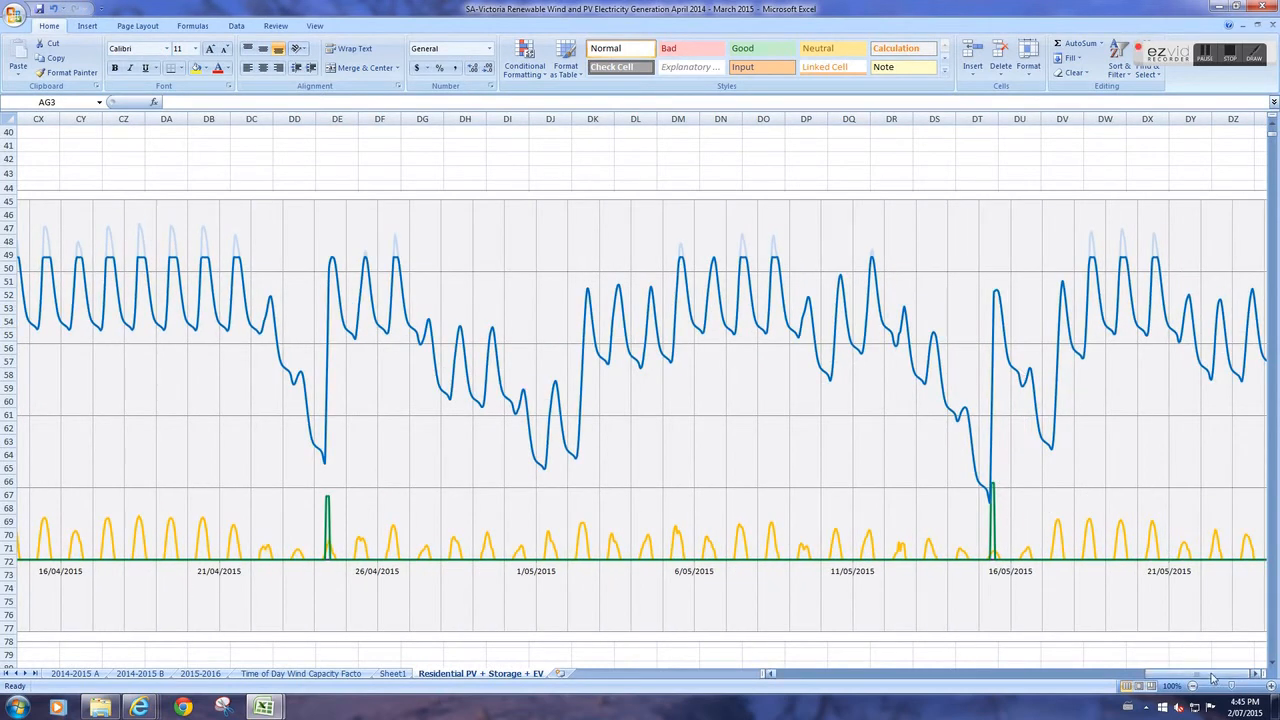
pyautogui.hscroll(3)
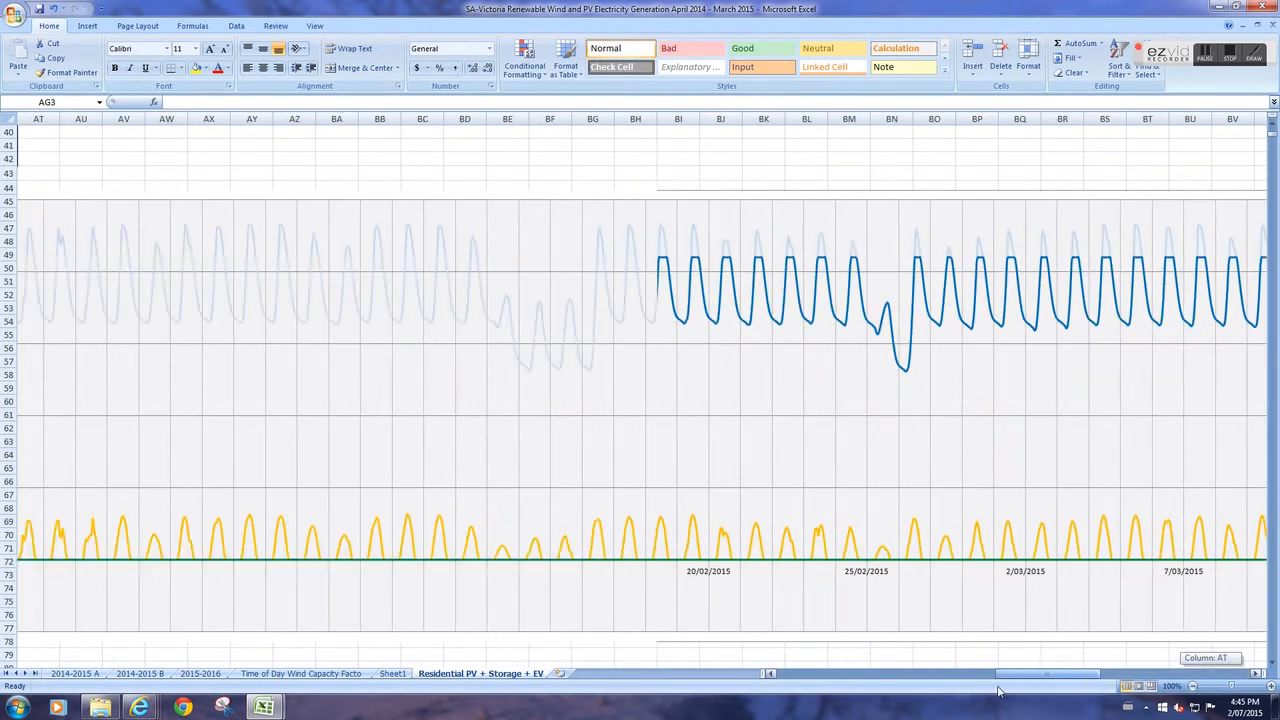
pyautogui.hscroll(-3)
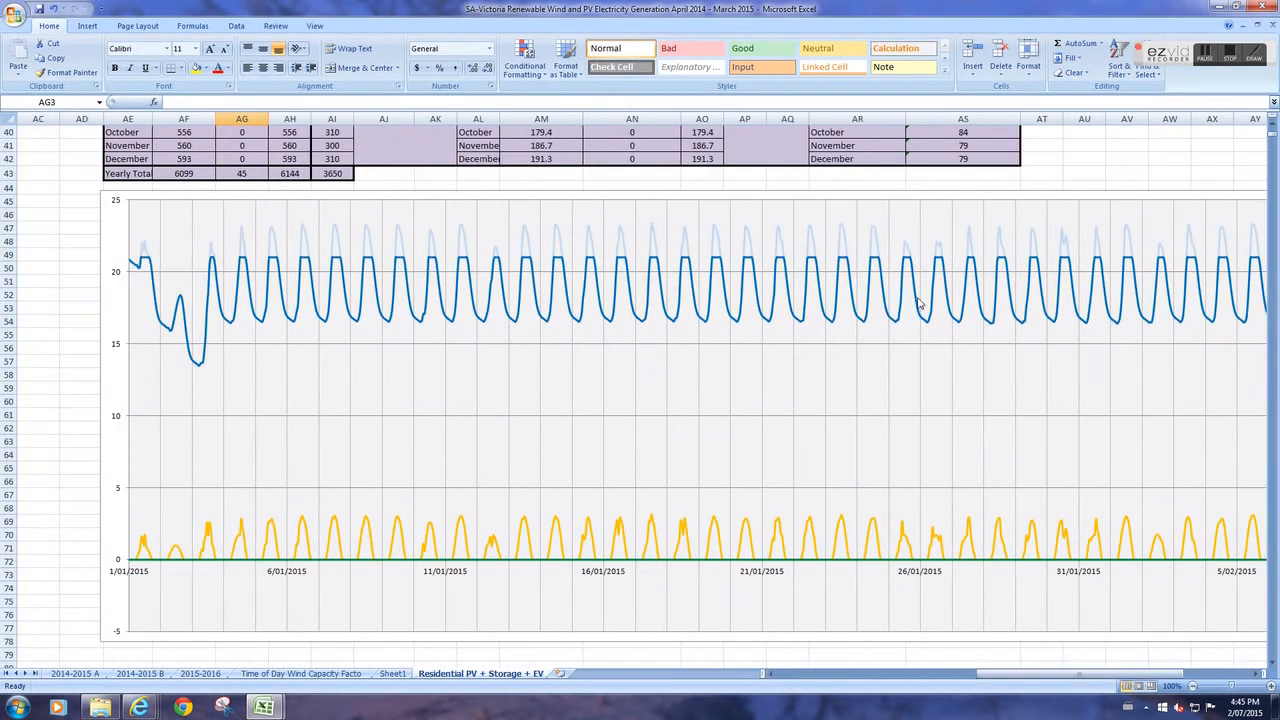
pyautogui.scroll(3)
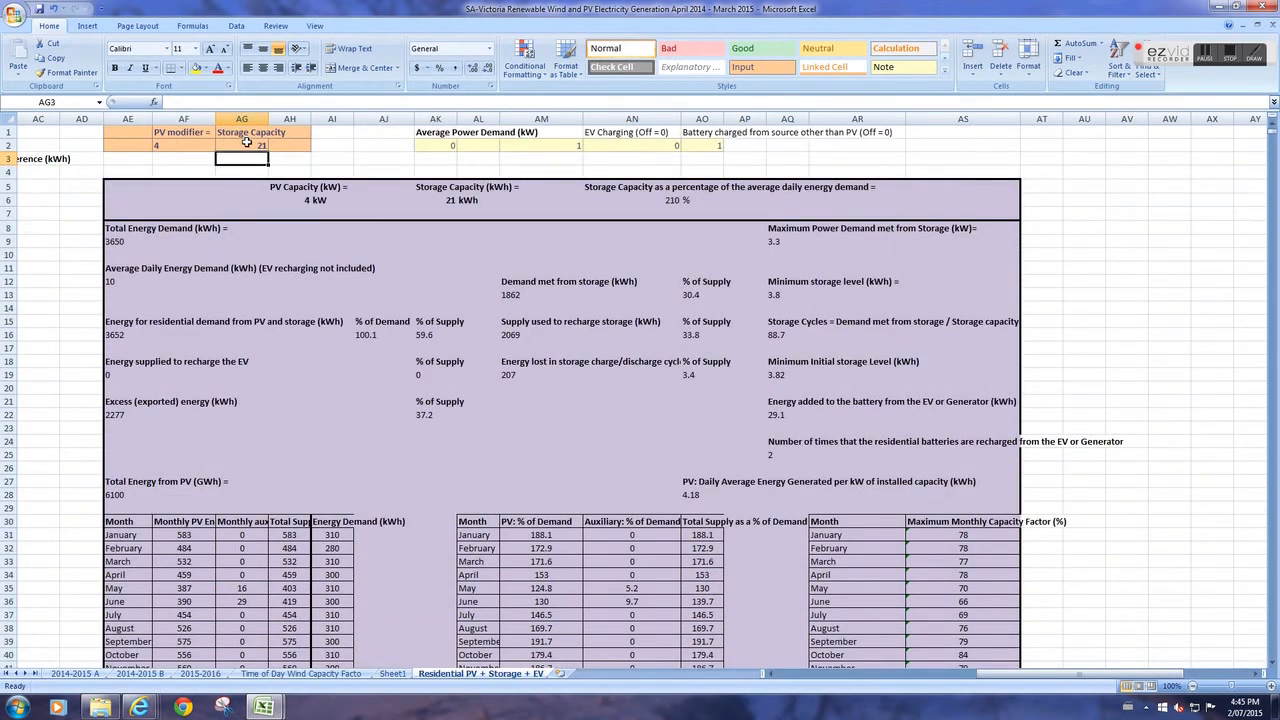
pyautogui.moveTo(880, 442)
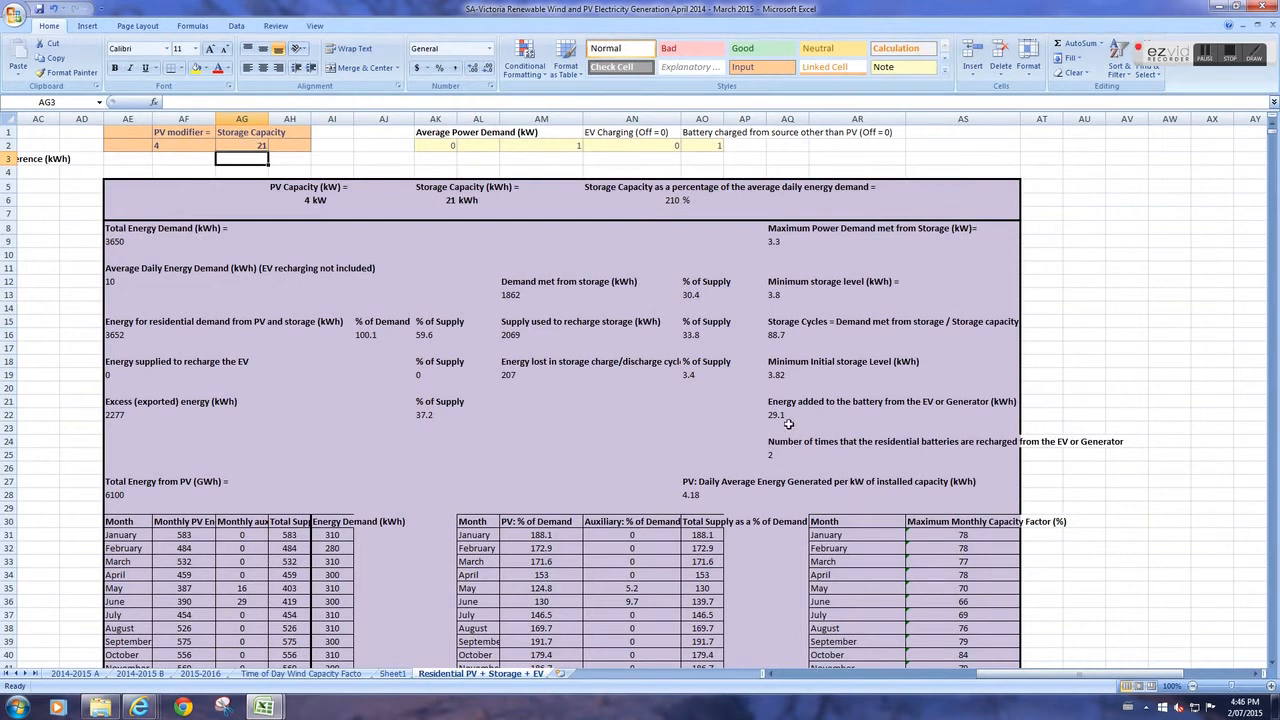
pyautogui.moveTo(788, 418)
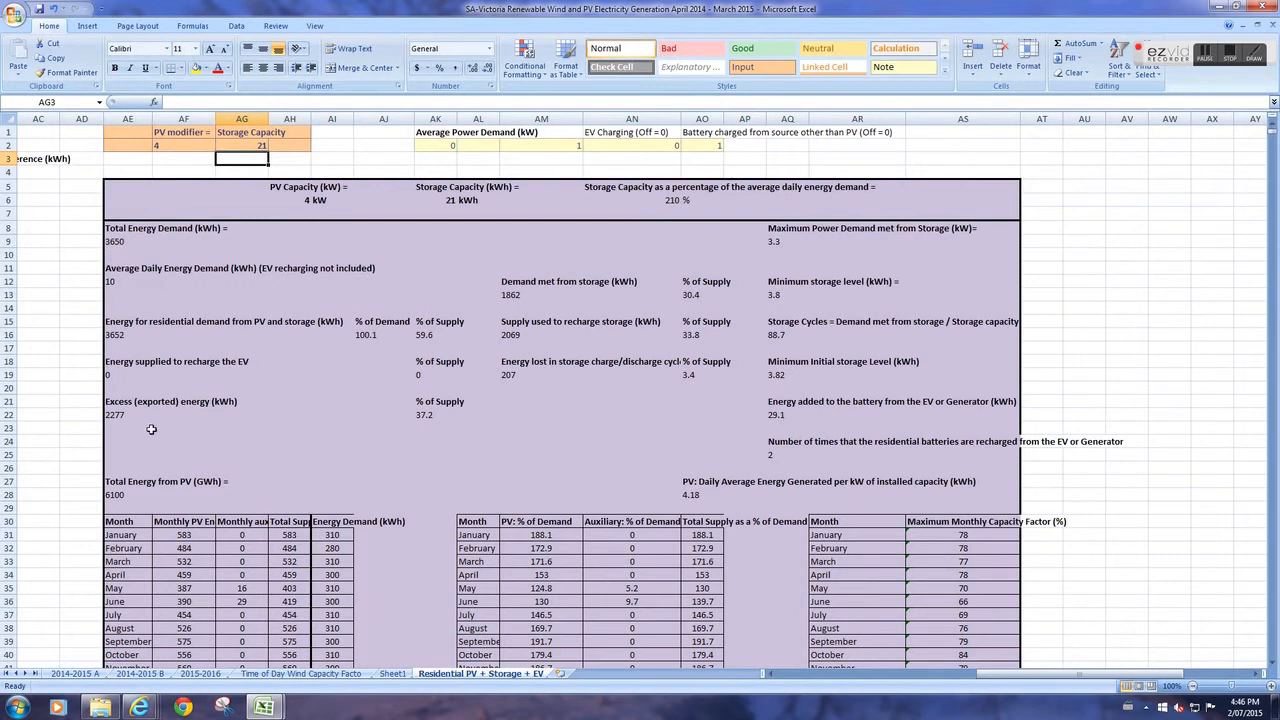
pyautogui.moveTo(106, 400)
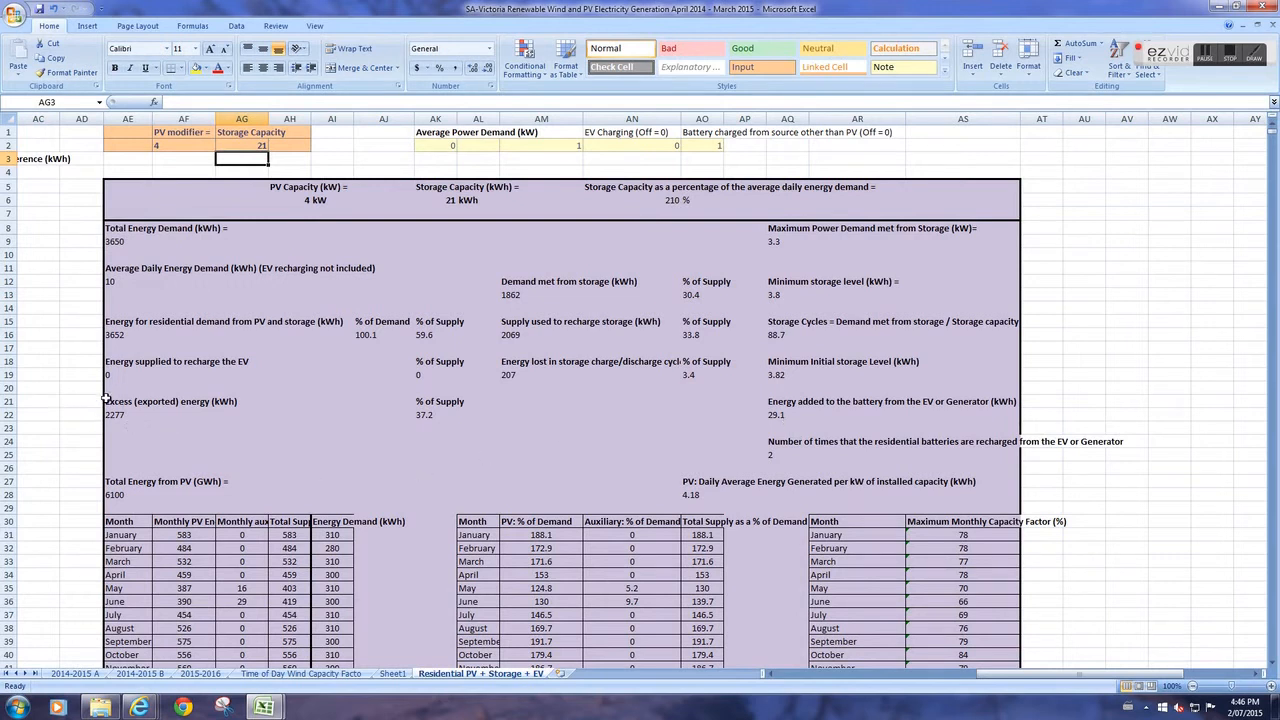
pyautogui.moveTo(104, 400)
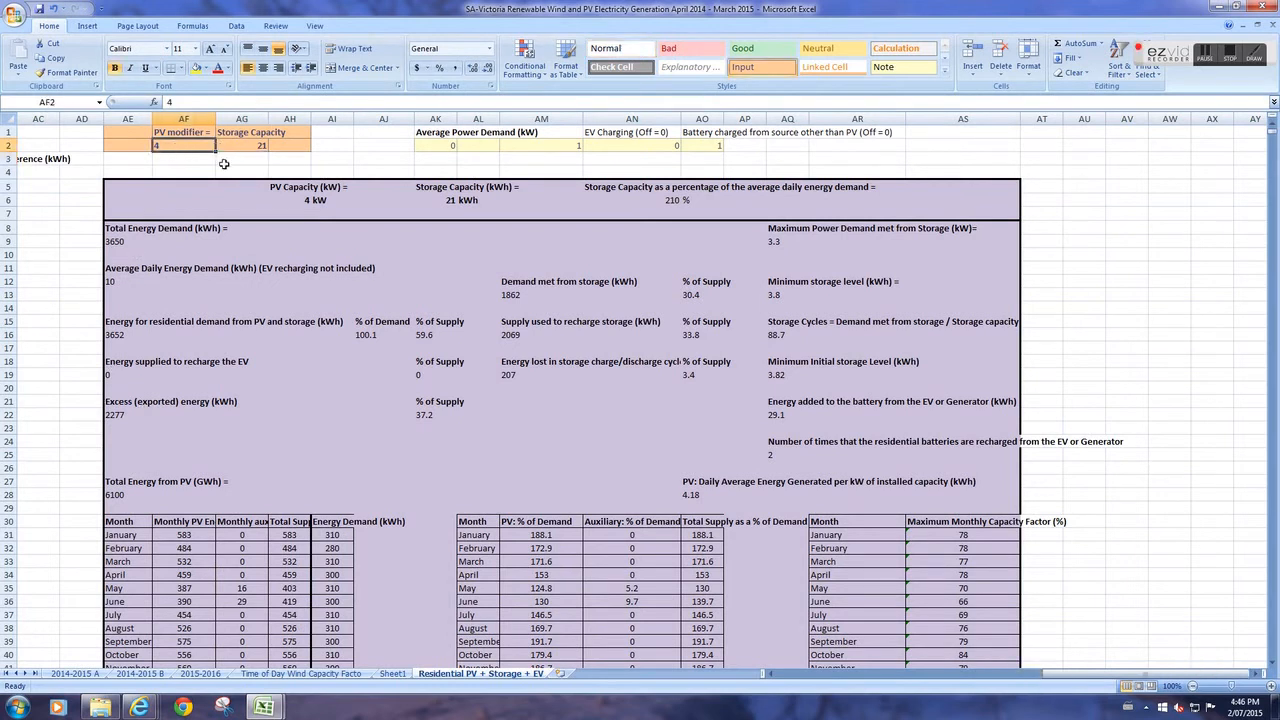
pyautogui.write('3.5')
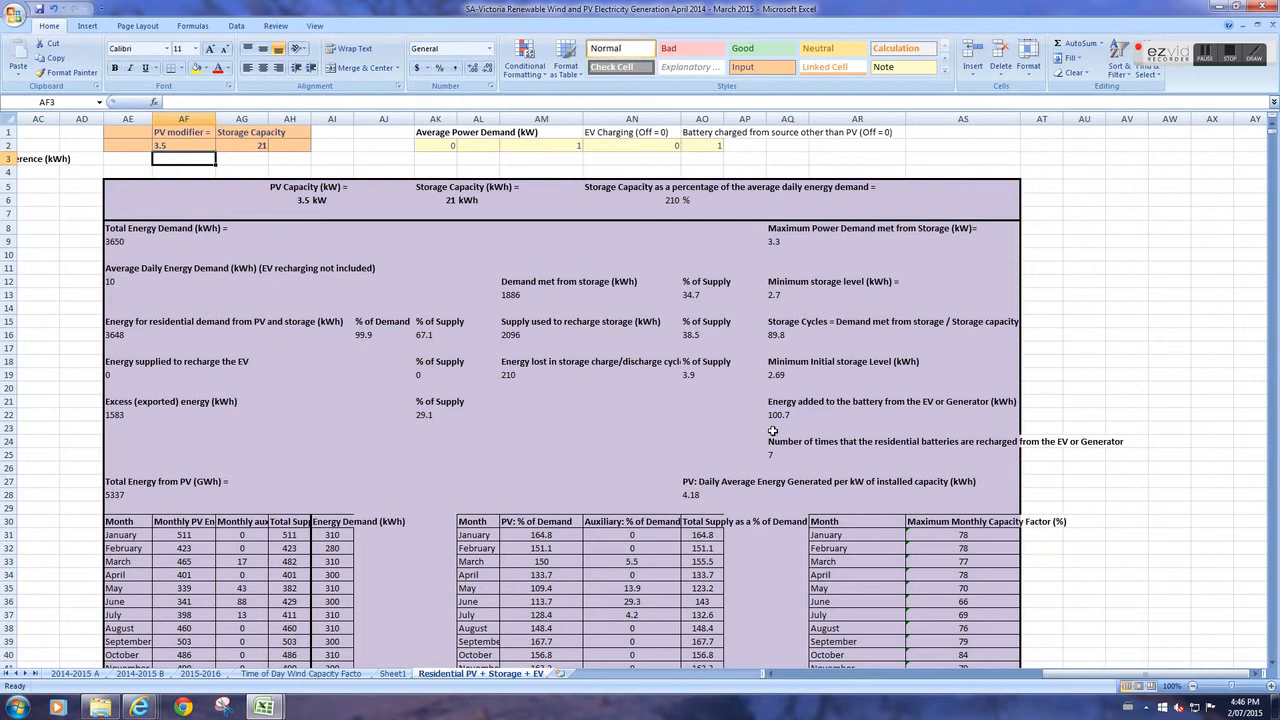
pyautogui.moveTo(912, 356)
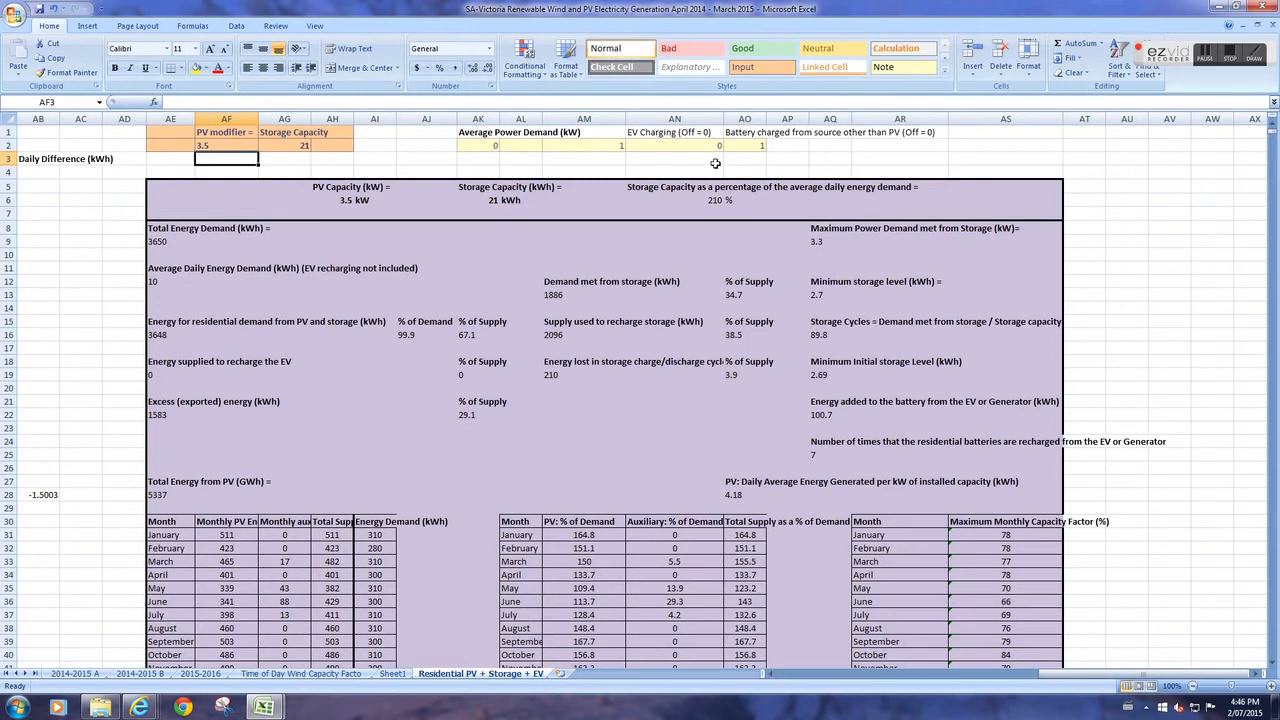
pyautogui.moveTo(584, 292)
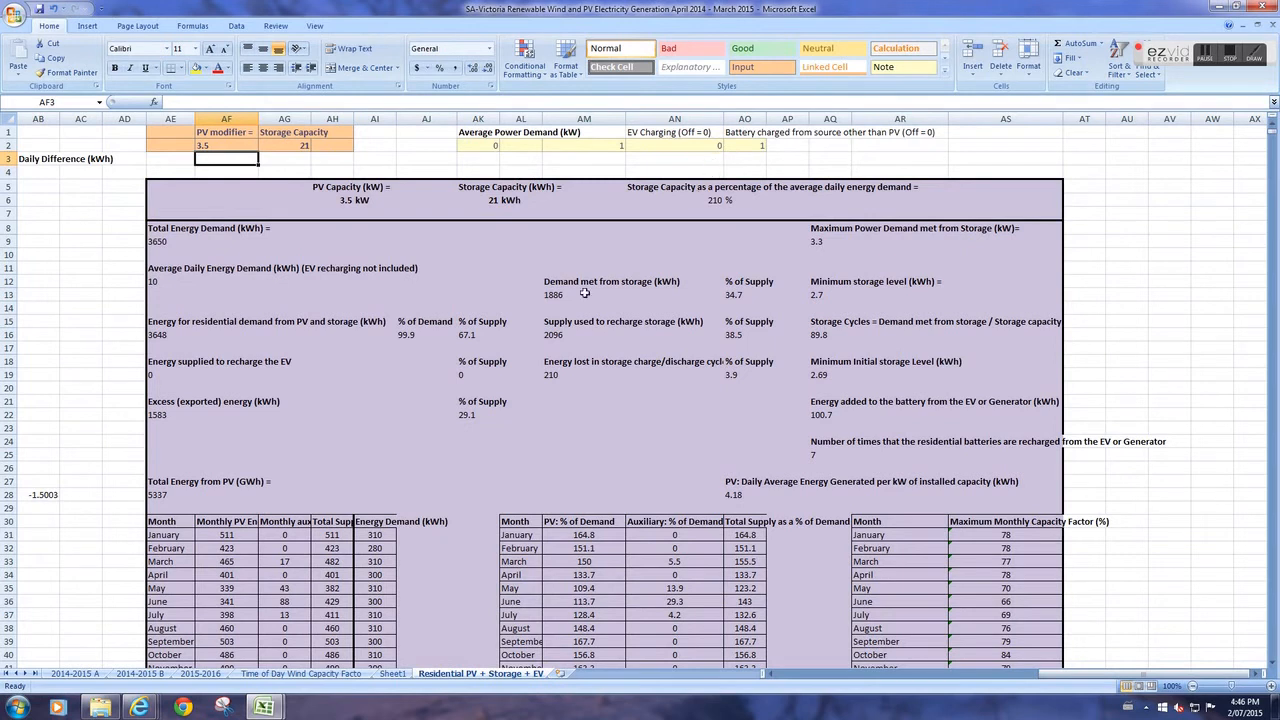
pyautogui.moveTo(848, 384)
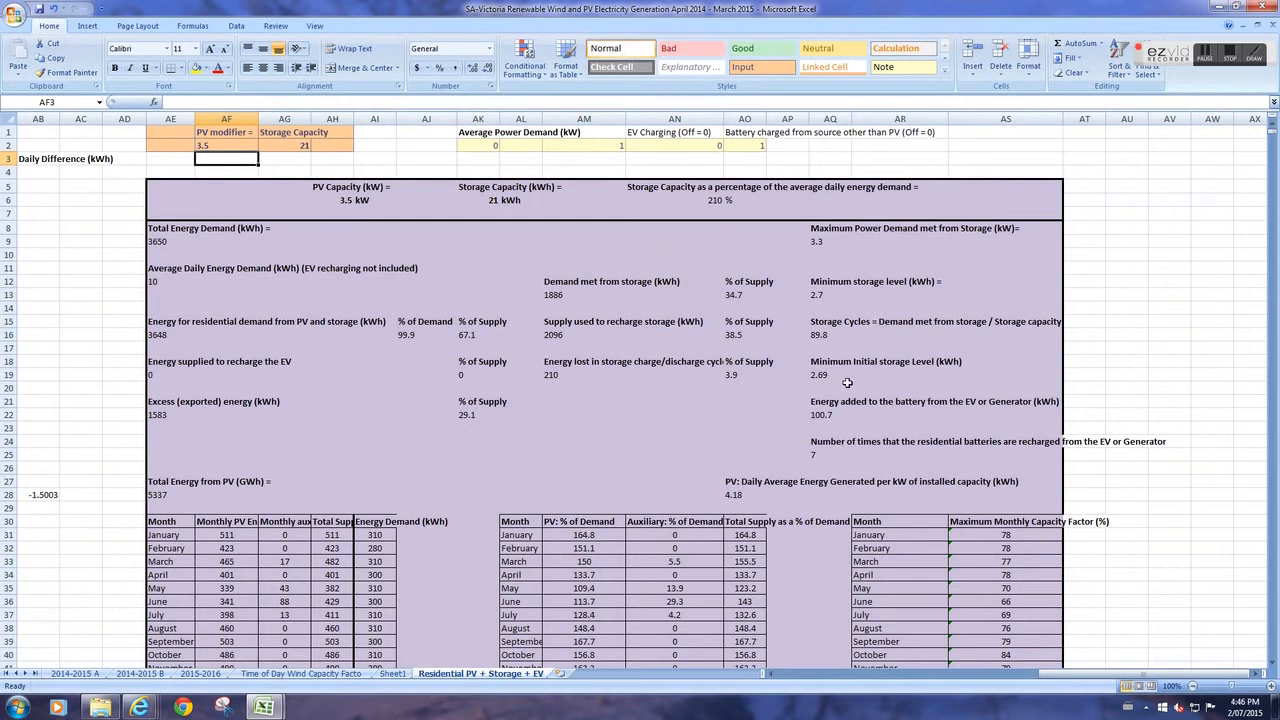
pyautogui.moveTo(432, 384)
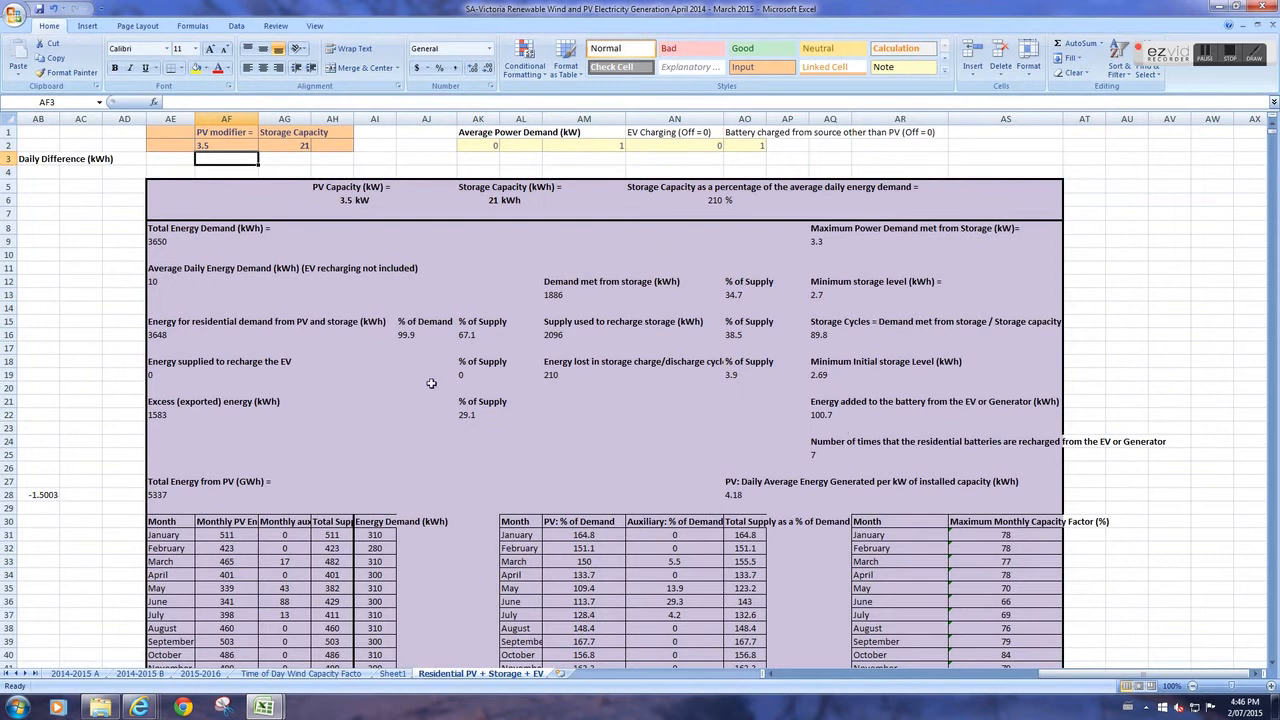
pyautogui.moveTo(1168, 492)
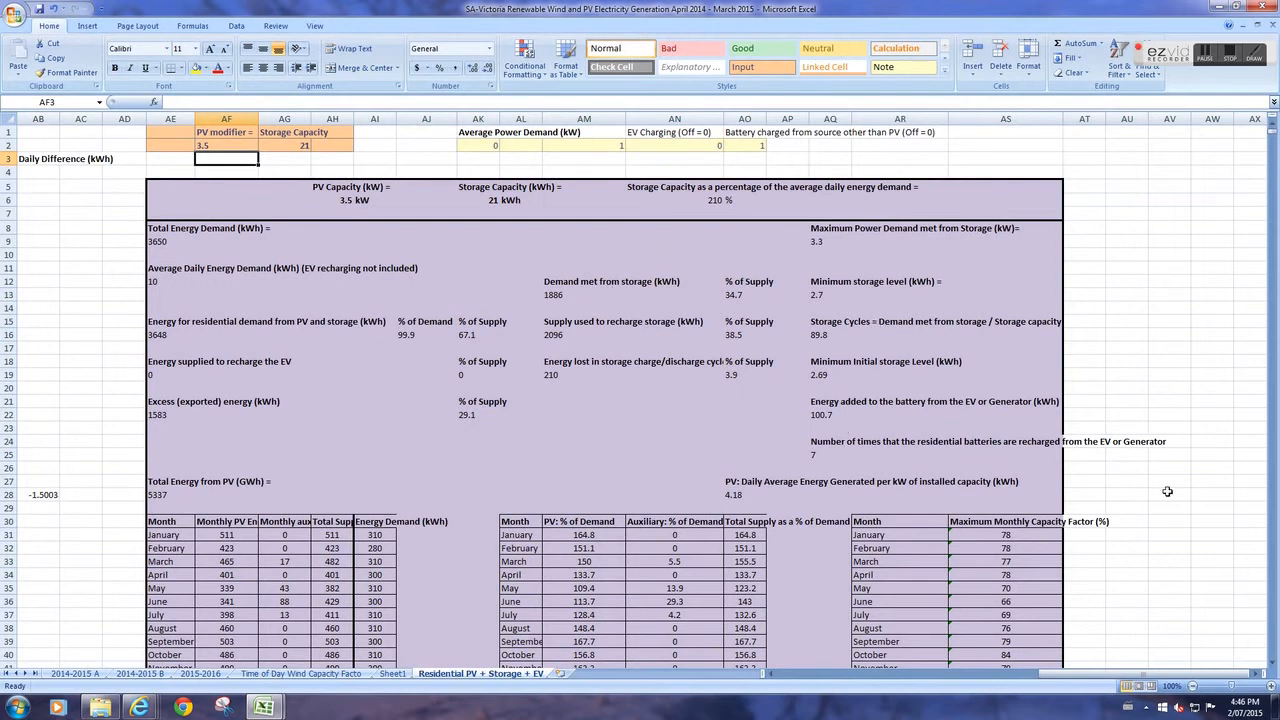
# - Turn EV charging on (AN2 = 1), giving 952 kWh supplied to the EV and 96.3 kWh from the generator
pyautogui.scroll(-3)
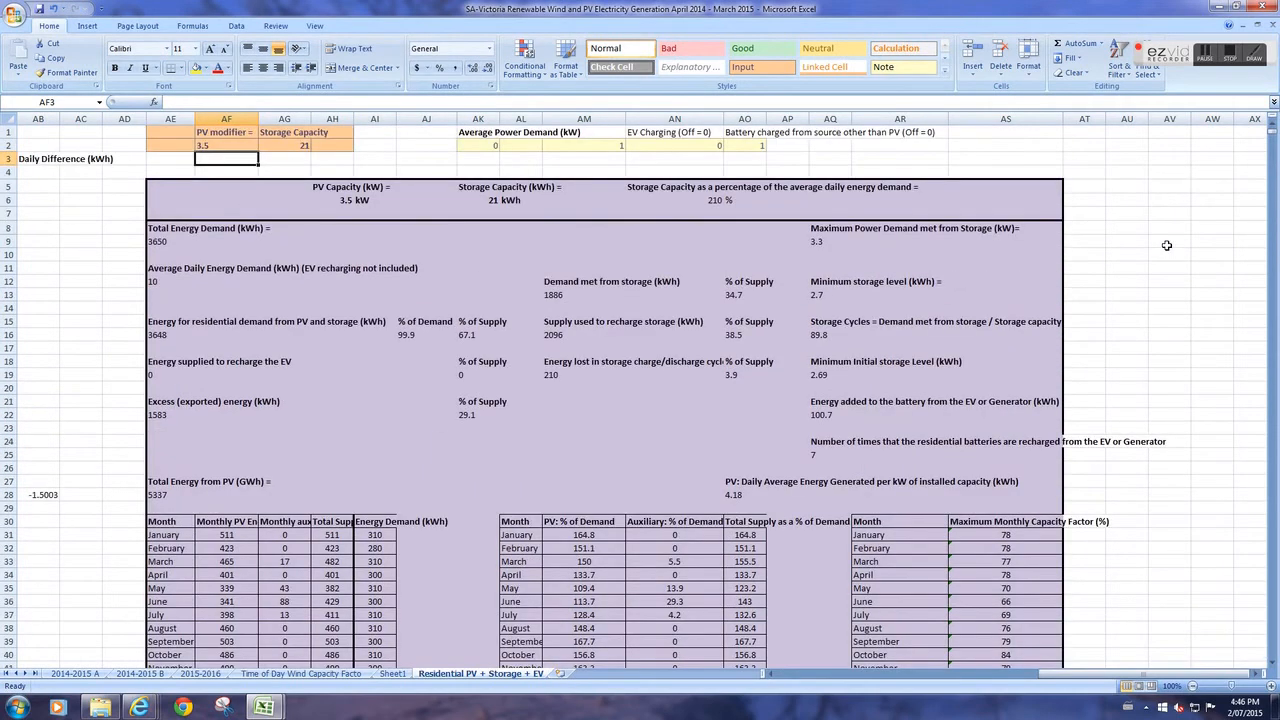
pyautogui.click(676, 144)
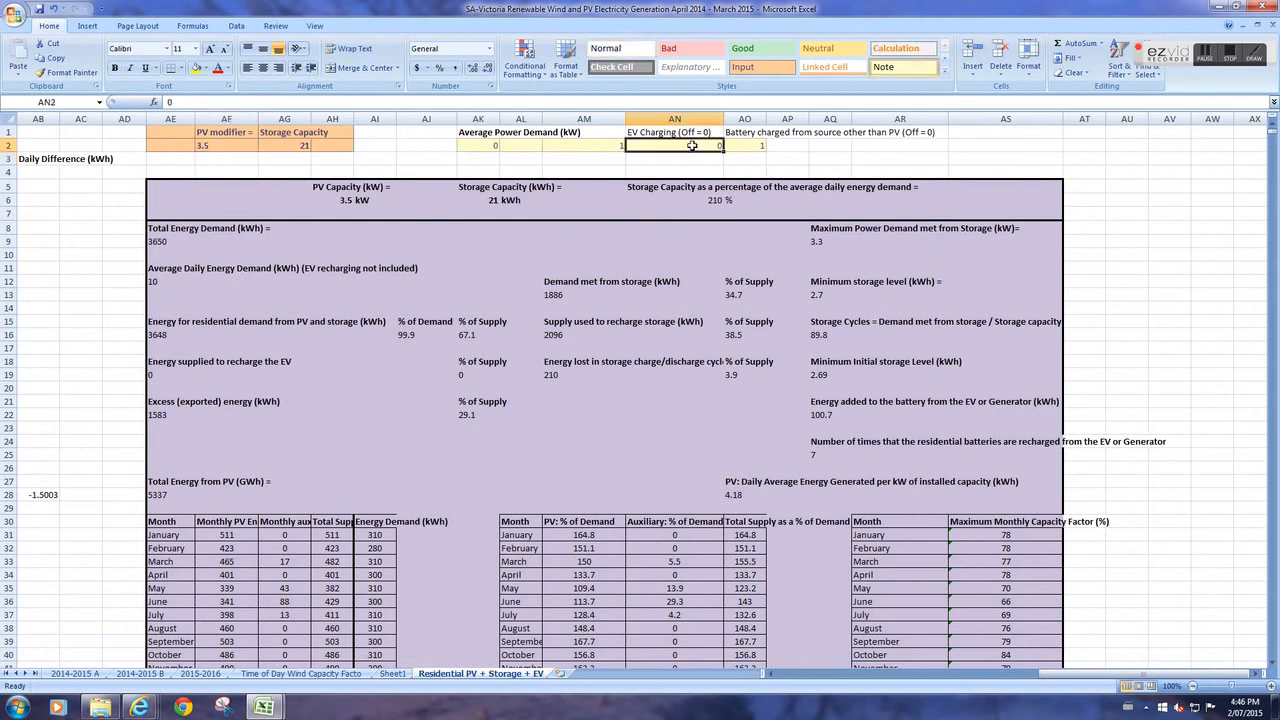
pyautogui.write('1')
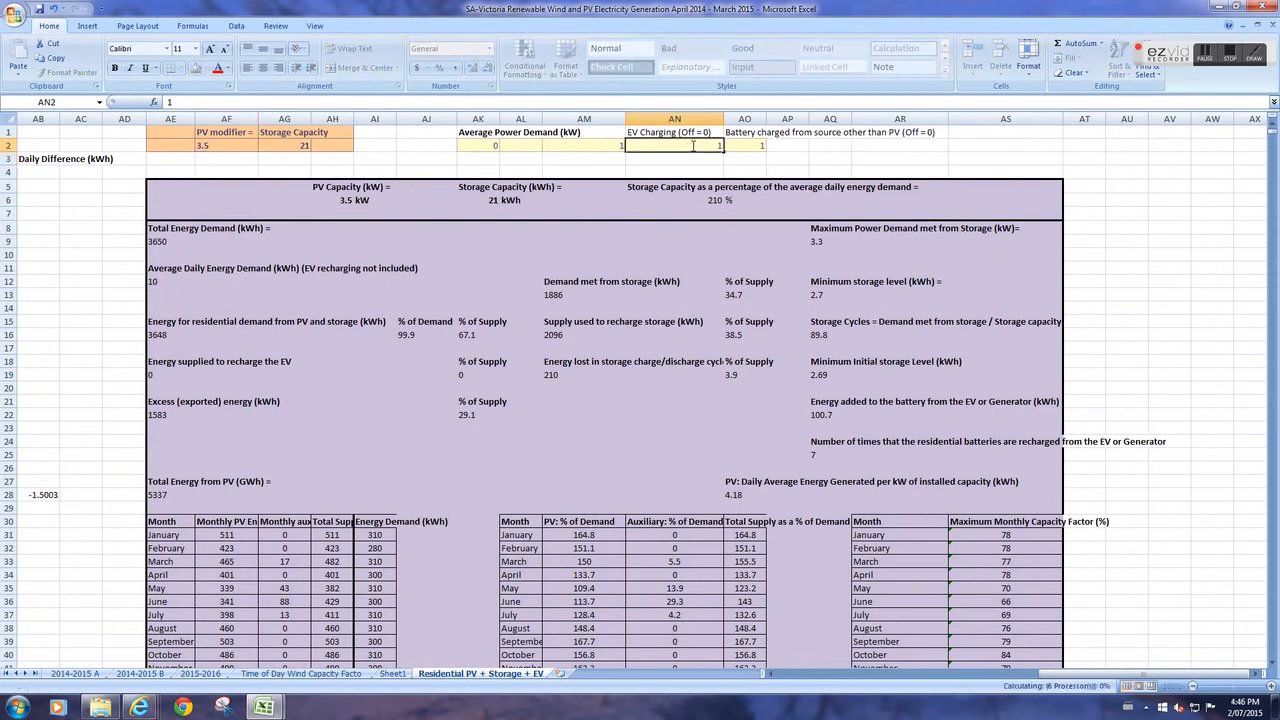
pyautogui.click(672, 158)
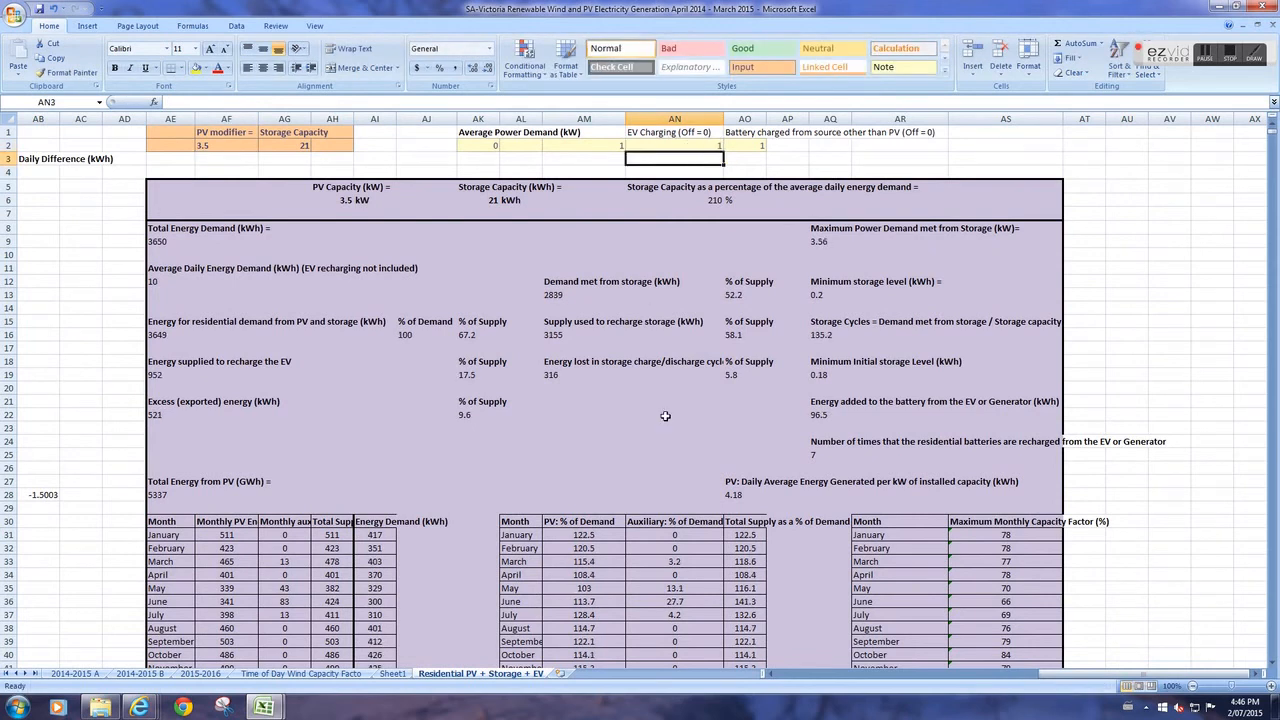
pyautogui.moveTo(400, 352)
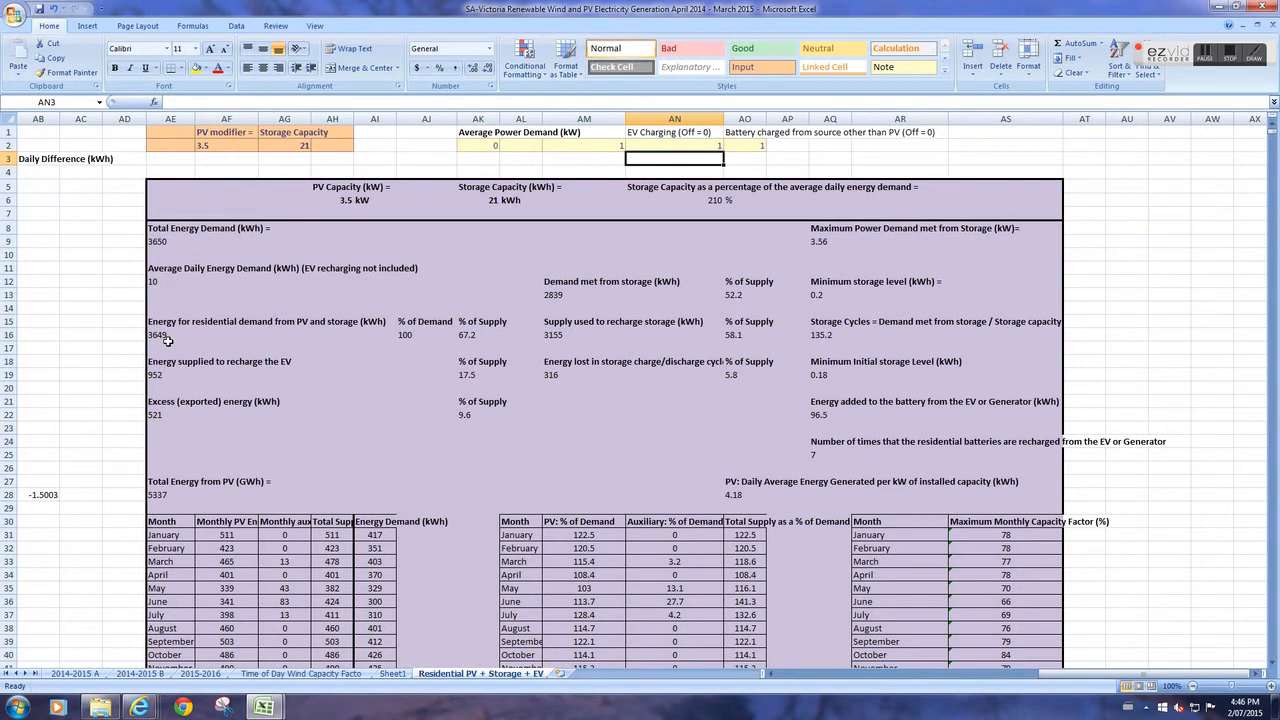
pyautogui.moveTo(404, 350)
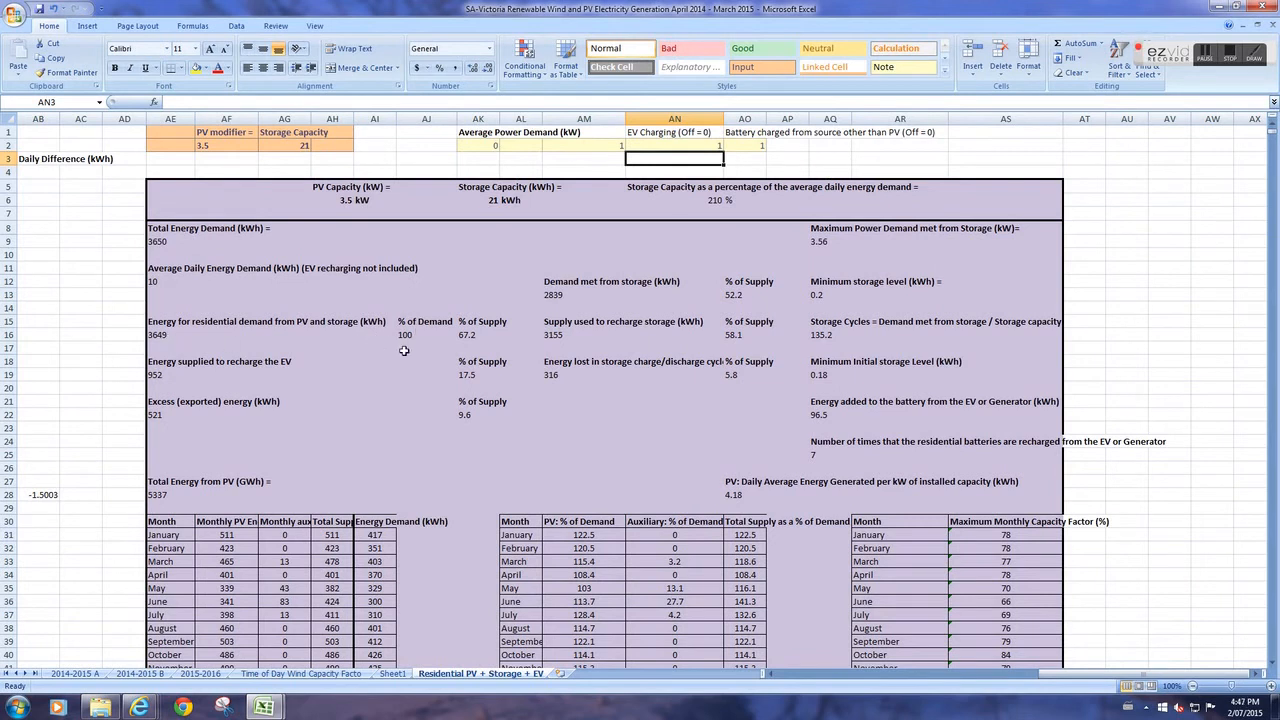
pyautogui.moveTo(864, 464)
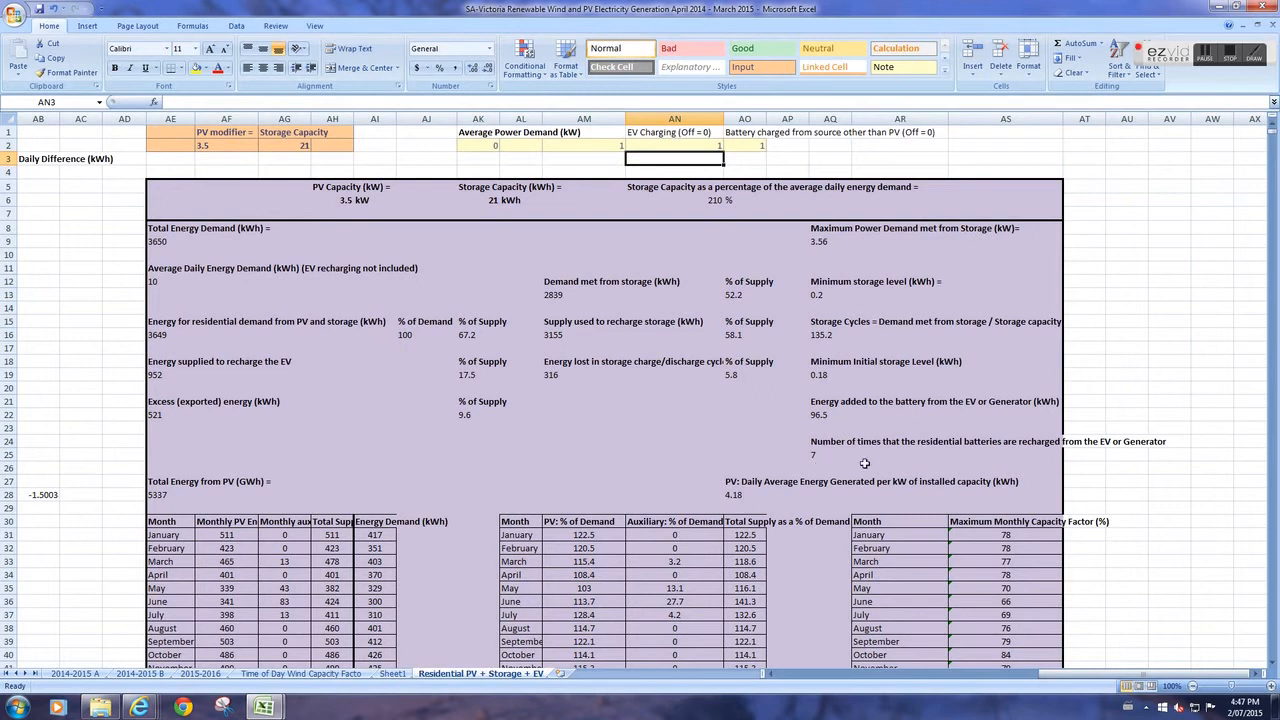
pyautogui.scroll(-3)
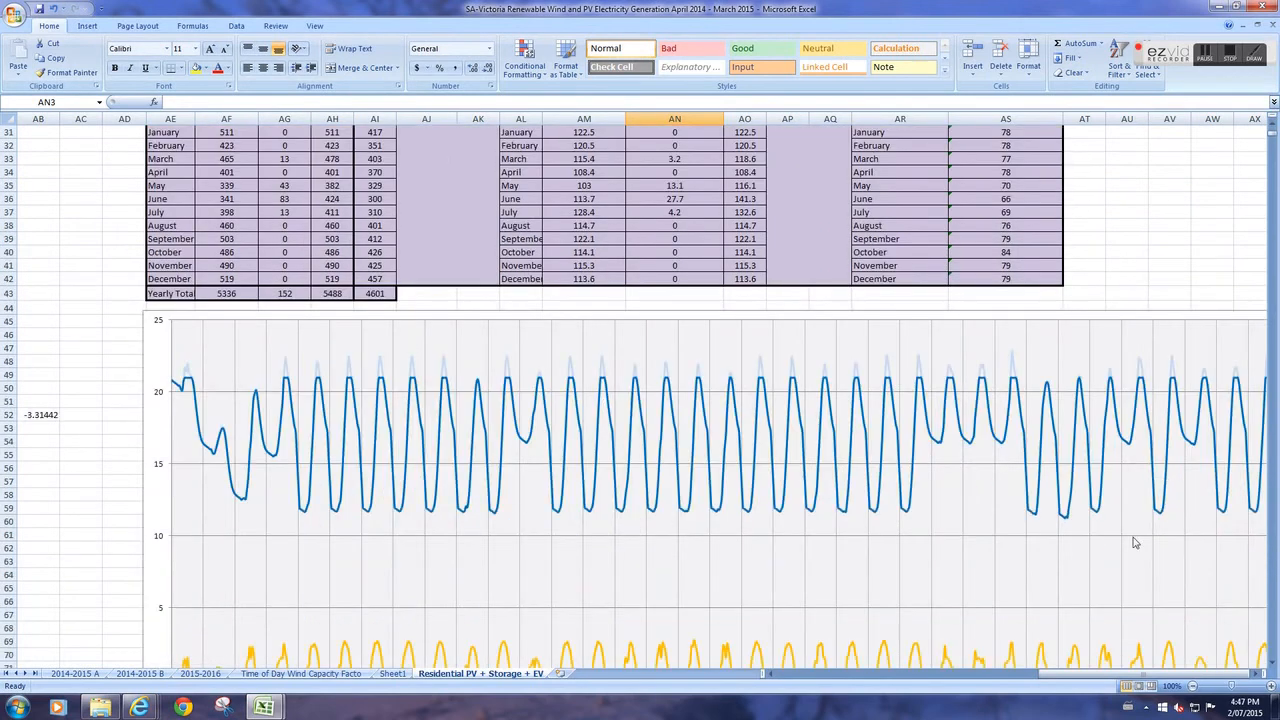
pyautogui.scroll(-3)
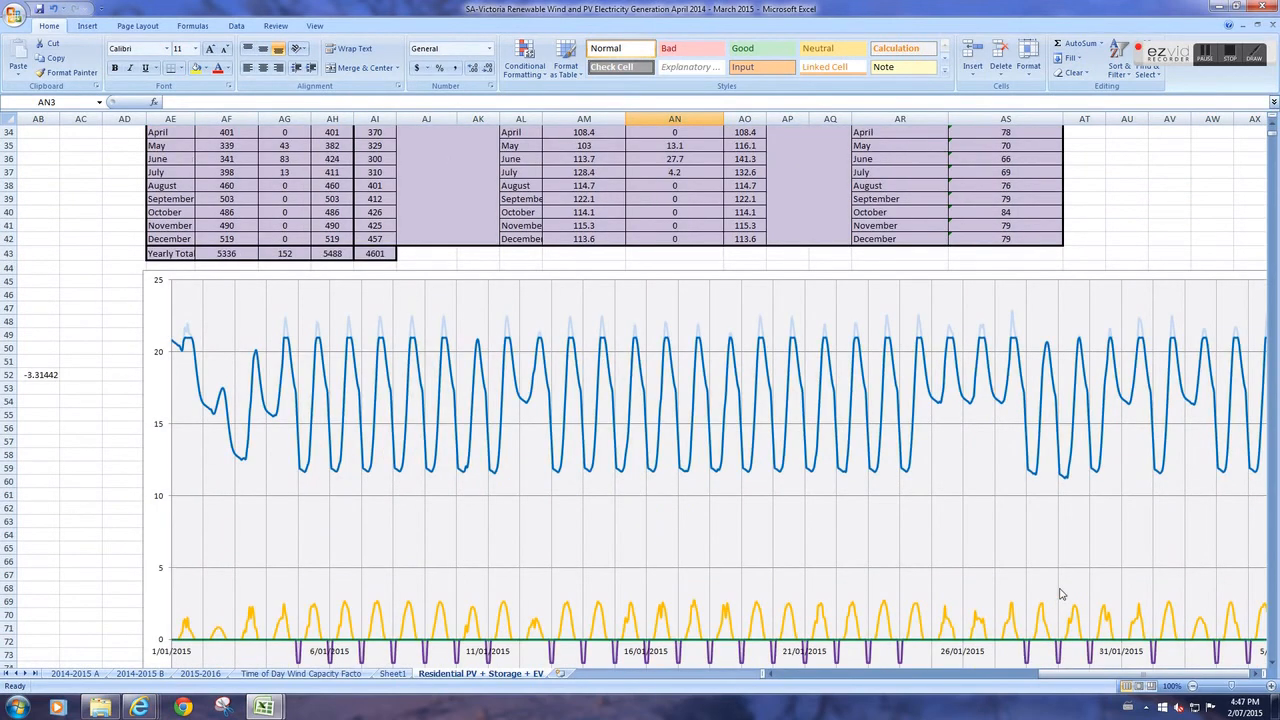
pyautogui.scroll(3)
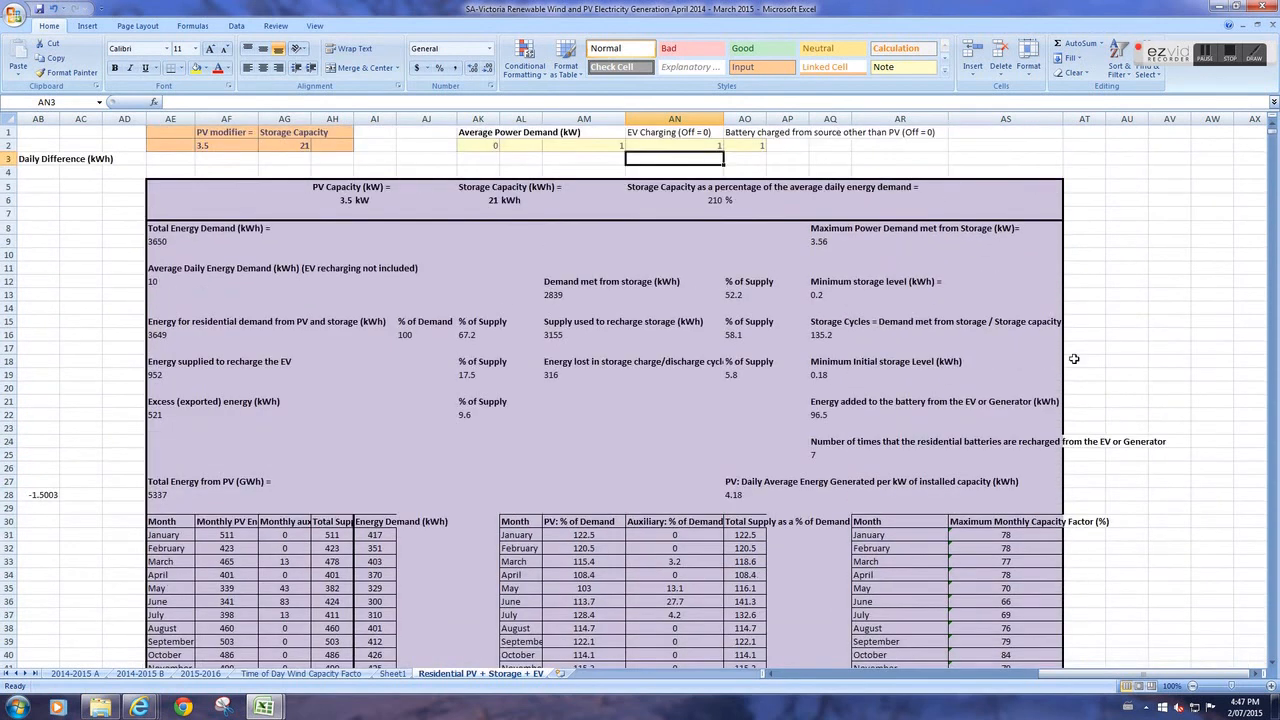
pyautogui.moveTo(418, 310)
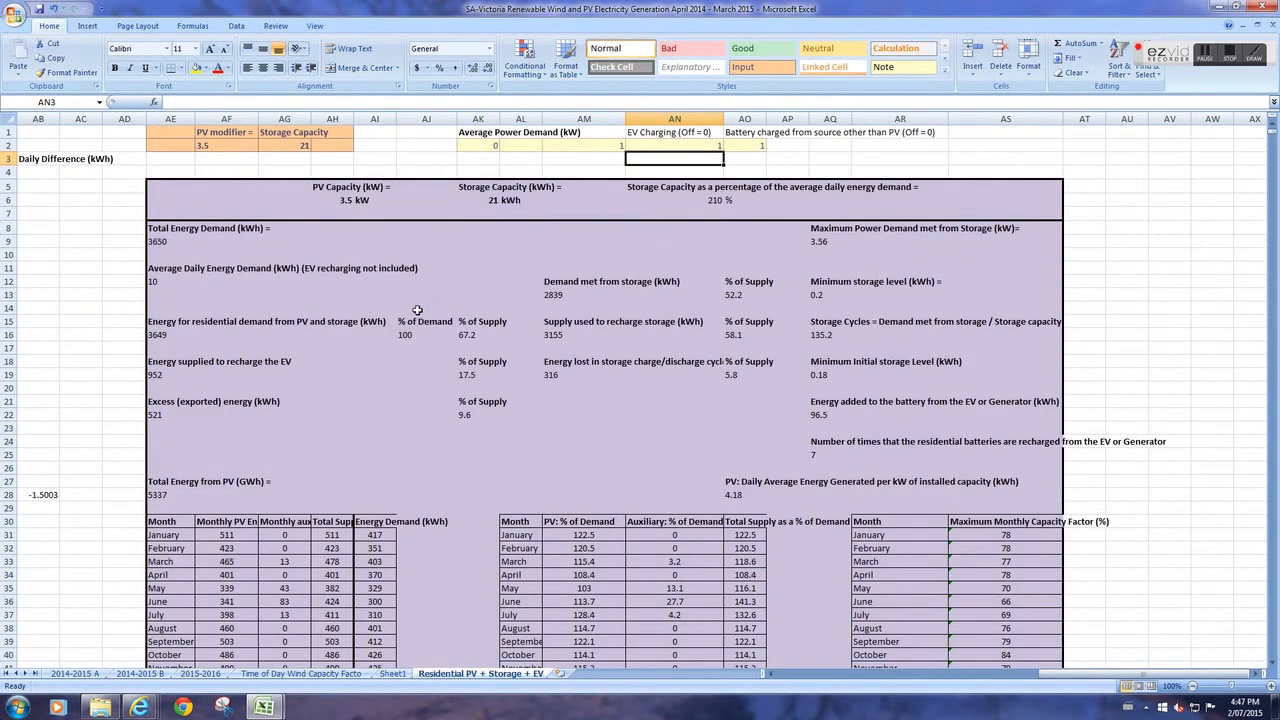
pyautogui.moveTo(194, 364)
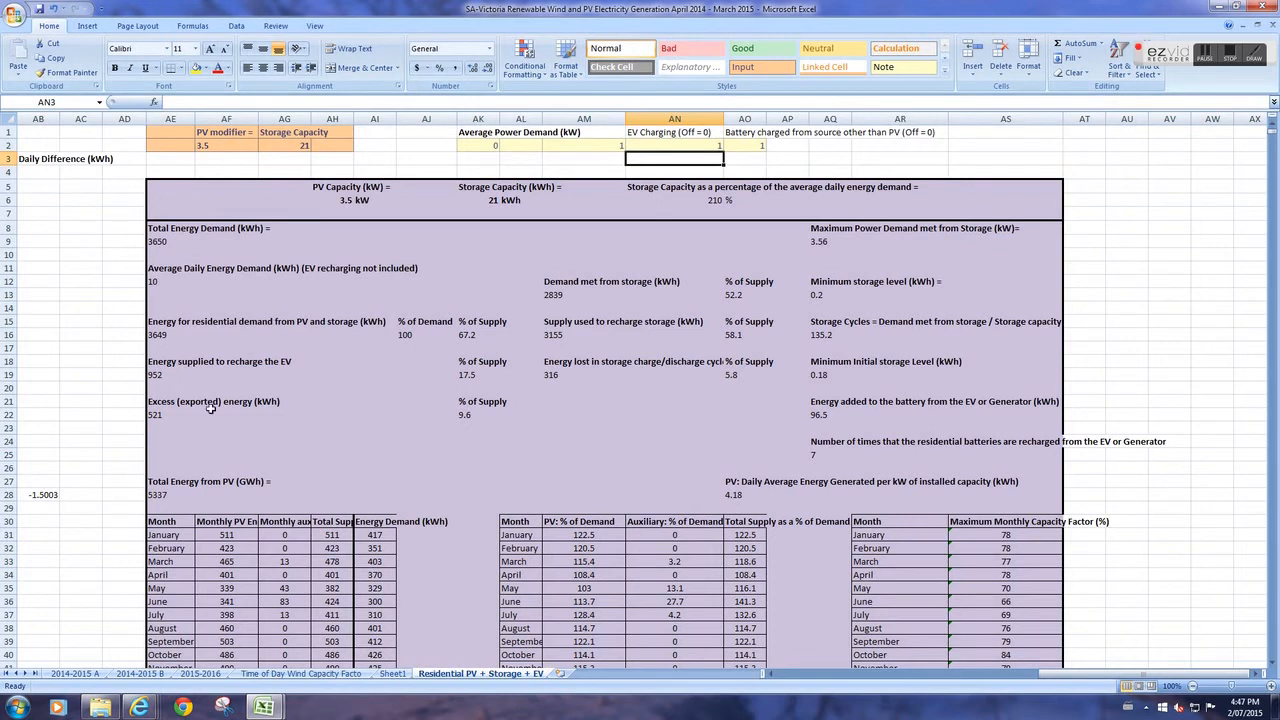
pyautogui.scroll(-3)
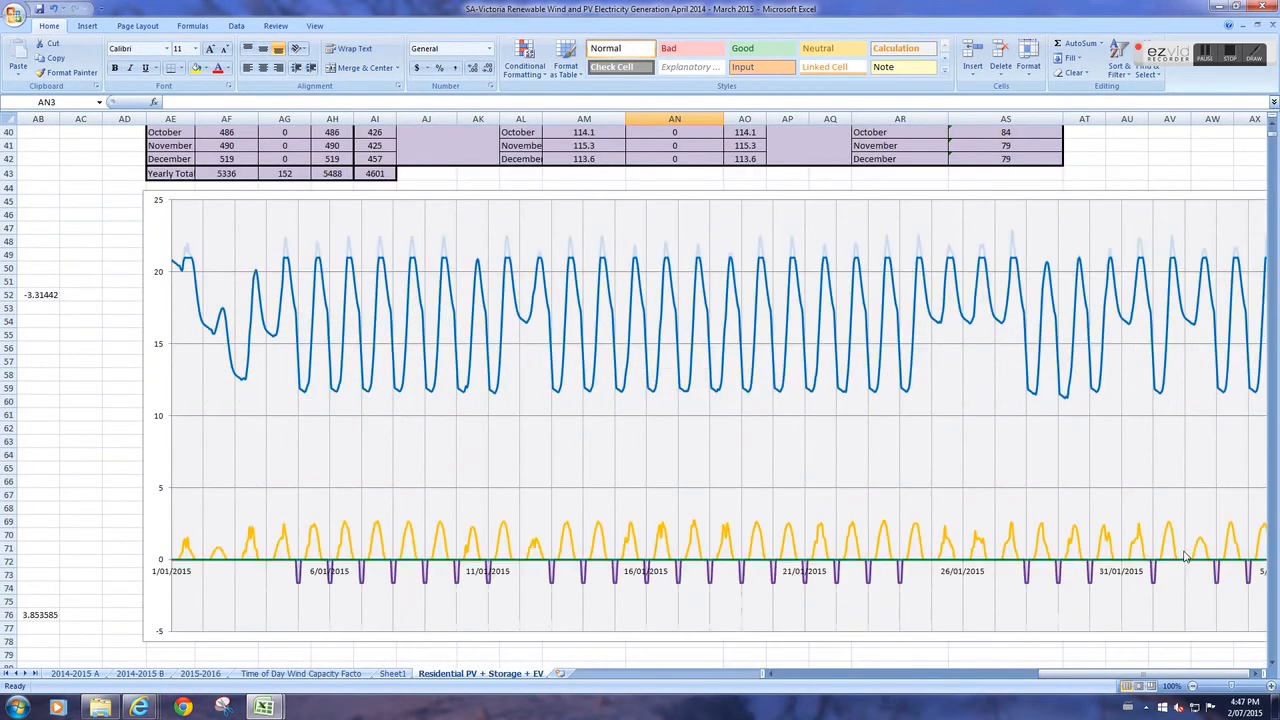
pyautogui.moveTo(256, 556)
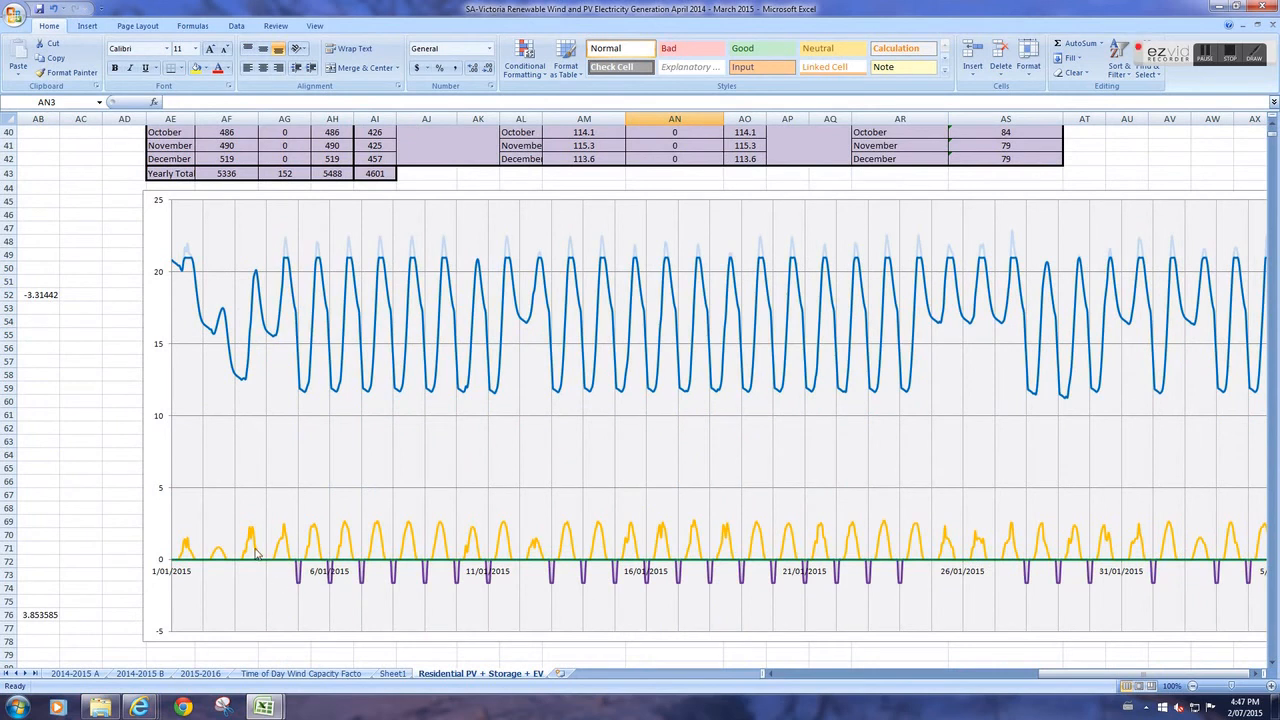
pyautogui.moveTo(316, 548)
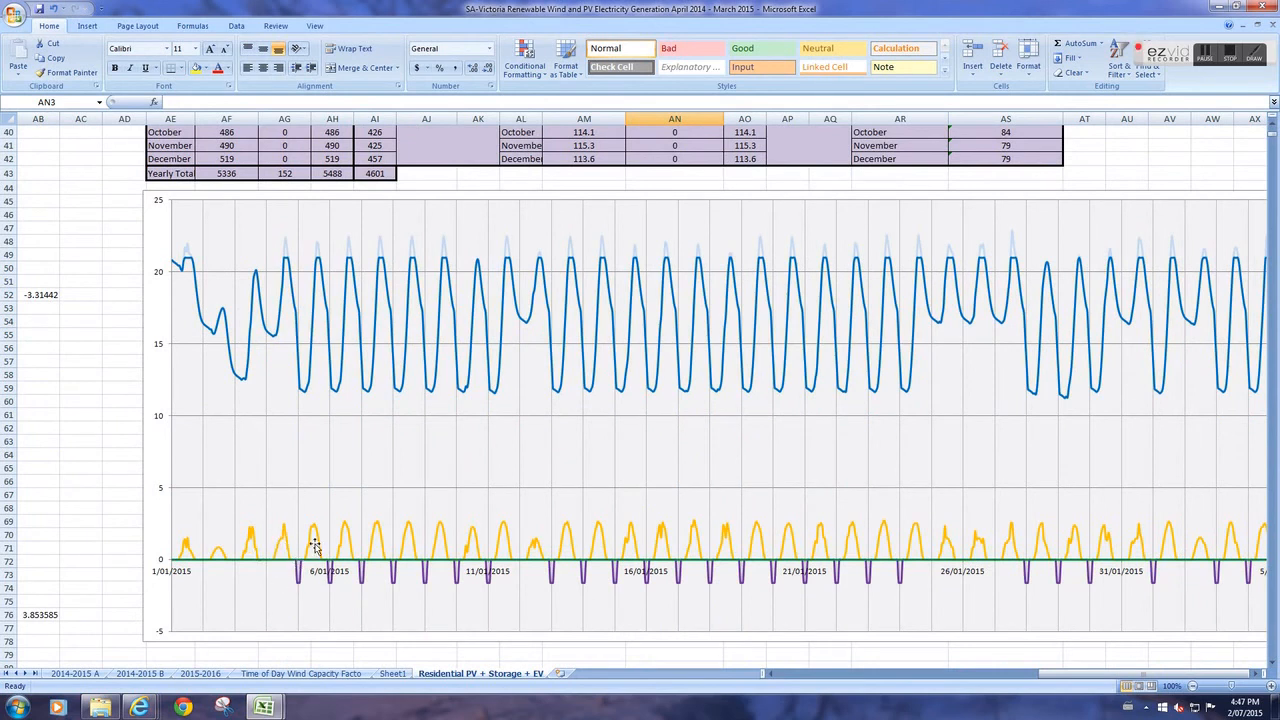
pyautogui.moveTo(336, 556)
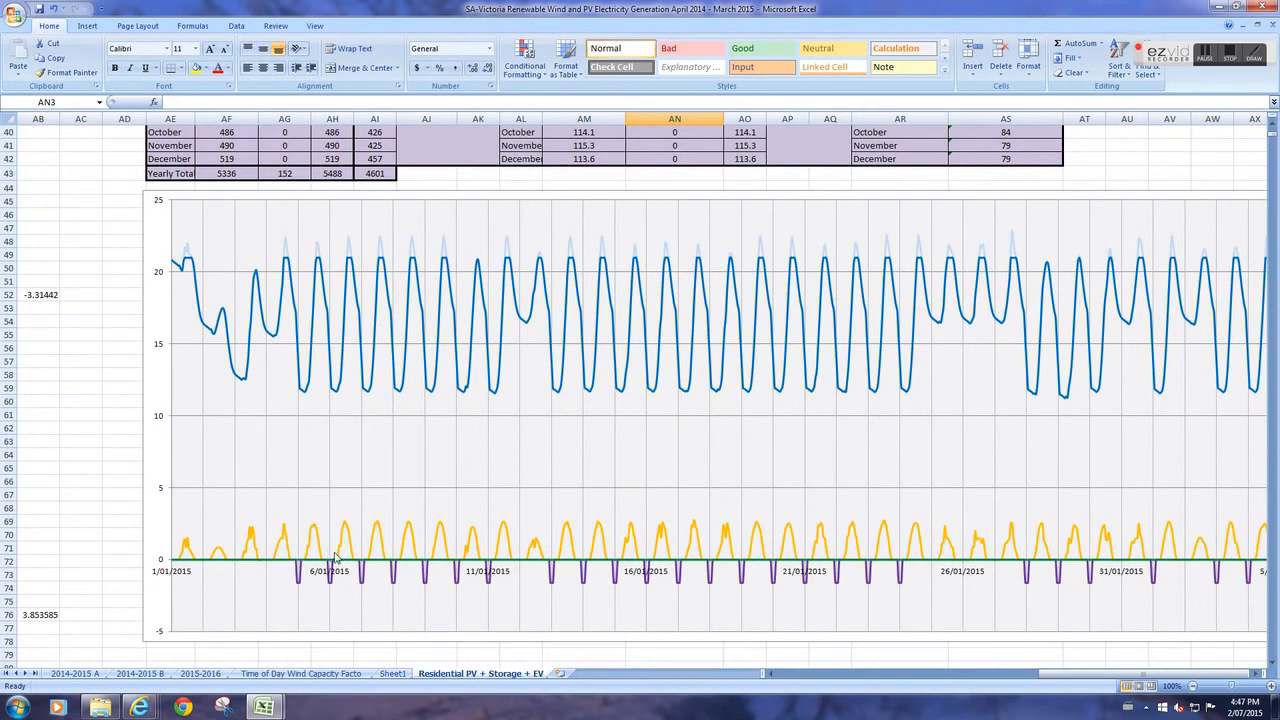
pyautogui.moveTo(330, 310)
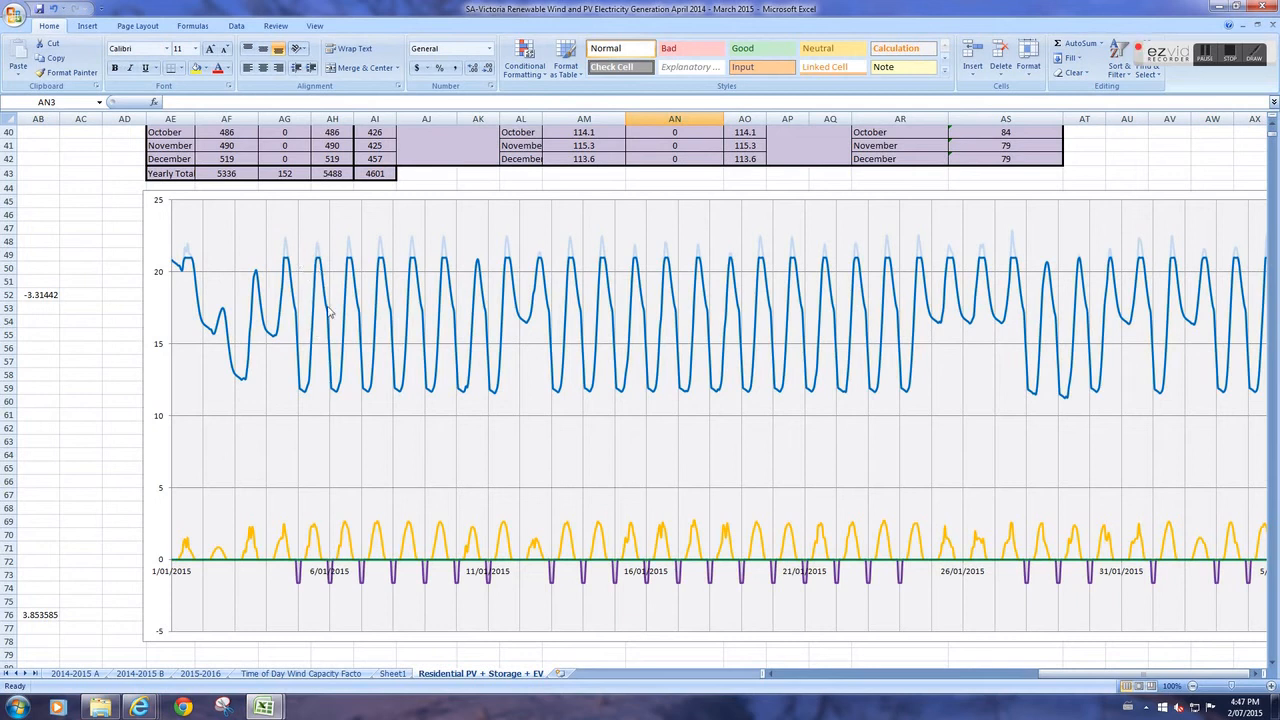
pyautogui.moveTo(332, 384)
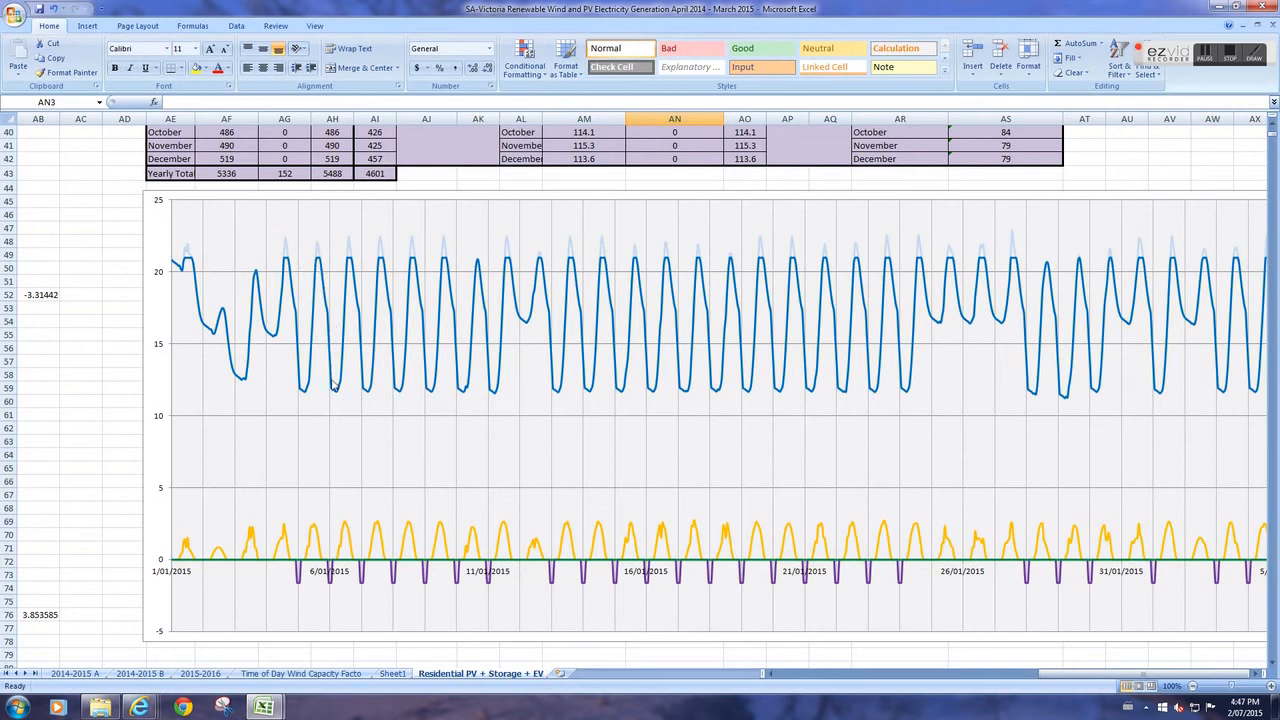
pyautogui.moveTo(412, 242)
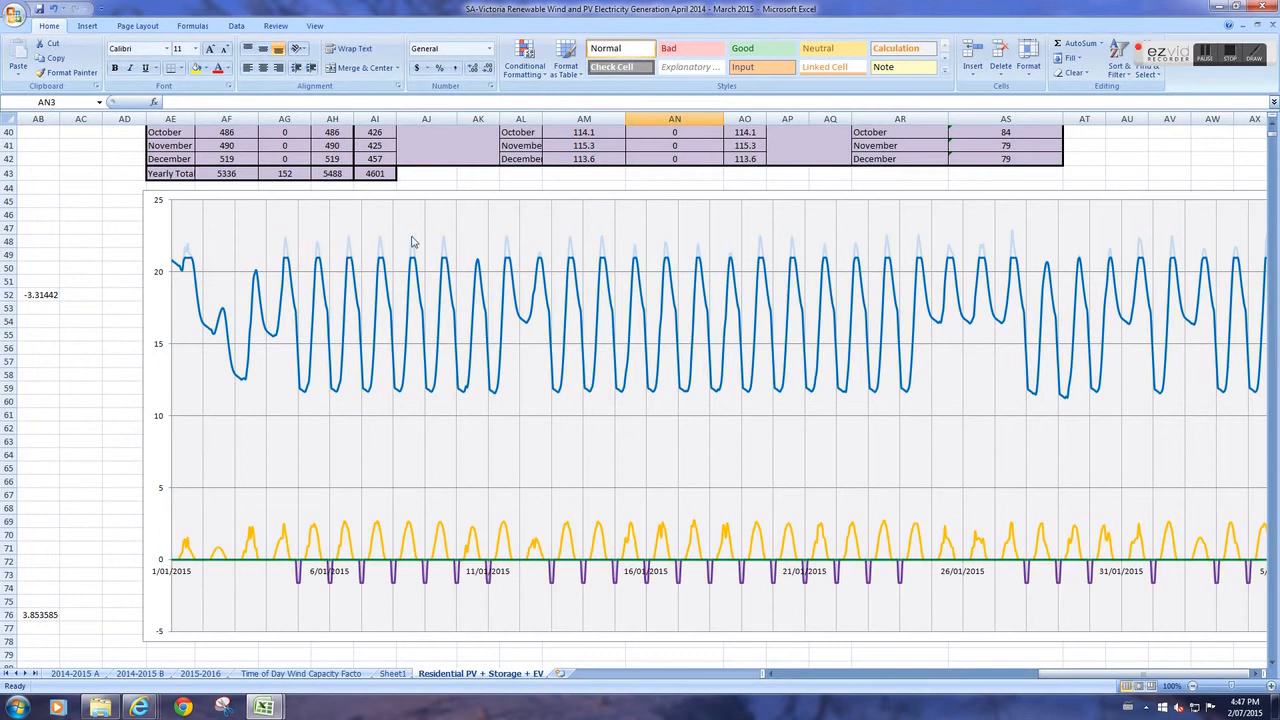
pyautogui.moveTo(300, 576)
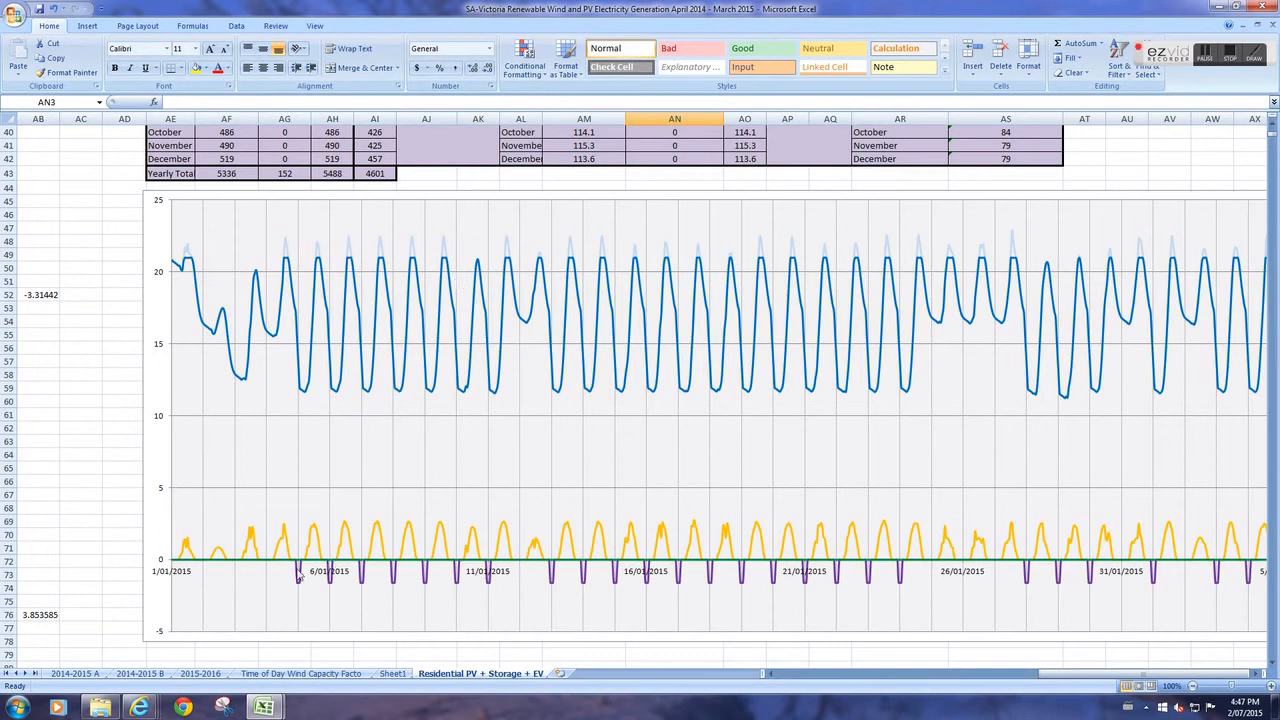
pyautogui.moveTo(192, 580)
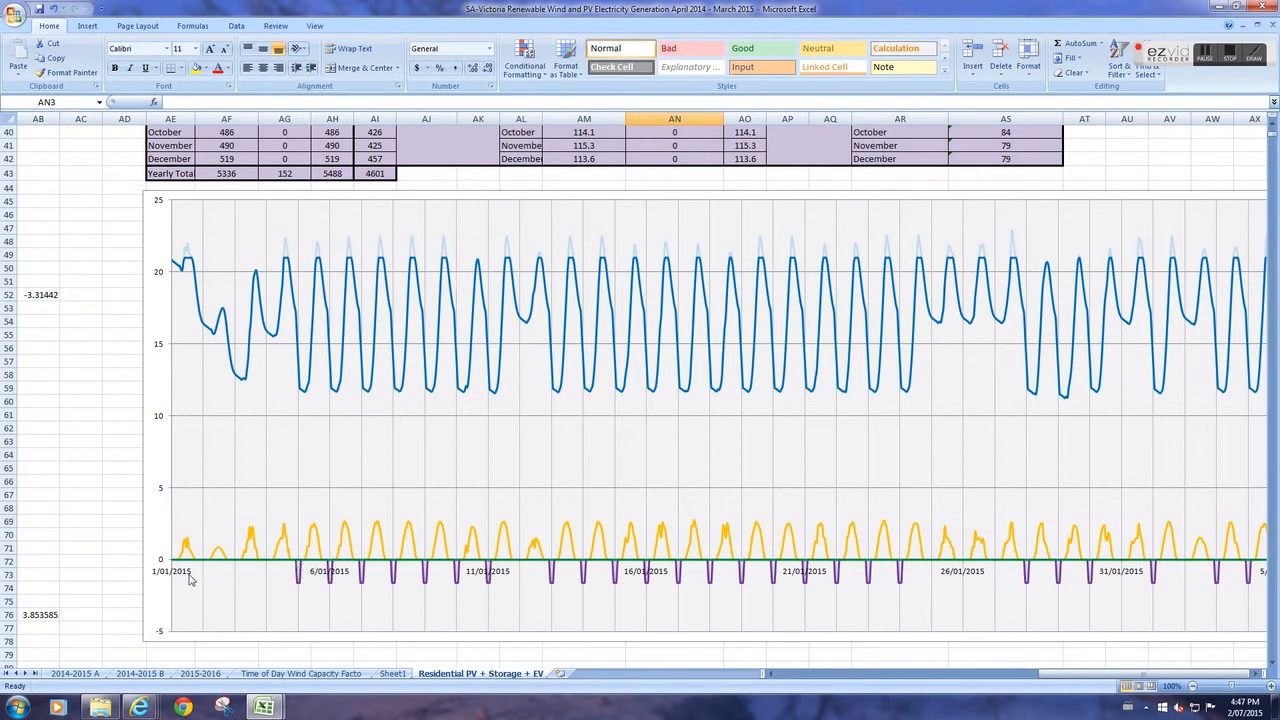
pyautogui.moveTo(308, 590)
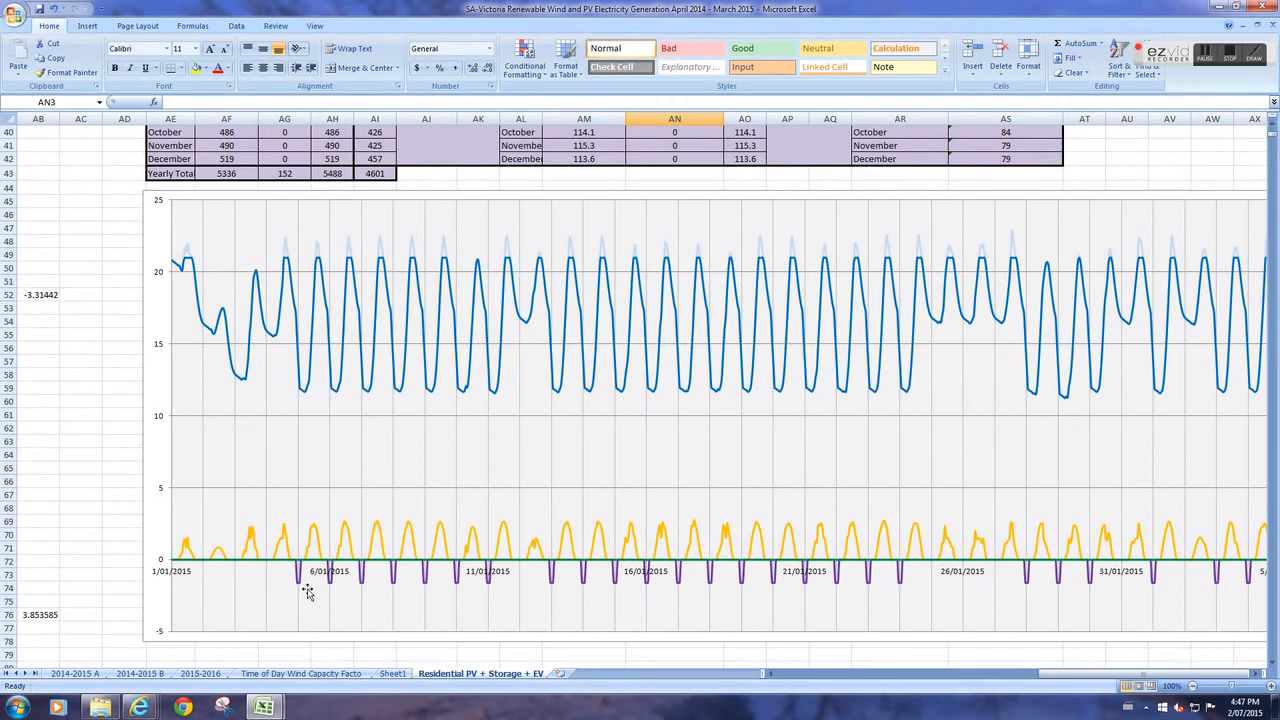
pyautogui.moveTo(656, 640)
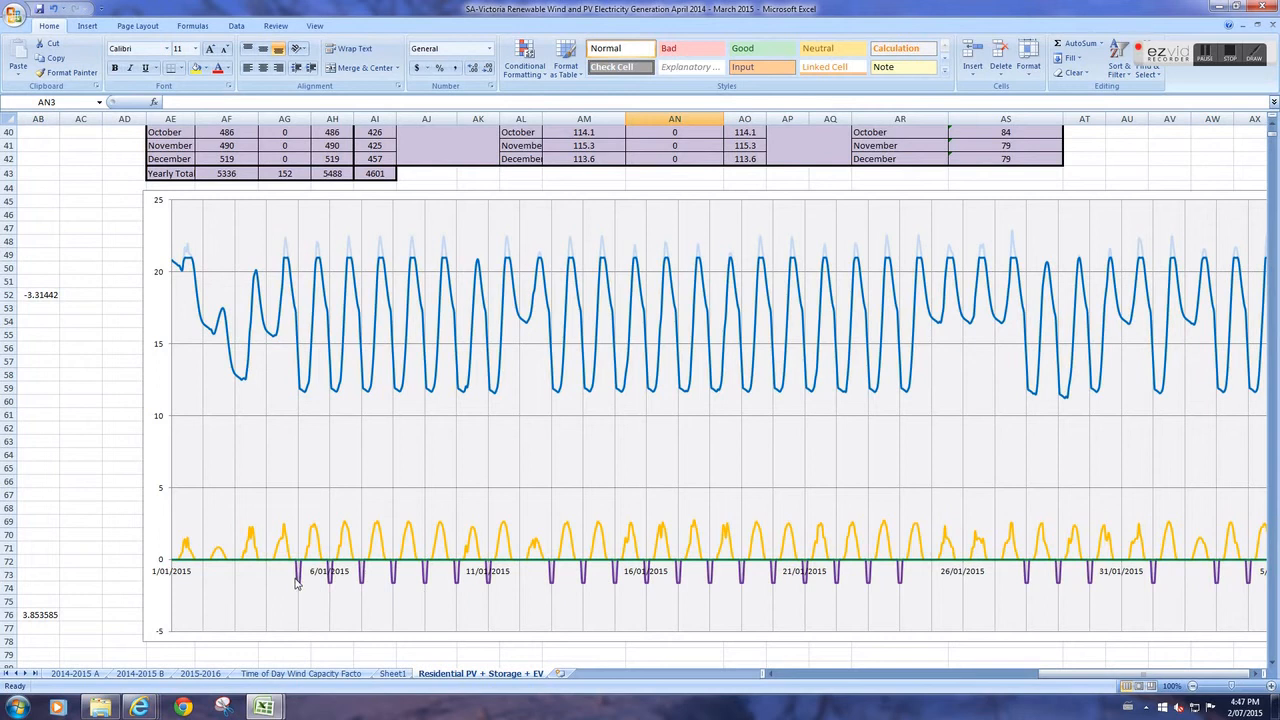
pyautogui.moveTo(300, 580)
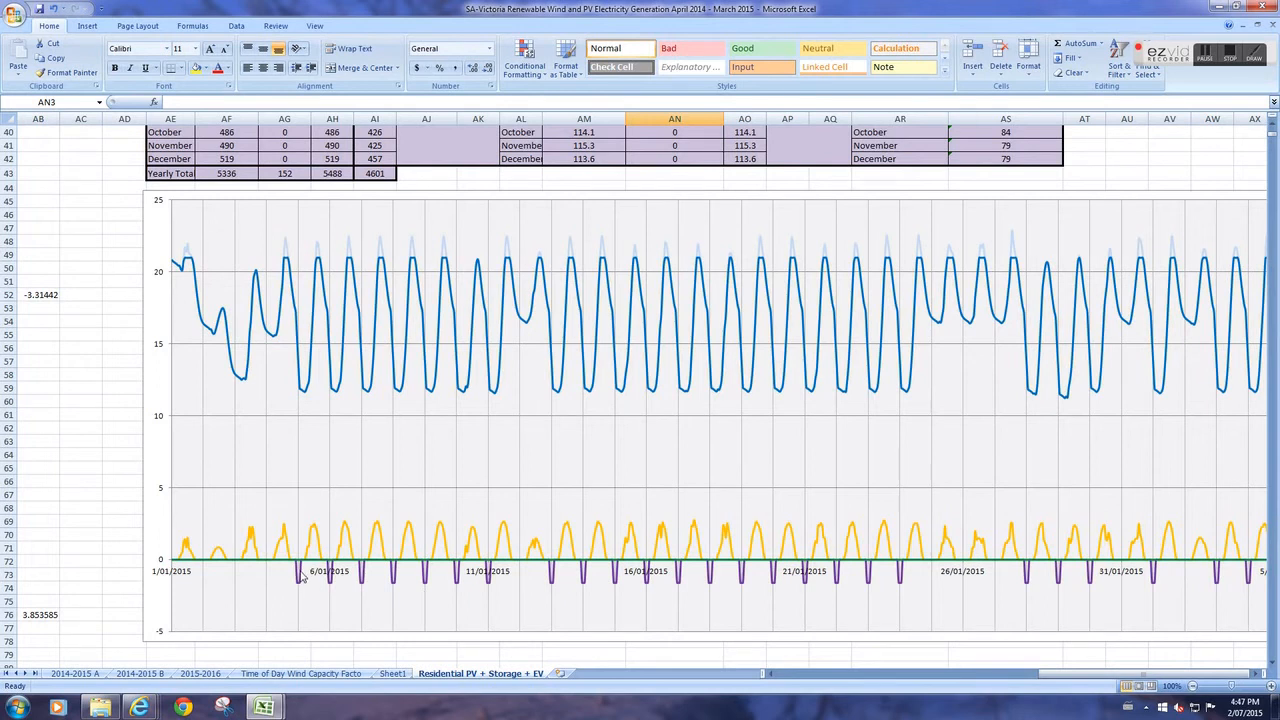
pyautogui.moveTo(1248, 668)
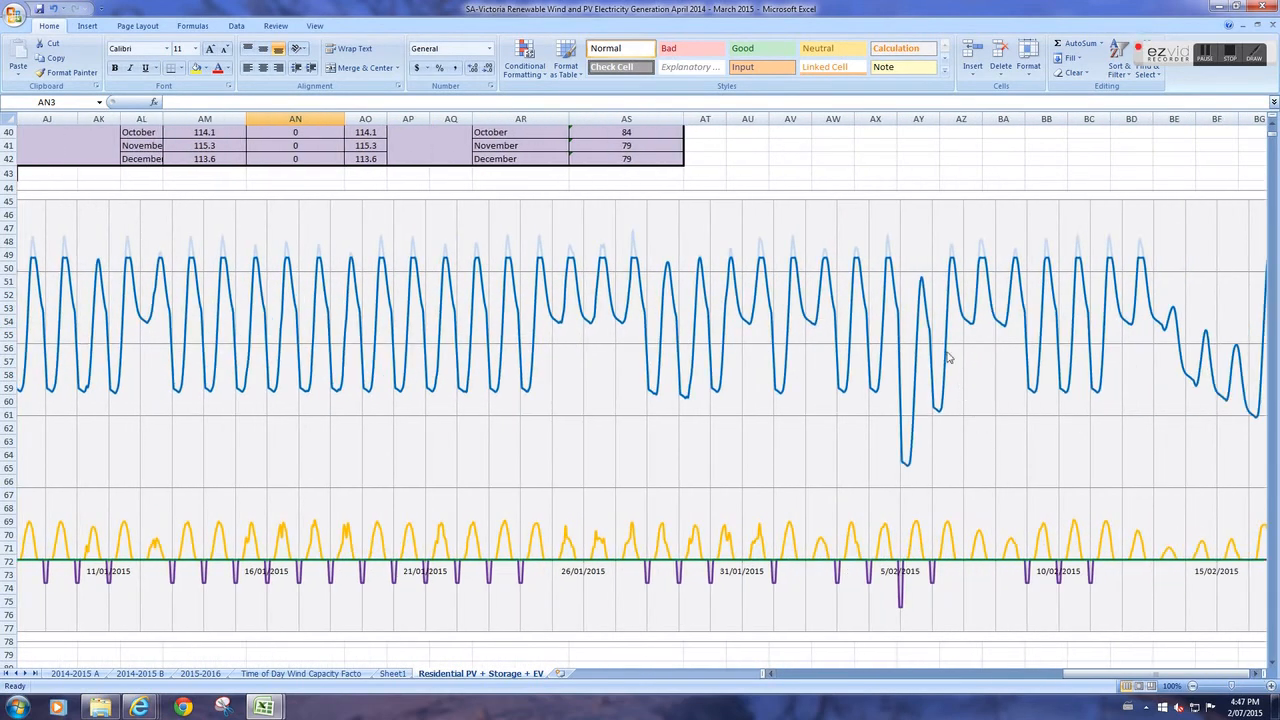
pyautogui.moveTo(902, 616)
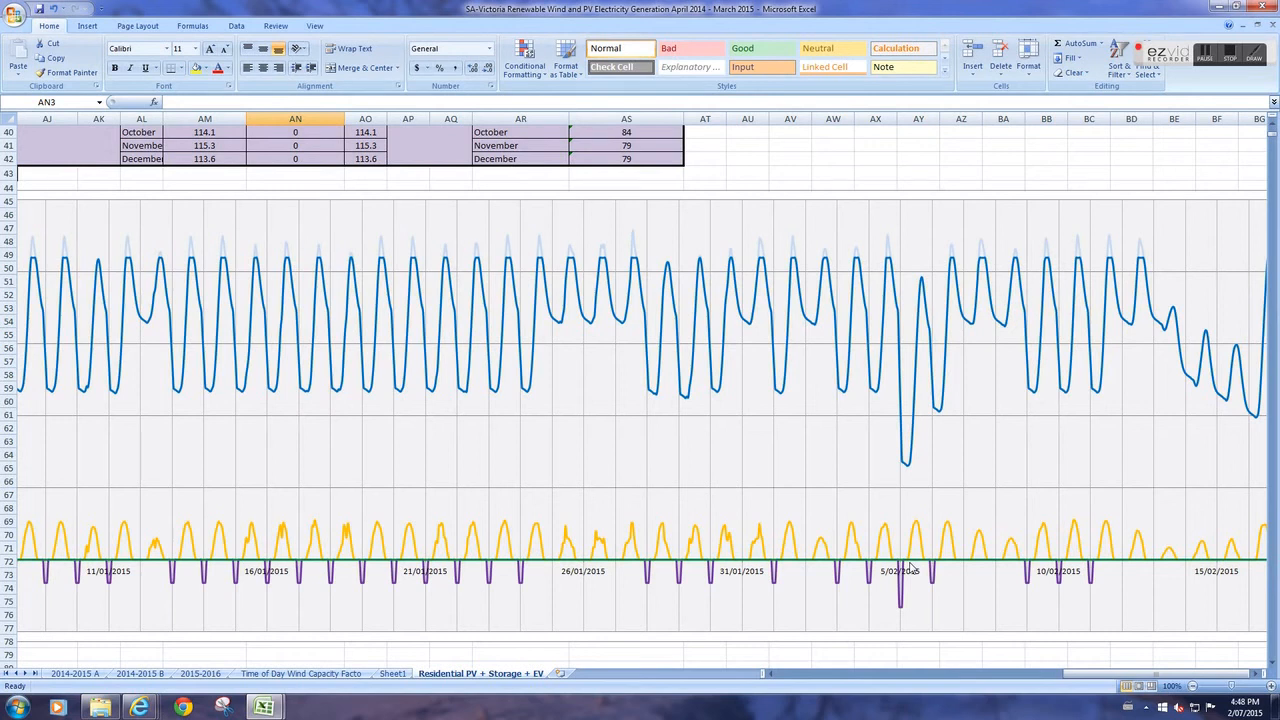
pyautogui.moveTo(932, 584)
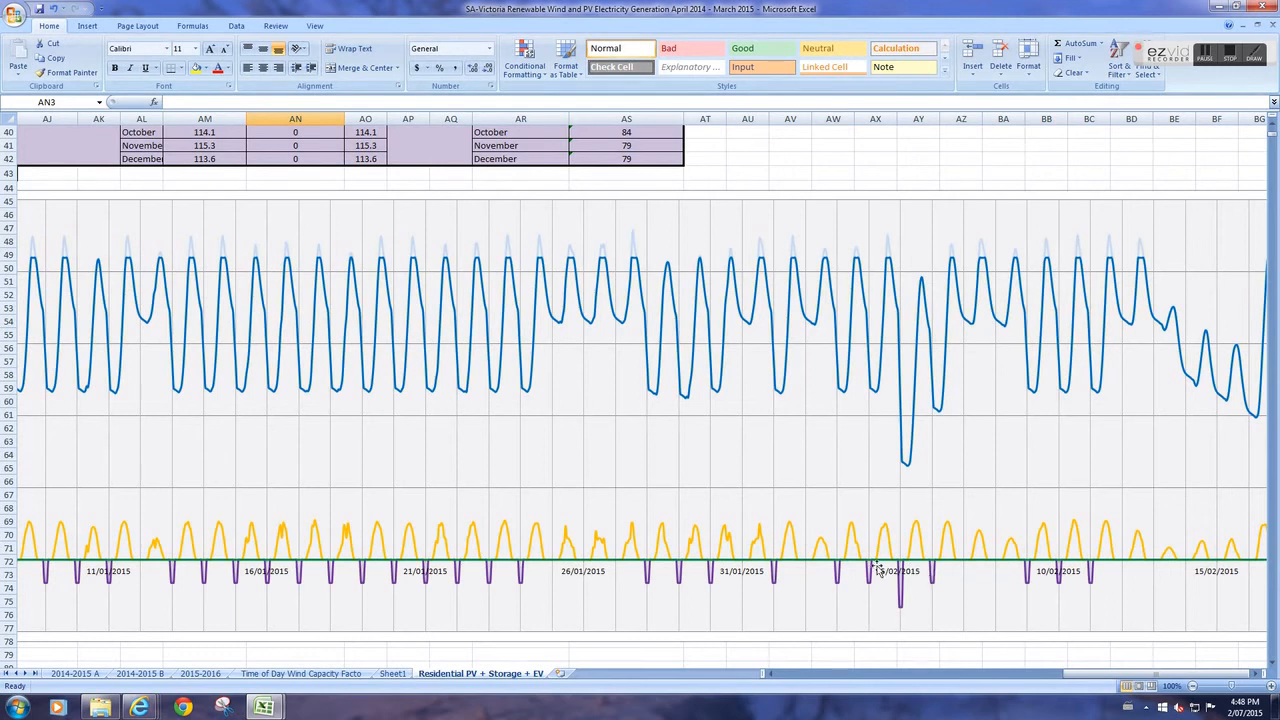
pyautogui.moveTo(904, 576)
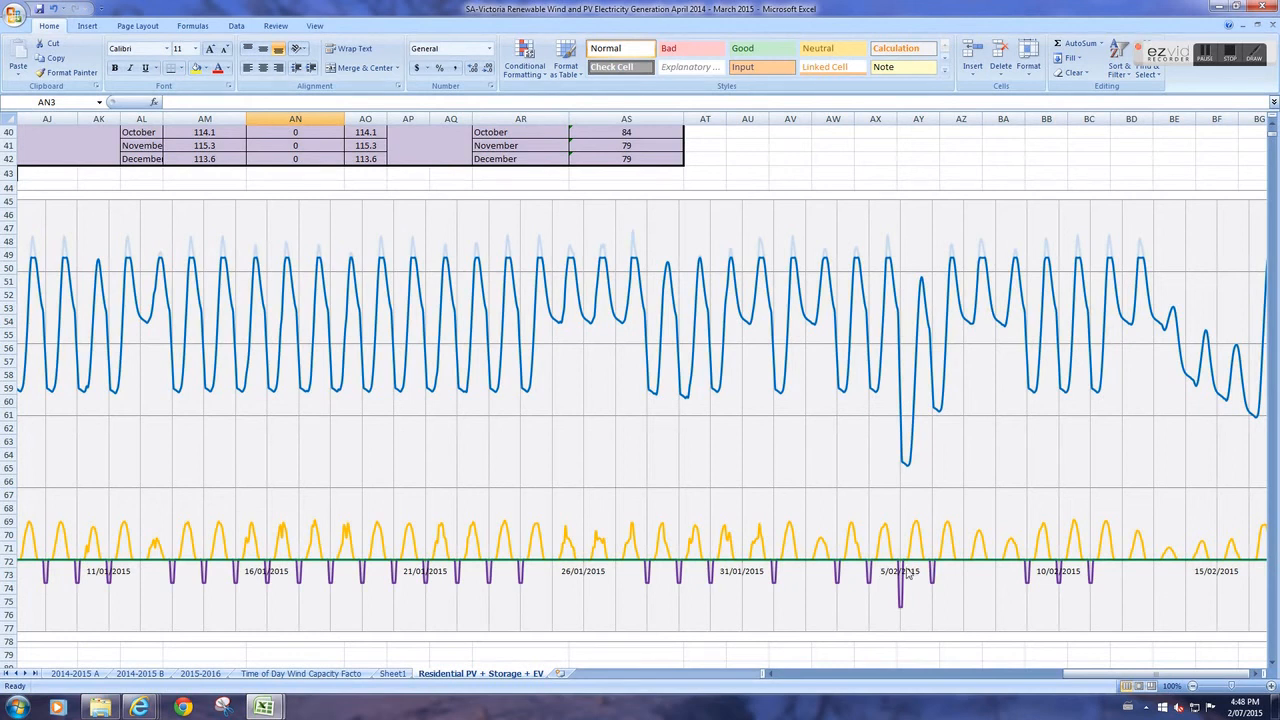
pyautogui.moveTo(928, 578)
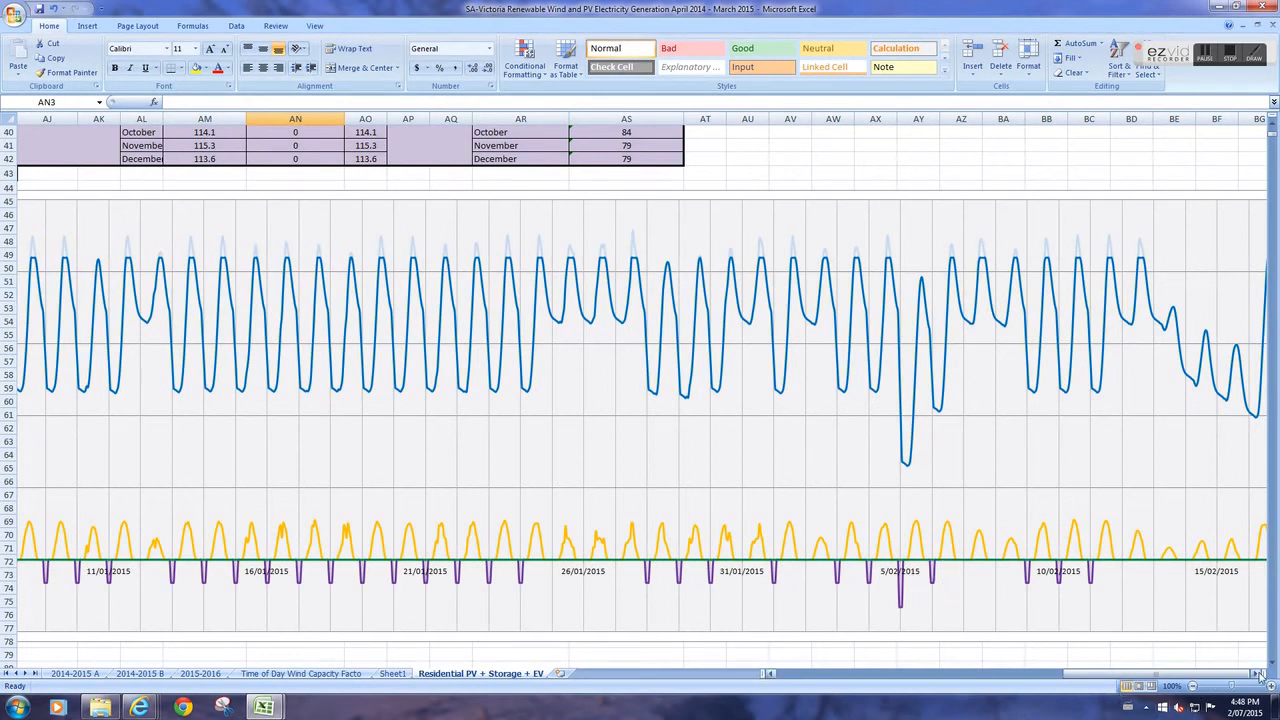
pyautogui.hscroll(3)
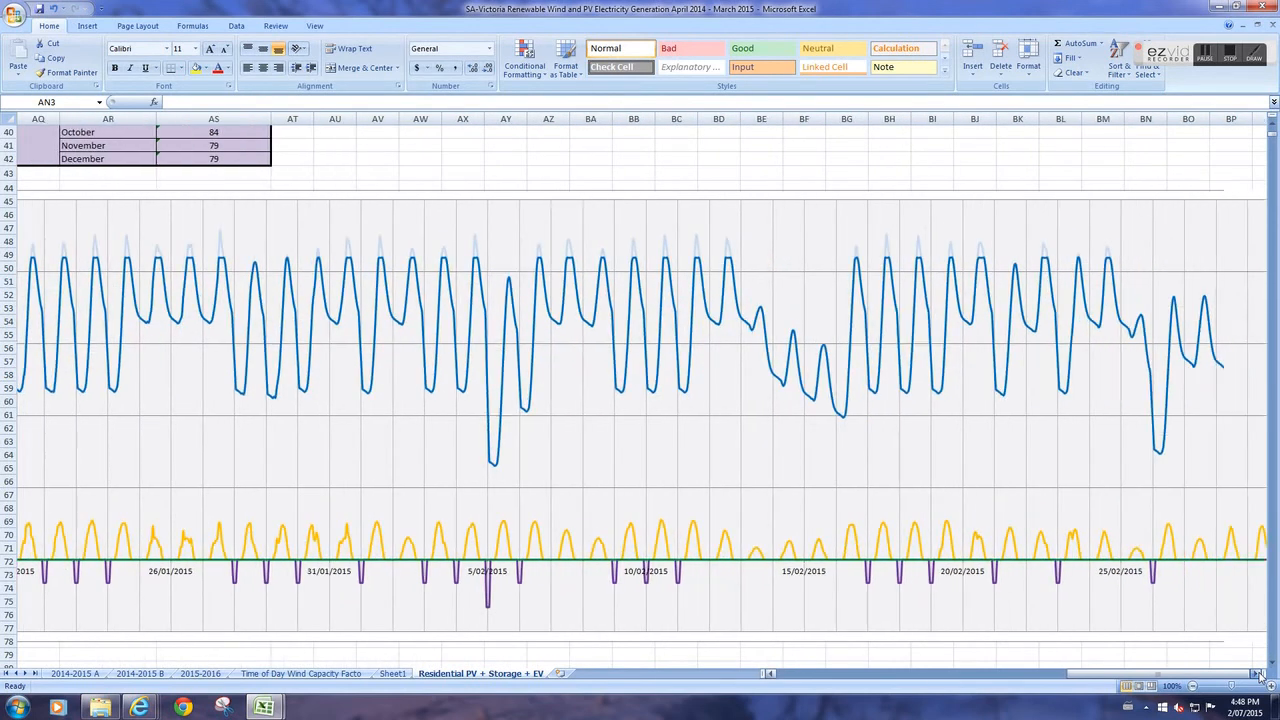
pyautogui.hscroll(3)
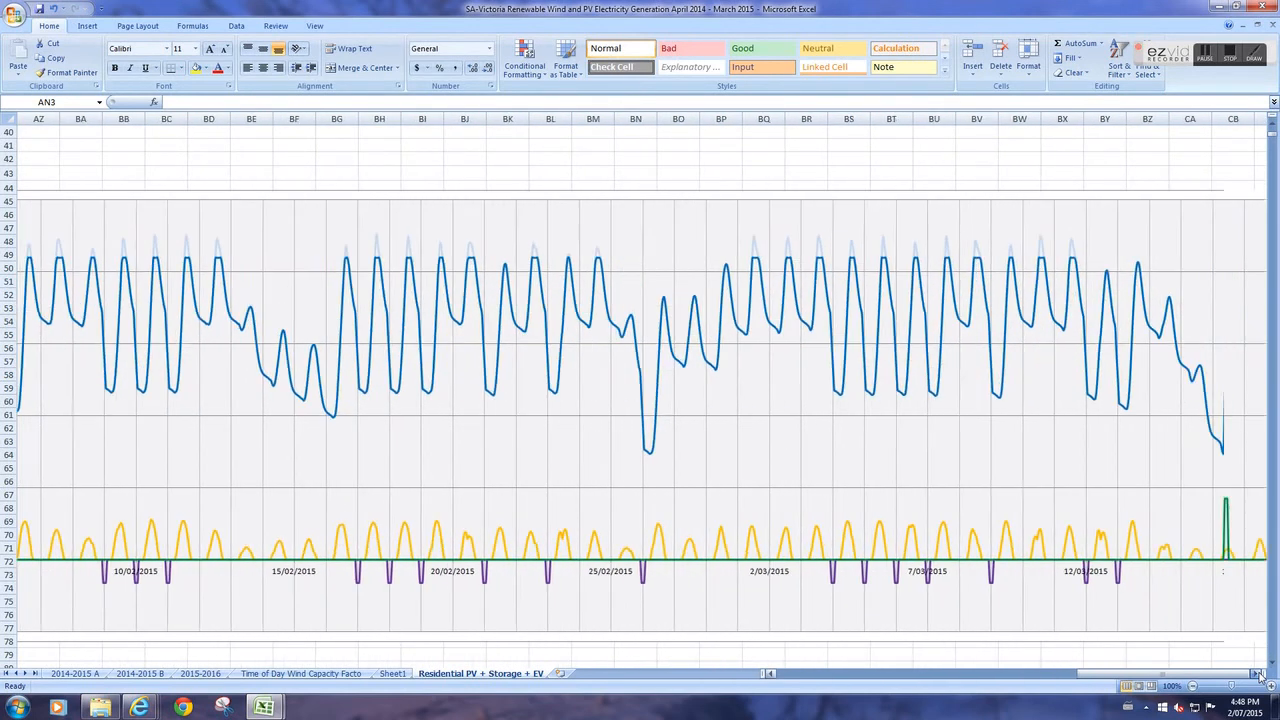
pyautogui.hscroll(3)
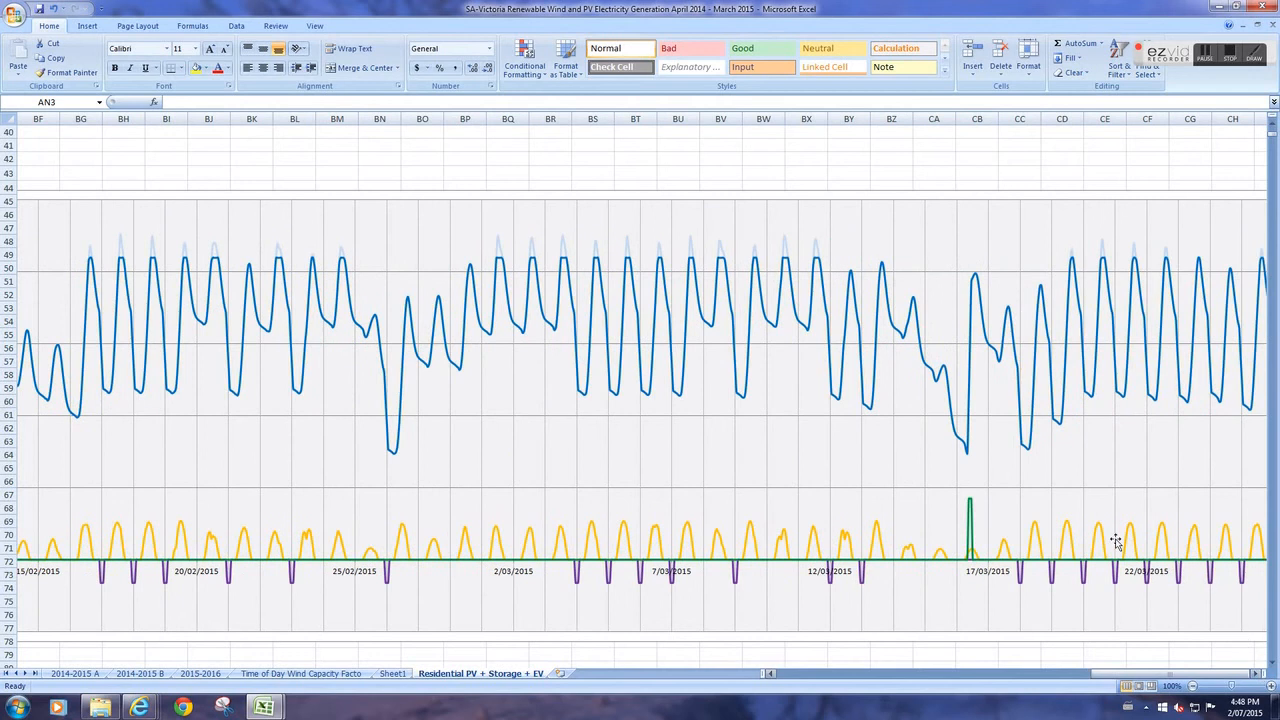
pyautogui.moveTo(970, 568)
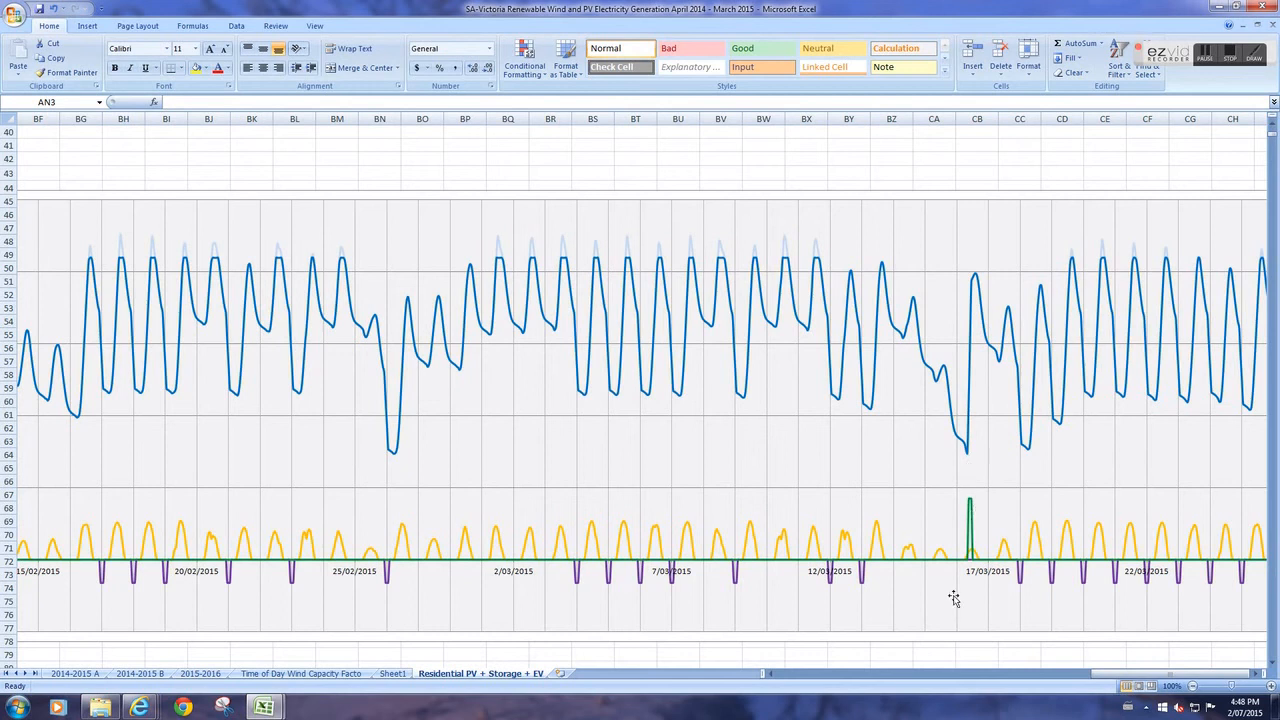
pyautogui.moveTo(1012, 564)
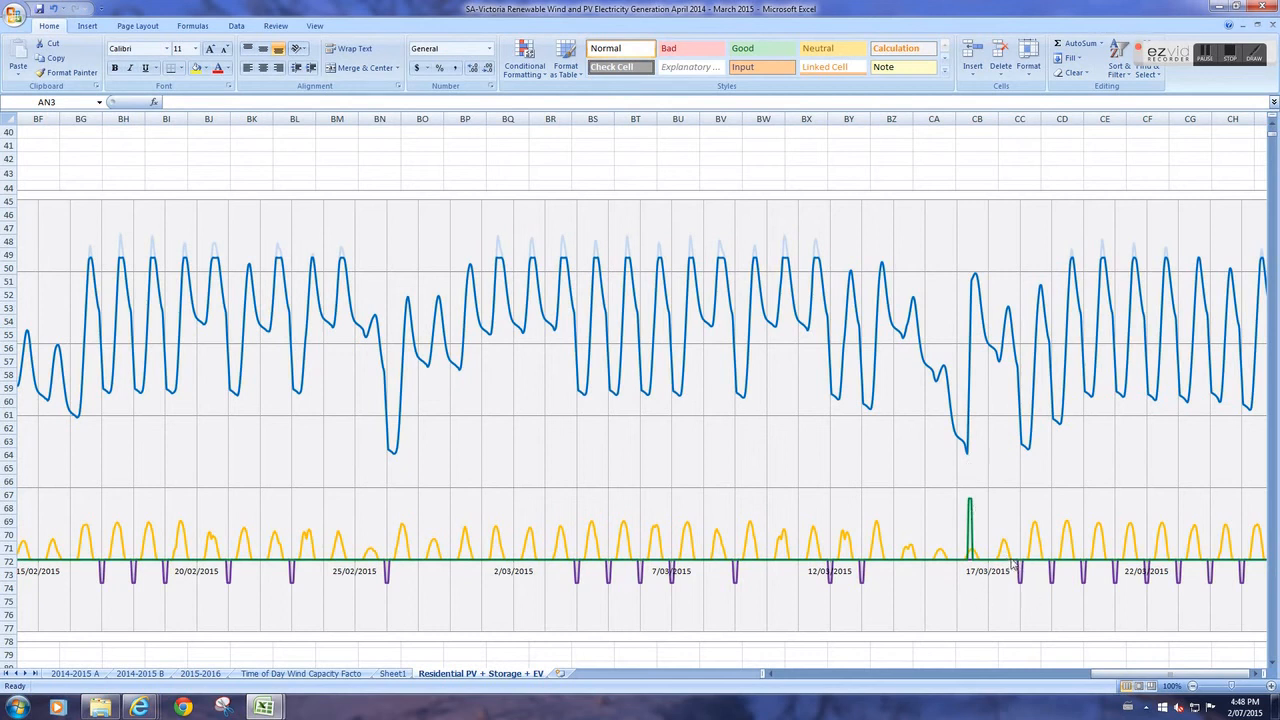
pyautogui.moveTo(1024, 570)
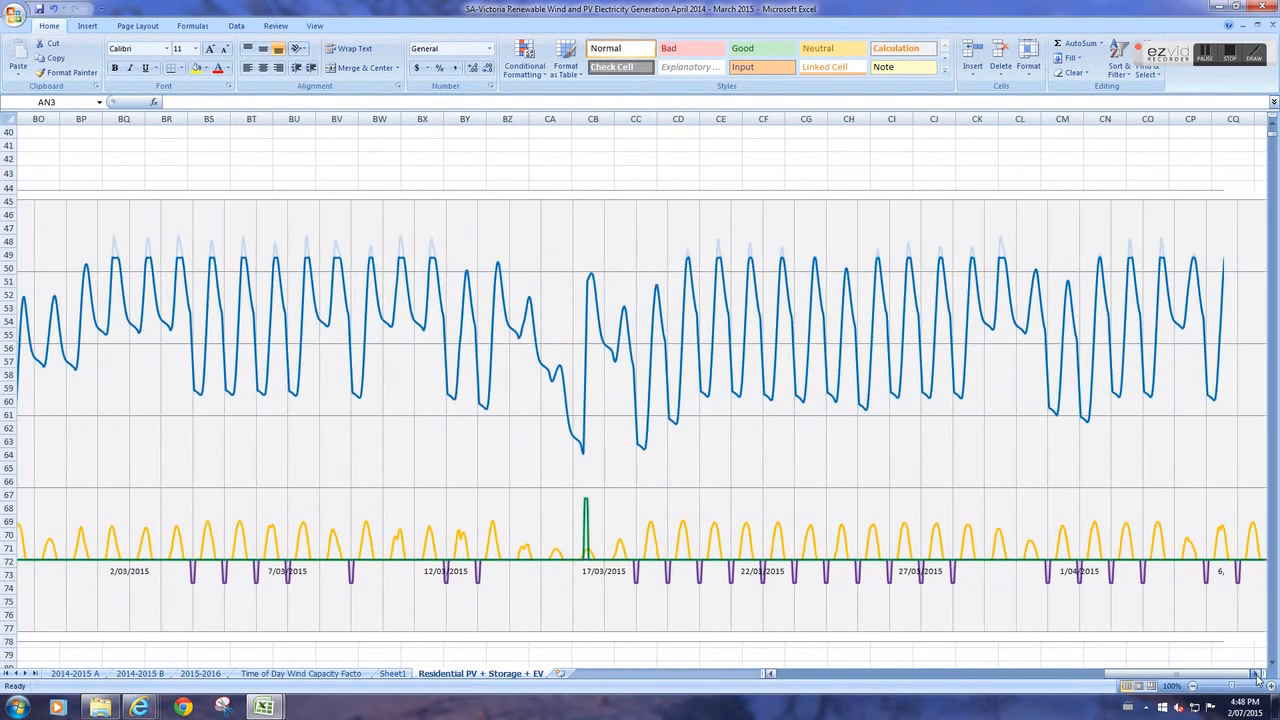
pyautogui.hscroll(3)
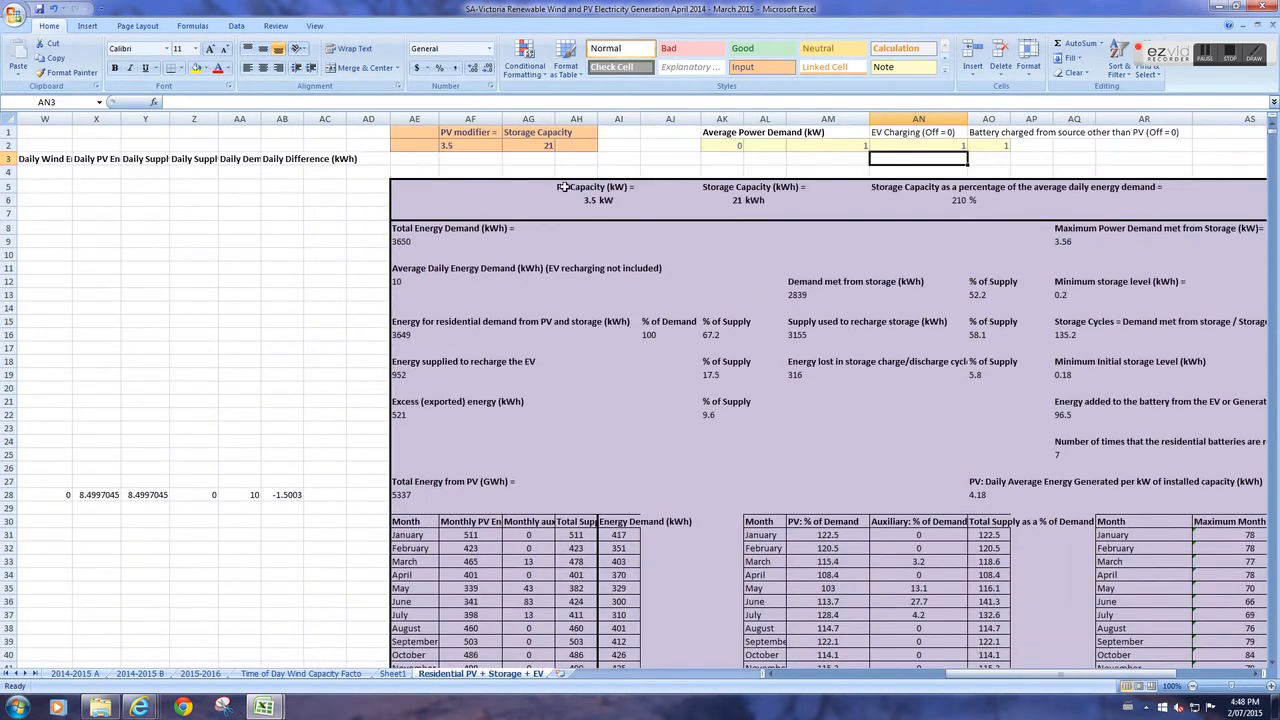
pyautogui.moveTo(844, 144)
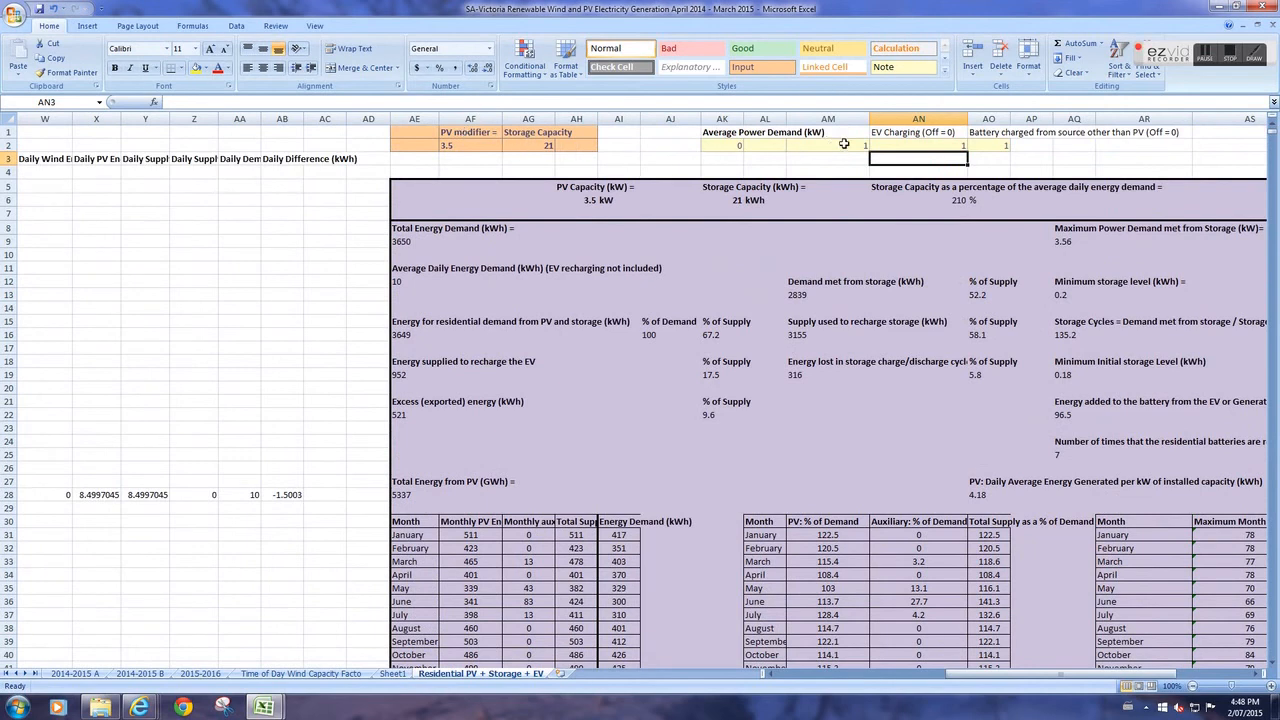
pyautogui.moveTo(944, 144)
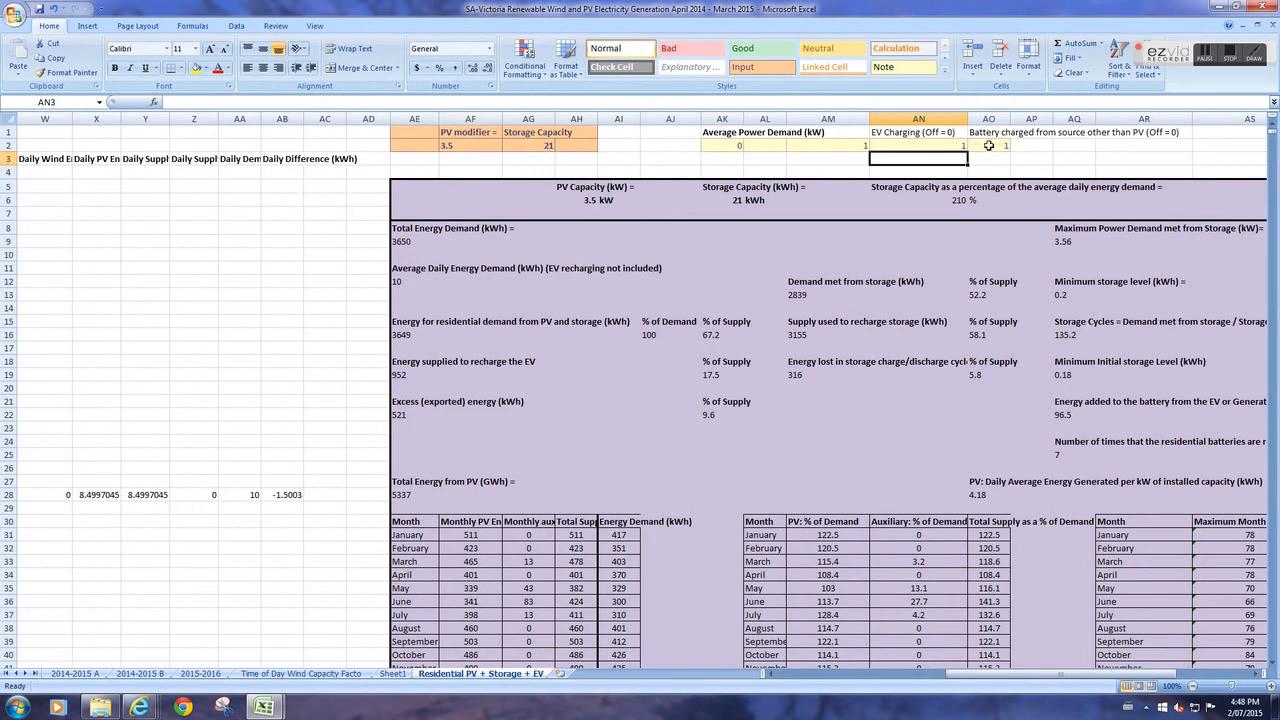
pyautogui.moveTo(828, 160)
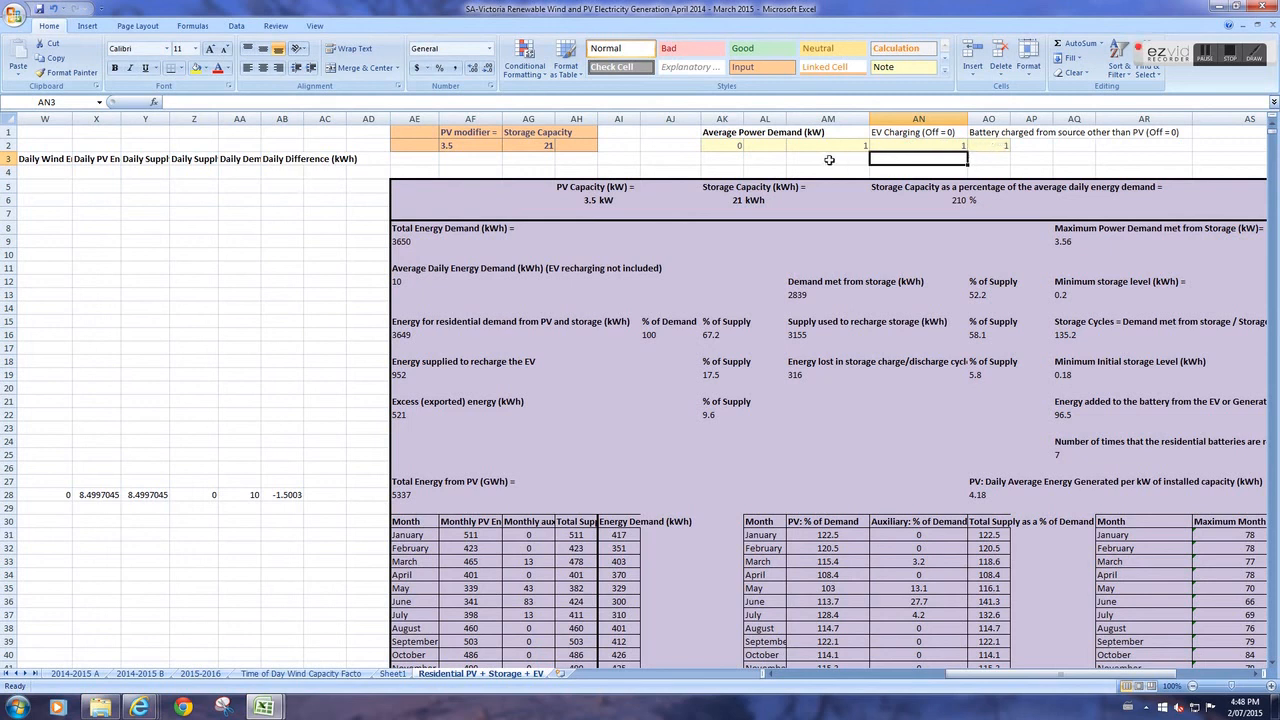
pyautogui.moveTo(888, 384)
pyautogui.write('4')
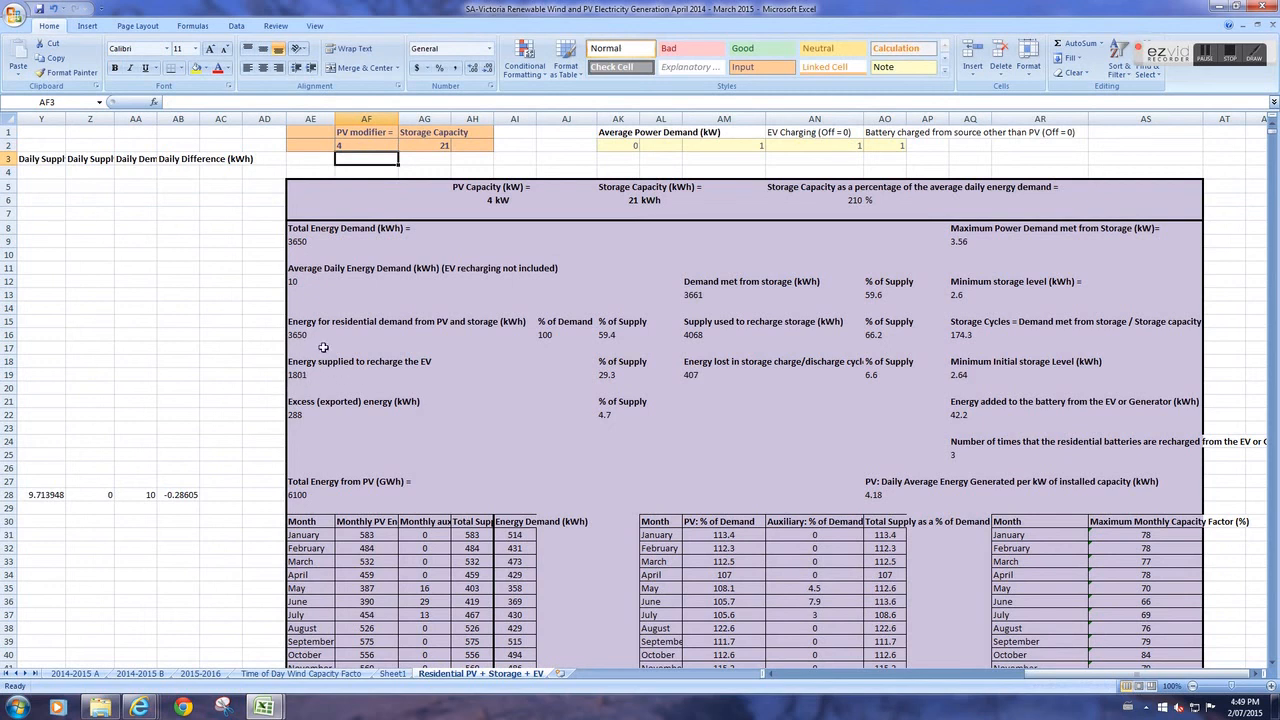
pyautogui.moveTo(956, 442)
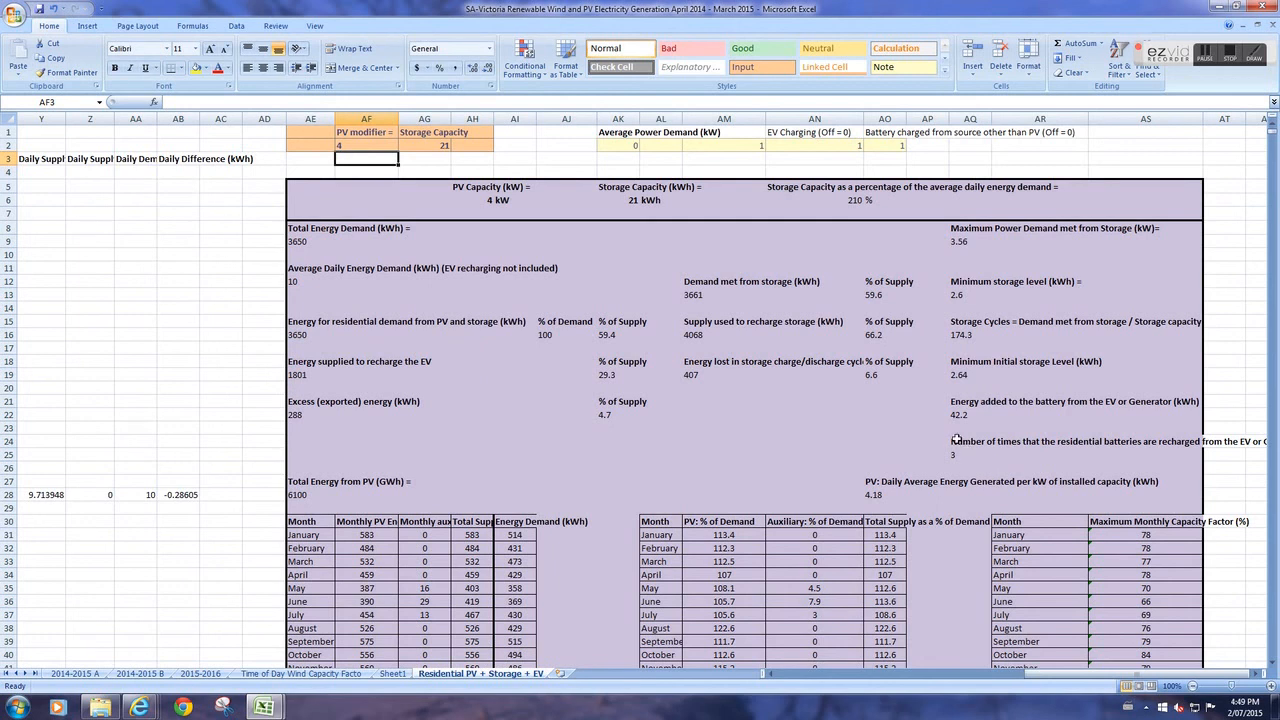
pyautogui.moveTo(970, 448)
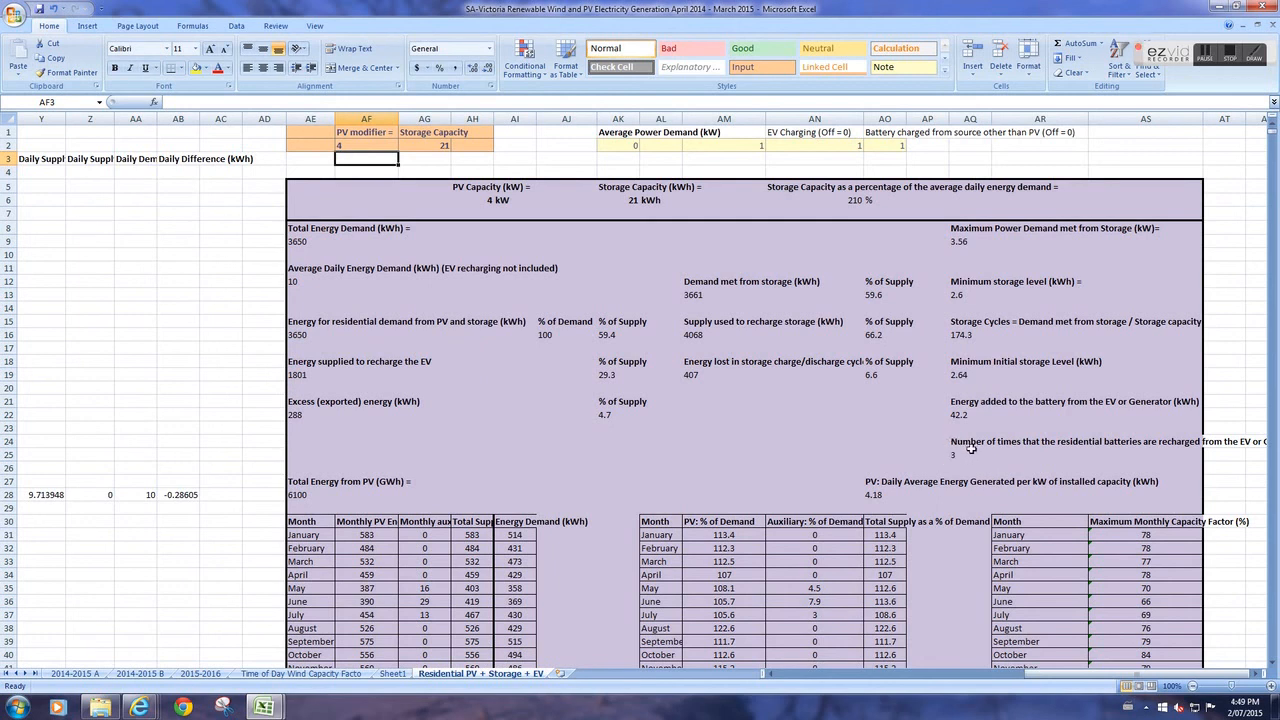
pyautogui.moveTo(948, 432)
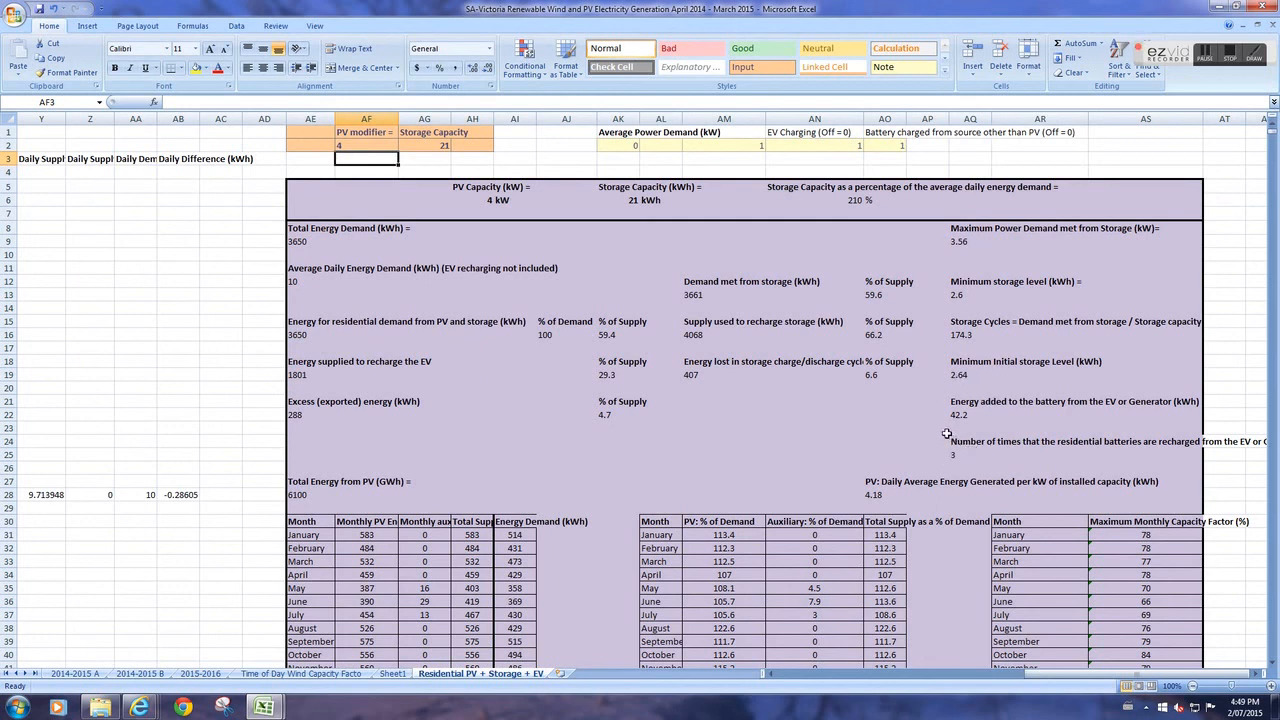
pyautogui.moveTo(338, 376)
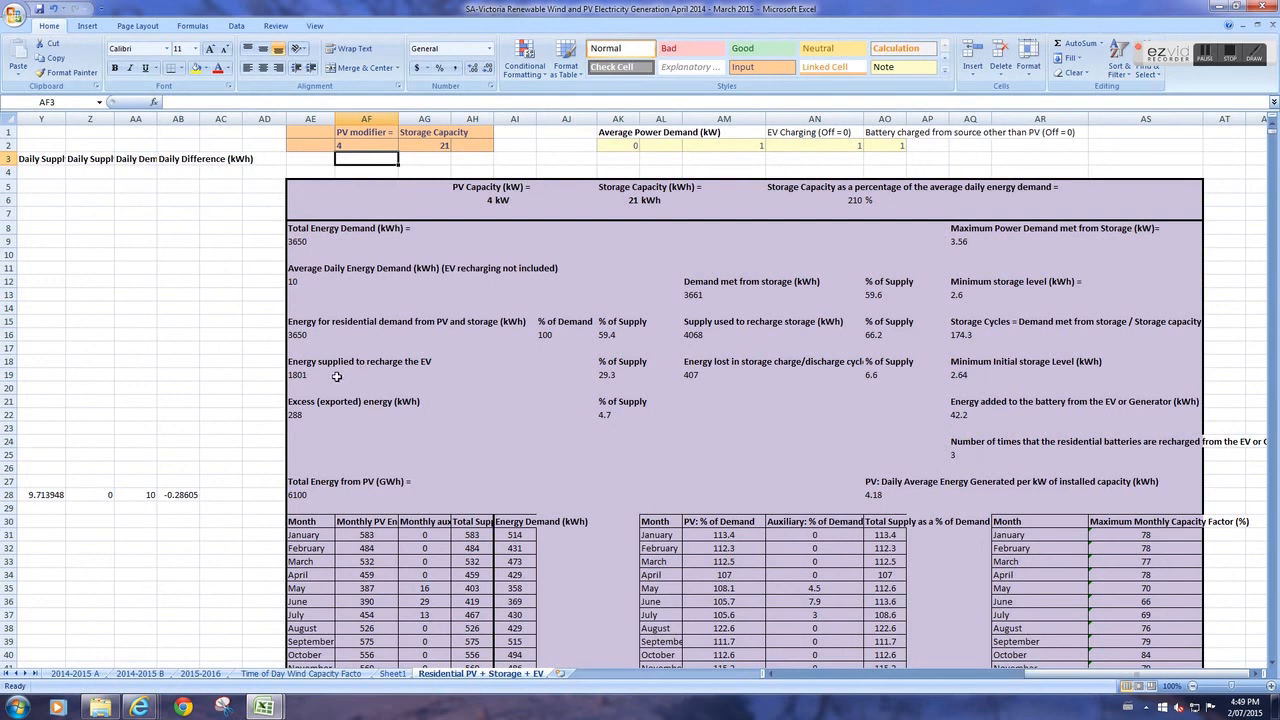
pyautogui.moveTo(314, 378)
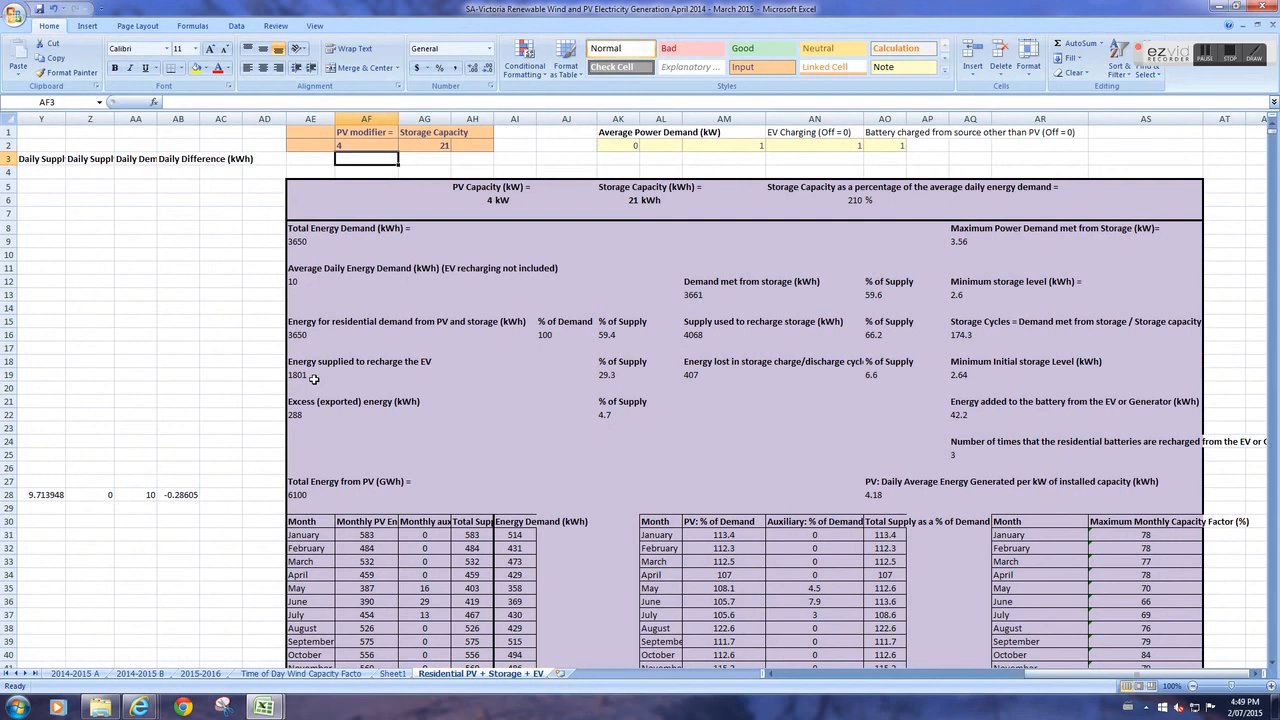
pyautogui.moveTo(1252, 336)
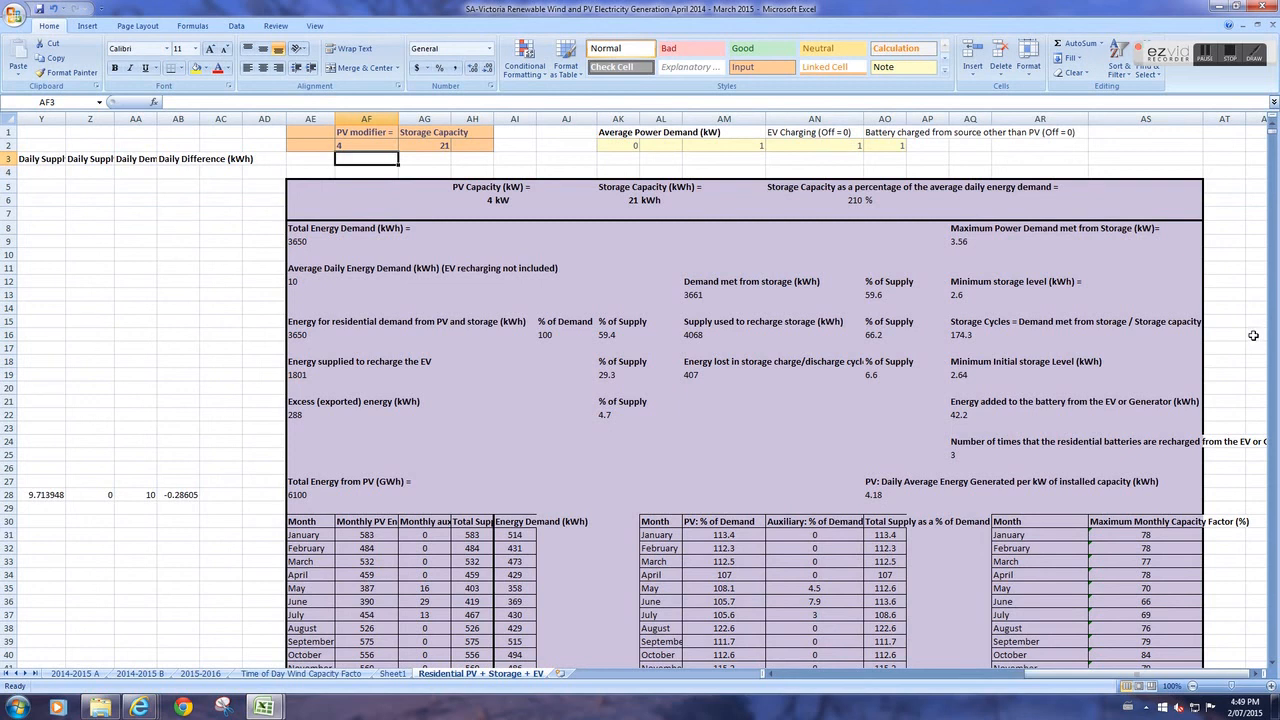
pyautogui.moveTo(1068, 686)
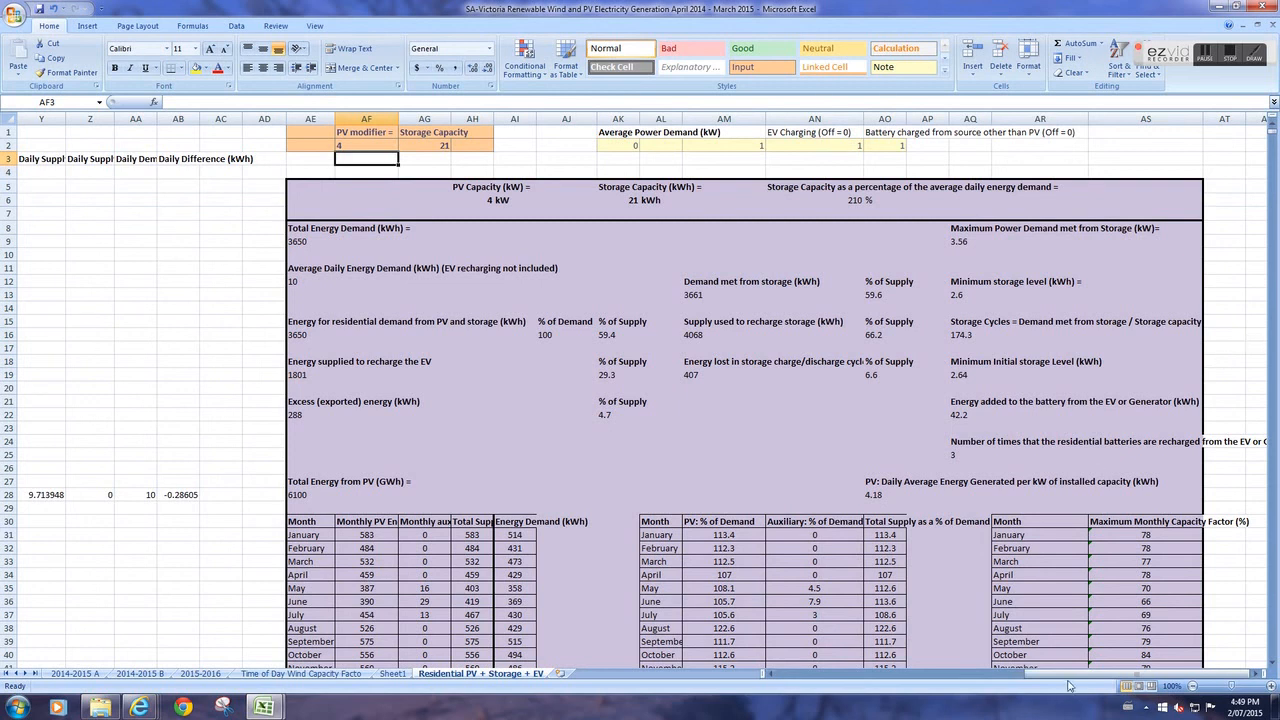
# - Set the average power demand multiplier to 1.5, giving 5475 kWh total demand and 617.5 kWh from the generator
pyautogui.click(724, 144)
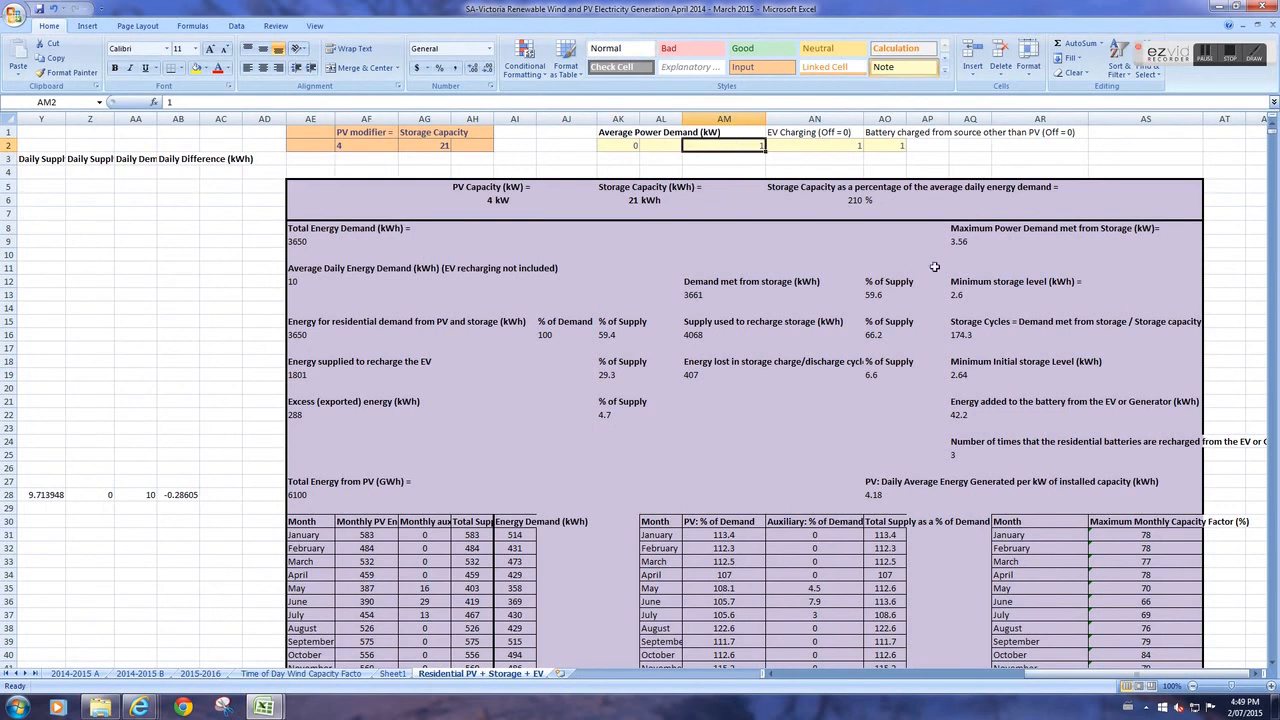
pyautogui.write('1.5')
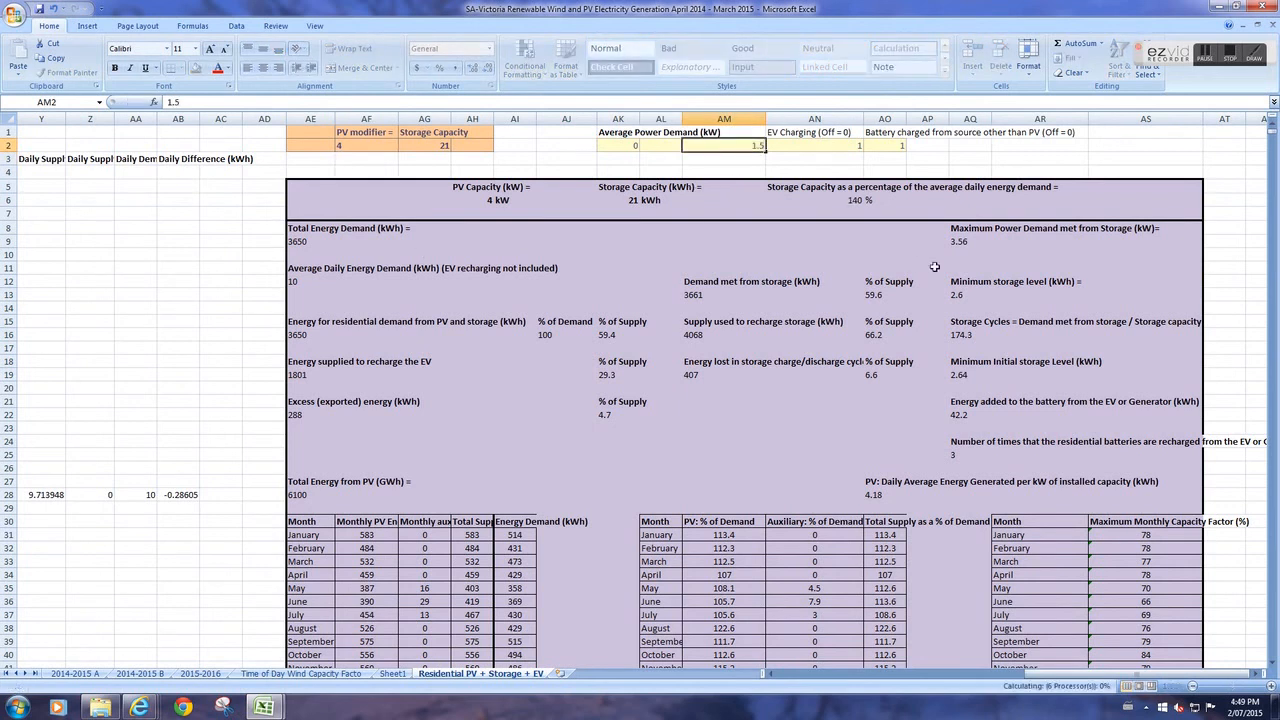
pyautogui.click(724, 158)
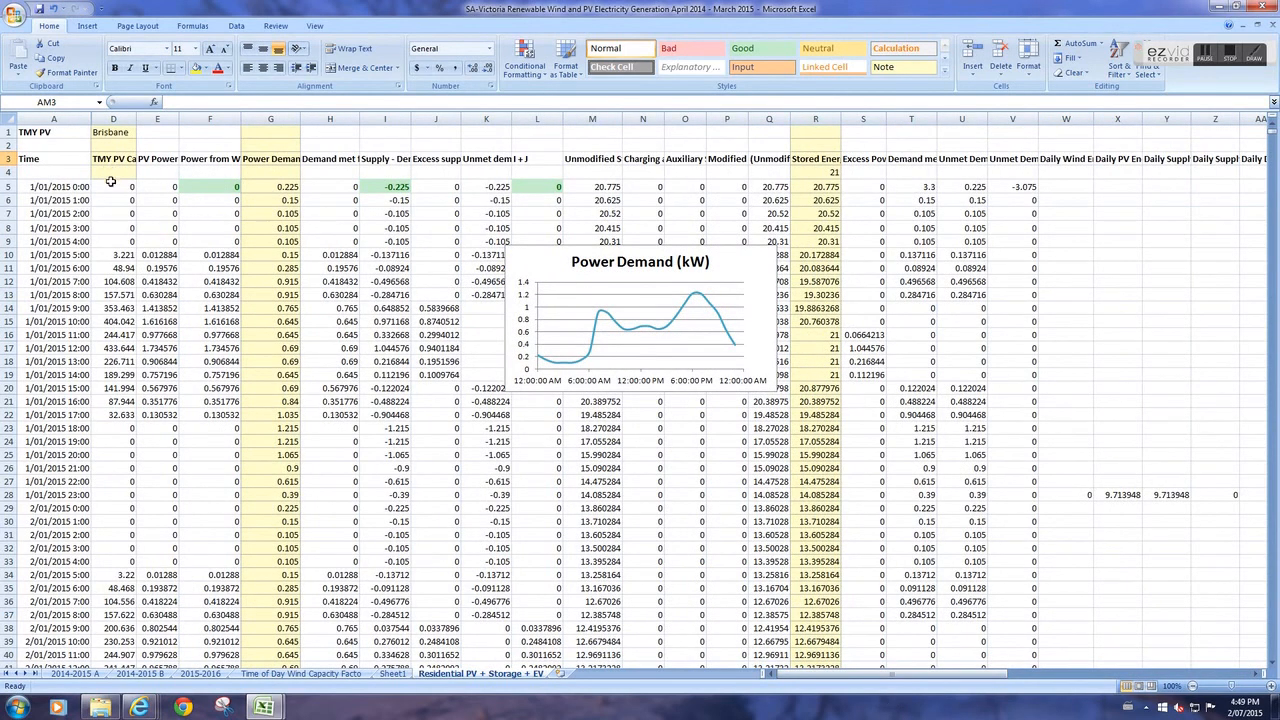
pyautogui.moveTo(118, 224)
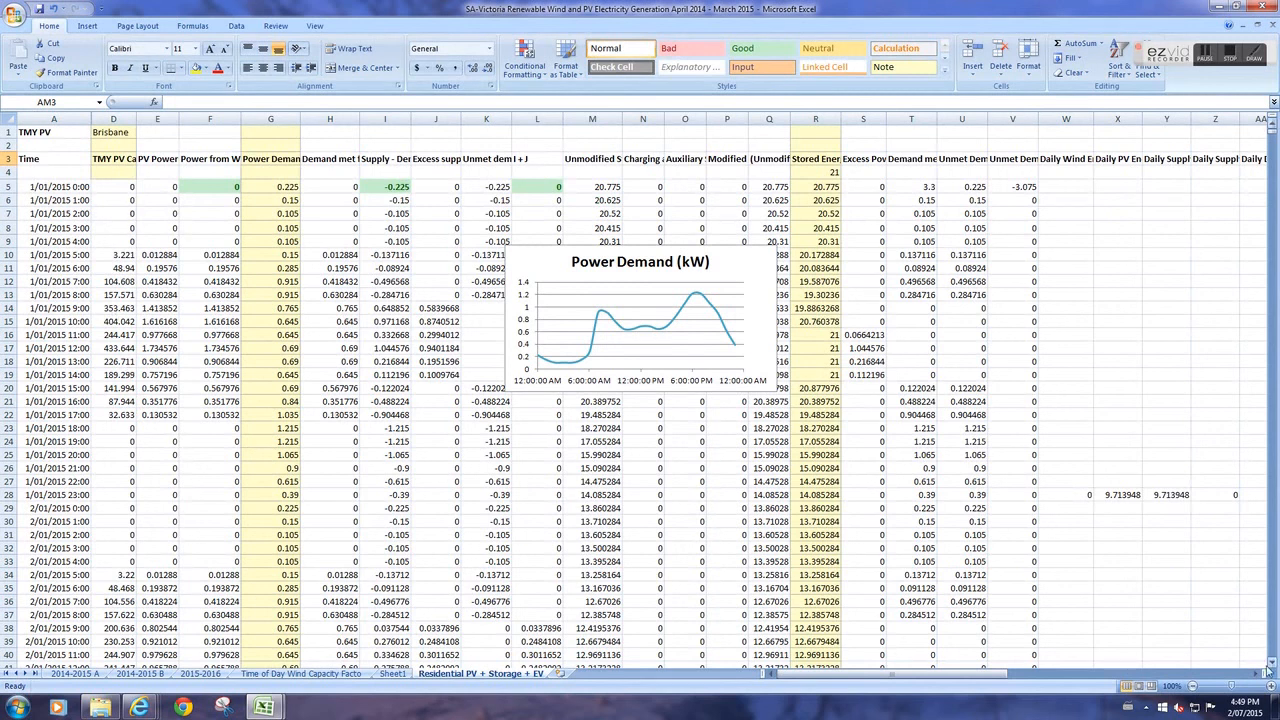
pyautogui.hscroll(3)
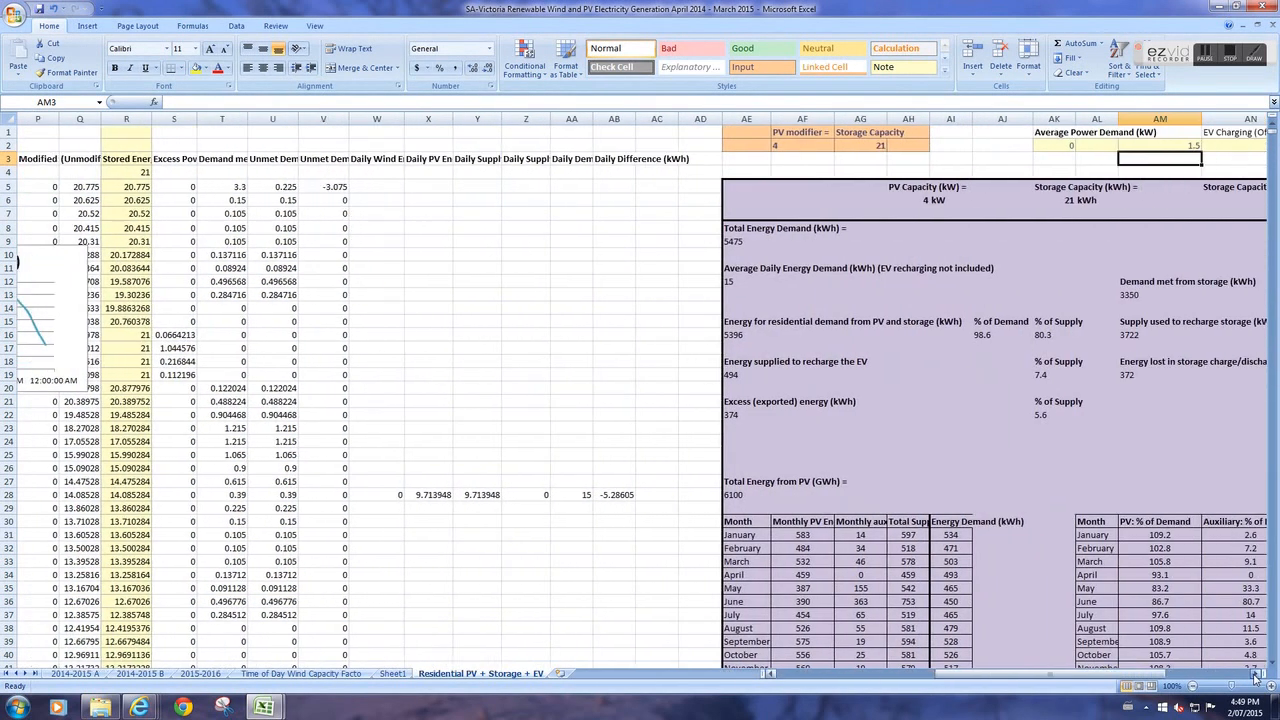
pyautogui.hscroll(3)
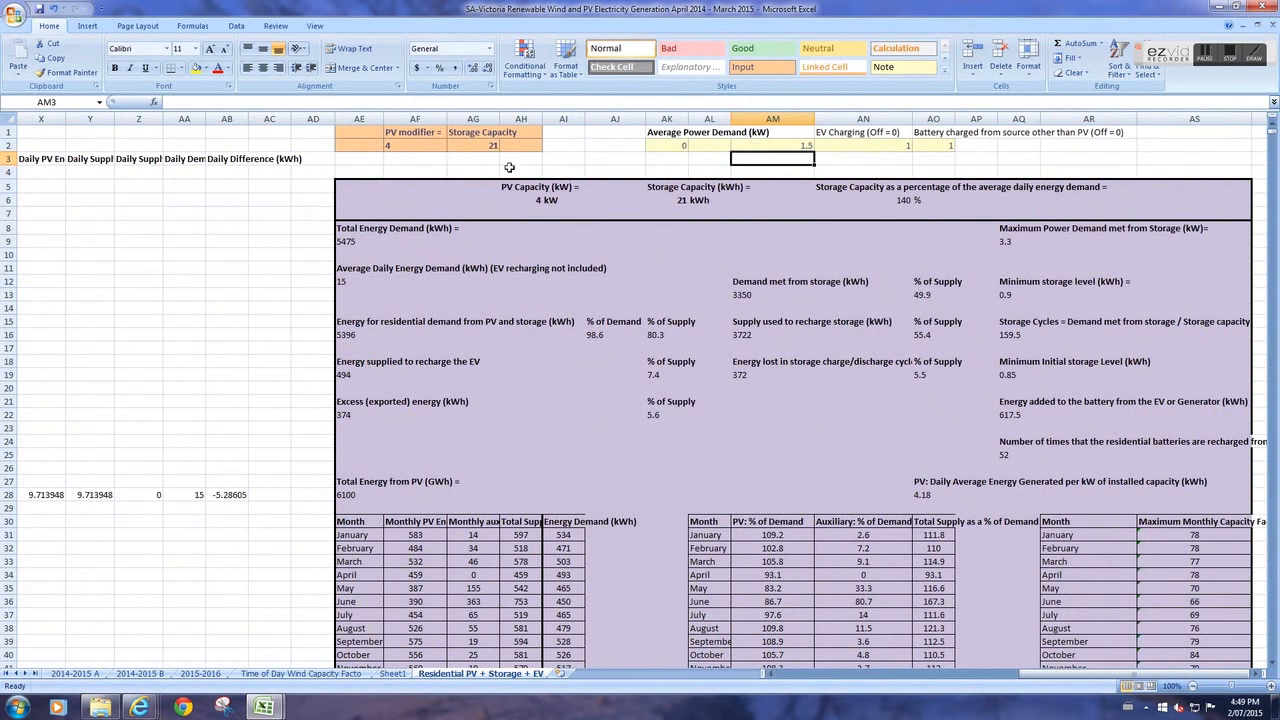
pyautogui.moveTo(874, 212)
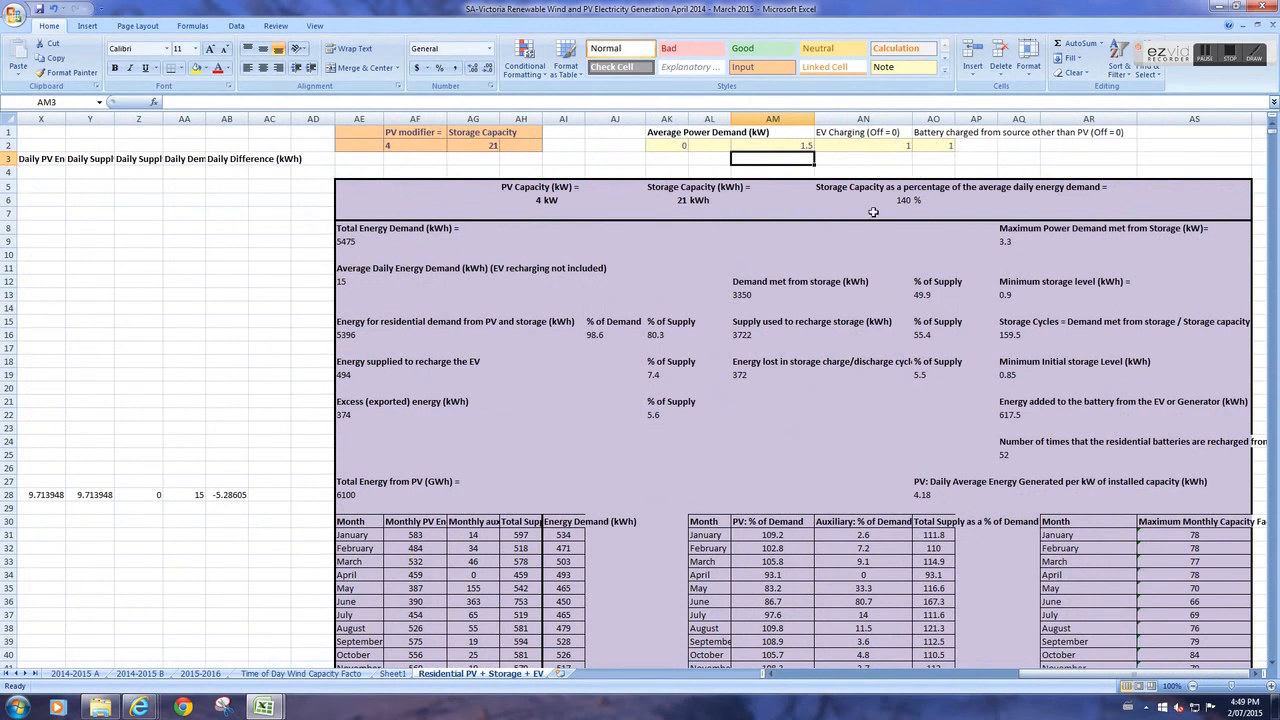
pyautogui.scroll(-3)
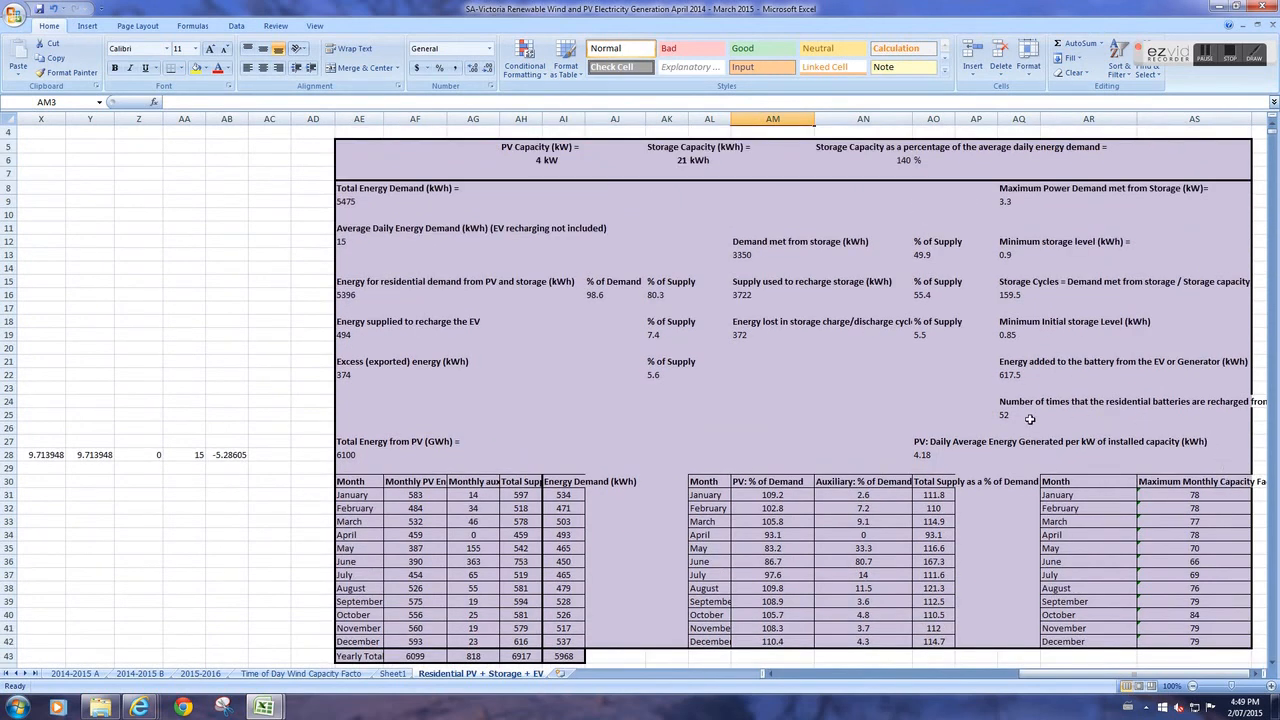
pyautogui.moveTo(724, 360)
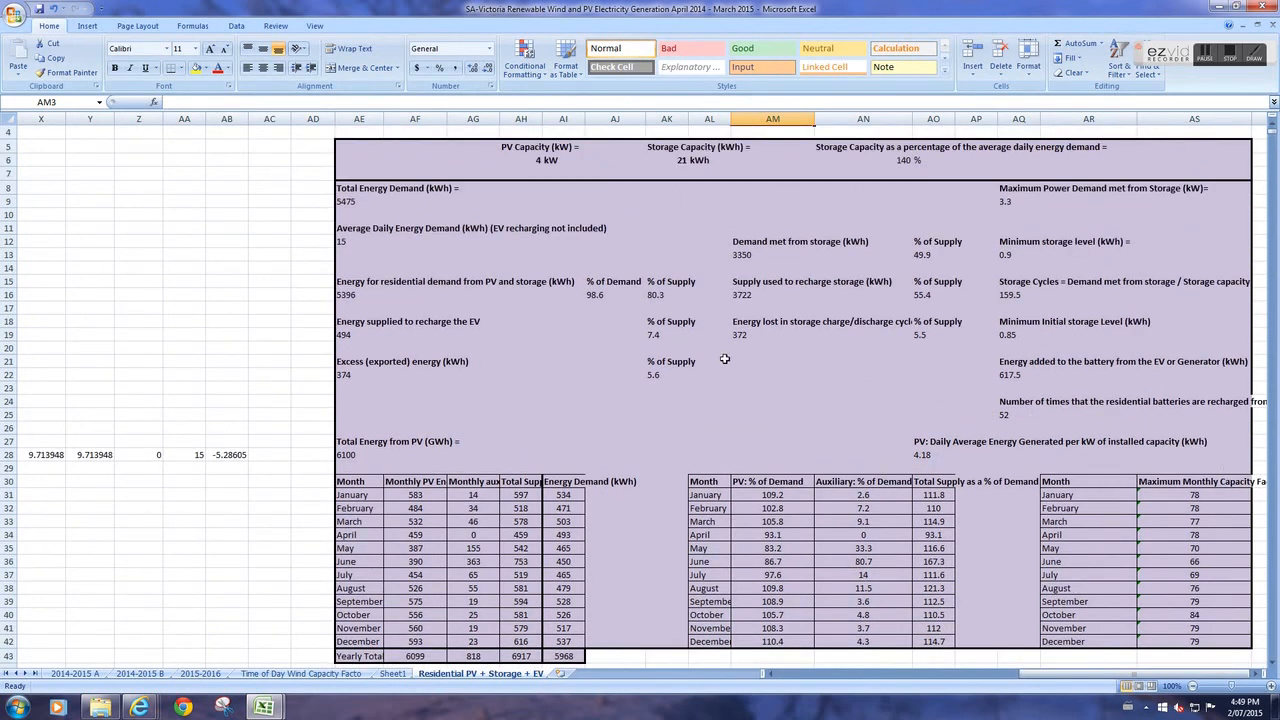